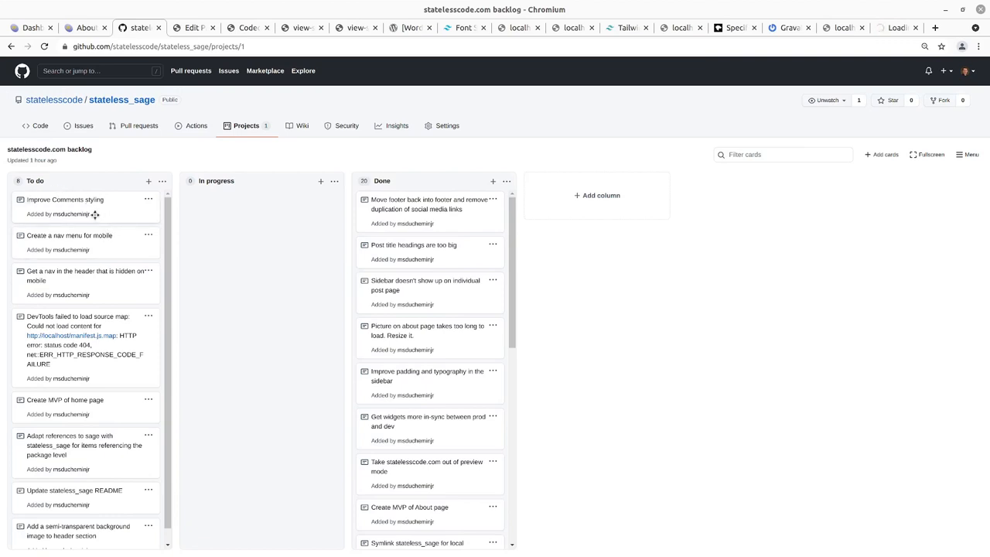
pyautogui.moveTo(92, 213)
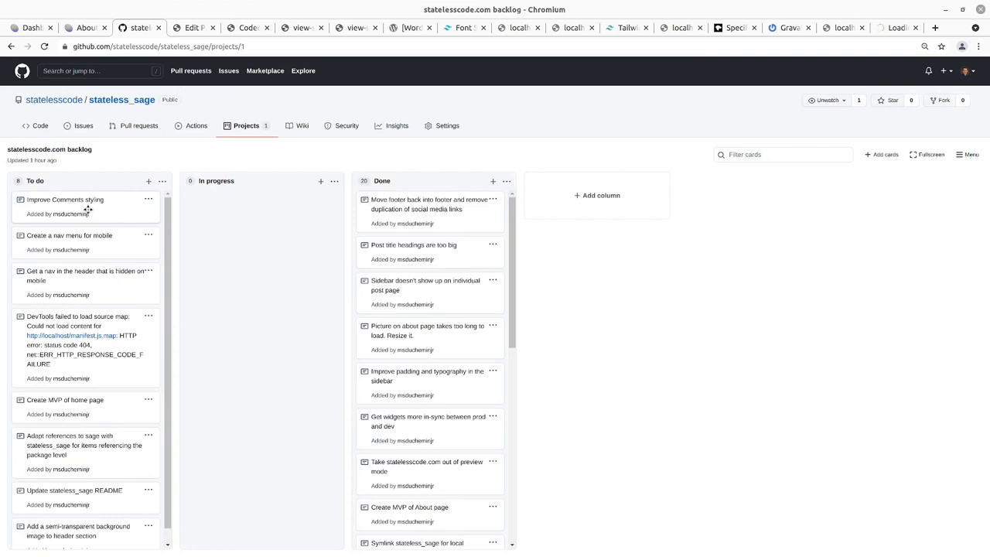
# Move the 'Improve Comments styling' card from To do into In progress.
pyautogui.moveTo(65, 199); pyautogui.dragTo(237, 199)
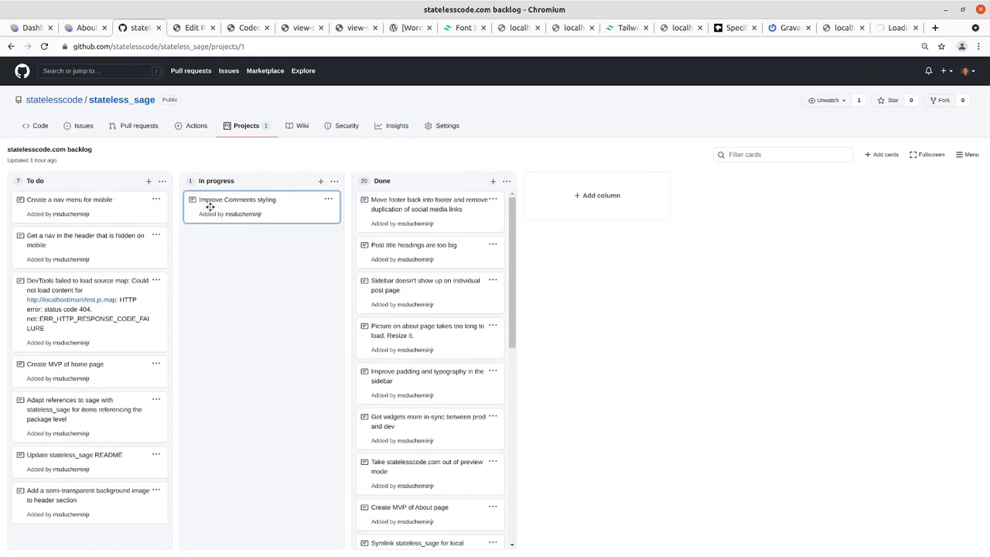
pyautogui.moveTo(211, 192)
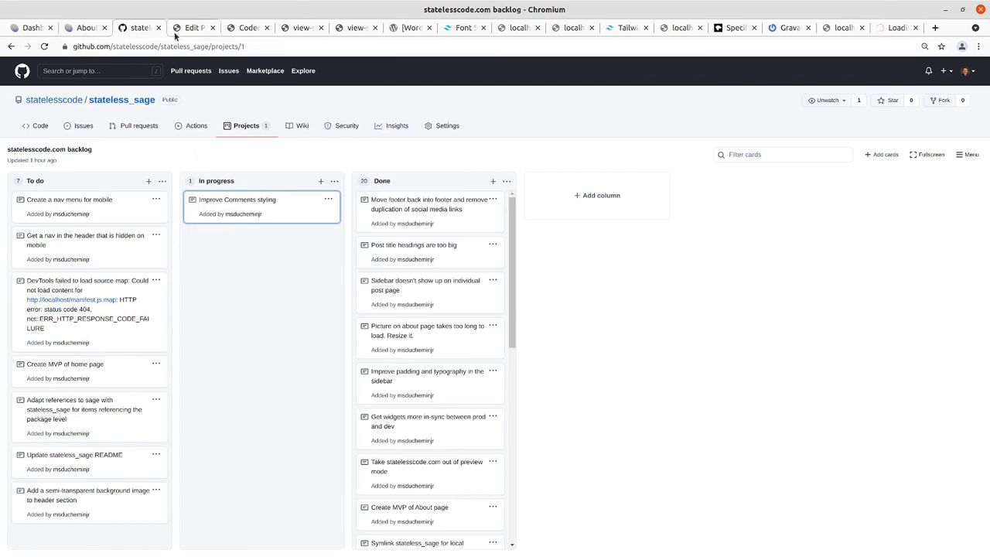
# Inspect the comments section heading of the local blog post in developer tools.
pyautogui.click(192, 28)
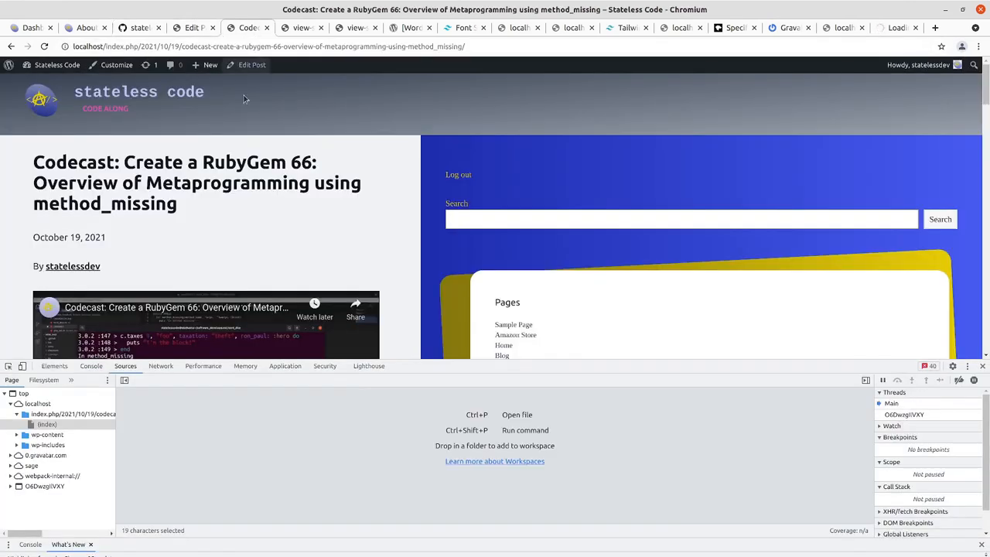
pyautogui.scroll(-3)
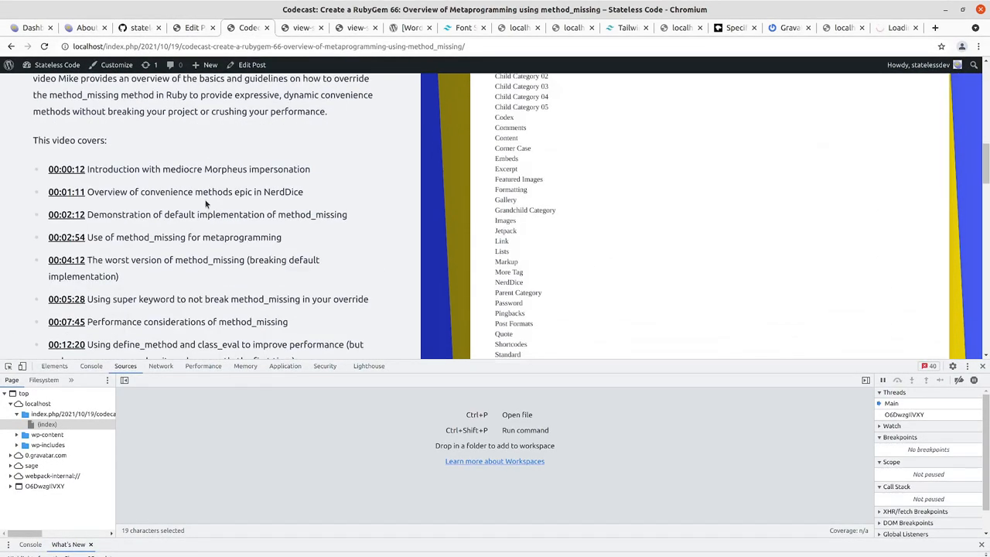
pyautogui.scroll(-3)
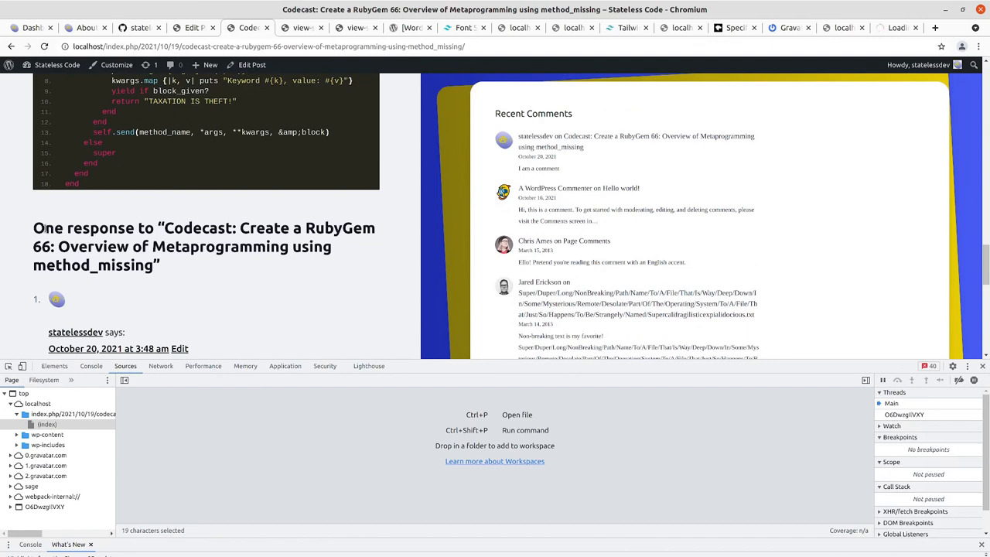
pyautogui.moveTo(33, 228); pyautogui.dragTo(161, 265)
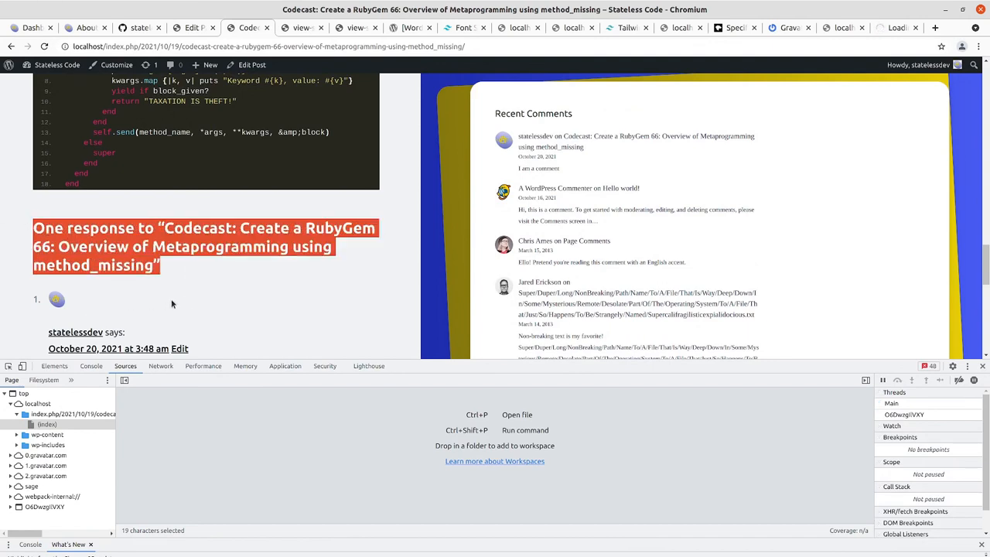
pyautogui.click(54, 366)
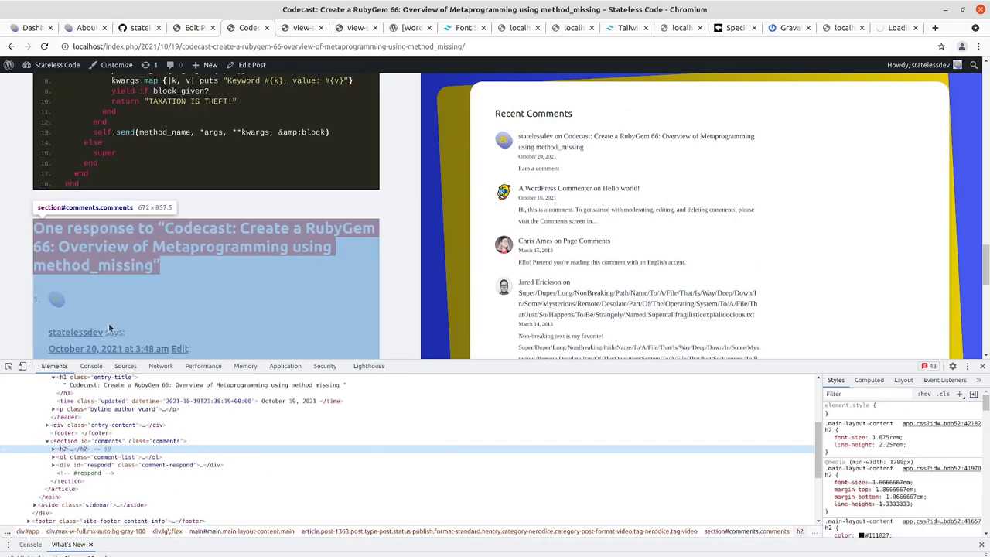
# Scroll through the comments markup and styling in the Elements panel.
pyautogui.scroll(-3)
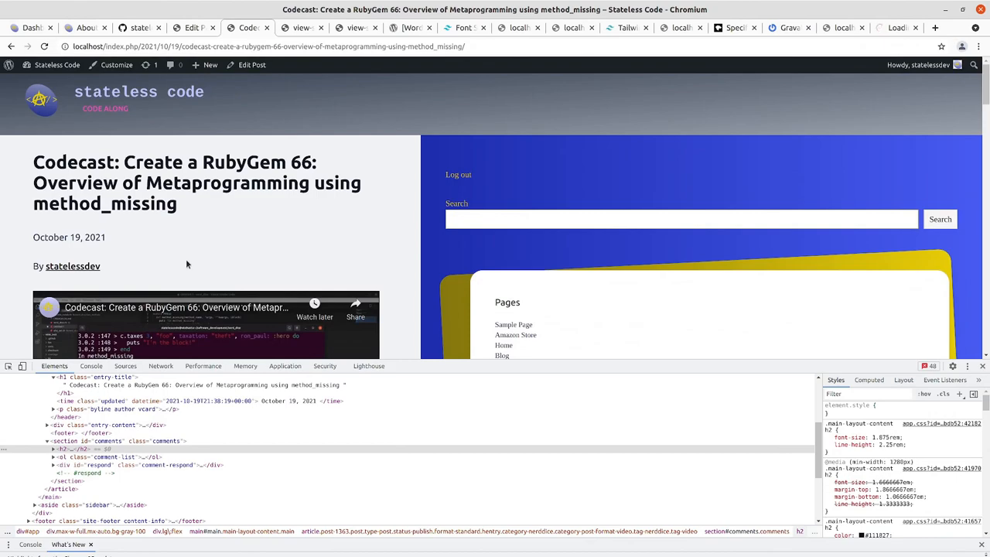
pyautogui.scroll(-3)
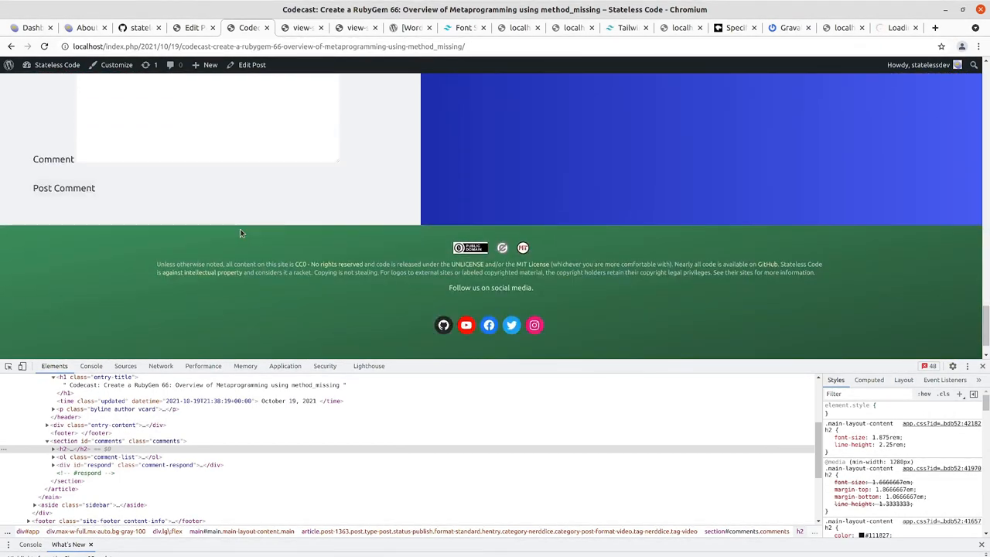
pyautogui.scroll(3)
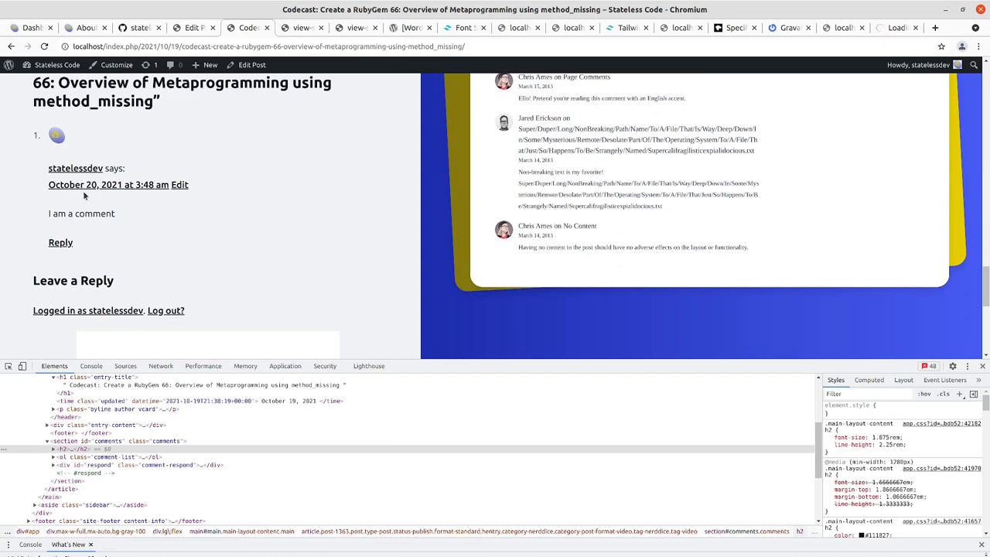
pyautogui.scroll(-3)
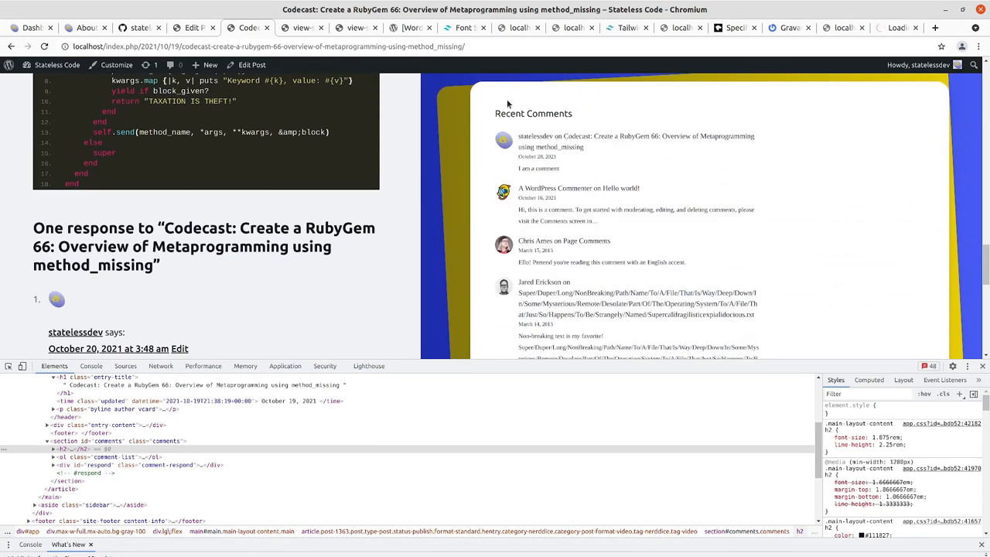
pyautogui.scroll(-3)
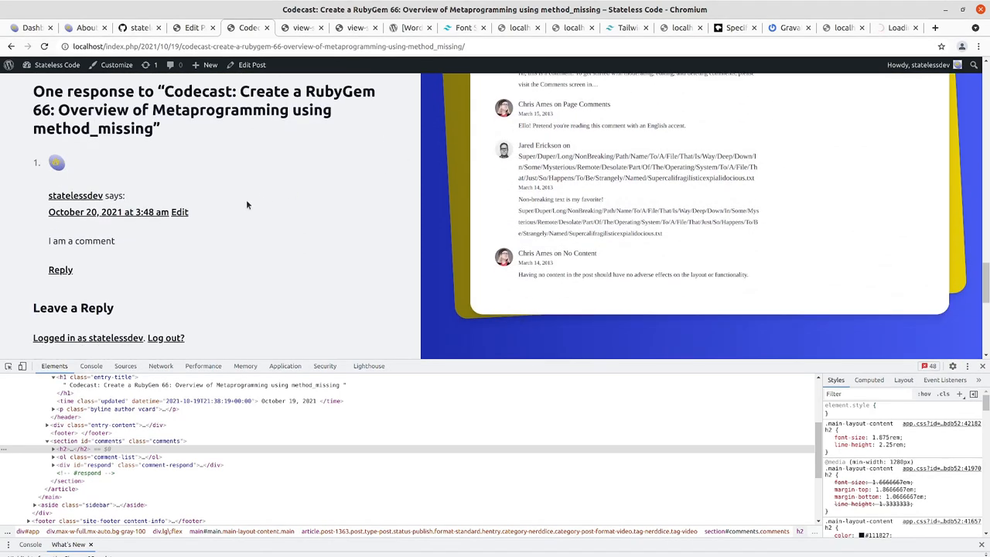
pyautogui.scroll(-3)
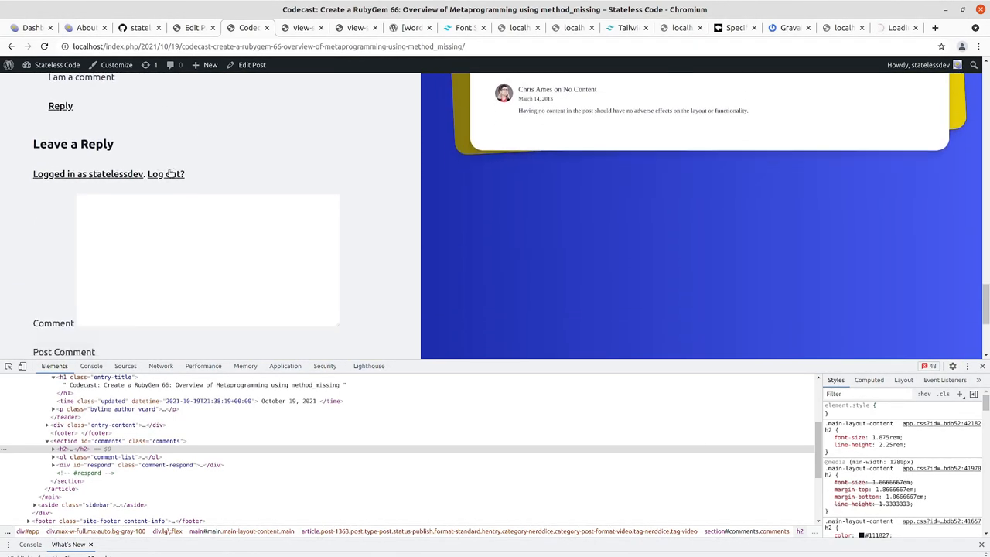
pyautogui.scroll(-3)
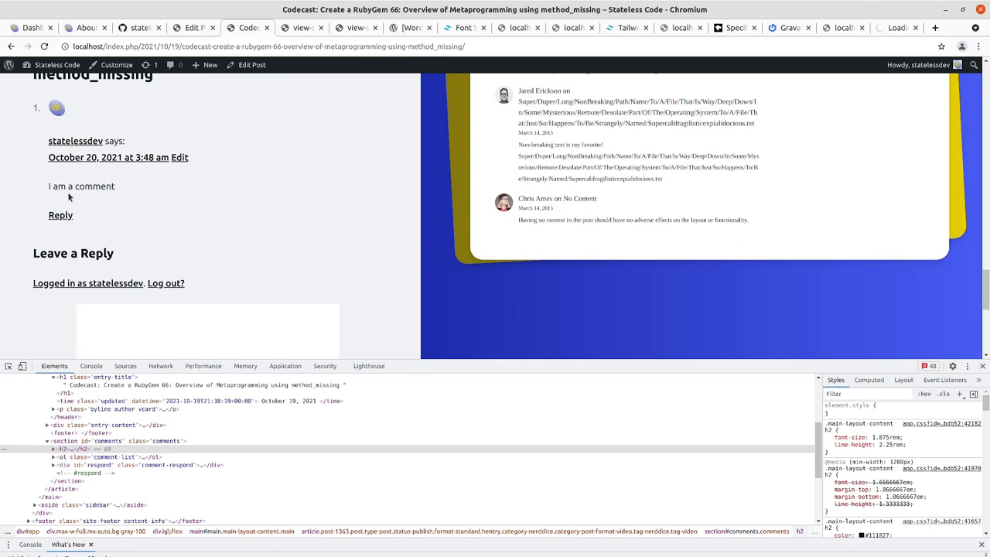
pyautogui.moveTo(108, 283)
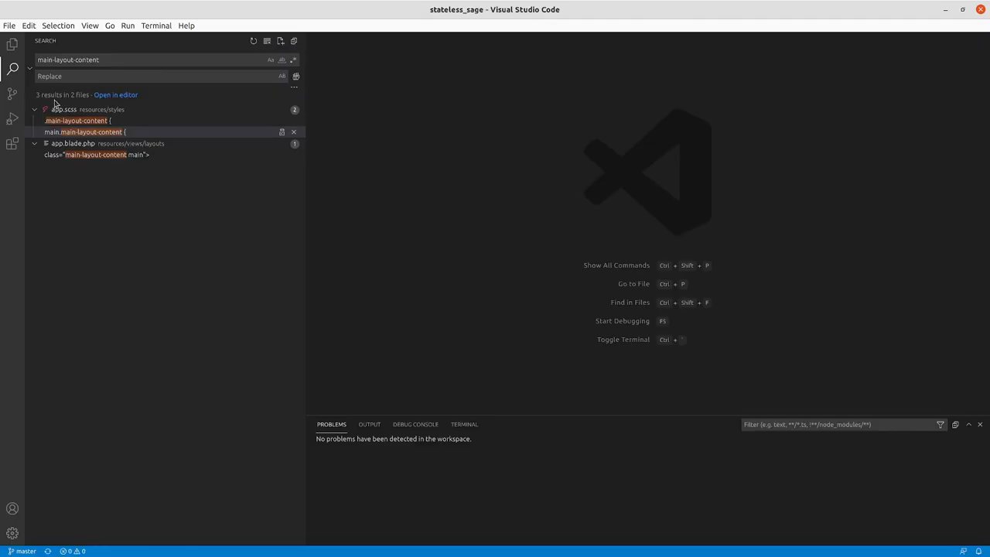
# From the Explorer, open single.blade.php and then the content-single.blade.php partial.
pyautogui.click(11, 44)
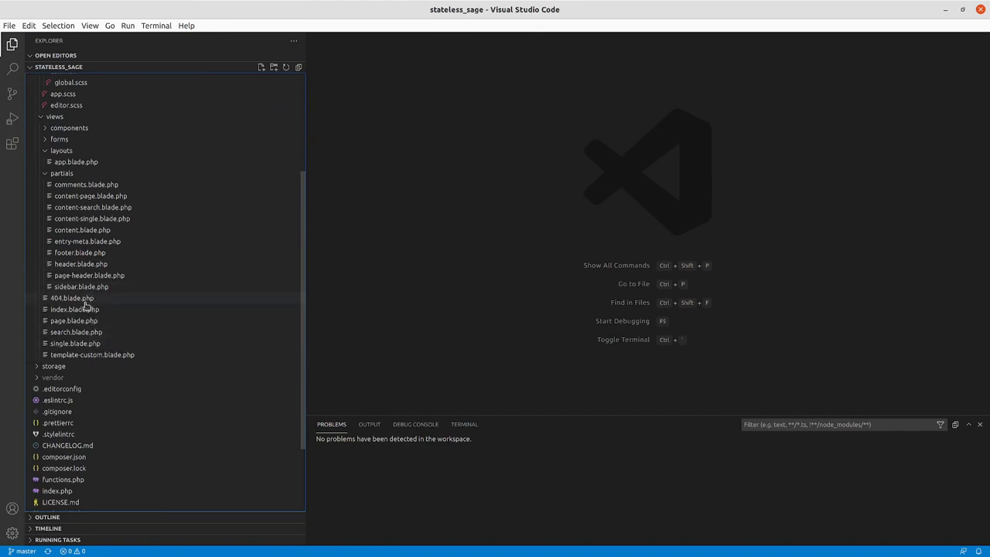
pyautogui.click(75, 343)
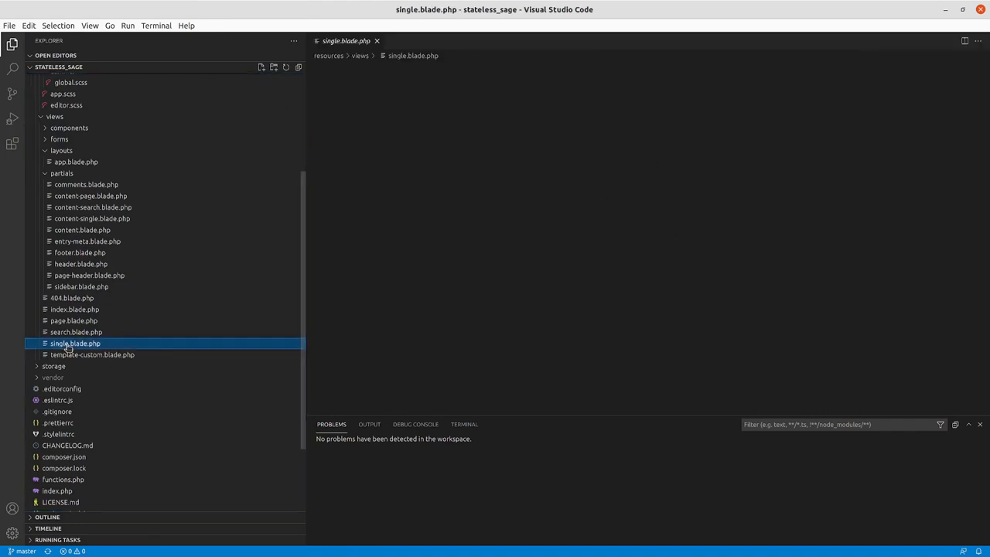
pyautogui.doubleClick(75, 342)
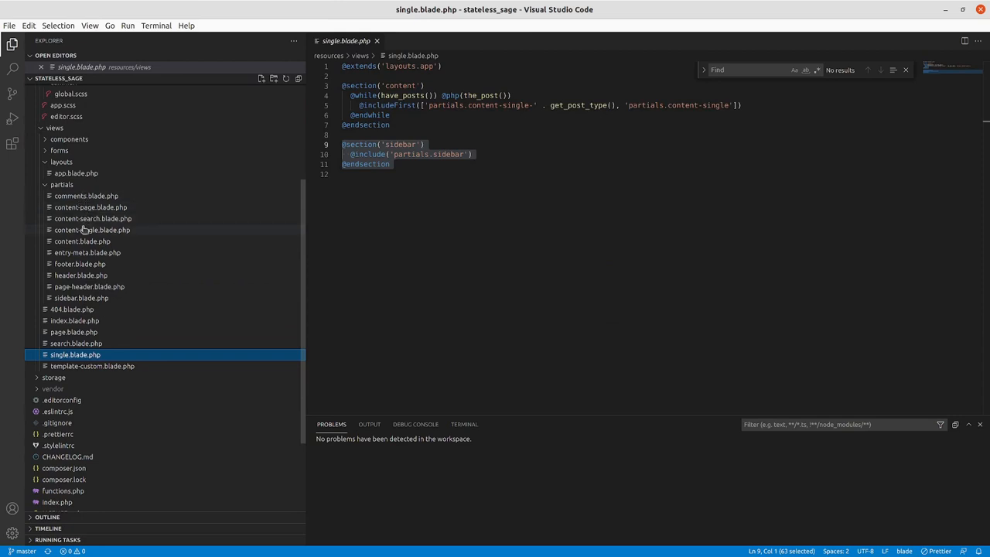
pyautogui.click(93, 230)
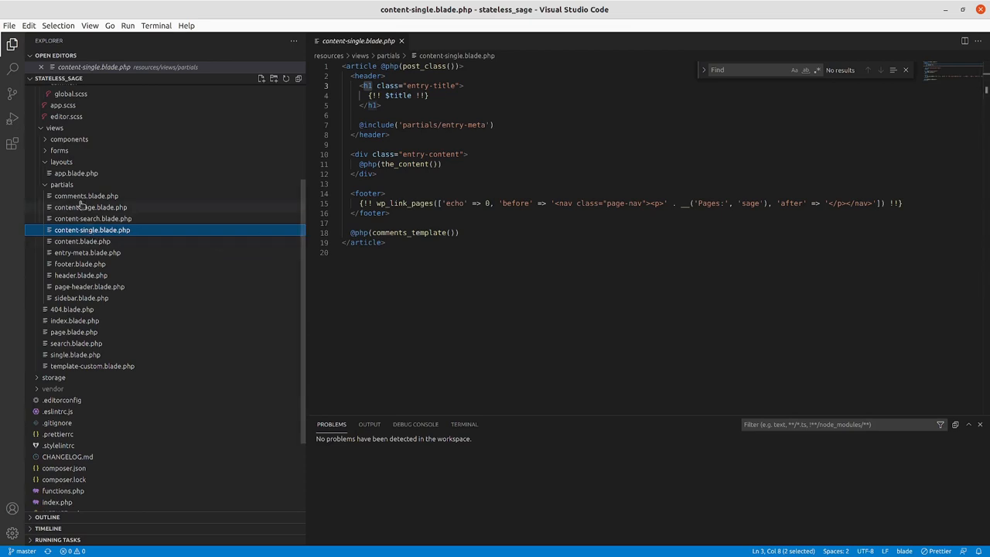
# Open comments.blade.php and read through how the comment list is built.
pyautogui.click(86, 196)
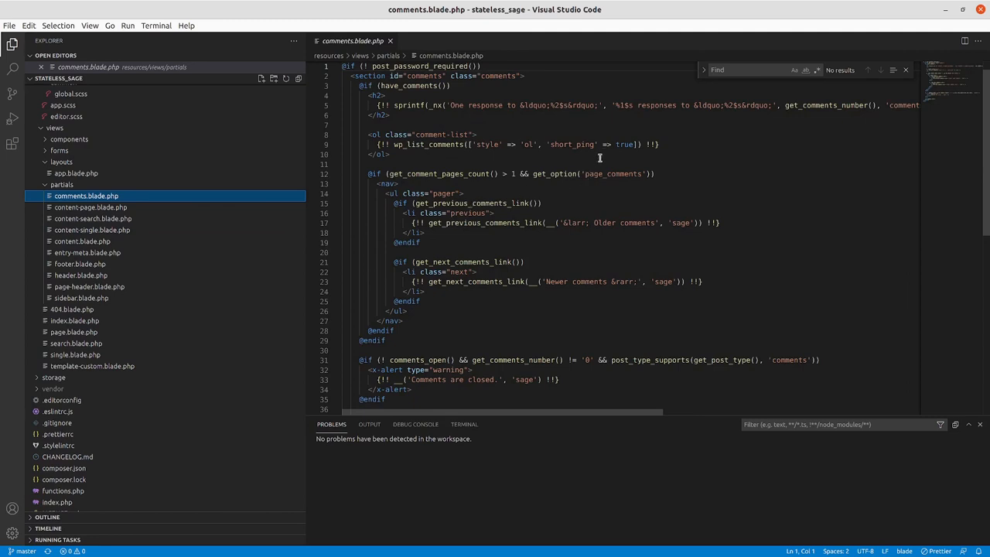
pyautogui.moveTo(635, 135)
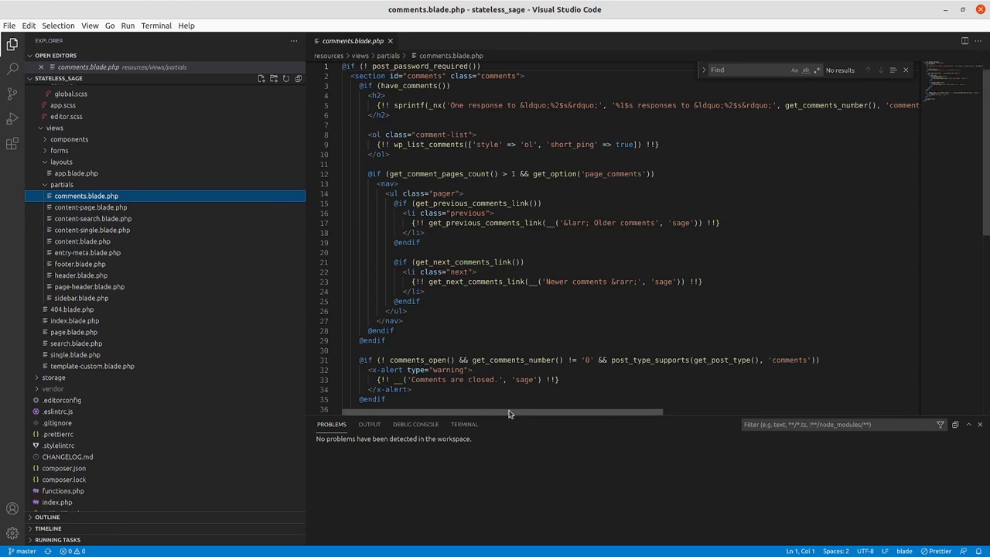
pyautogui.hscroll(3)
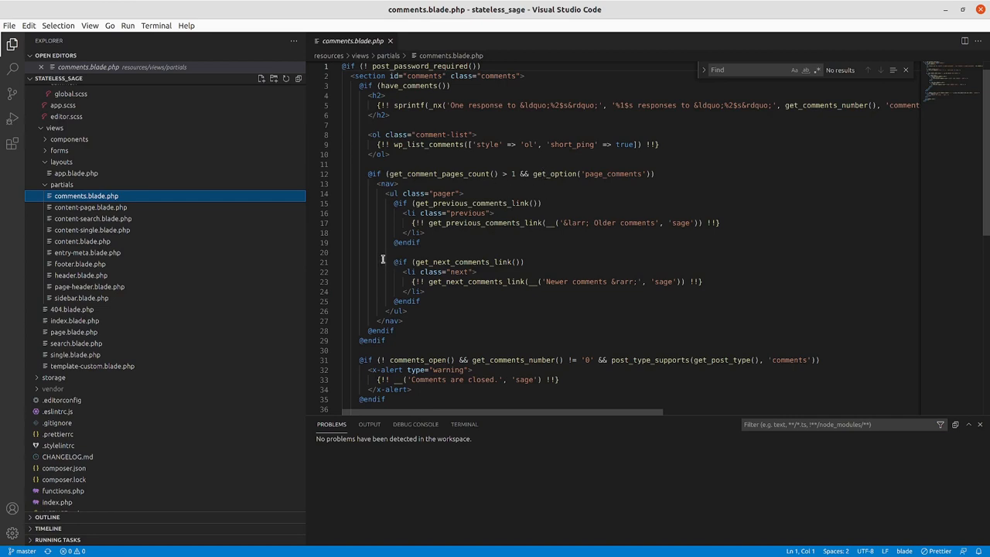
pyautogui.scroll(-3)
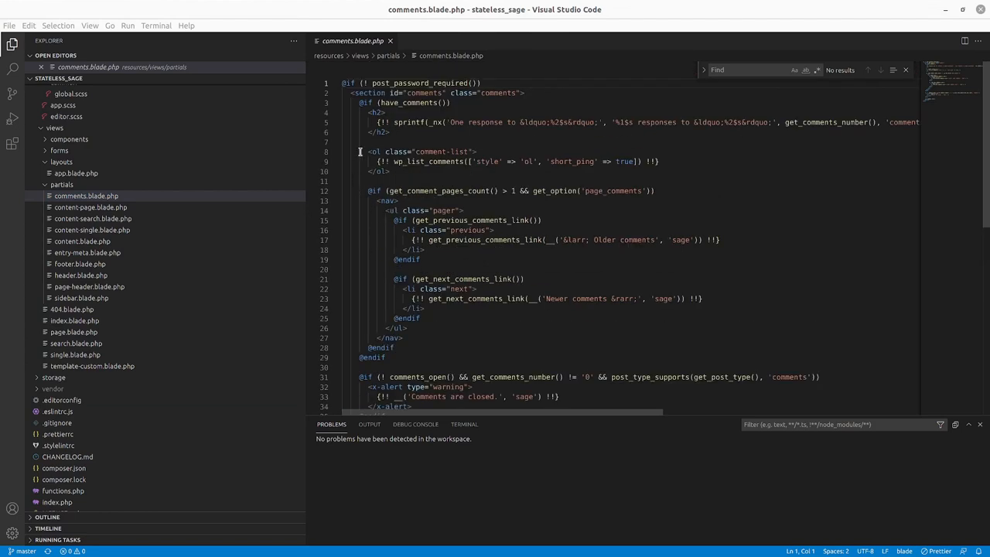
pyautogui.moveTo(374, 171)
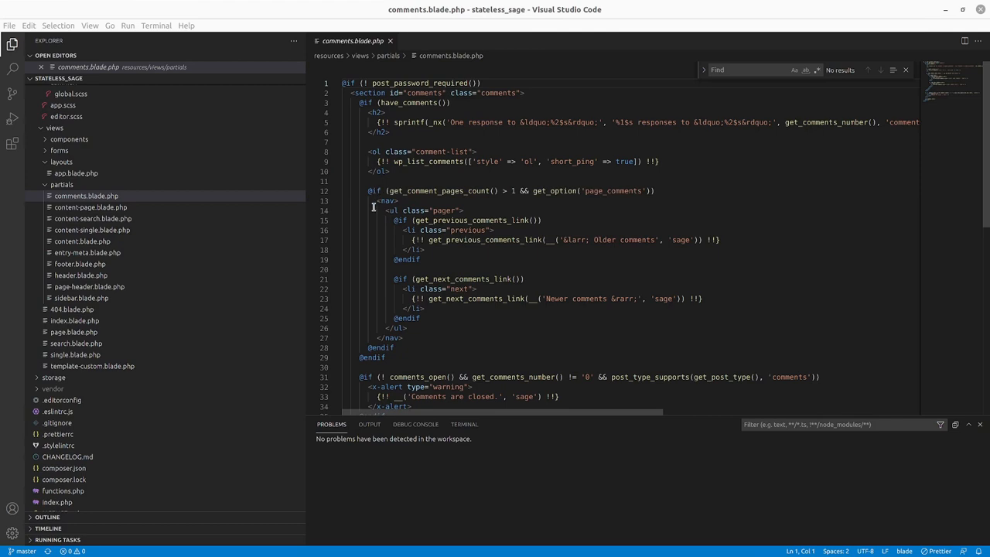
pyautogui.moveTo(403, 230)
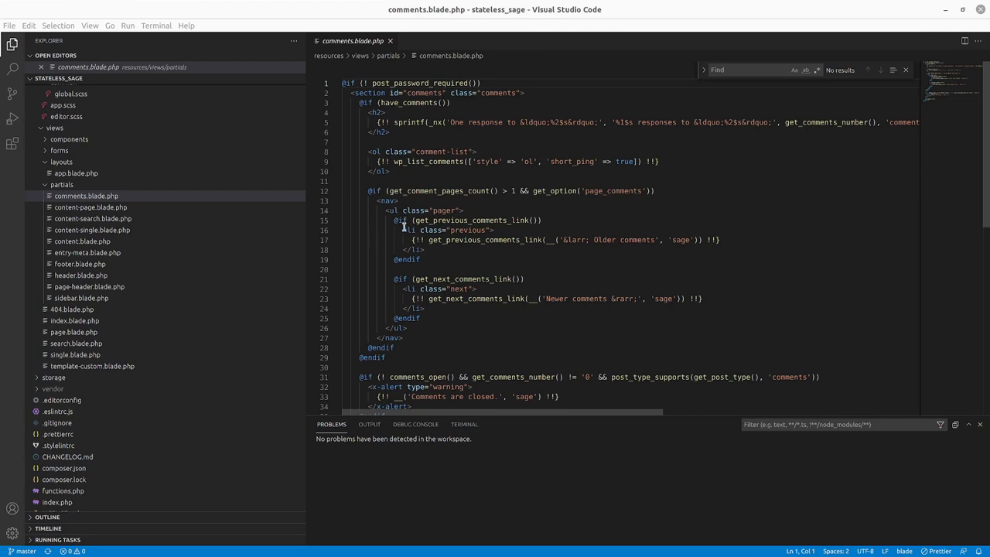
pyautogui.scroll(-3)
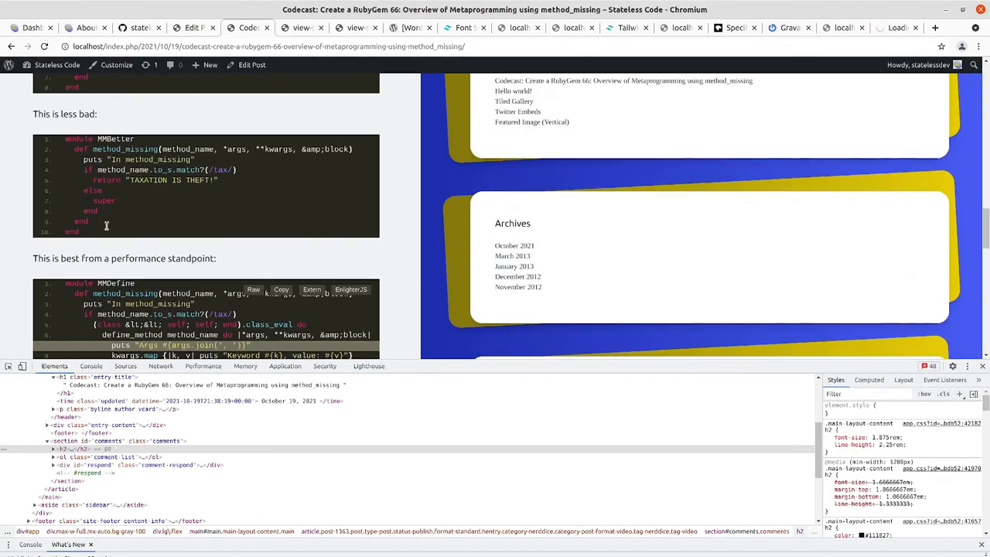
# Go to the blog home page and scroll through the sidebar's Recent Comments widget.
pyautogui.scroll(-3)
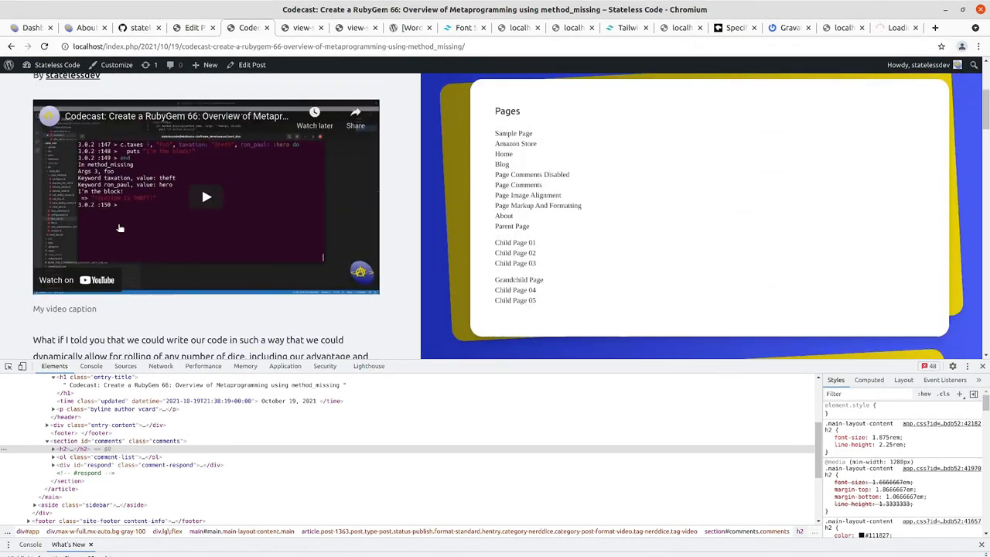
pyautogui.click(10, 47)
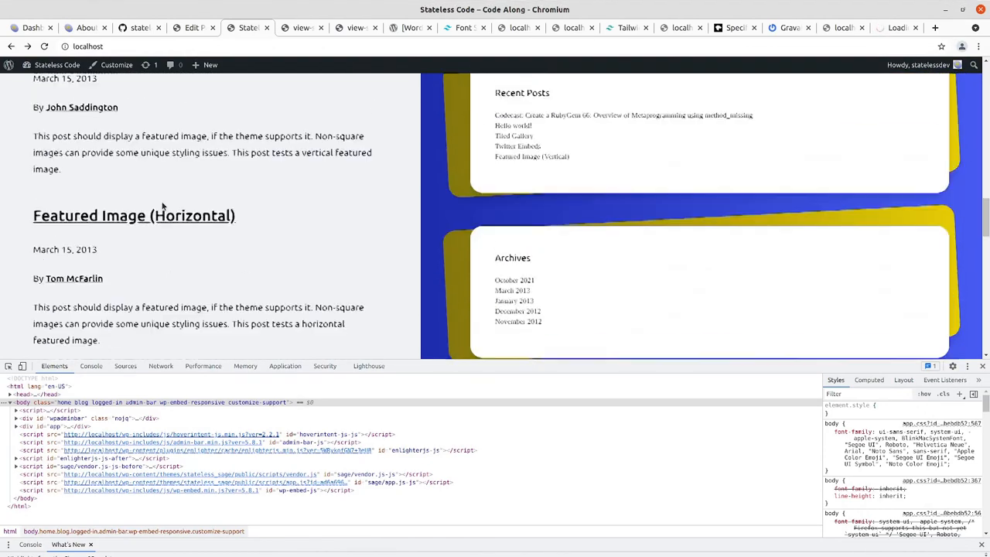
pyautogui.scroll(-3)
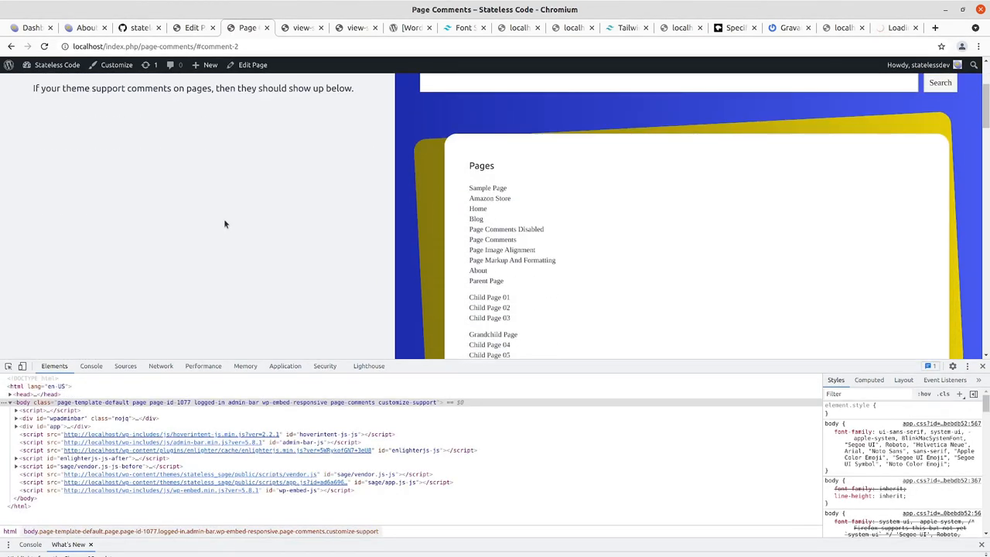
pyautogui.scroll(-3)
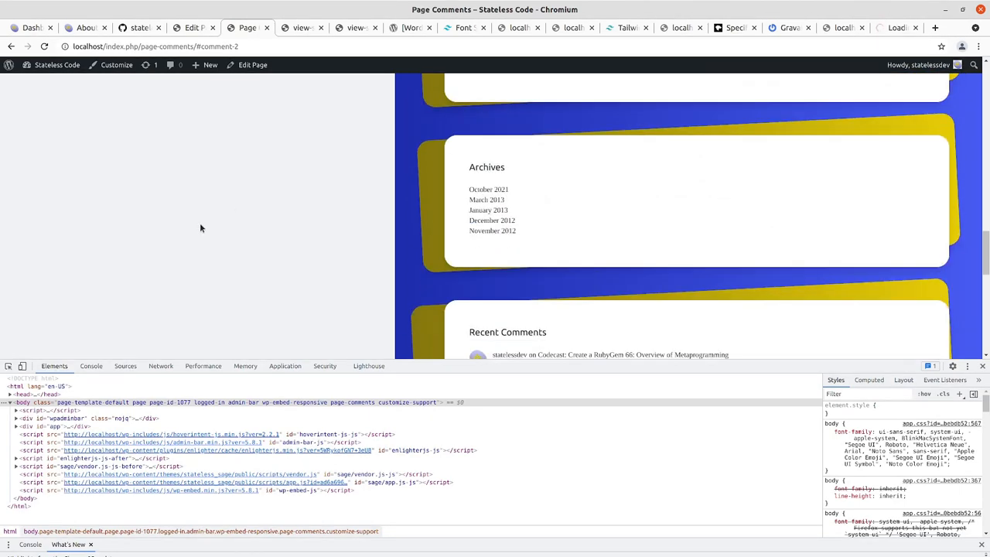
pyautogui.scroll(-3)
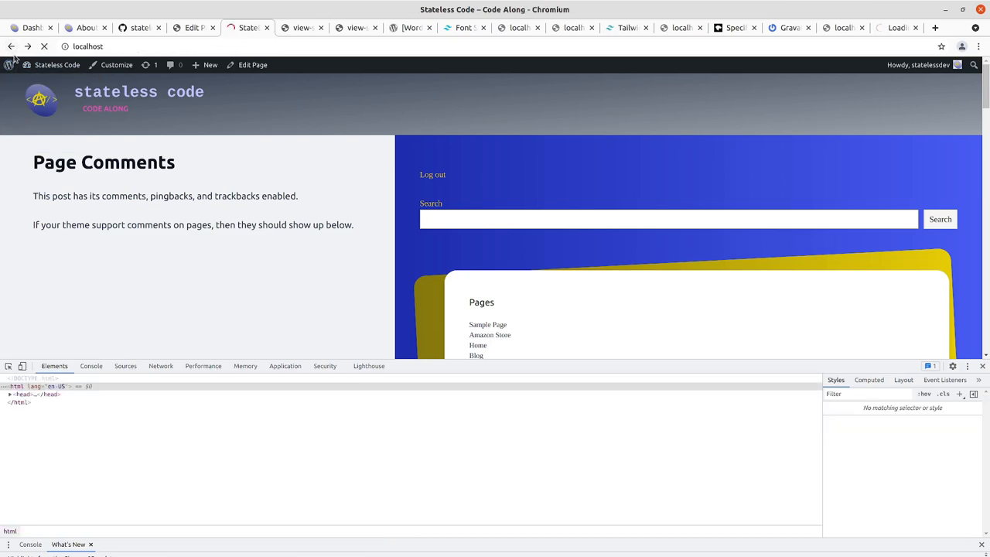
pyautogui.scroll(-3)
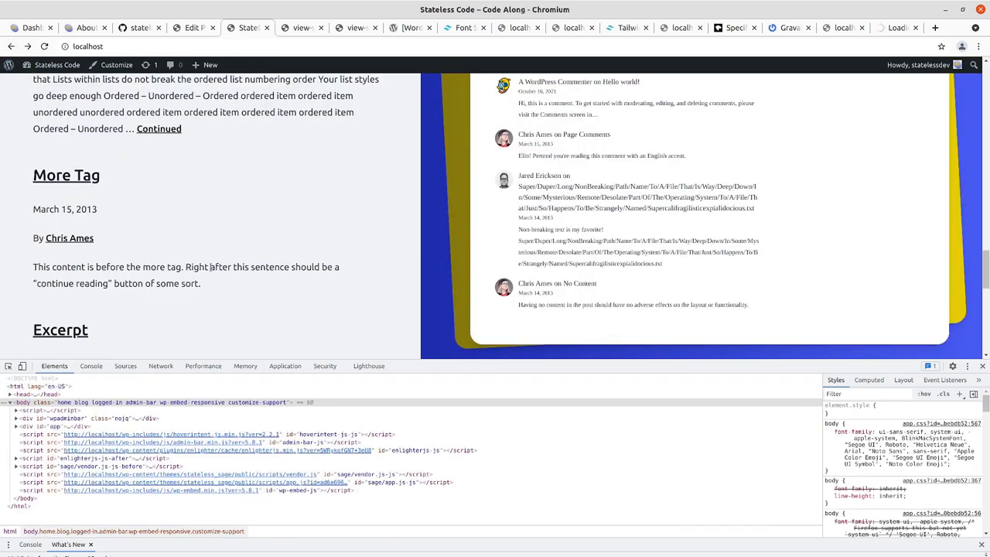
pyautogui.scroll(-3)
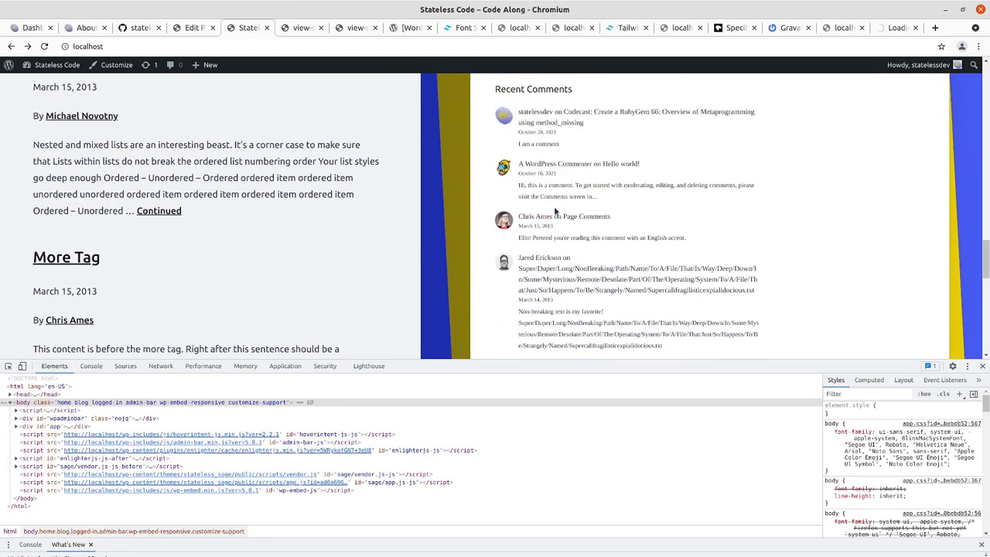
pyautogui.scroll(-3)
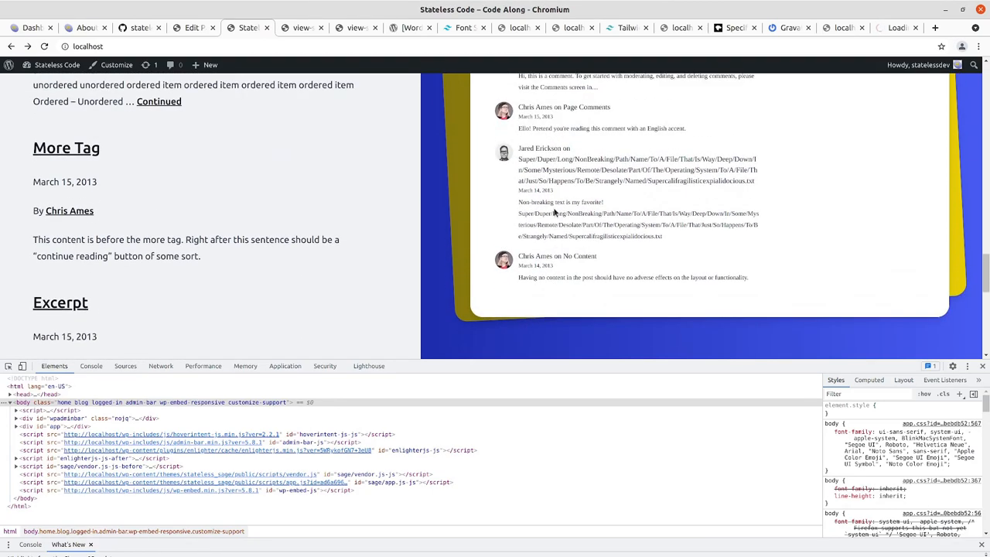
pyautogui.scroll(-3)
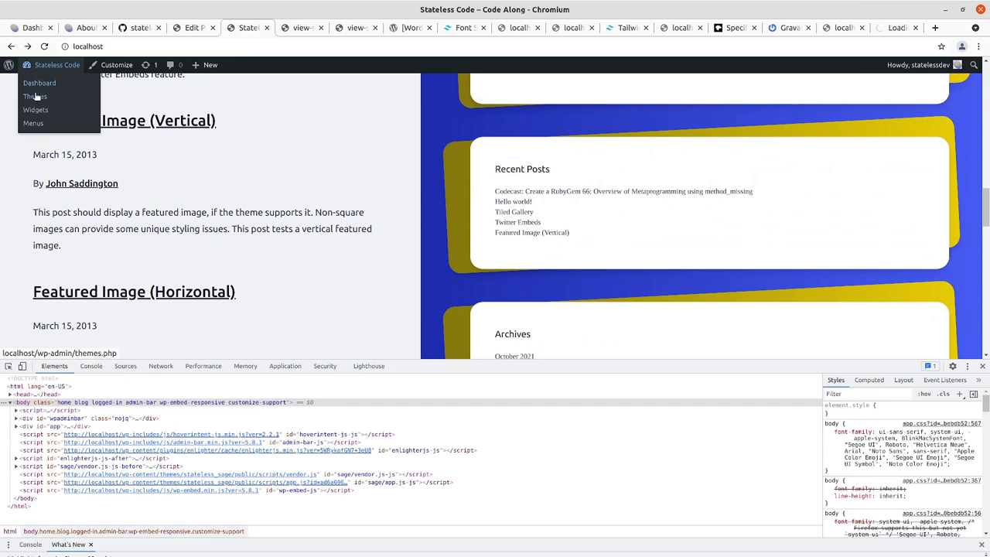
# Open the admin Dashboard and then the Comments screen listing all site comments.
pyautogui.click(39, 83)
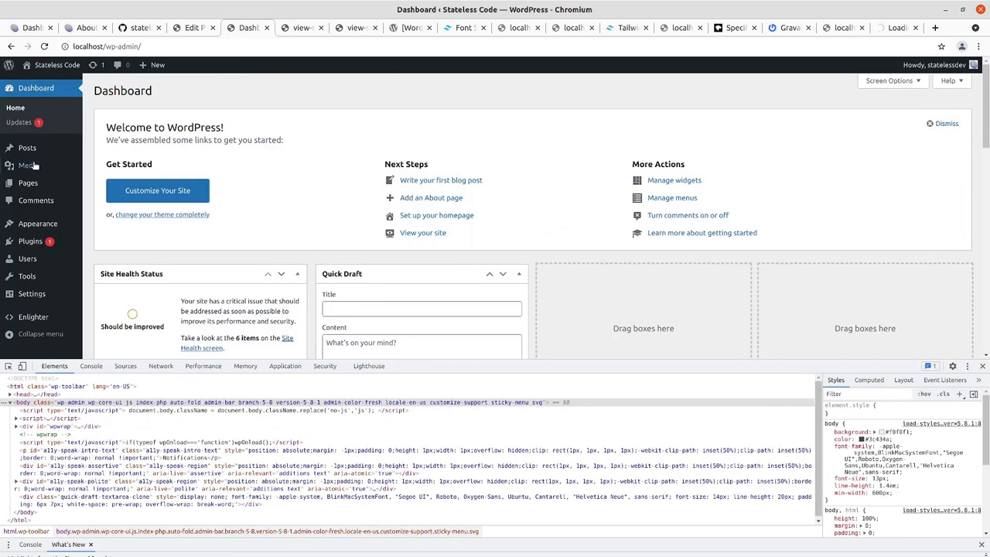
pyautogui.click(35, 163)
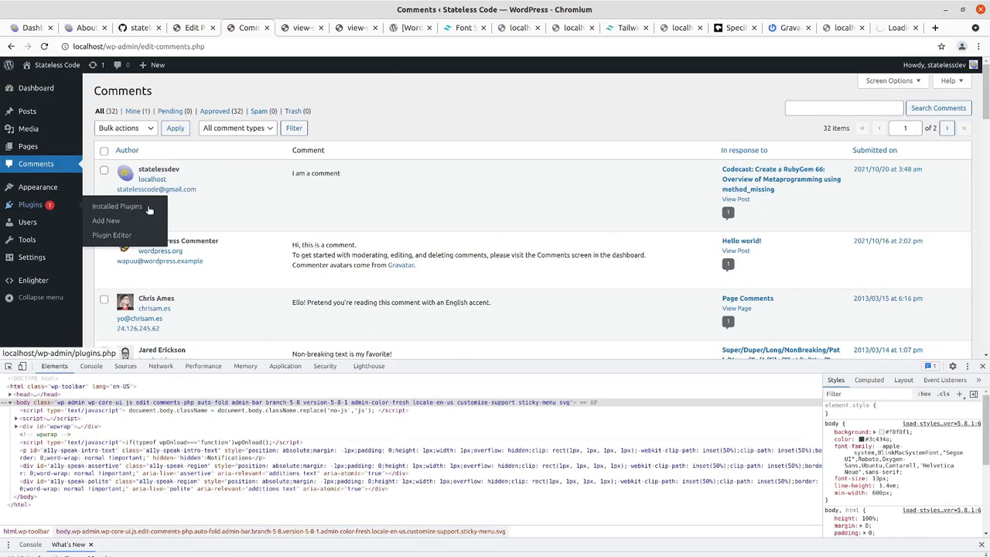
pyautogui.scroll(-3)
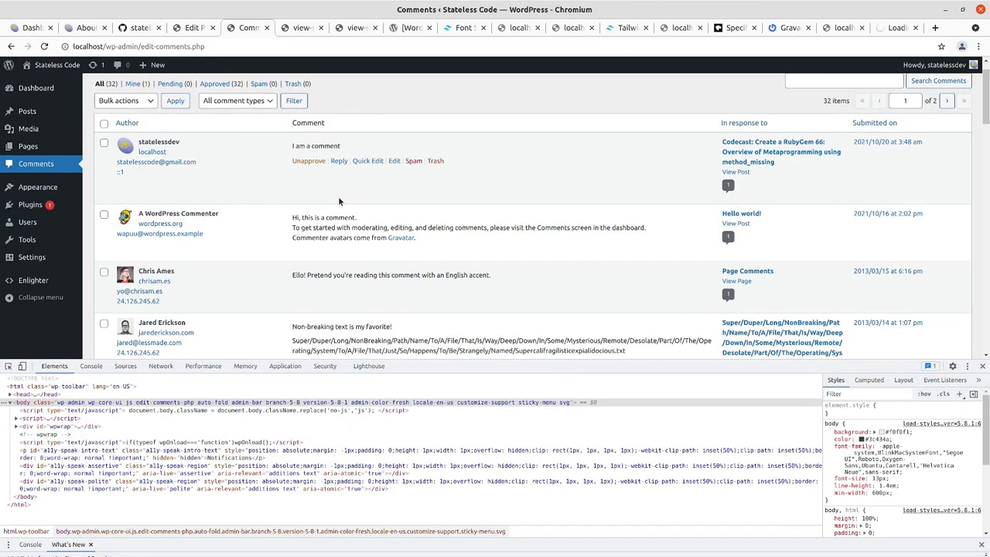
pyautogui.moveTo(369, 203)
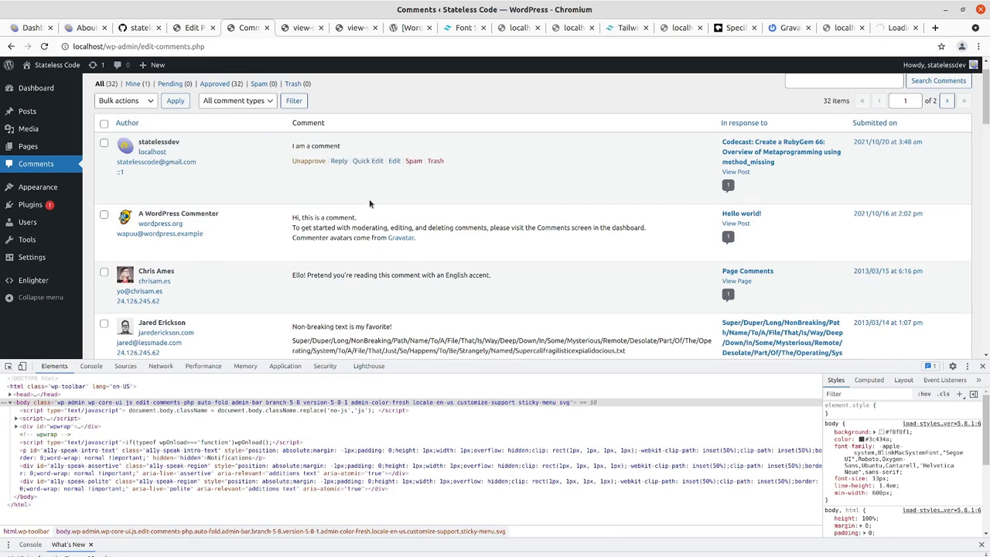
# Scroll the admin comments list down toward the Comments test post.
pyautogui.scroll(-3)
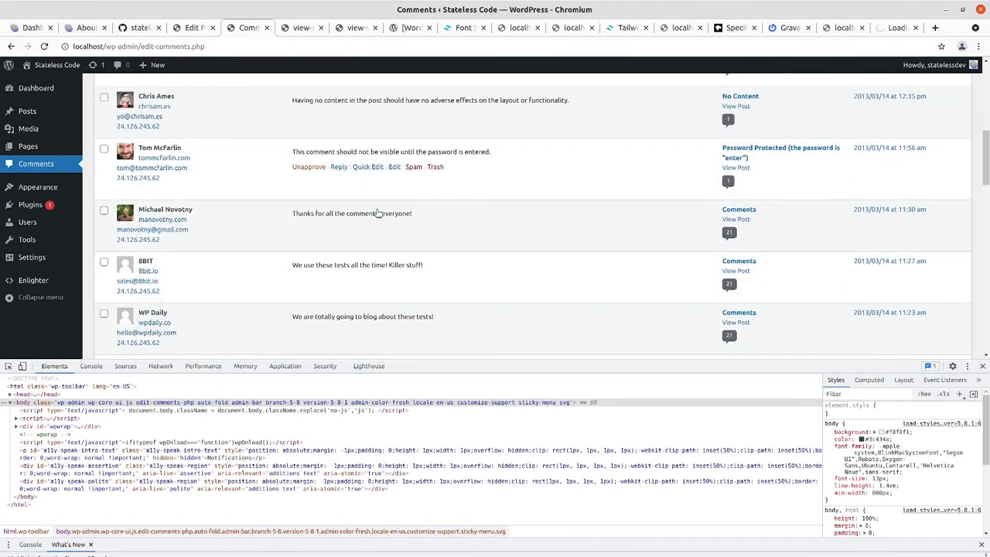
pyautogui.scroll(-3)
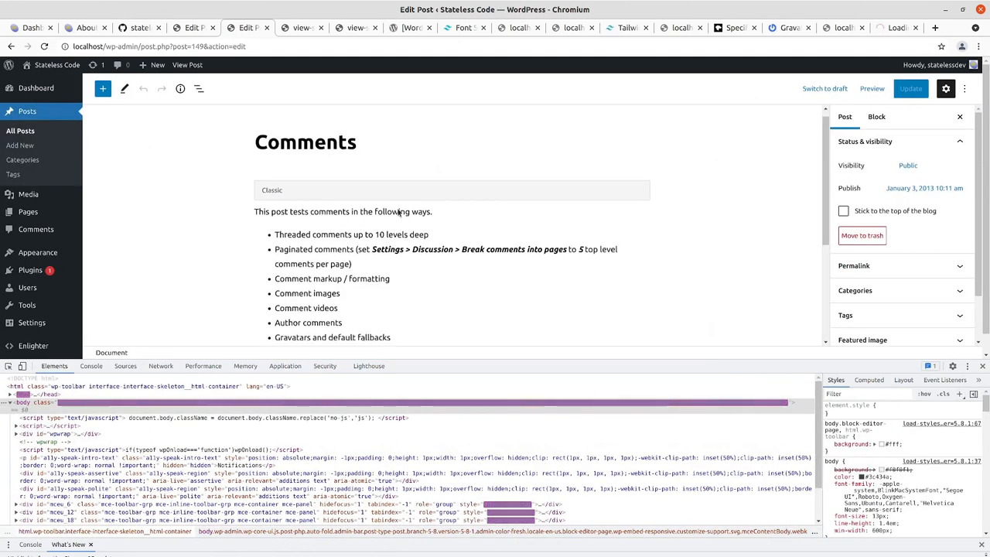
pyautogui.scroll(-3)
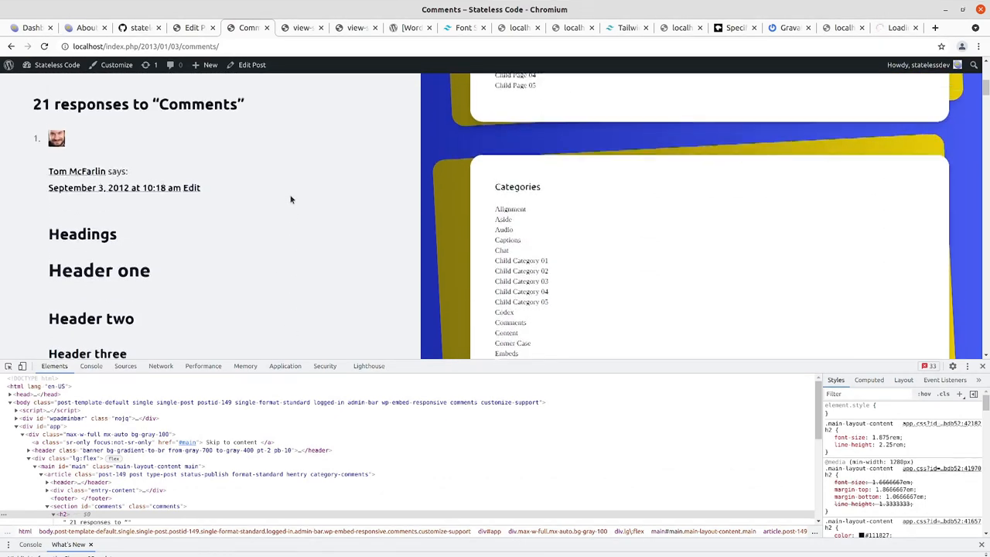
# Scroll down the Comments test post past its intro until the '21 responses' heading shows.
pyautogui.scroll(-3)
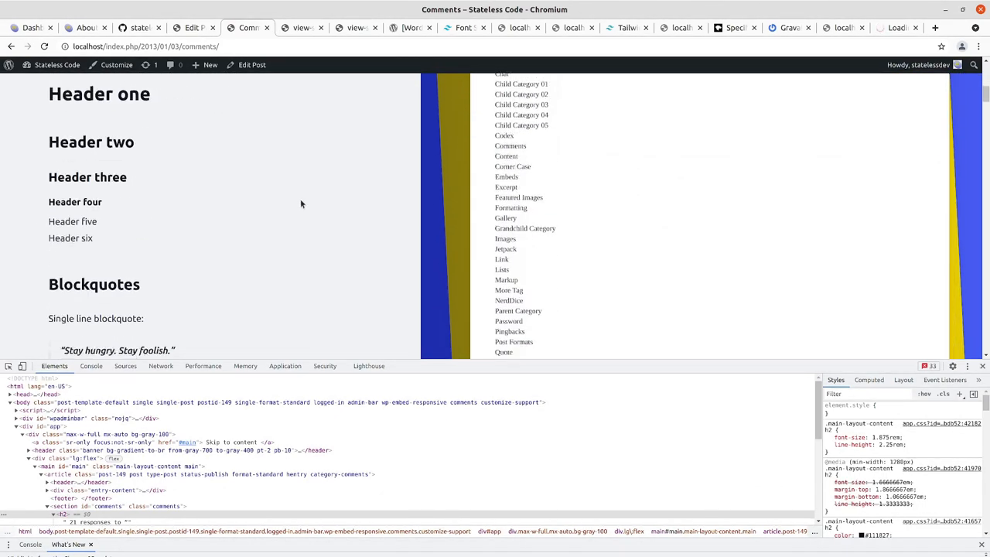
pyautogui.scroll(-3)
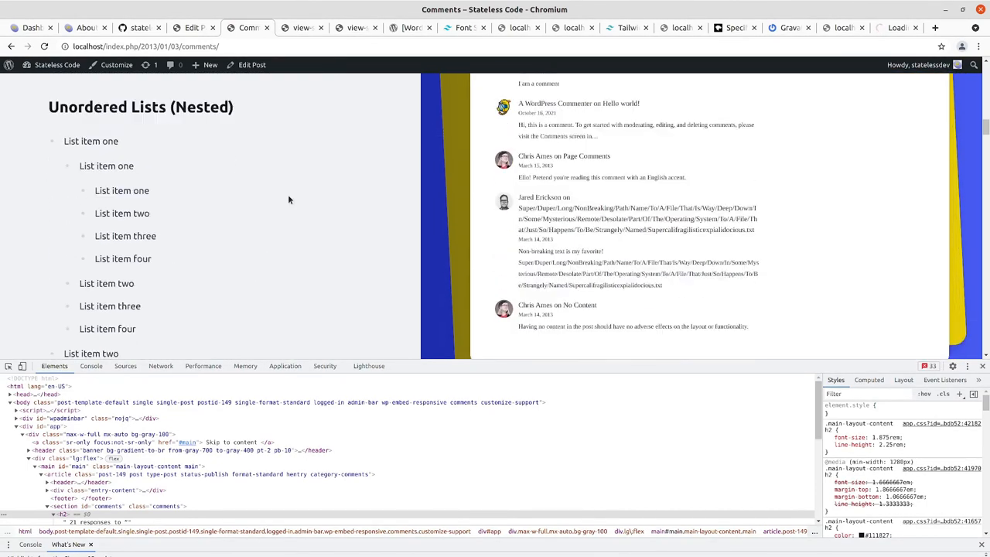
pyautogui.scroll(-3)
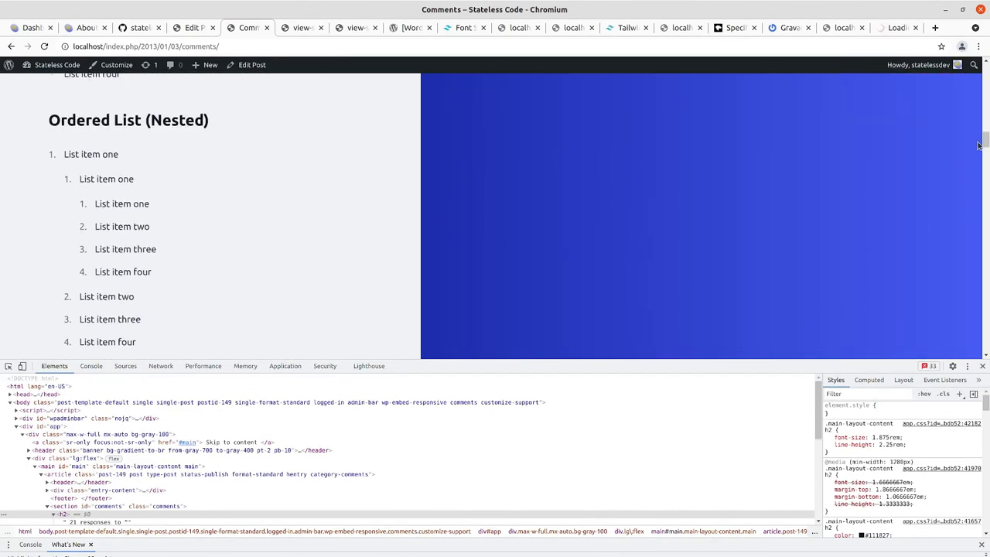
pyautogui.scroll(-3)
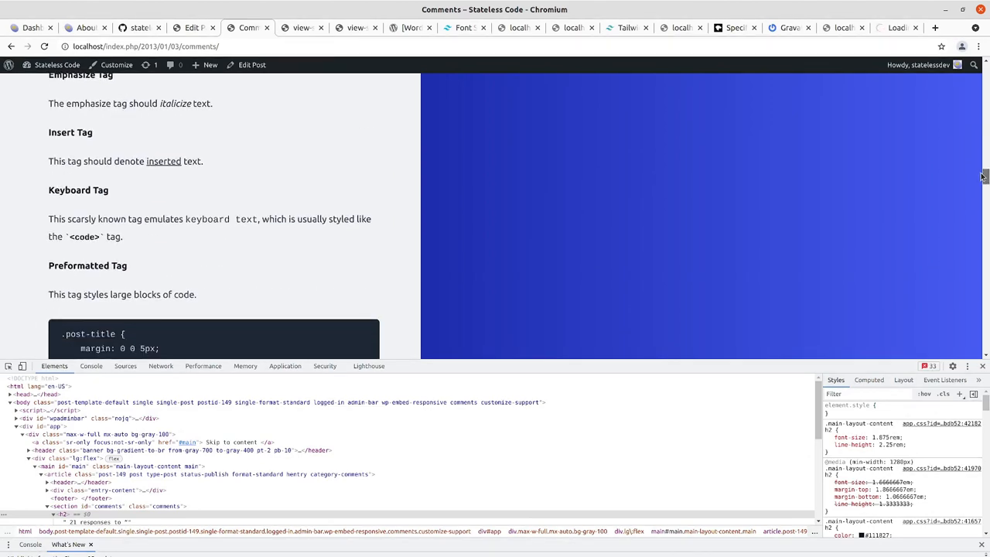
pyautogui.scroll(-3)
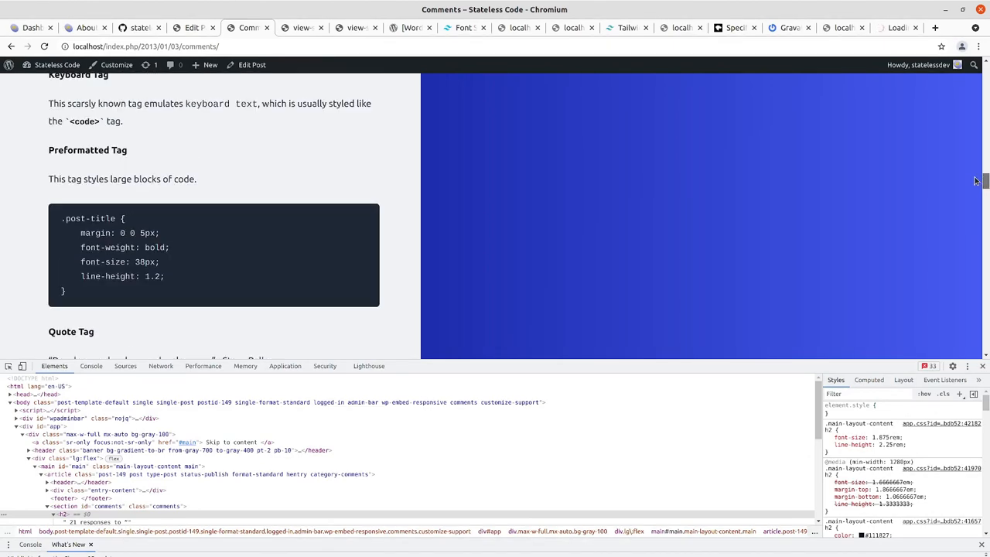
pyautogui.scroll(-3)
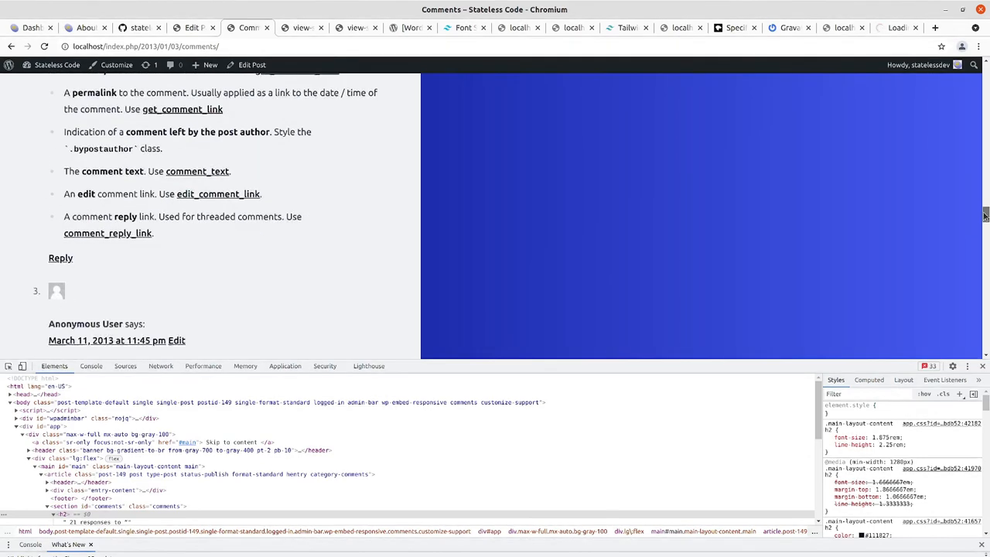
pyautogui.scroll(-3)
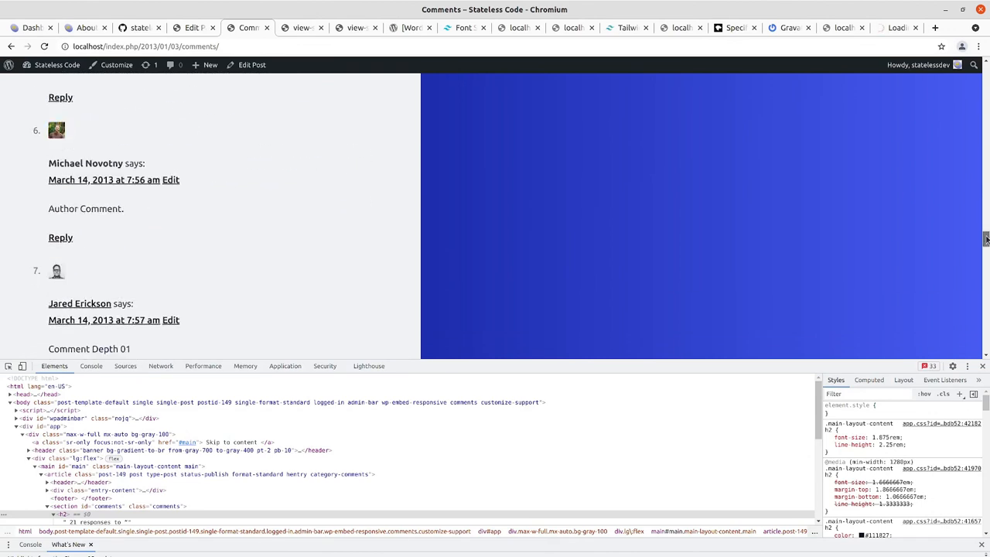
pyautogui.scroll(-3)
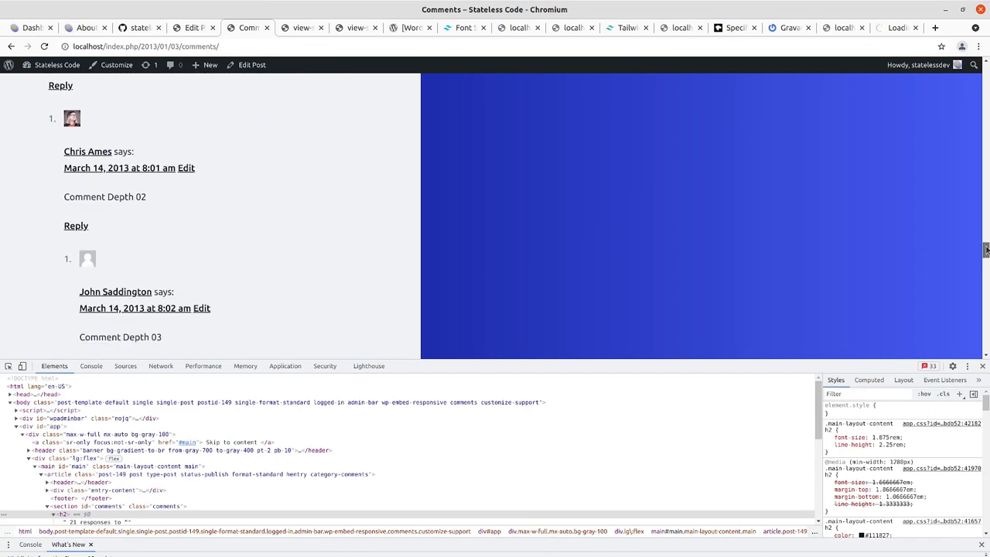
pyautogui.scroll(-3)
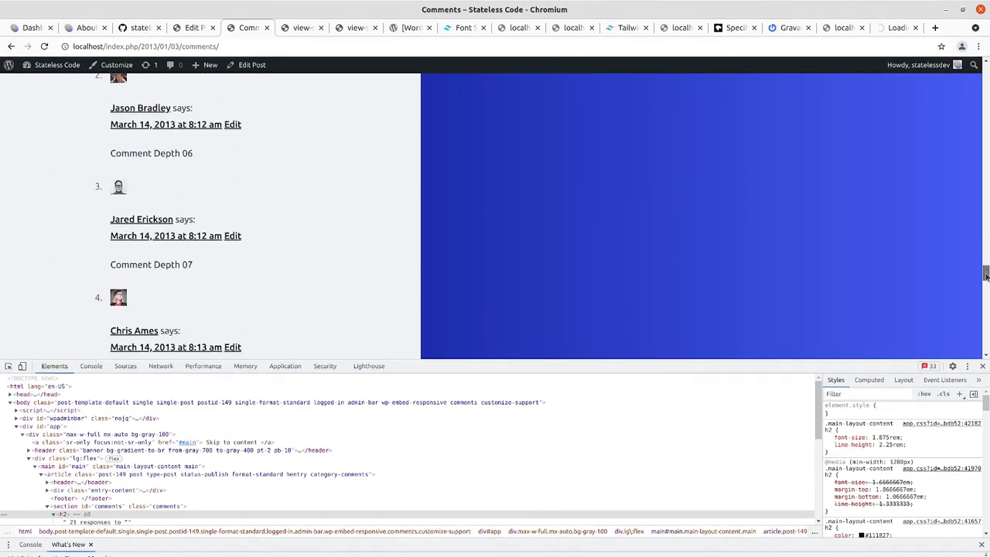
pyautogui.scroll(-3)
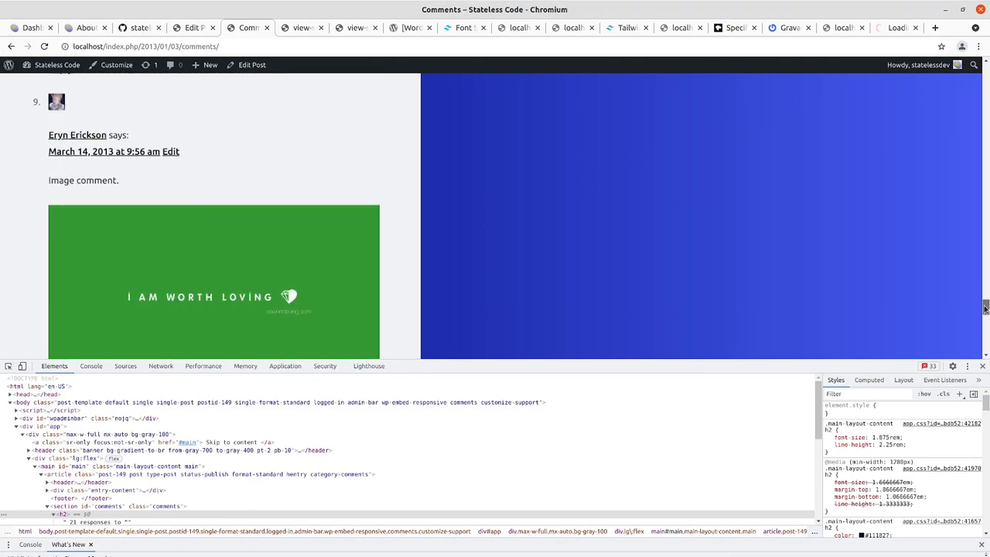
pyautogui.scroll(-3)
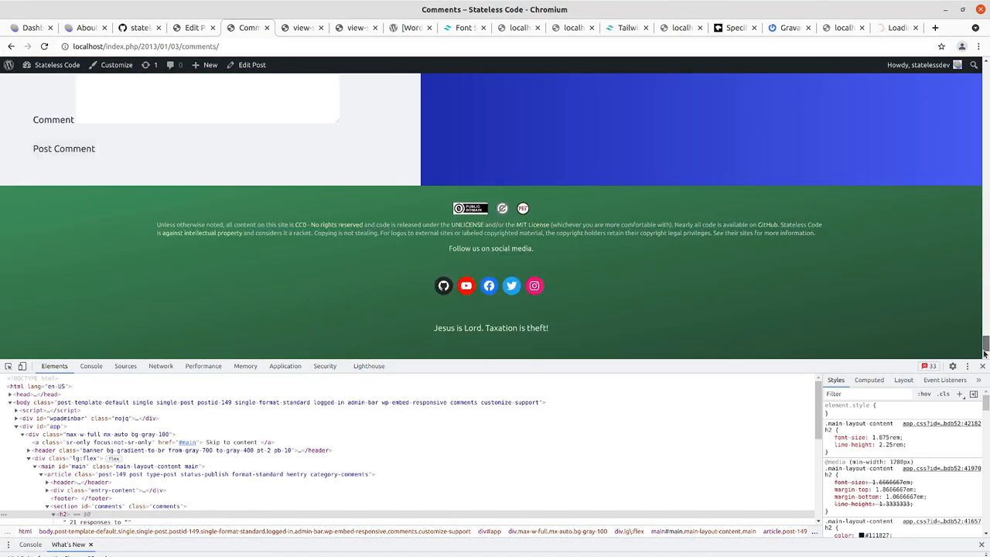
pyautogui.scroll(3)
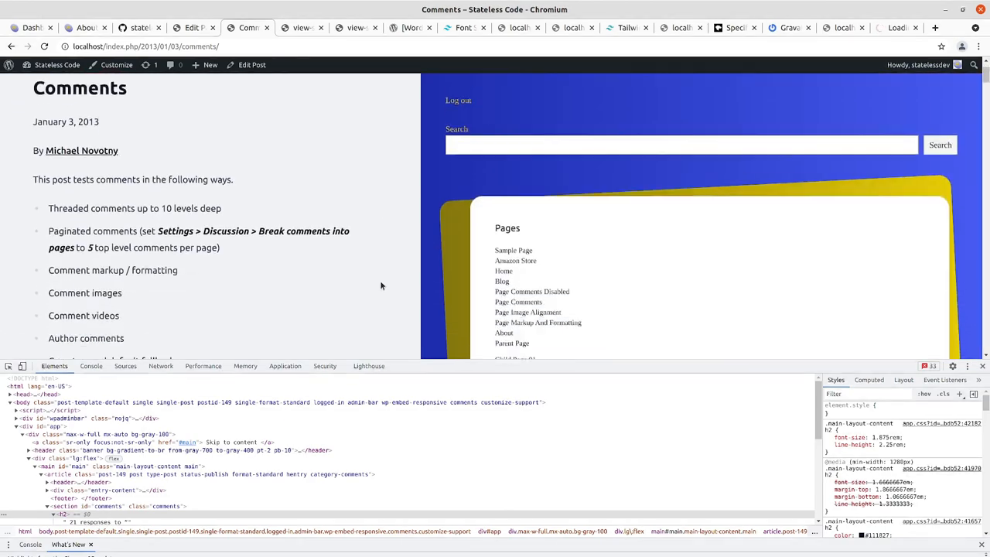
pyautogui.scroll(-3)
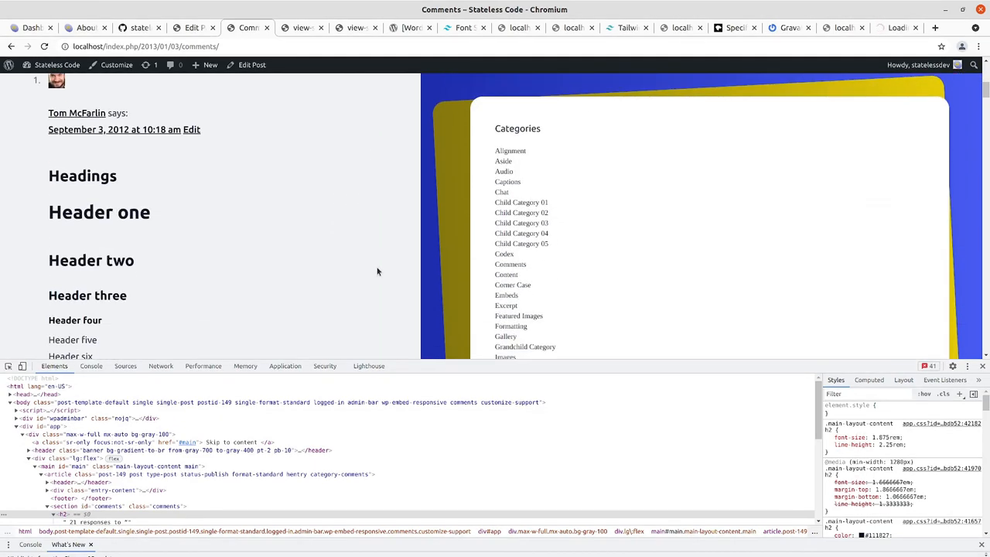
pyautogui.moveTo(651, 194)
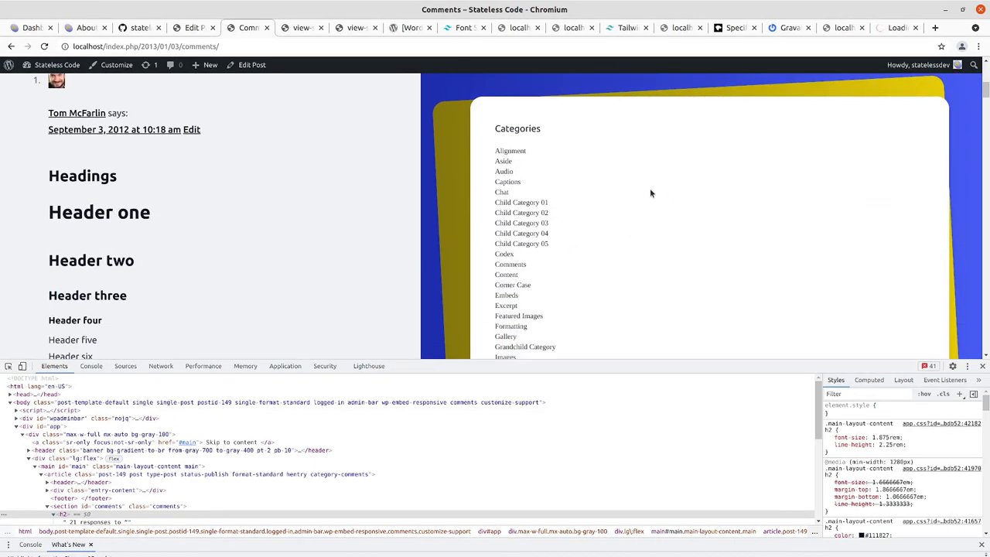
pyautogui.scroll(-3)
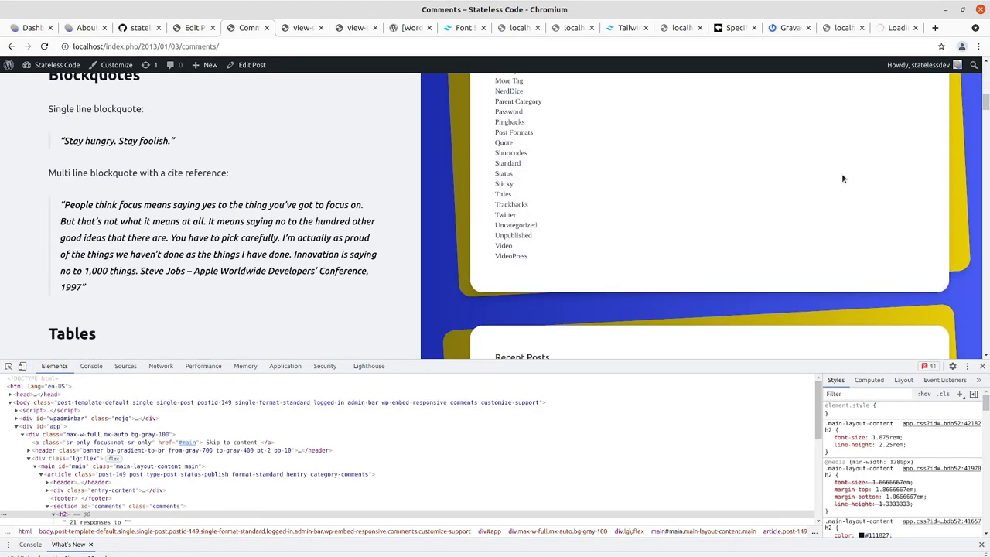
pyautogui.scroll(-3)
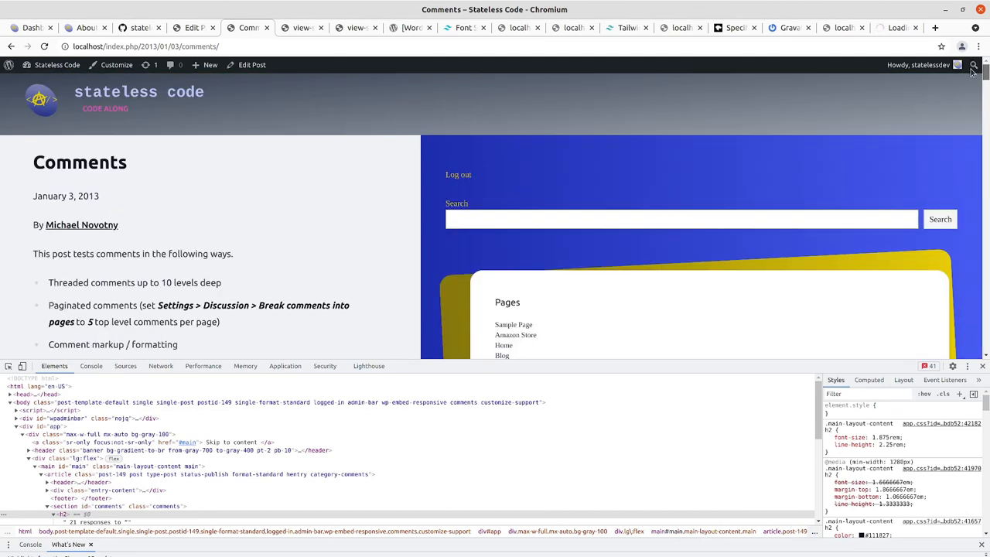
pyautogui.scroll(-3)
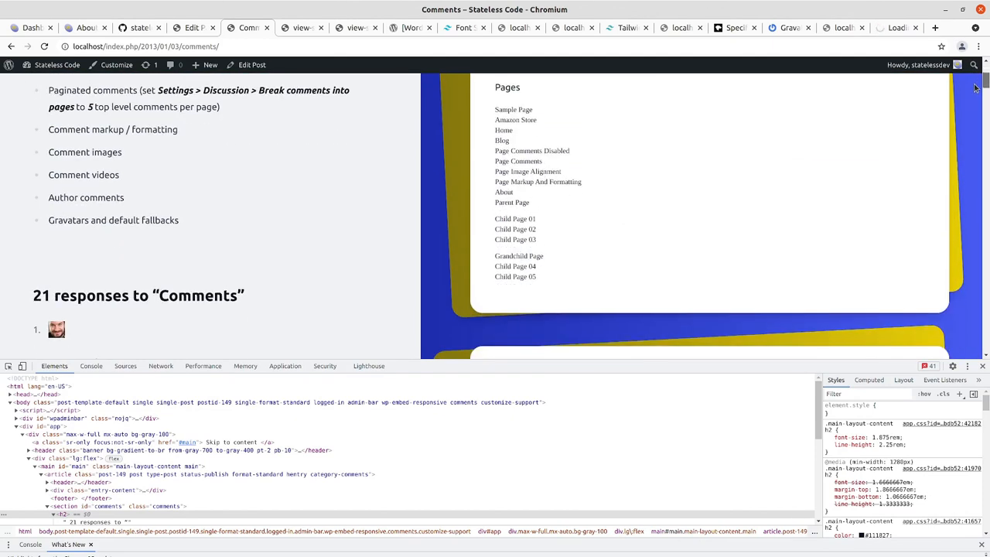
pyautogui.moveTo(302, 138)
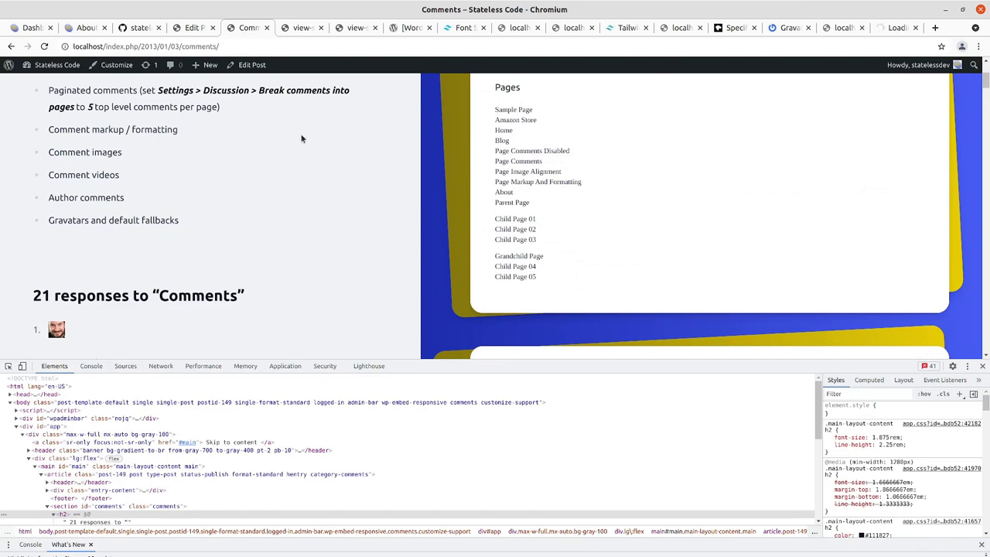
pyautogui.scroll(-3)
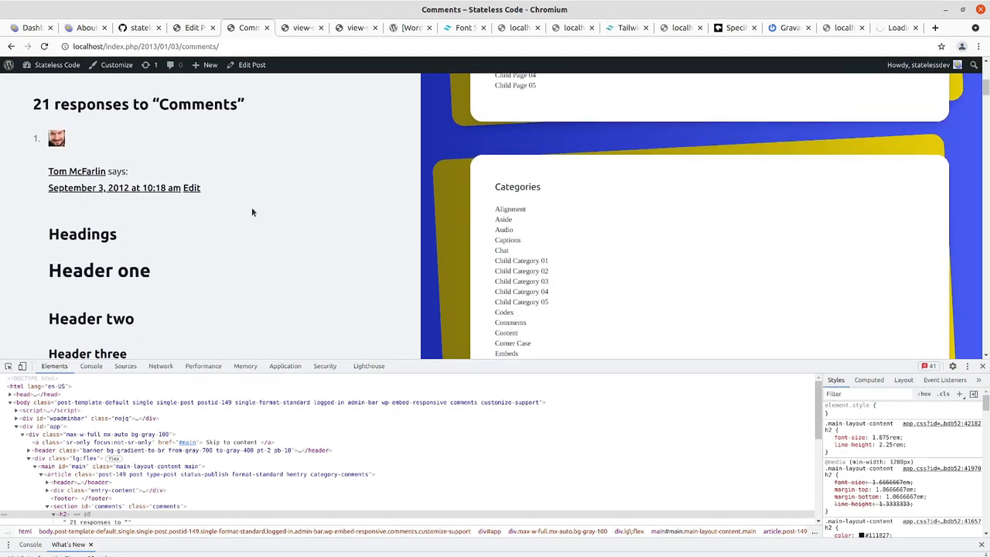
pyautogui.scroll(-3)
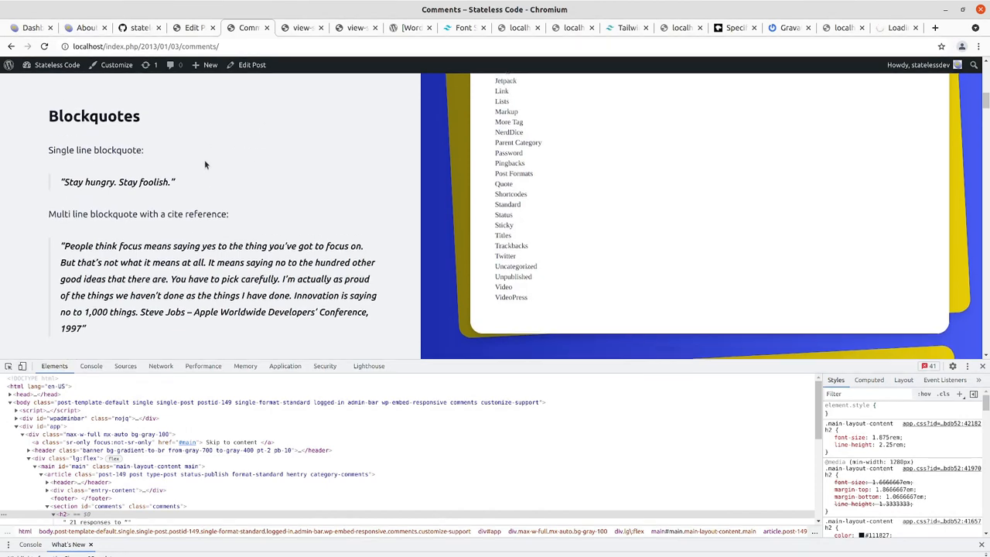
pyautogui.scroll(-3)
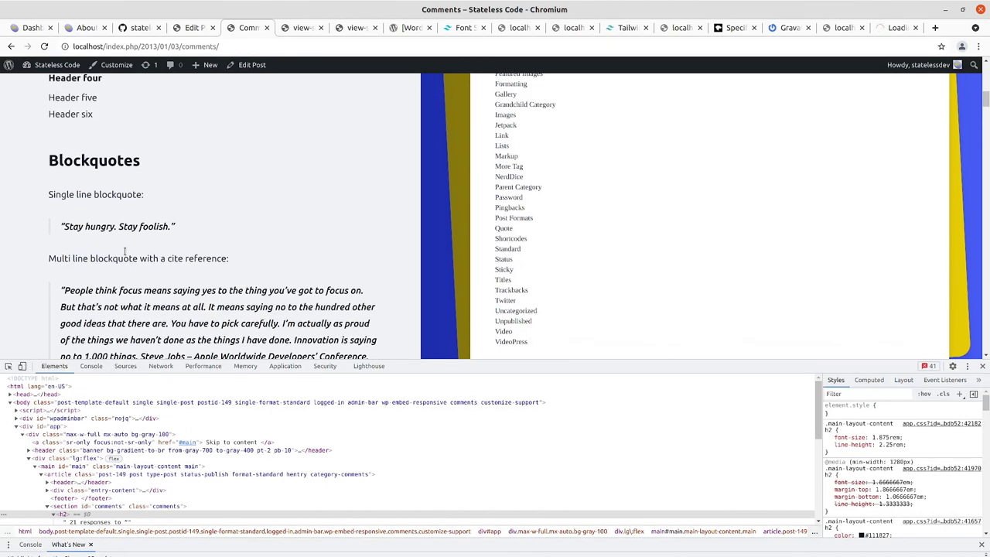
pyautogui.scroll(-3)
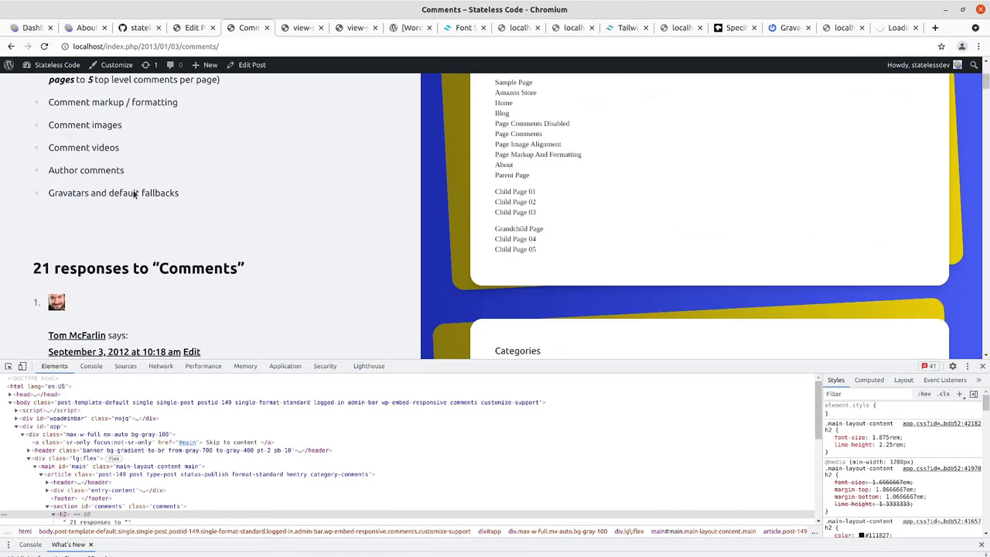
# Inspect the '21 responses to Comments' heading in the Elements panel.
pyautogui.rightClick(112, 302)
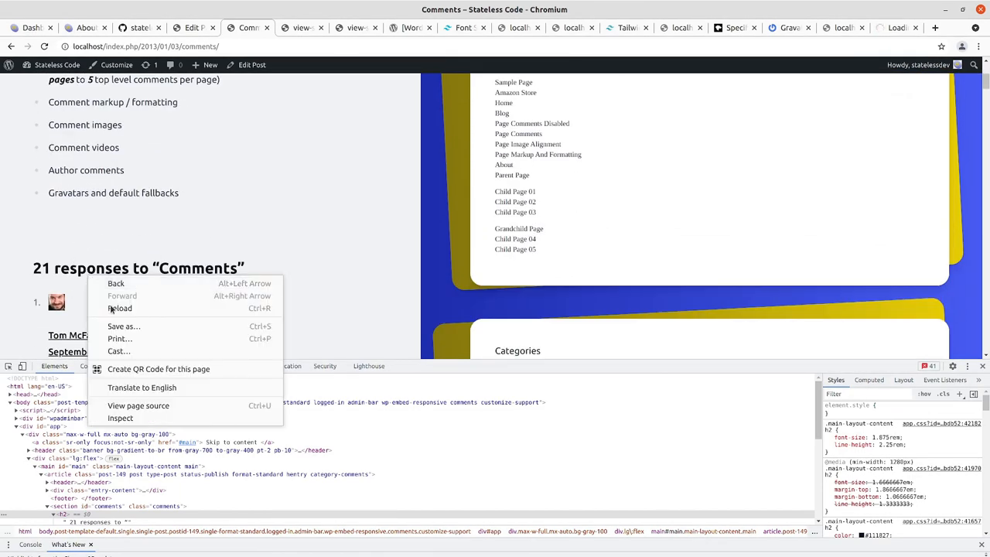
pyautogui.click(275, 242)
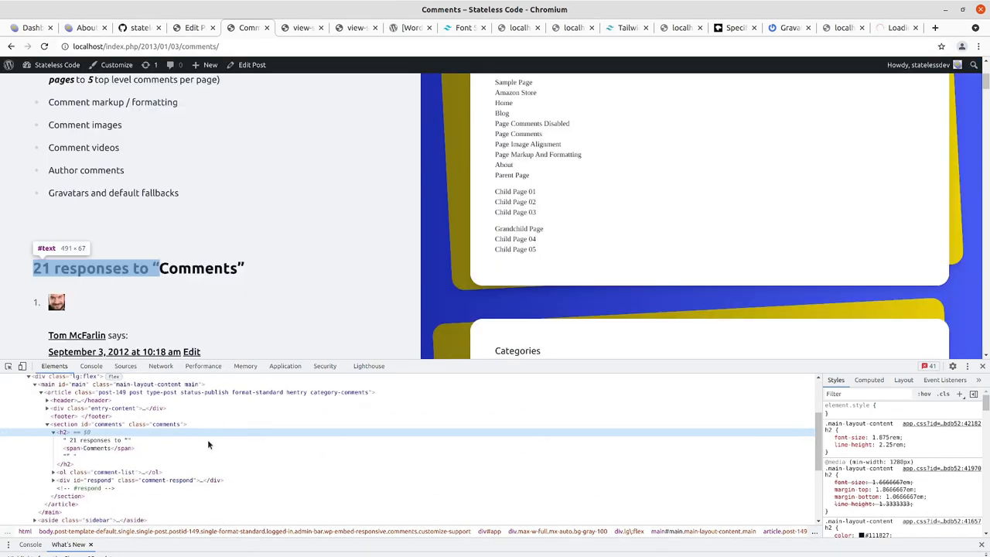
pyautogui.moveTo(139, 432)
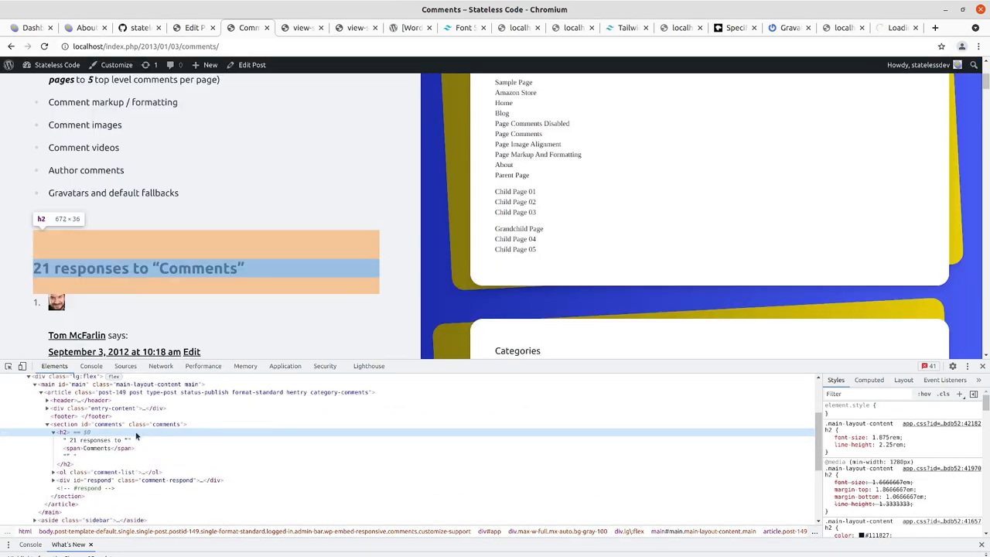
pyautogui.moveTo(82, 424)
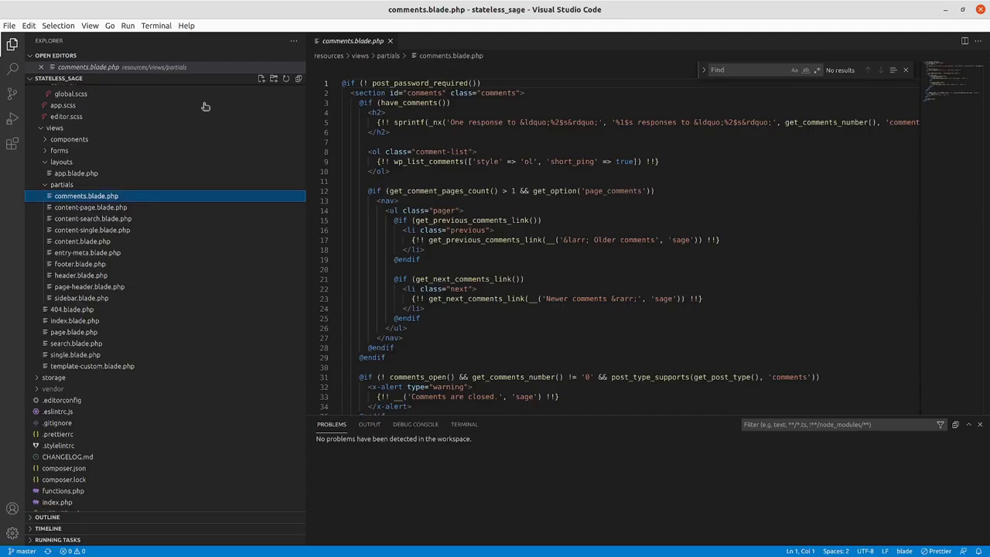
# Quick-open app.scss via the file search for 'scss' and scroll to its heading rules.
pyautogui.press('ctrl+p')
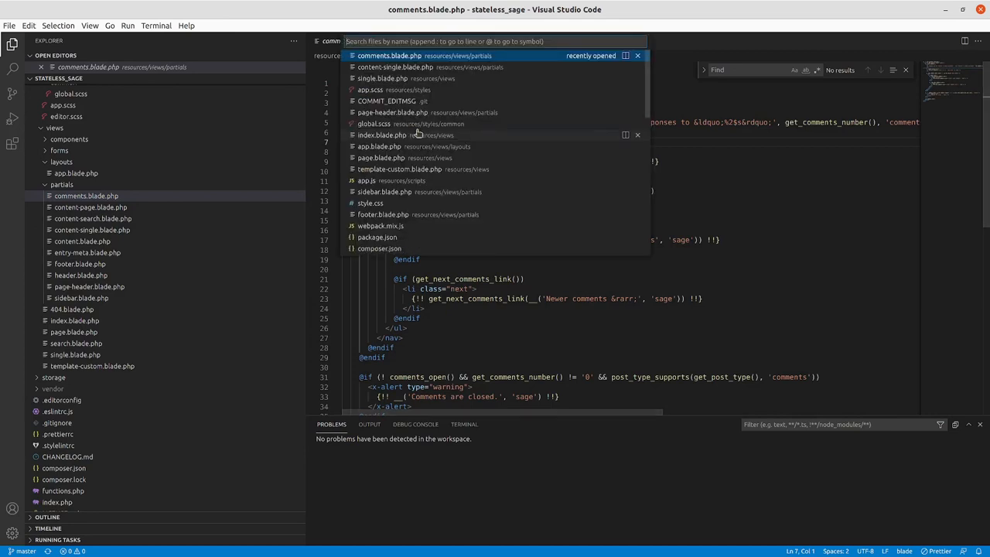
pyautogui.write('s')
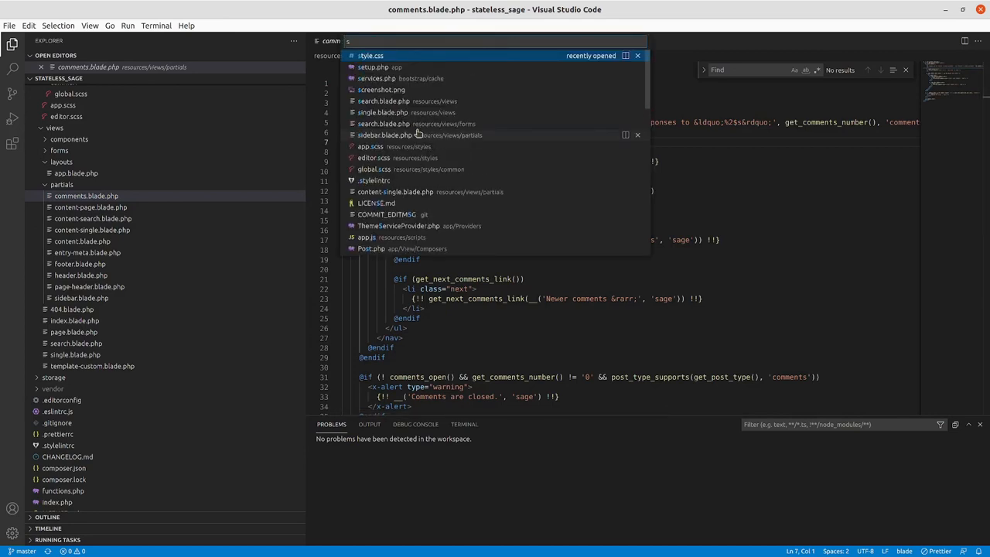
pyautogui.write('css')
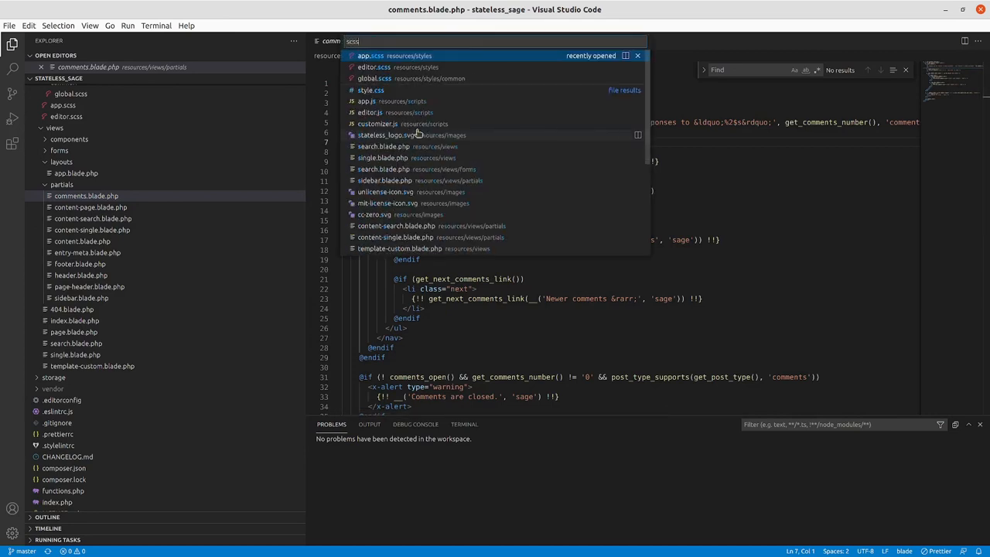
pyautogui.click(370, 55)
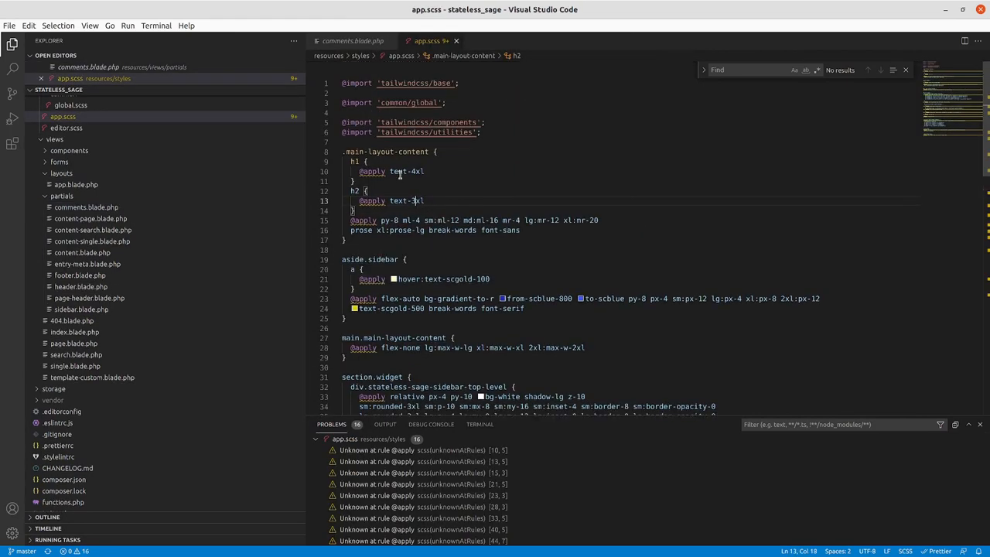
pyautogui.scroll(-3)
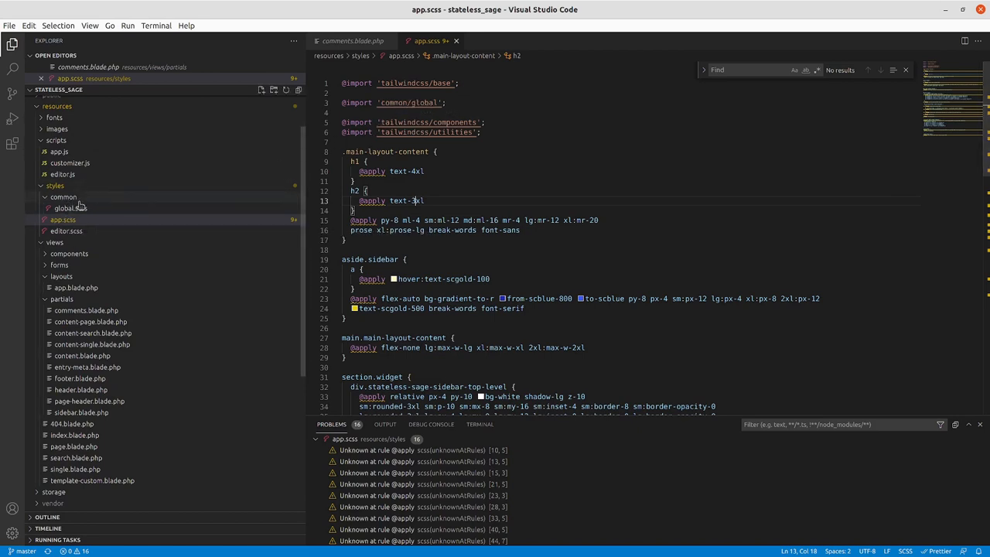
pyautogui.moveTo(63, 197)
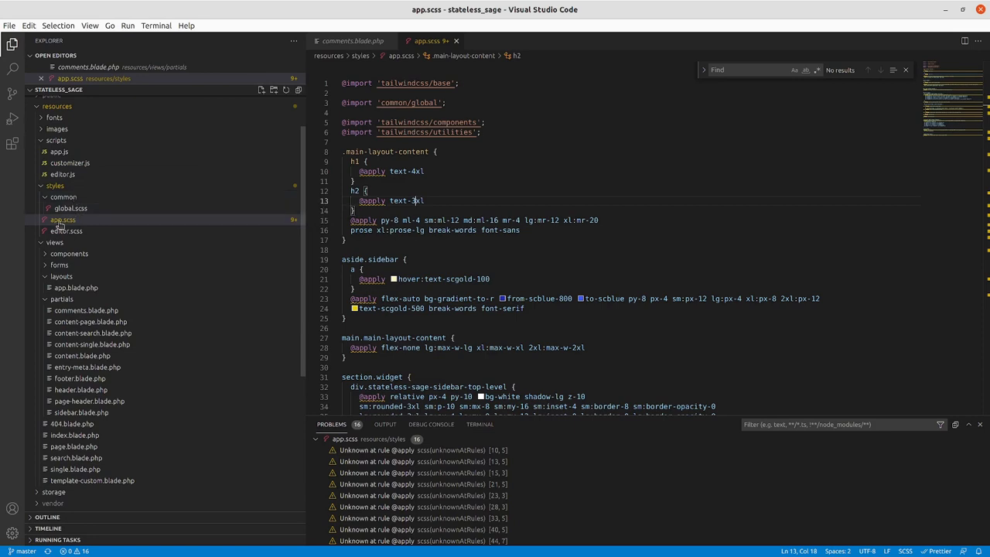
# Add a new comments.scss file in the styles folder, then revisit global.scss and app.scss.
pyautogui.rightClick(62, 219)
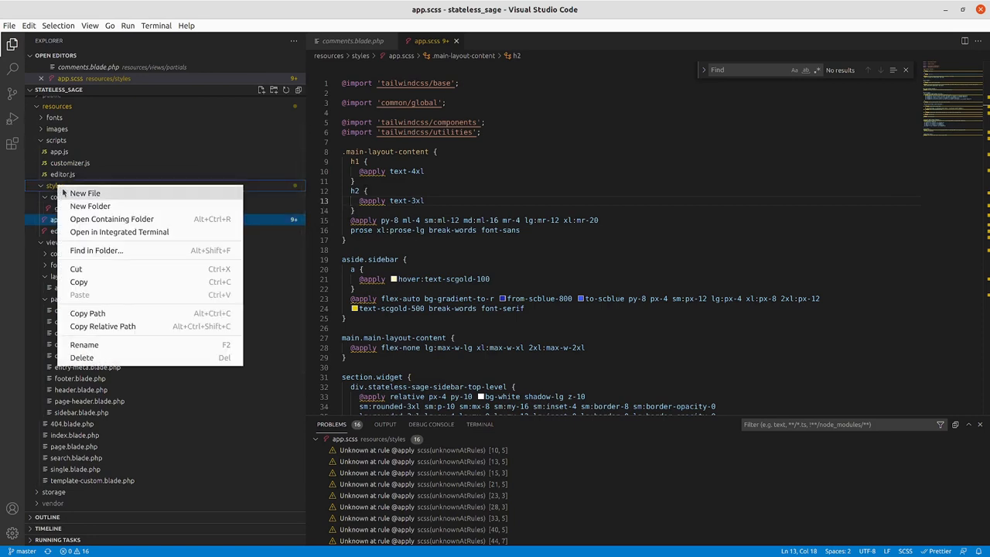
pyautogui.click(85, 193)
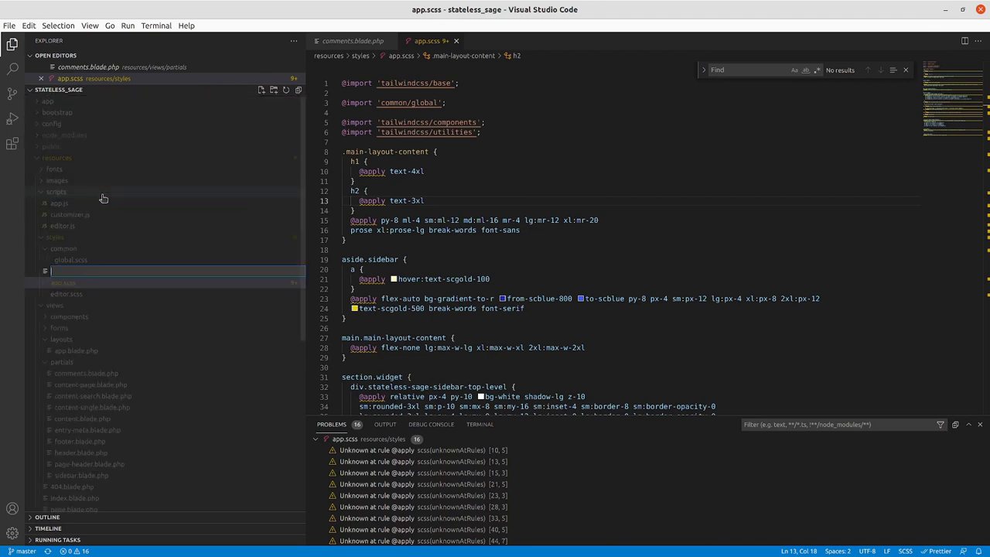
pyautogui.write('co')
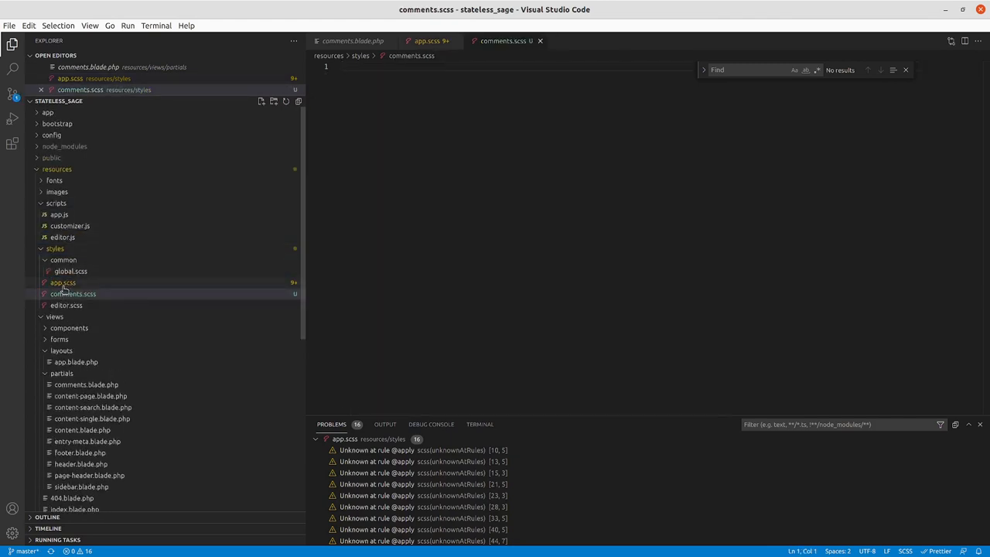
pyautogui.click(70, 271)
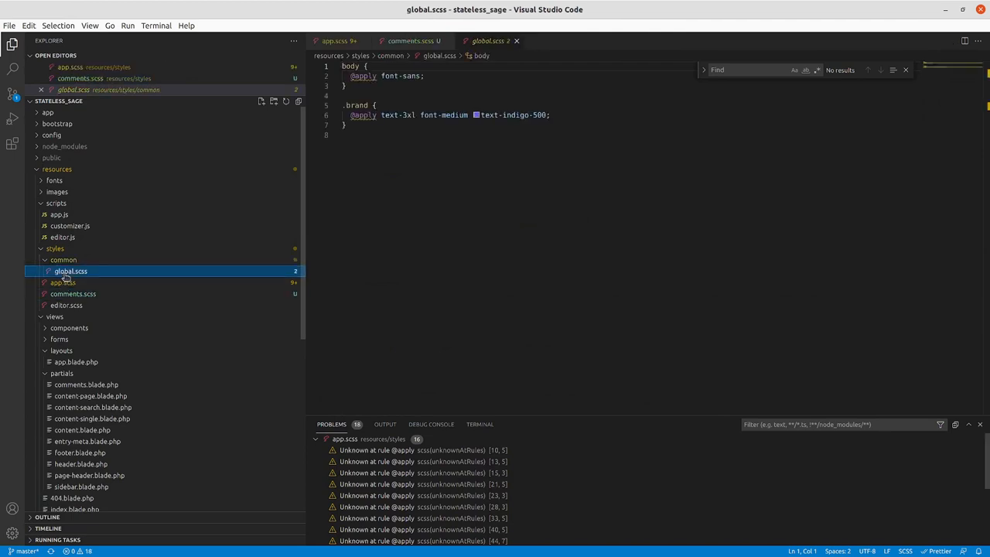
pyautogui.click(73, 293)
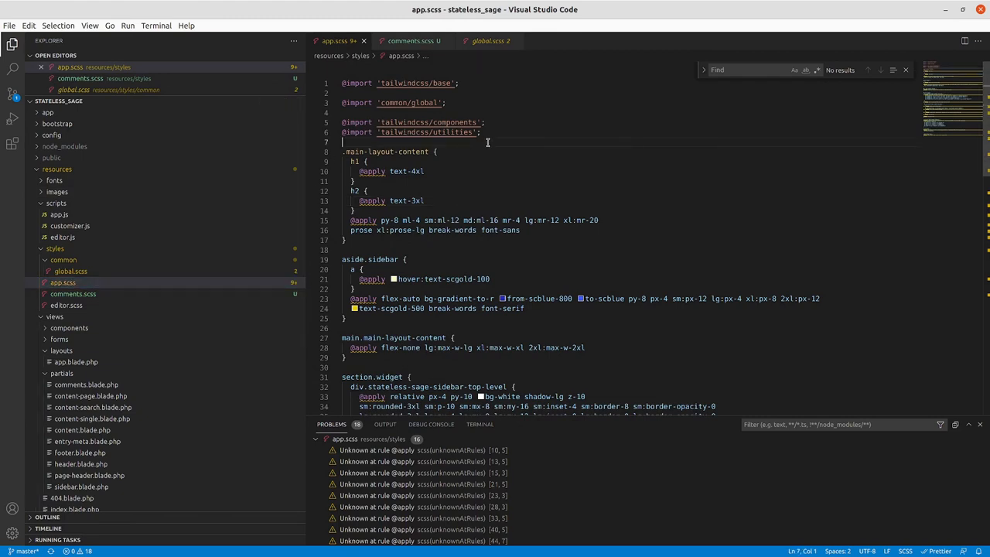
pyautogui.tripleClick(410, 132)
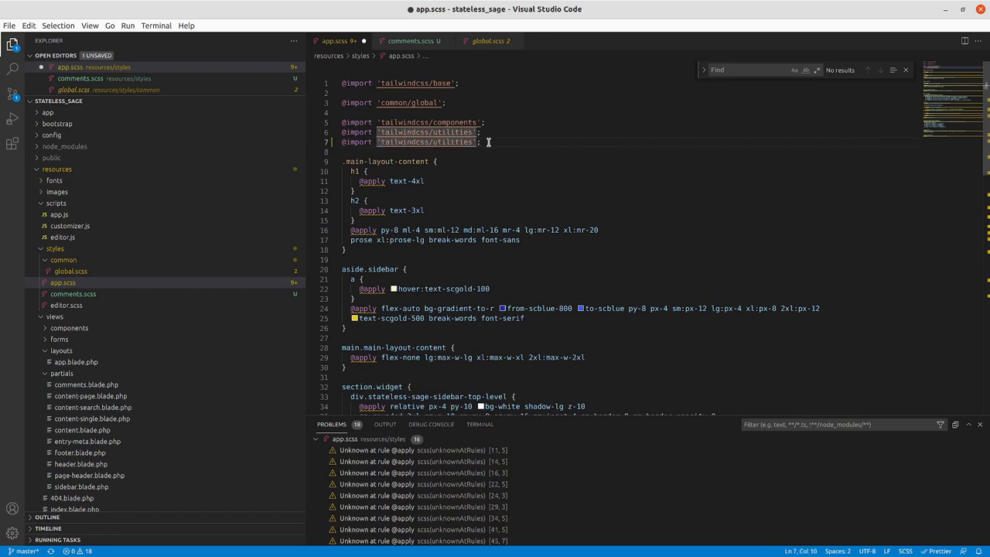
pyautogui.doubleClick(426, 141)
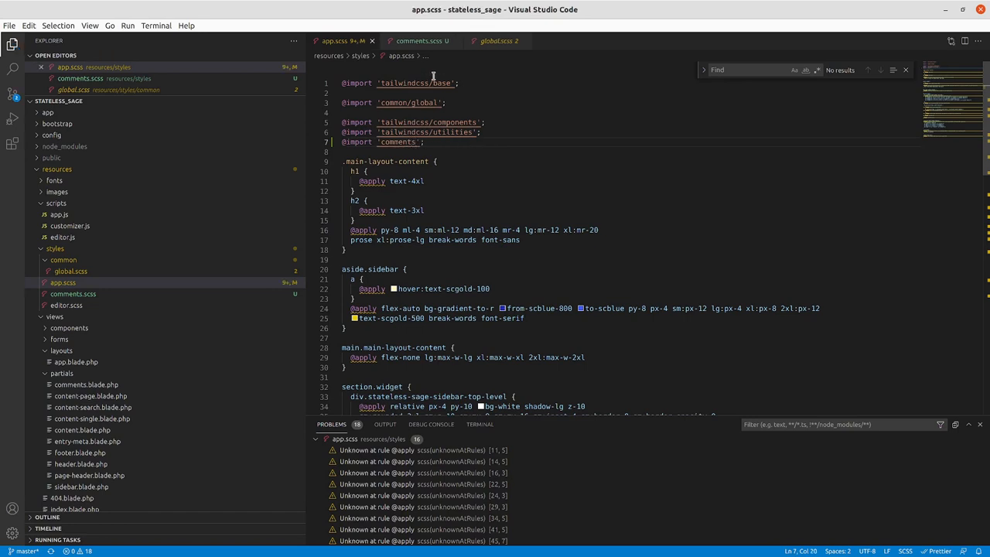
pyautogui.click(418, 40)
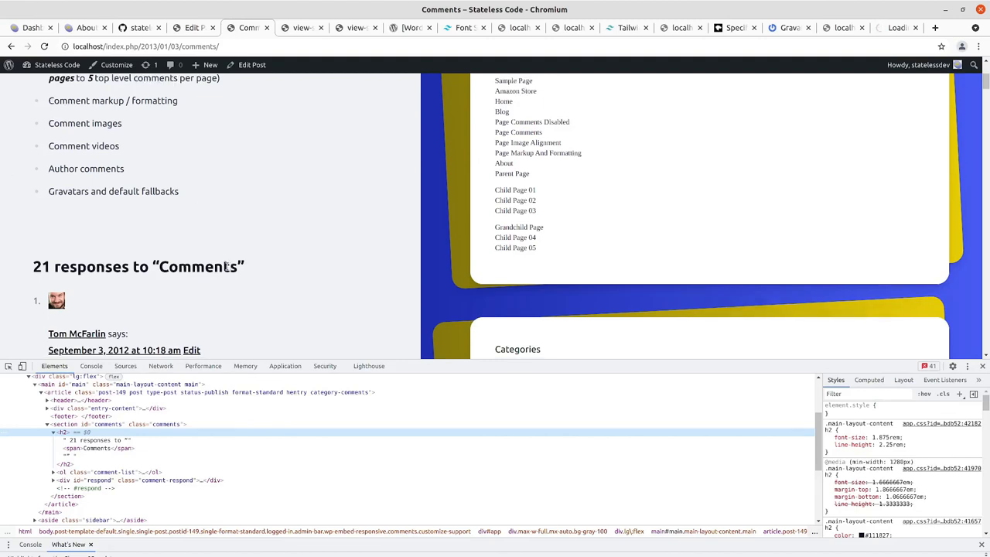
# Scroll the Elements panel to look over the comments section markup.
pyautogui.scroll(-3)
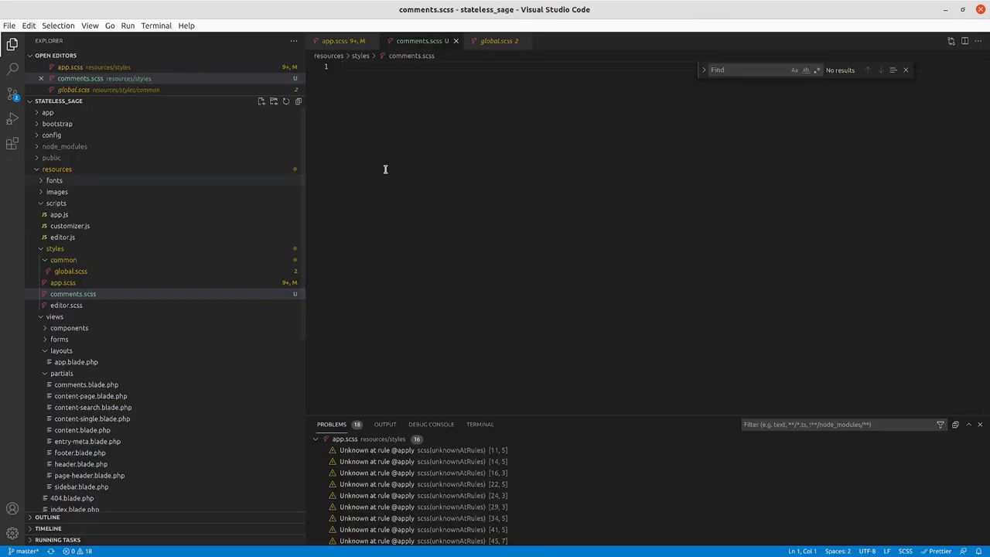
# Write an empty 'section.comments {' rule block in comments.scss.
pyautogui.write('section.comments')
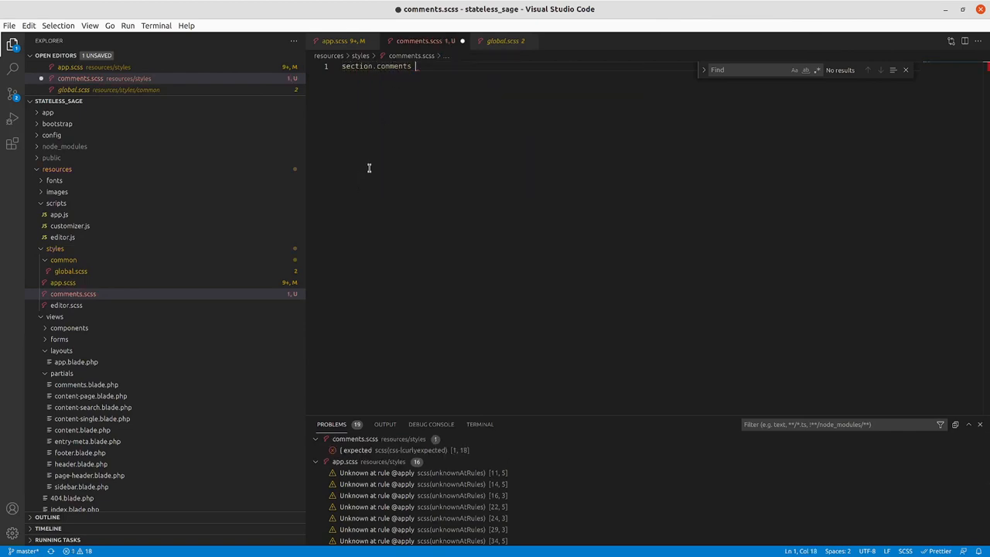
pyautogui.write('{')
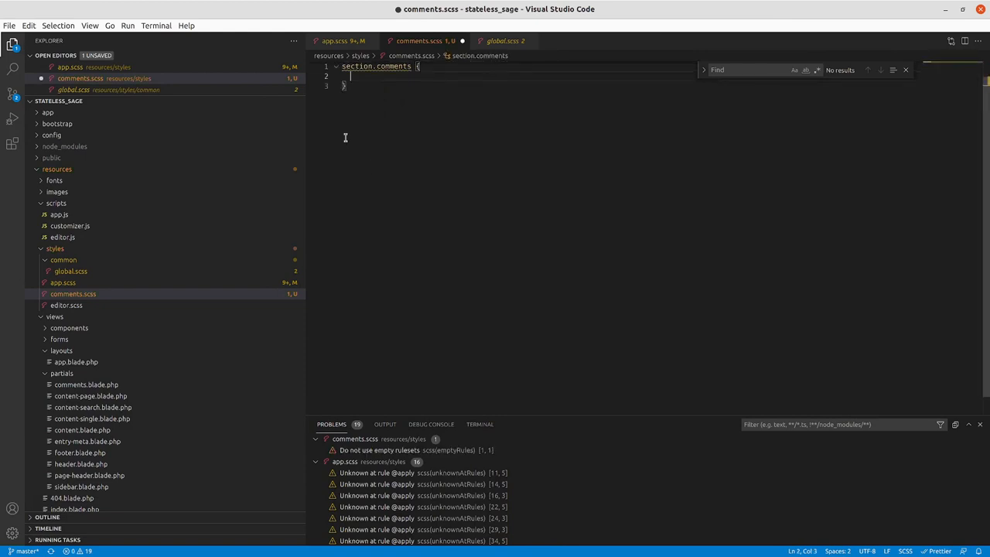
pyautogui.moveTo(410, 125)
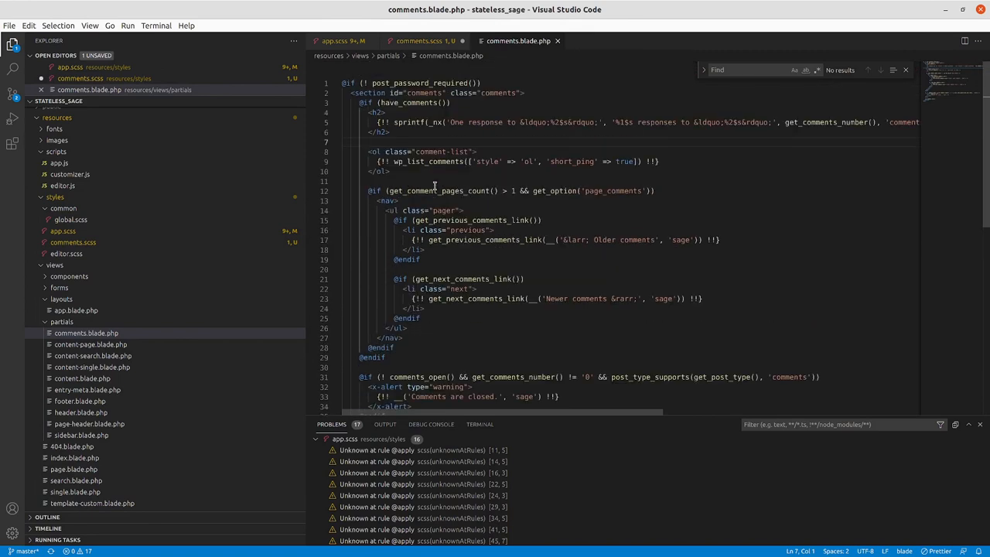
# Copy the ol class="comment-list" markup and turn it into an ol.comment-list rule in comments.scss.
pyautogui.click(433, 152)
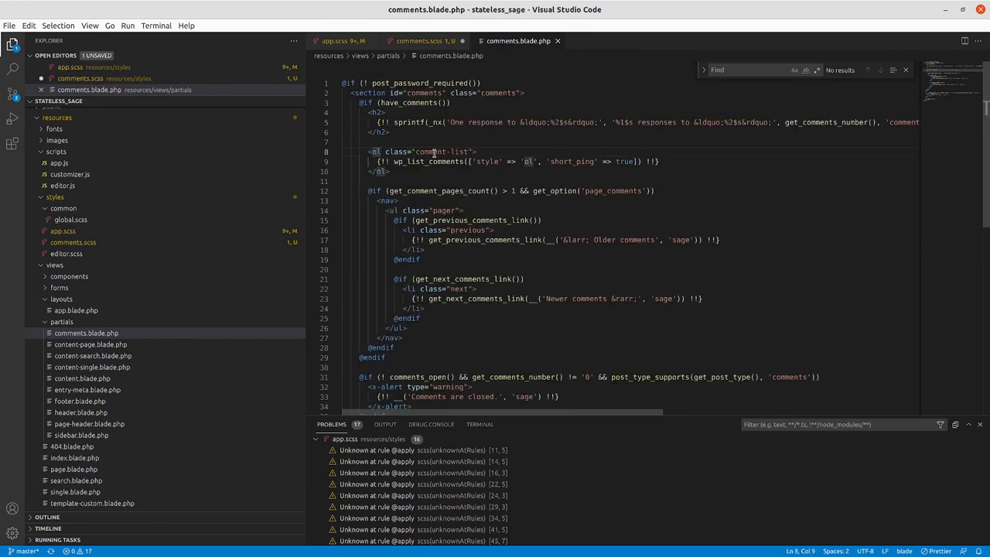
pyautogui.moveTo(372, 151); pyautogui.dragTo(447, 151)
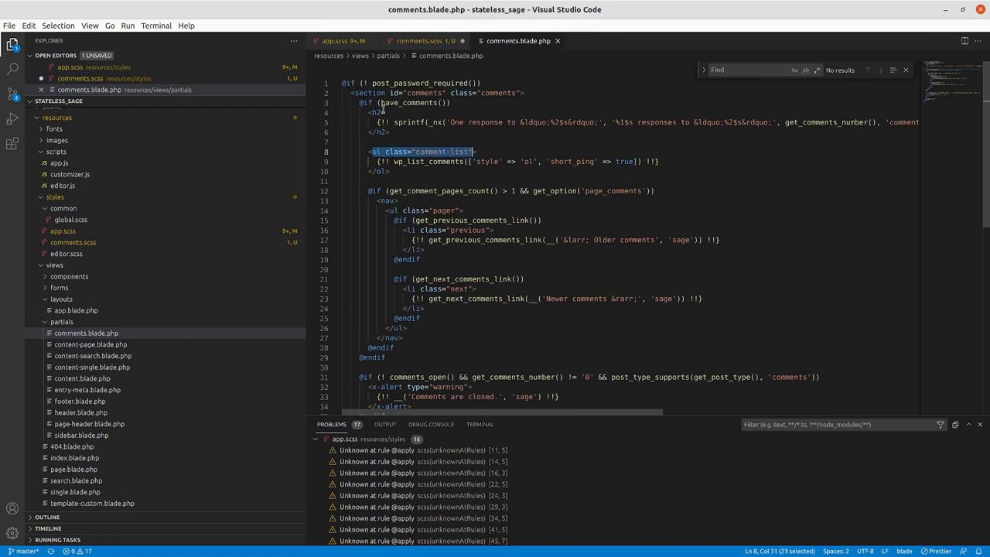
pyautogui.click(417, 41)
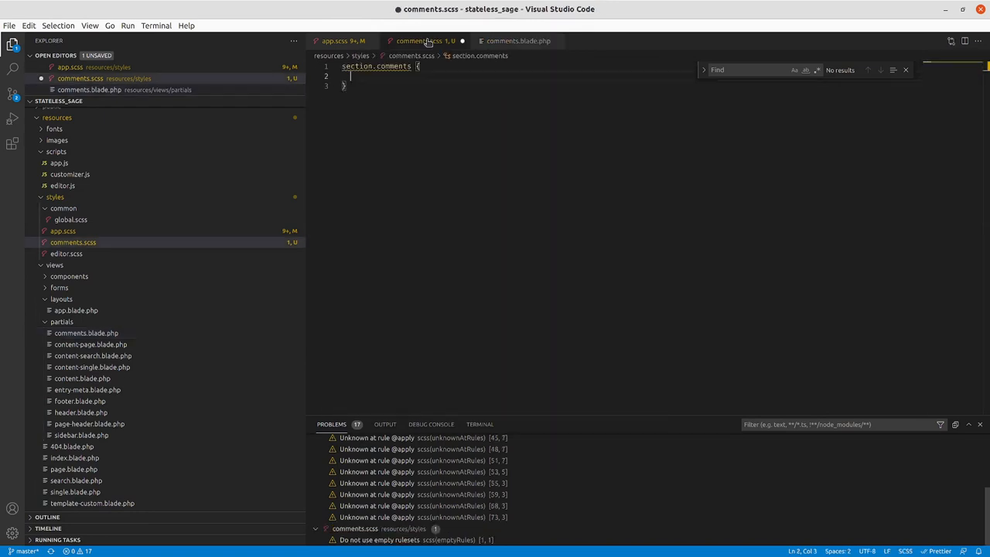
pyautogui.write('ol class="comment-list"')
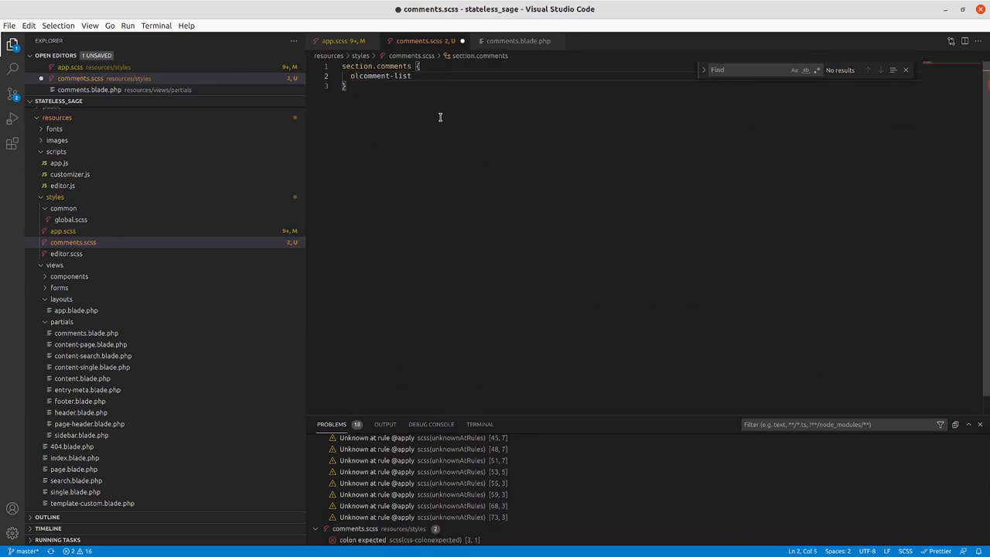
pyautogui.write('.')
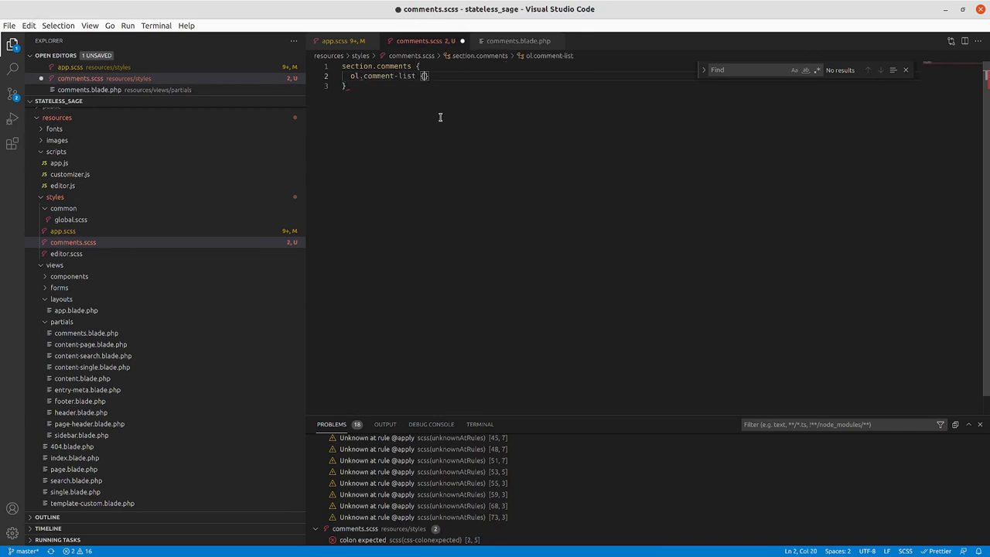
# Nest an empty li rule inside ol.comment-list, then look over existing rules in app.scss.
pyautogui.press('Enter')
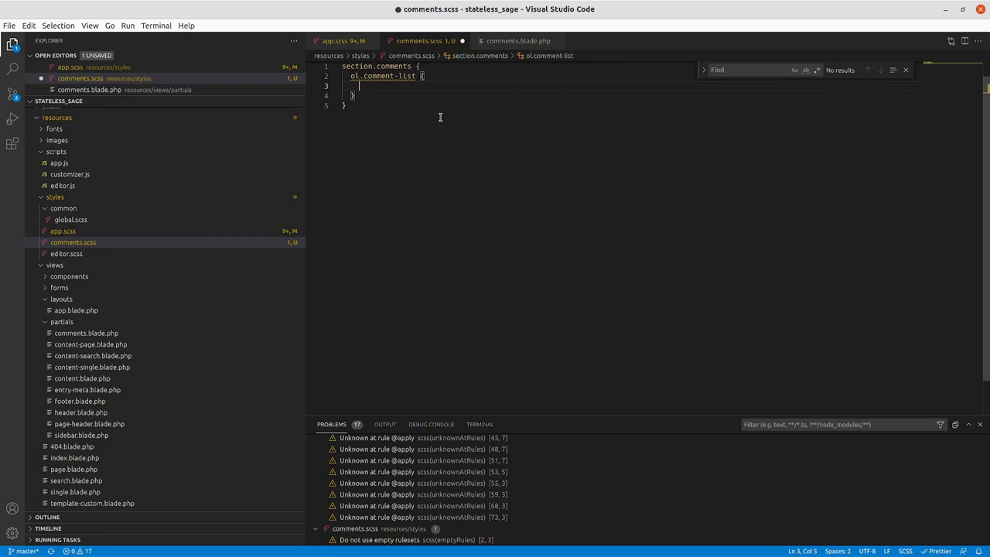
pyautogui.write('li {')
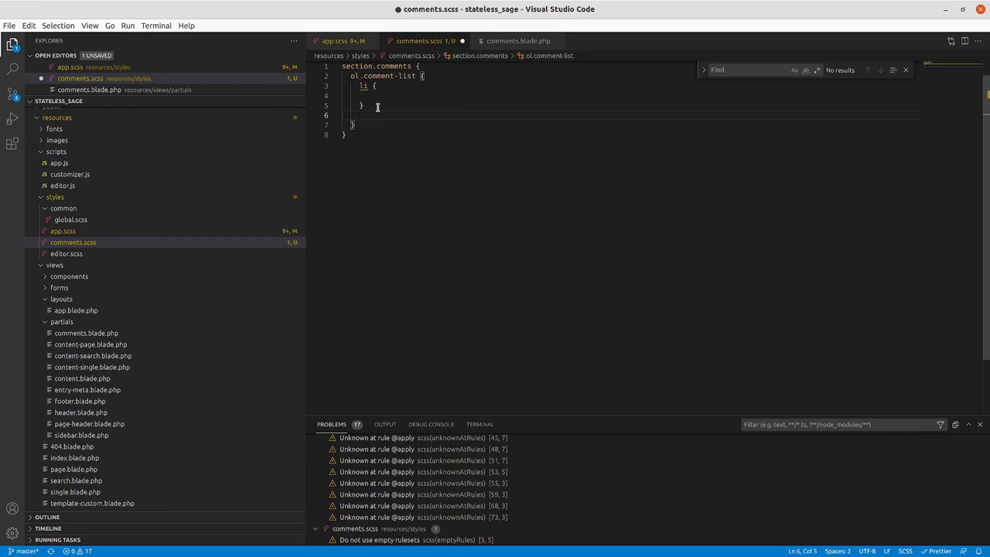
pyautogui.click(341, 40)
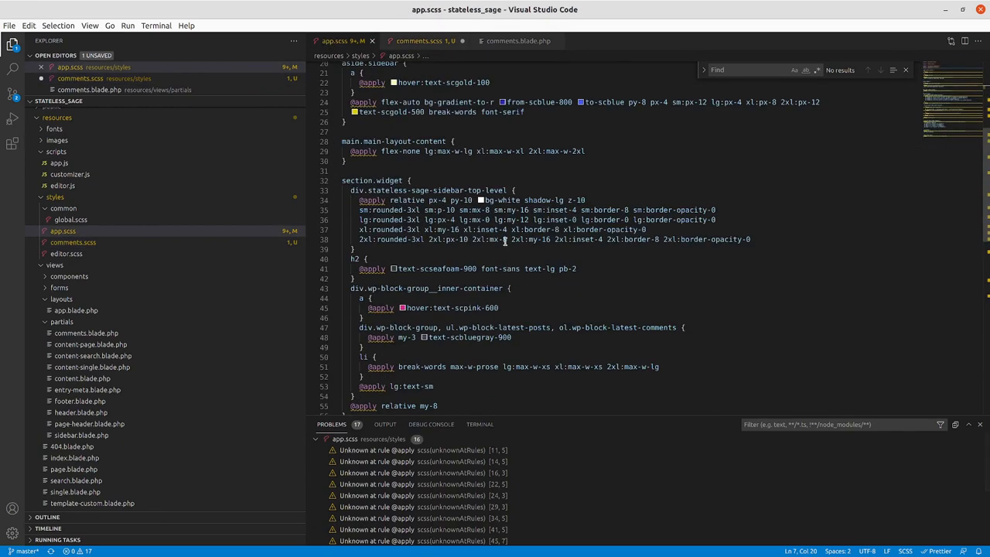
pyautogui.scroll(-3)
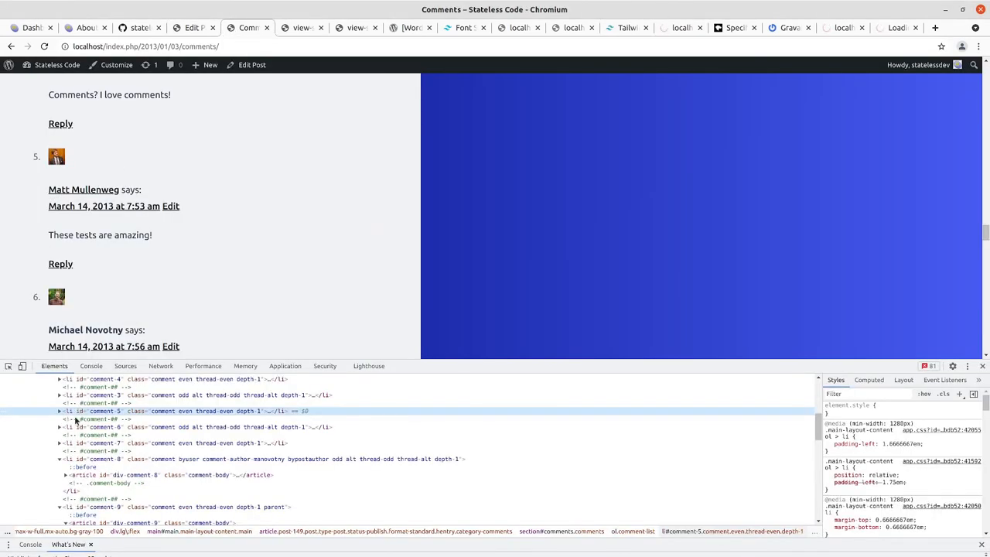
# Dismiss the li#comment-5 node's actions and switch to the Tailwind Play playground.
pyautogui.rightClick(101, 411)
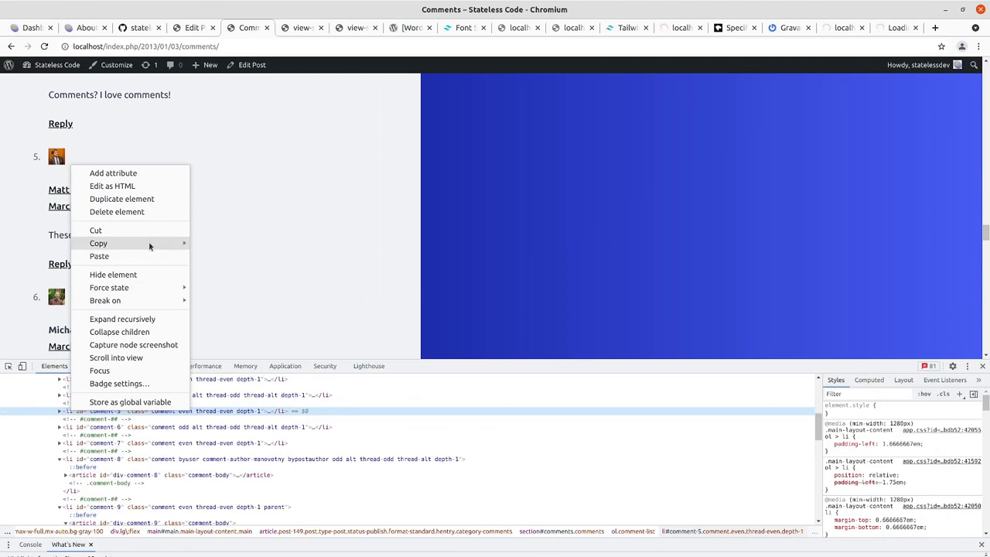
pyautogui.moveTo(98, 243)
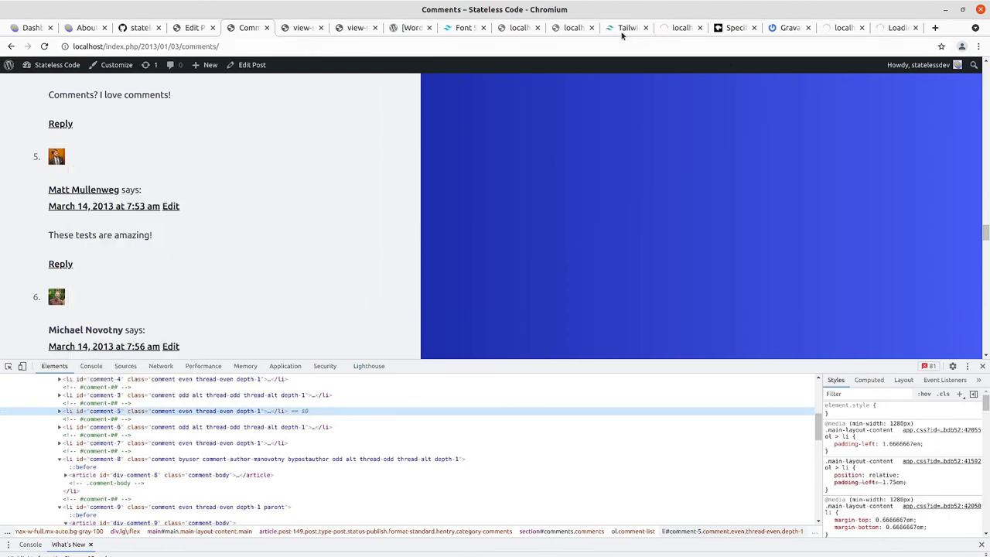
pyautogui.click(627, 28)
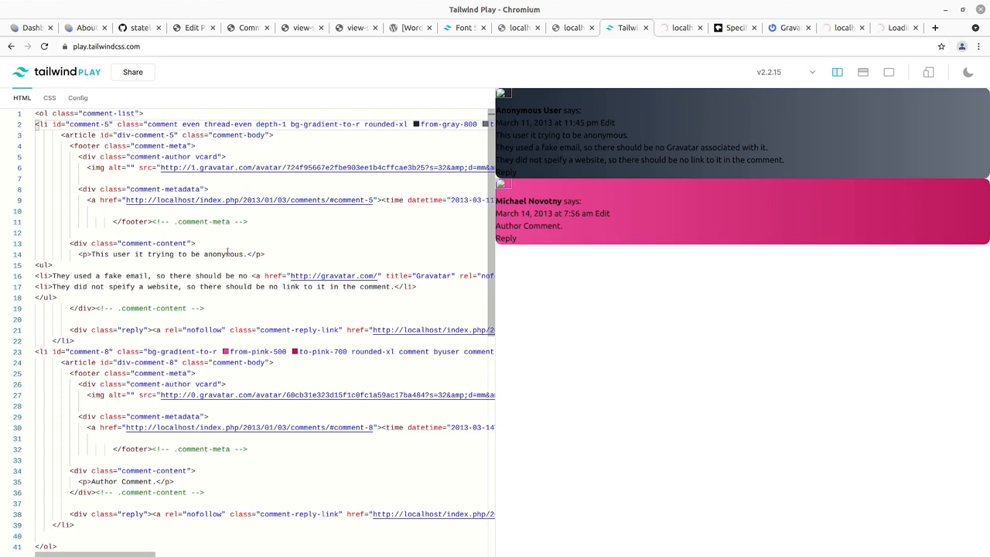
# Give the comment li cards p-6 border-8 mx-2 my-8 classes, then return to the editor.
pyautogui.scroll(-3)
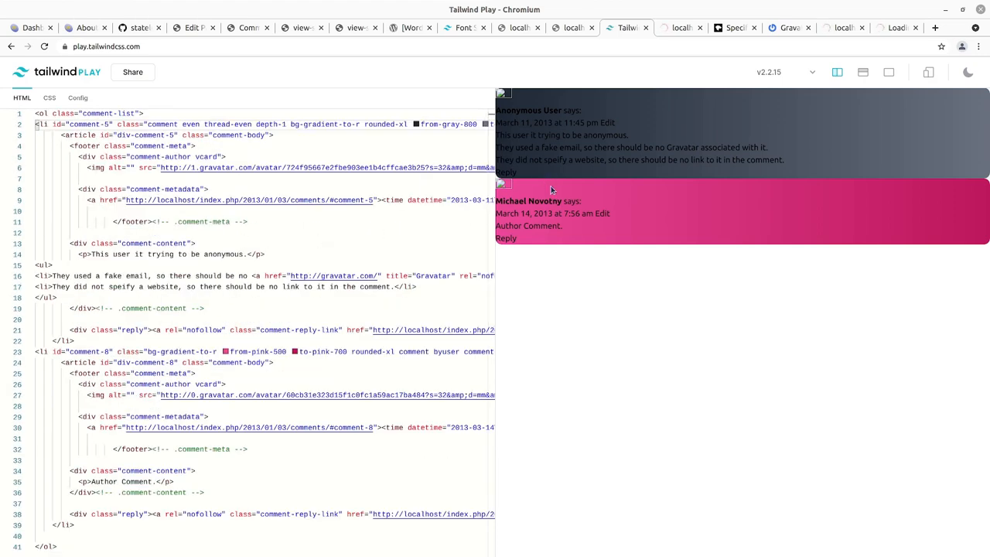
pyautogui.moveTo(514, 135)
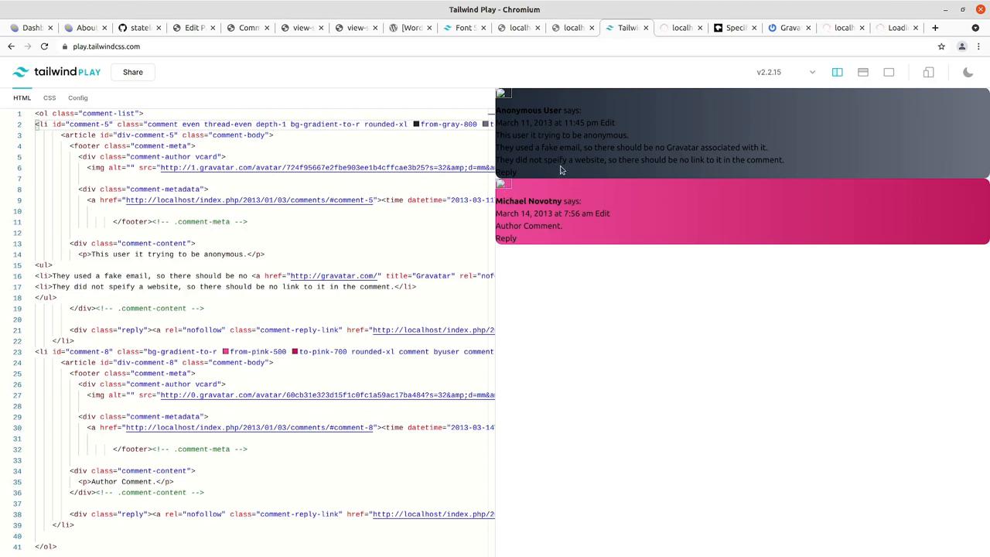
pyautogui.moveTo(558, 202)
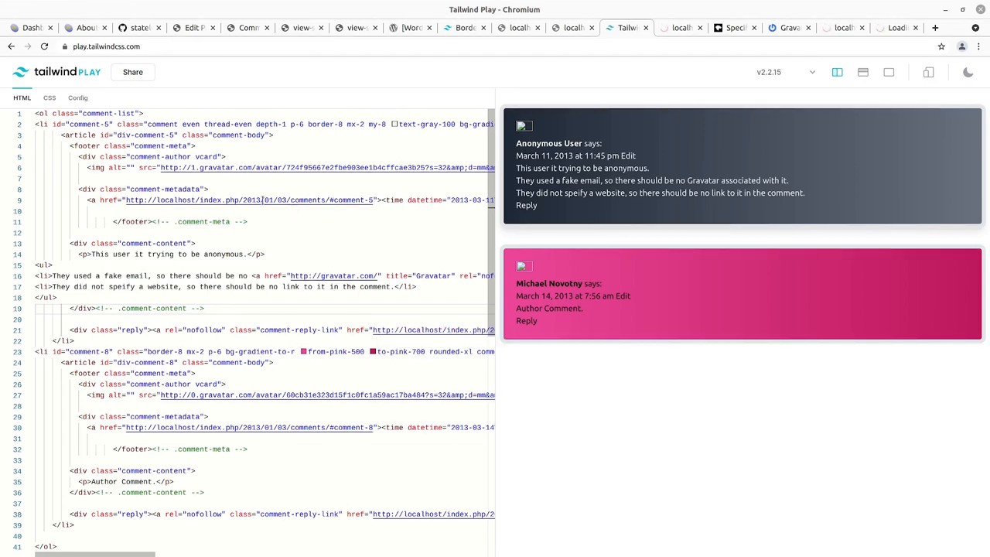
pyautogui.moveTo(234, 365)
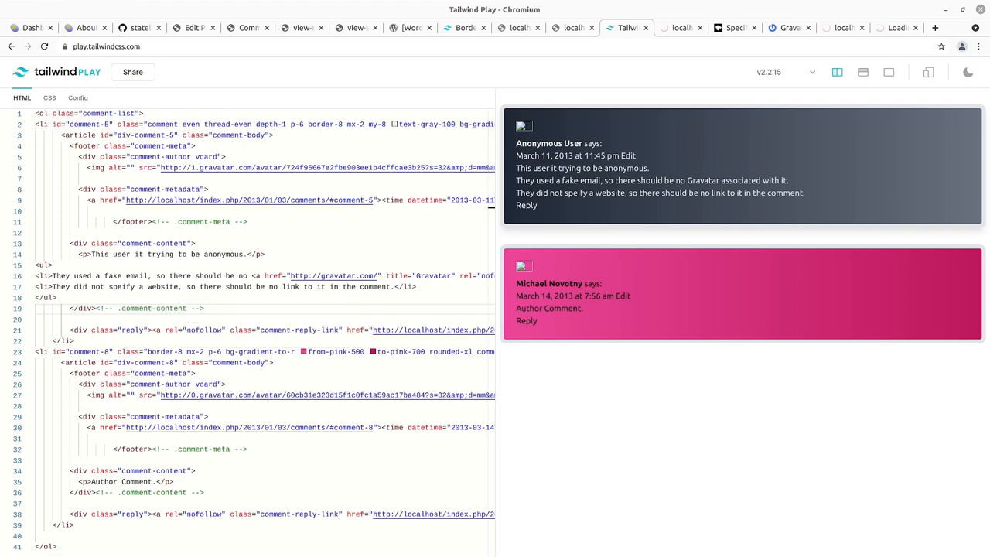
pyautogui.press('alt+Tab')
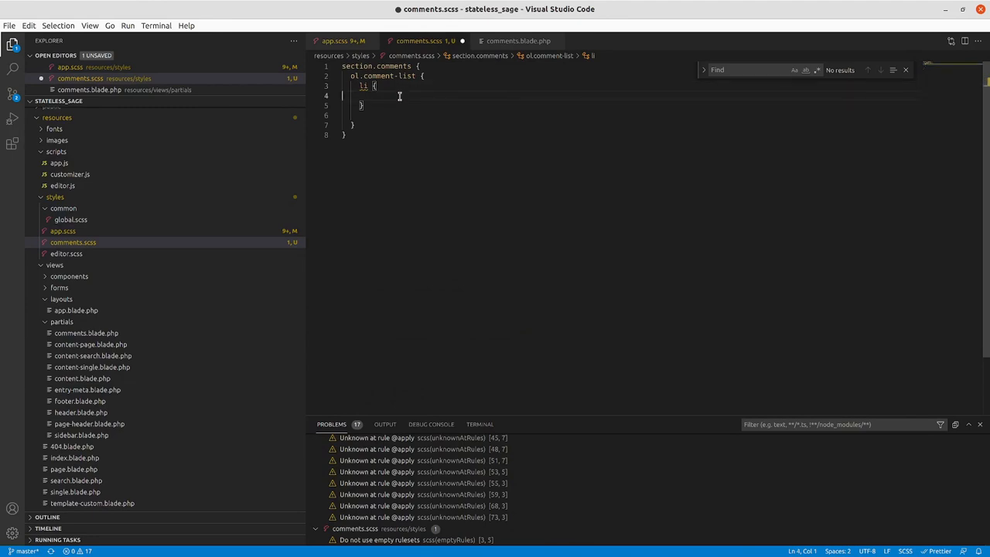
pyautogui.click(374, 96)
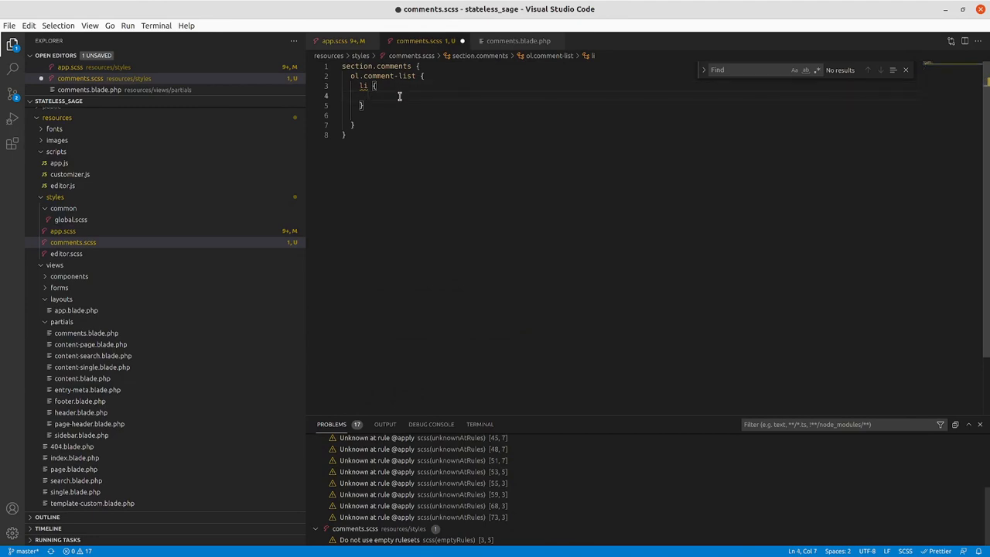
pyautogui.write('.even')
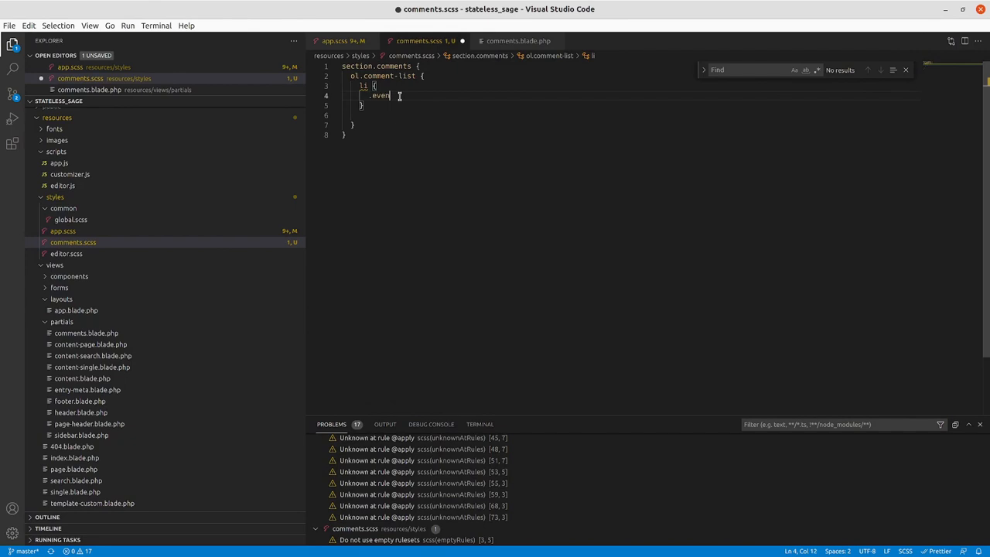
pyautogui.write('{')
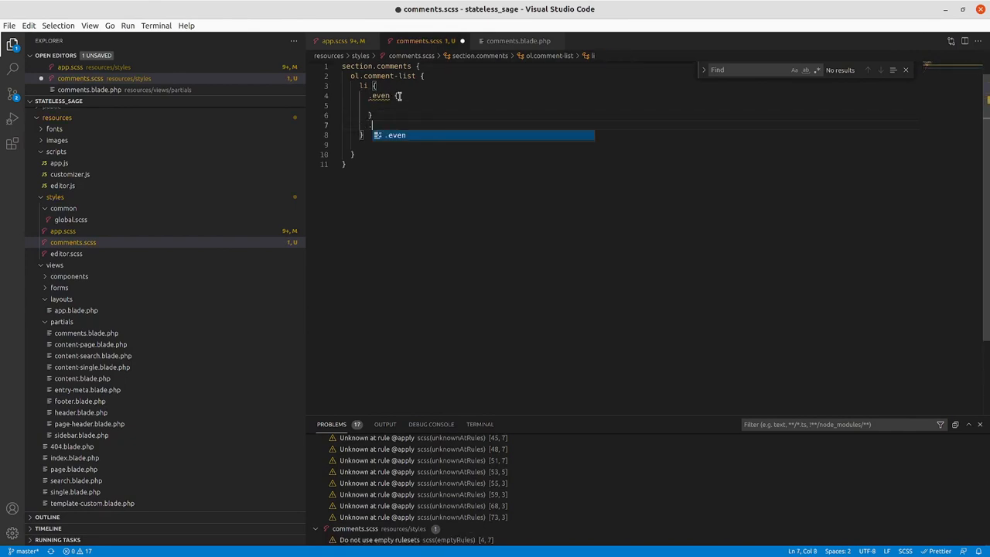
pyautogui.write('.odd {')
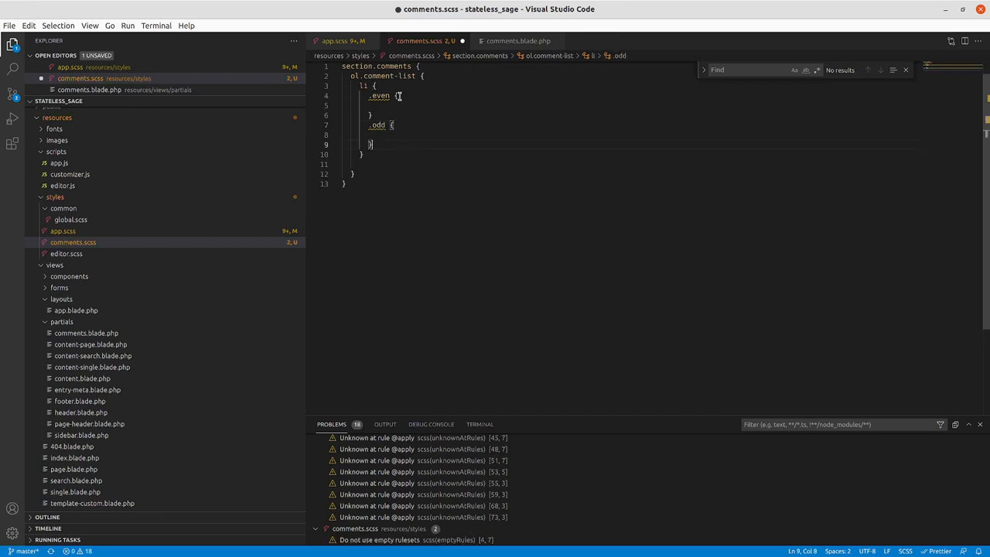
pyautogui.write('@y')
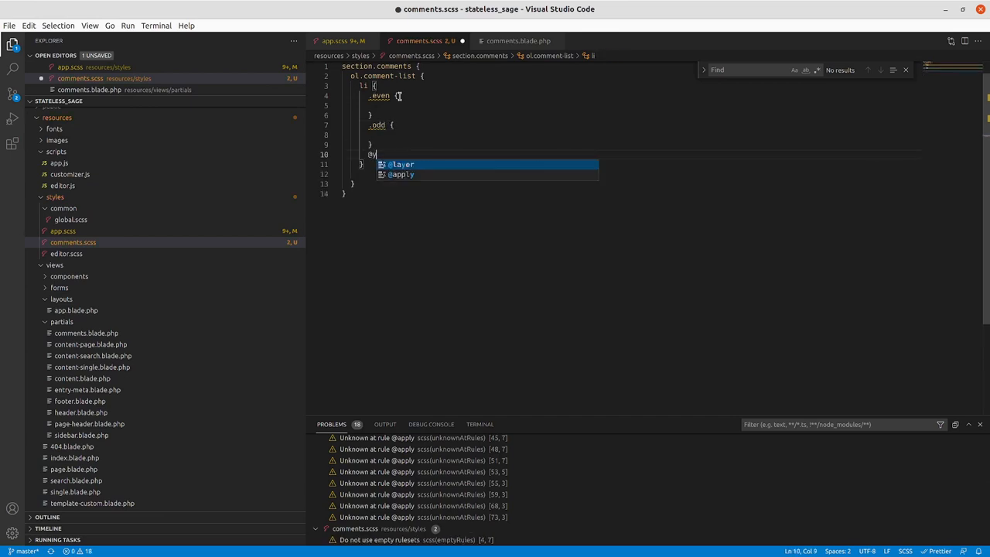
pyautogui.write('p')
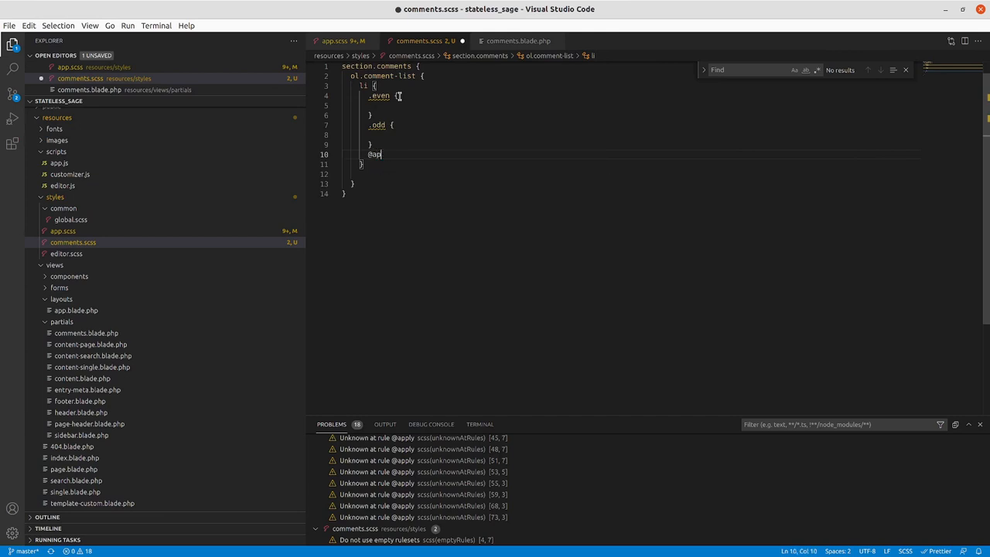
pyautogui.write('ply')
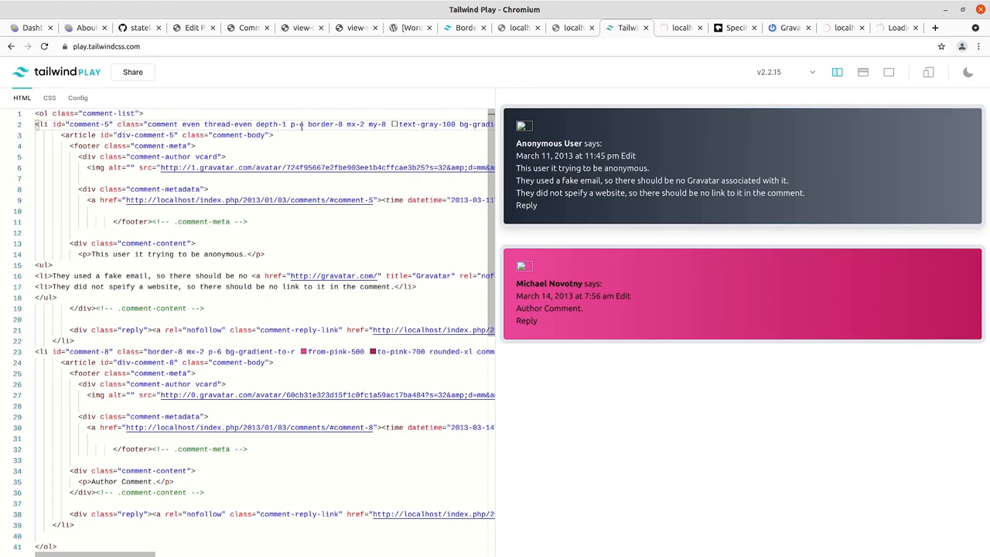
# Select and copy the comment-5 li's padding, border, margin and text colour classes.
pyautogui.moveTo(293, 124); pyautogui.dragTo(375, 124)
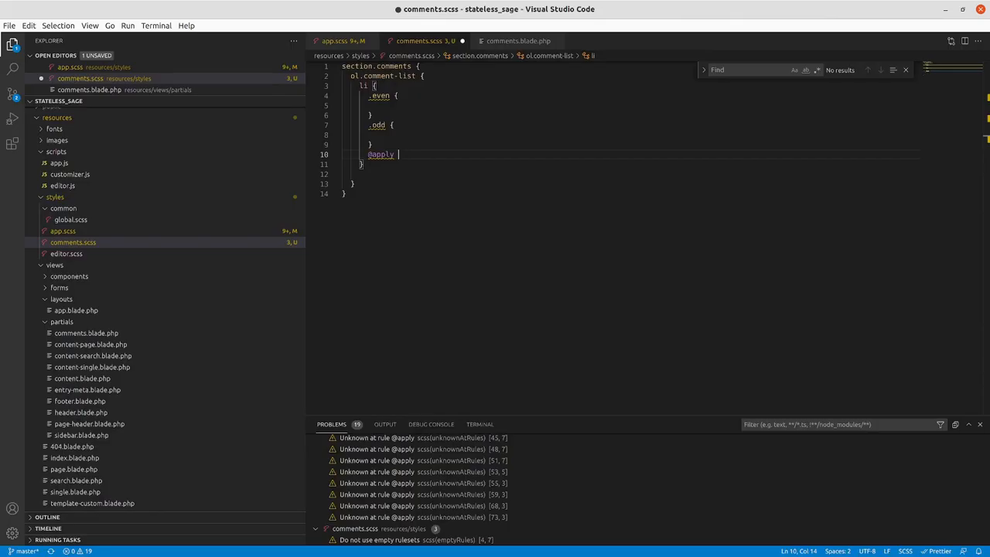
pyautogui.moveTo(400, 109)
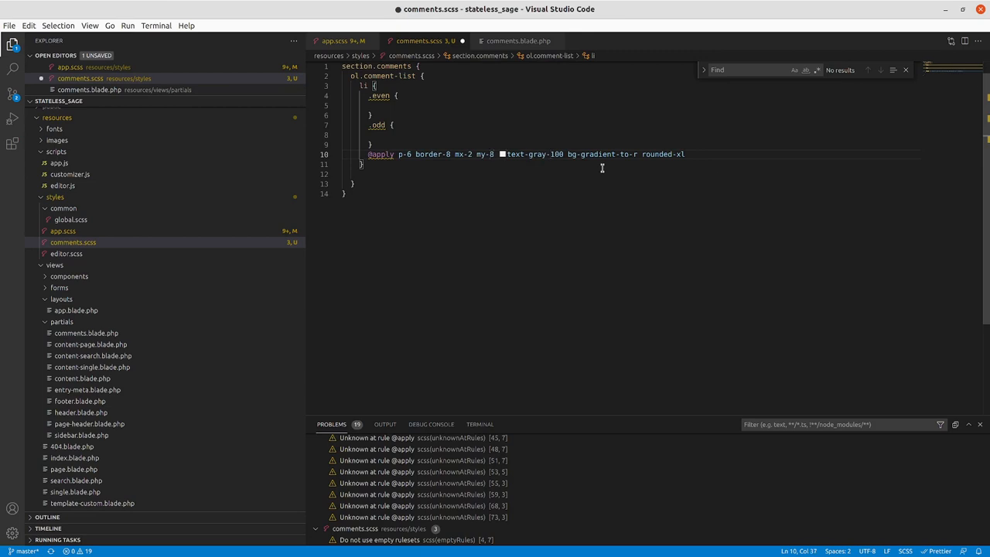
pyautogui.doubleClick(533, 154)
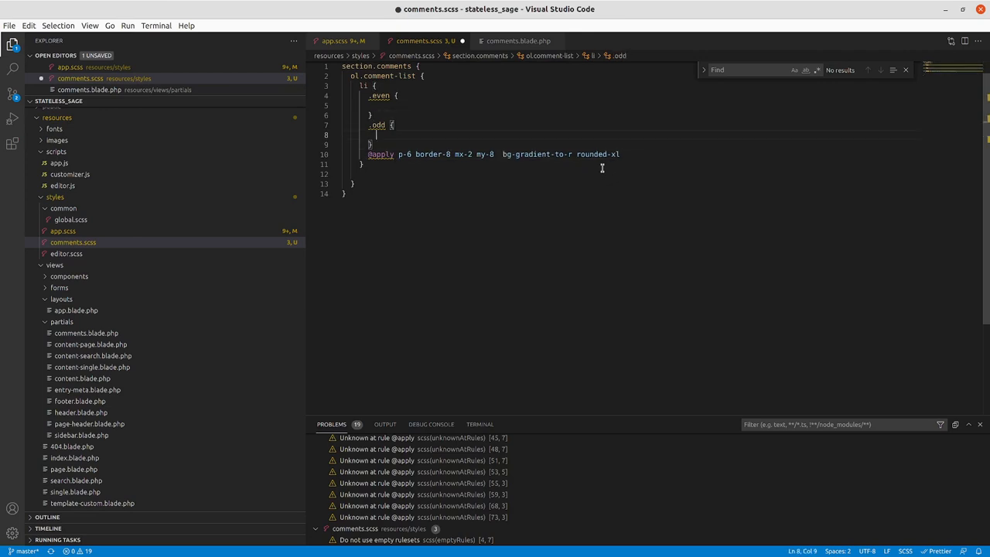
pyautogui.write('text-gray-100')
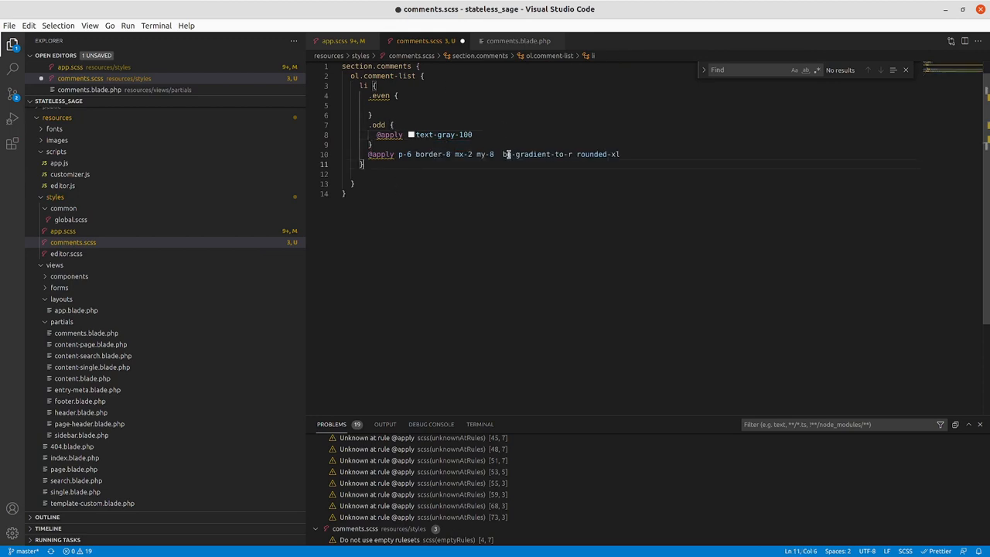
pyautogui.moveTo(526, 154)
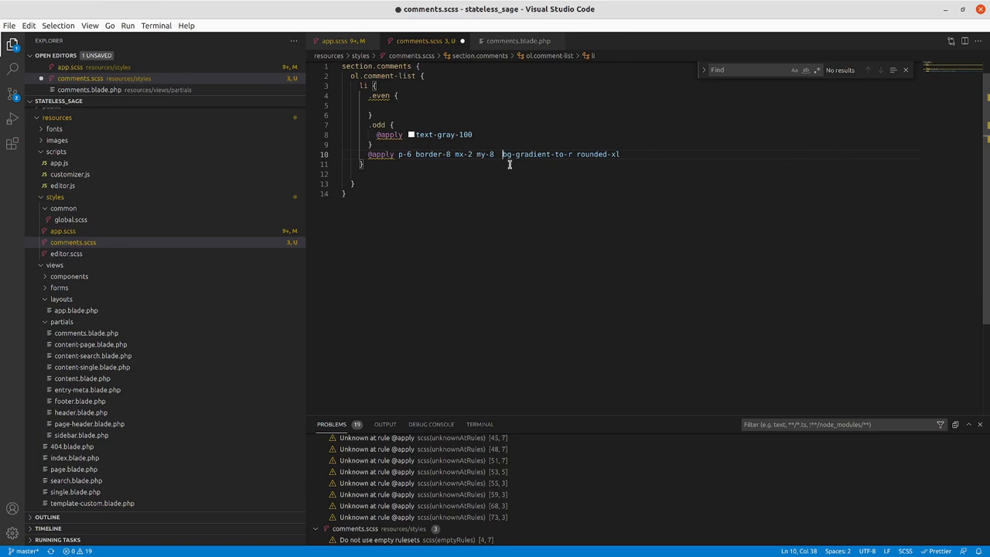
pyautogui.moveTo(572, 161)
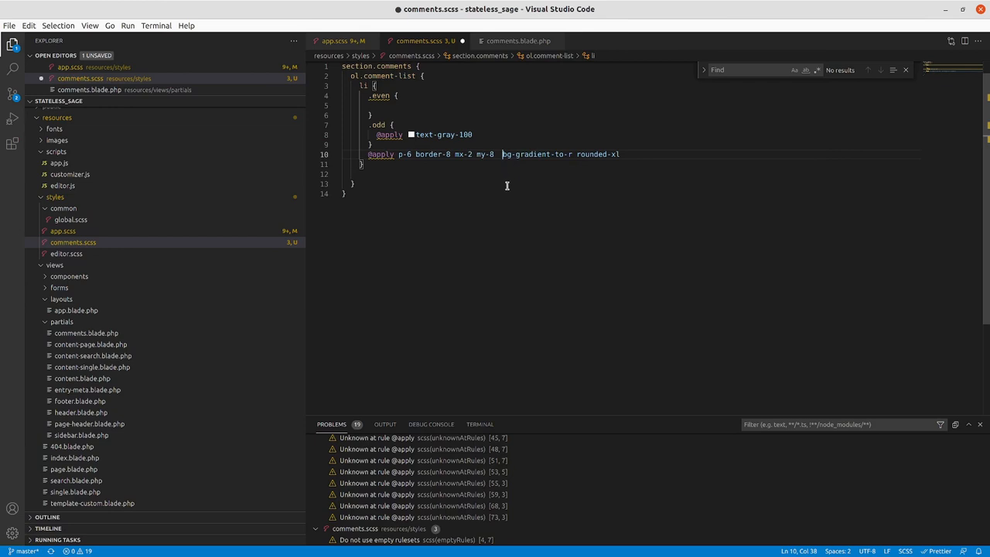
pyautogui.moveTo(508, 190)
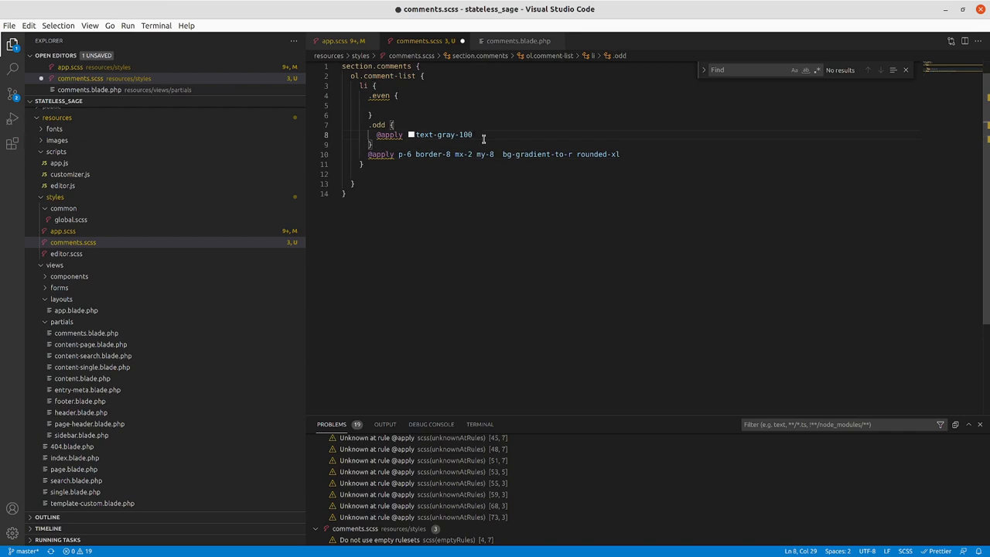
# Give .odd a from-scseafoam-900 to-scseafoam-600 gradient and select those classes for copying.
pyautogui.write('fr')
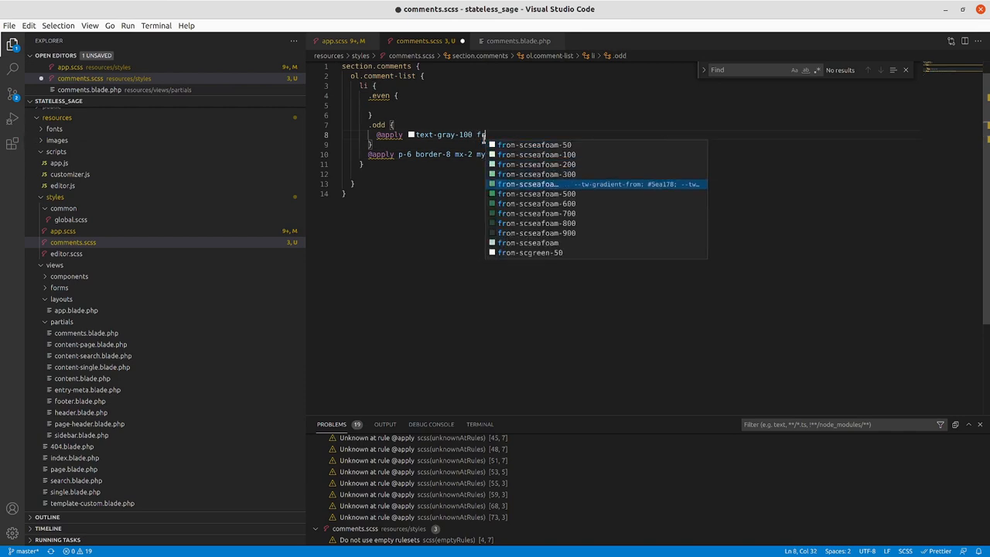
pyautogui.press('Down')
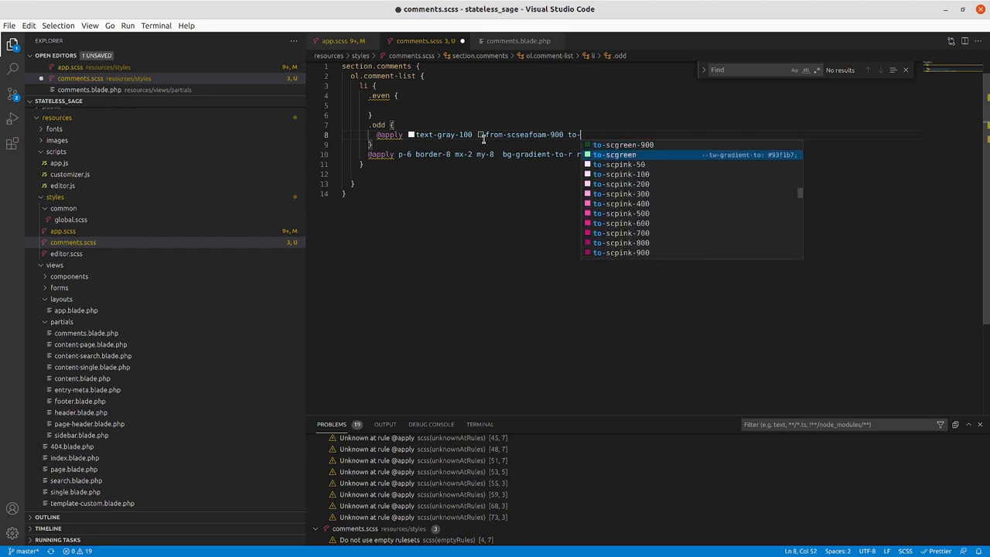
pyautogui.scroll(-3)
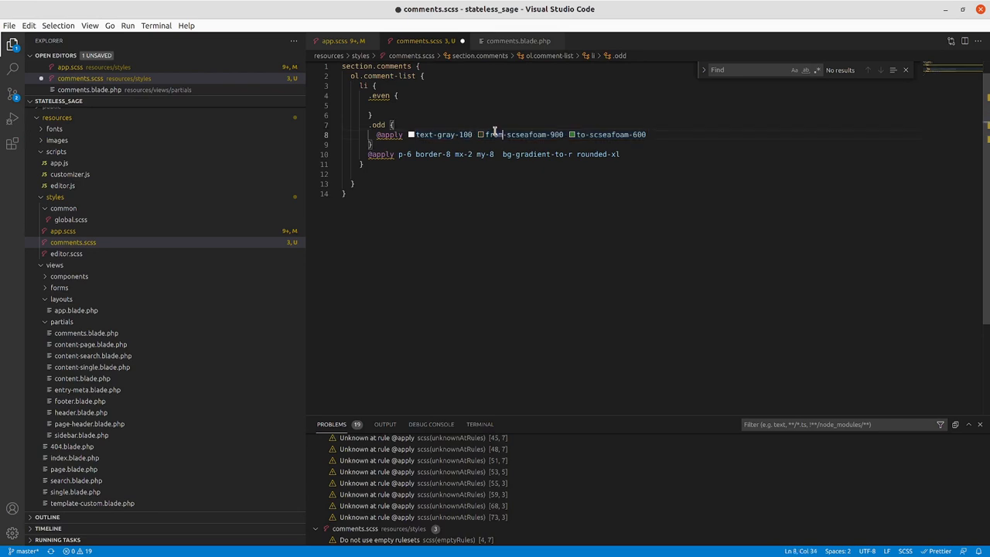
pyautogui.moveTo(495, 135); pyautogui.dragTo(647, 134)
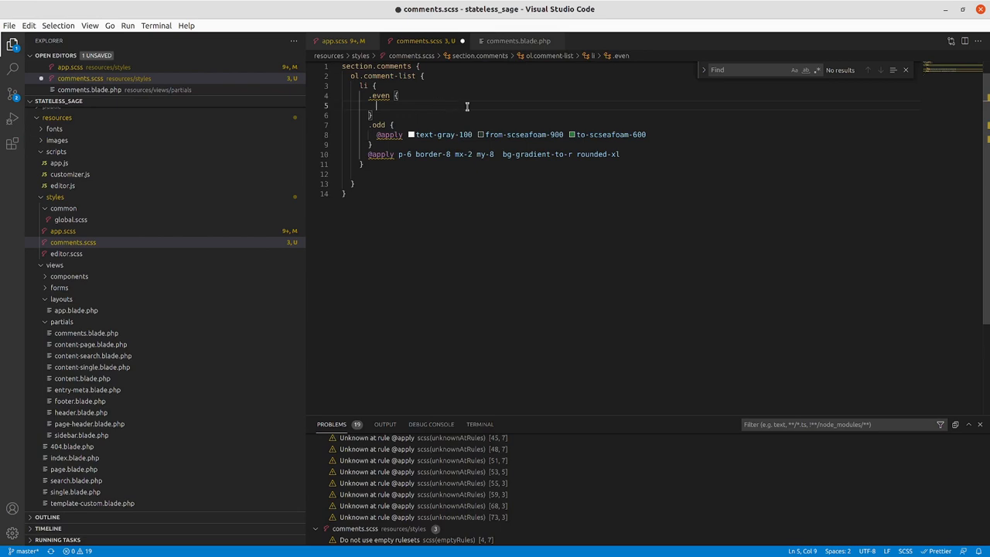
# Give the .even rule a gradient ending in to-pink-700 instead of seafoam and save comments.scss.
pyautogui.write('from-scseafoam-900 to-scseafoam-600')
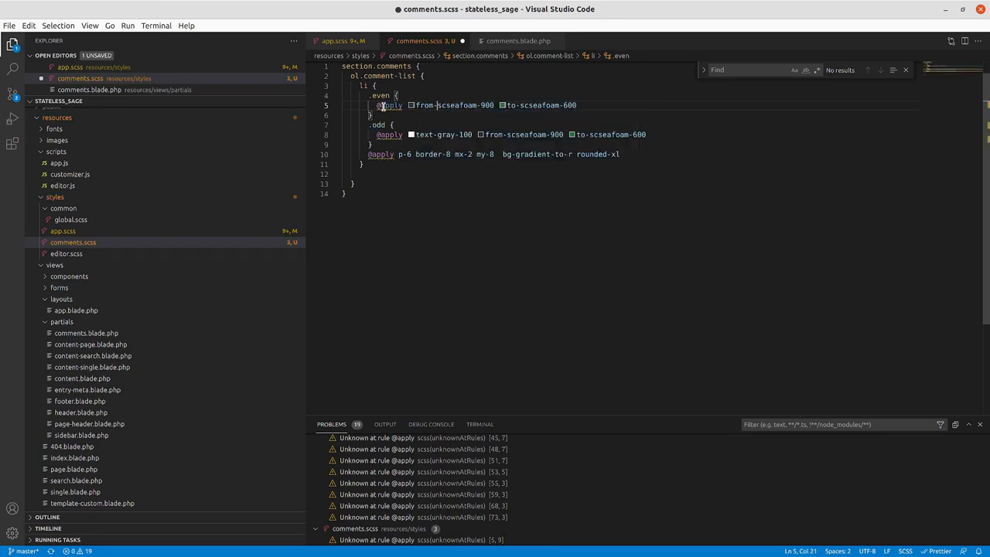
pyautogui.doubleClick(457, 105)
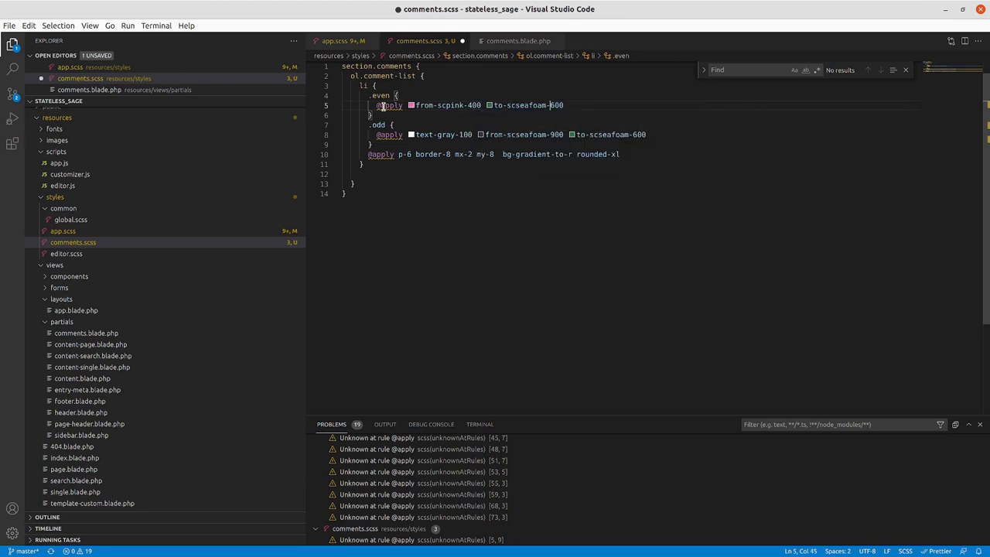
pyautogui.doubleClick(556, 104)
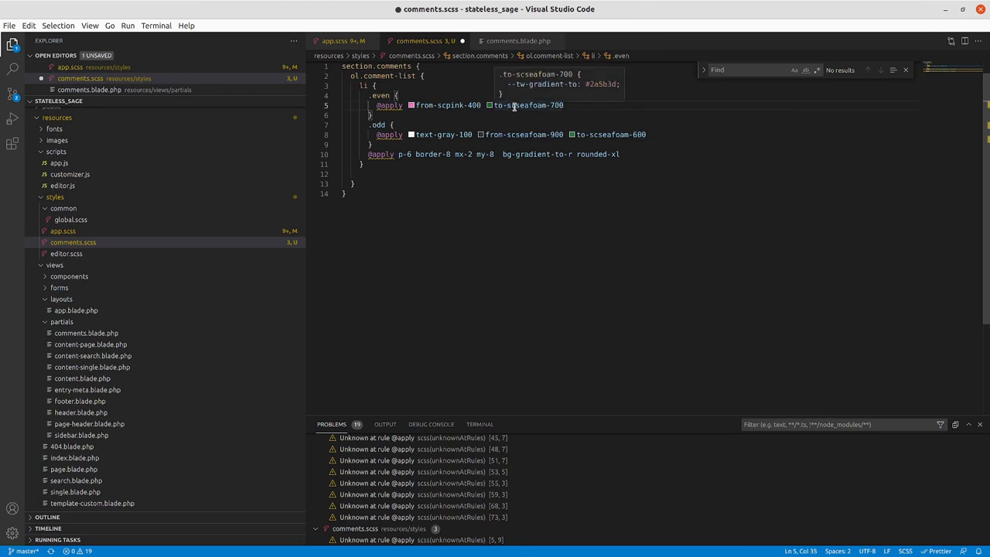
pyautogui.doubleClick(518, 105)
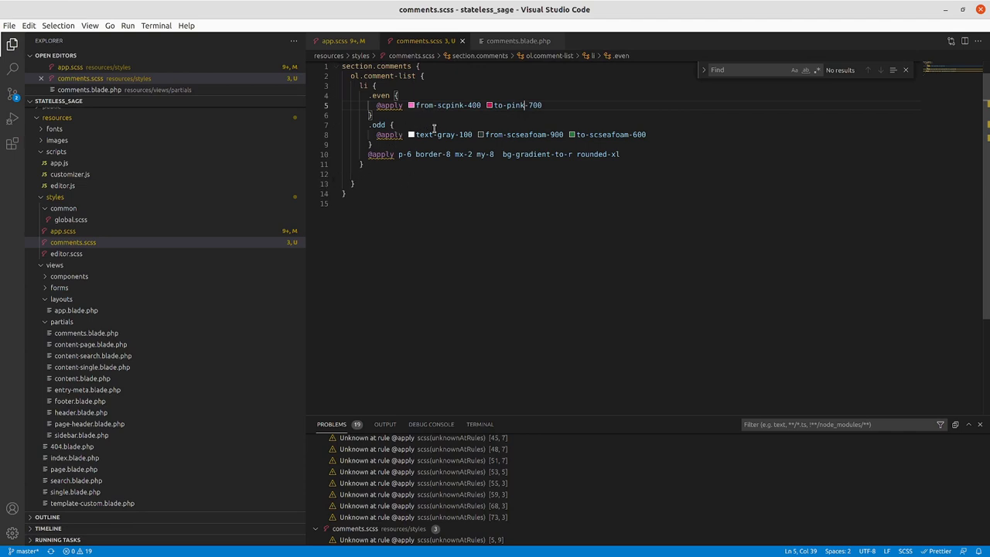
pyautogui.moveTo(411, 288)
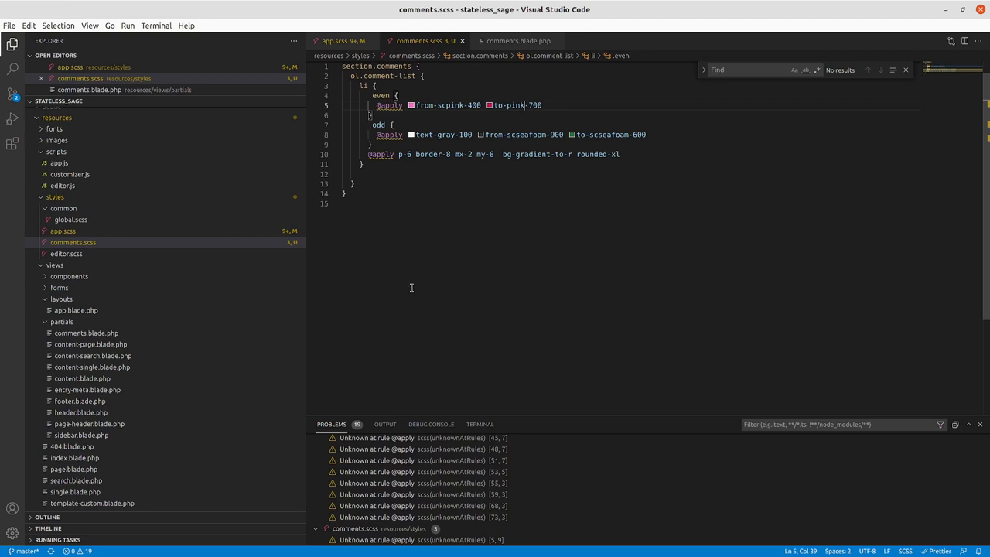
pyautogui.click(54, 129)
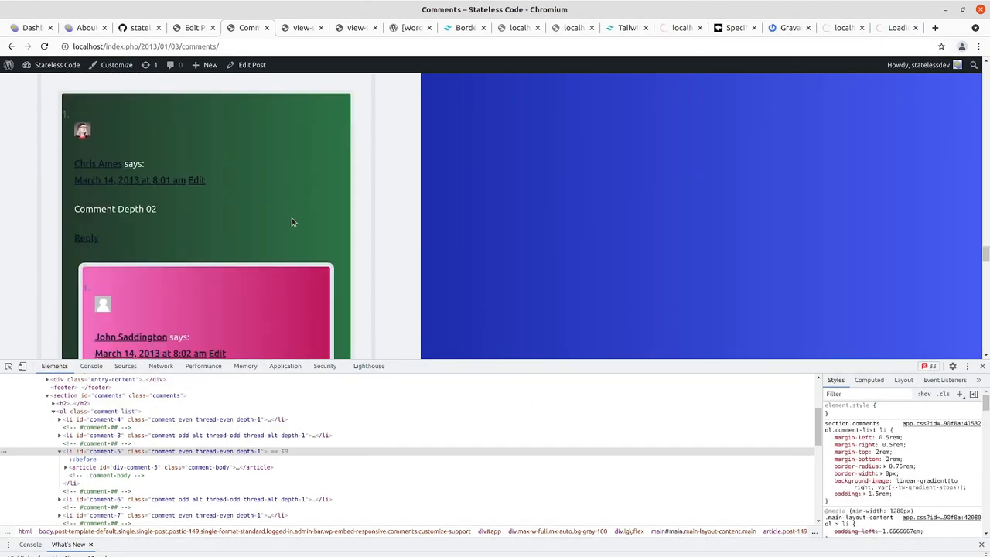
# Scroll through the threaded comments, checking the alternating green and pink cards down to Comment Depth 05.
pyautogui.scroll(-3)
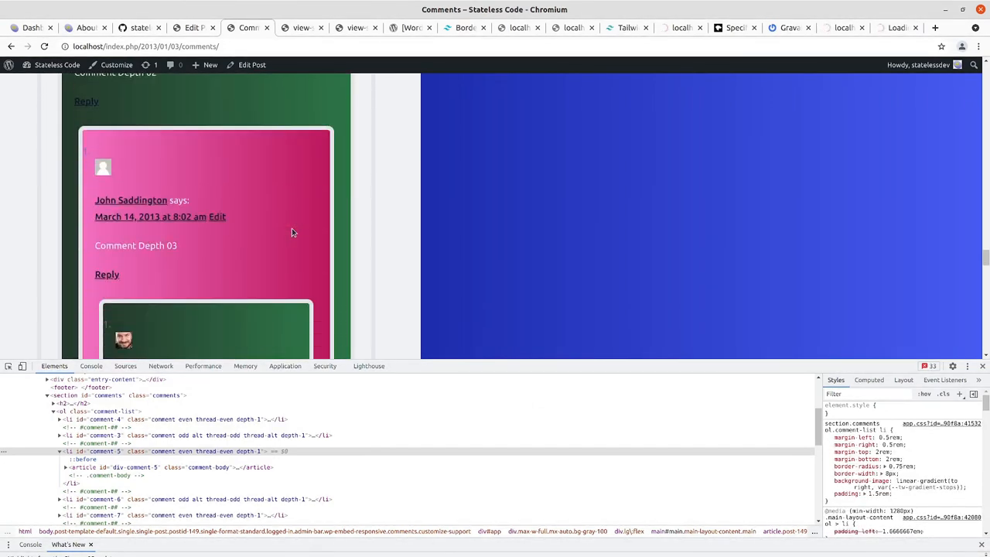
pyautogui.scroll(-3)
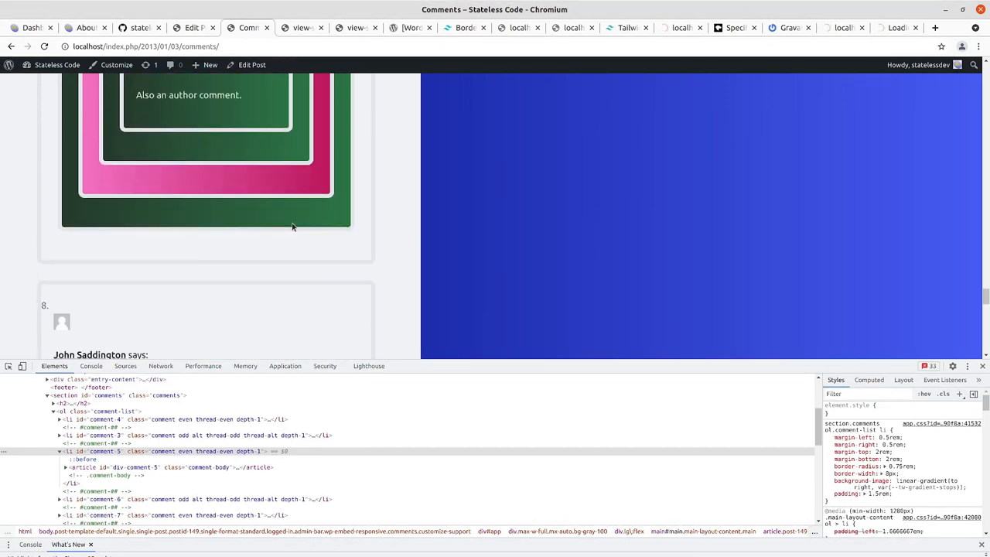
pyautogui.scroll(-3)
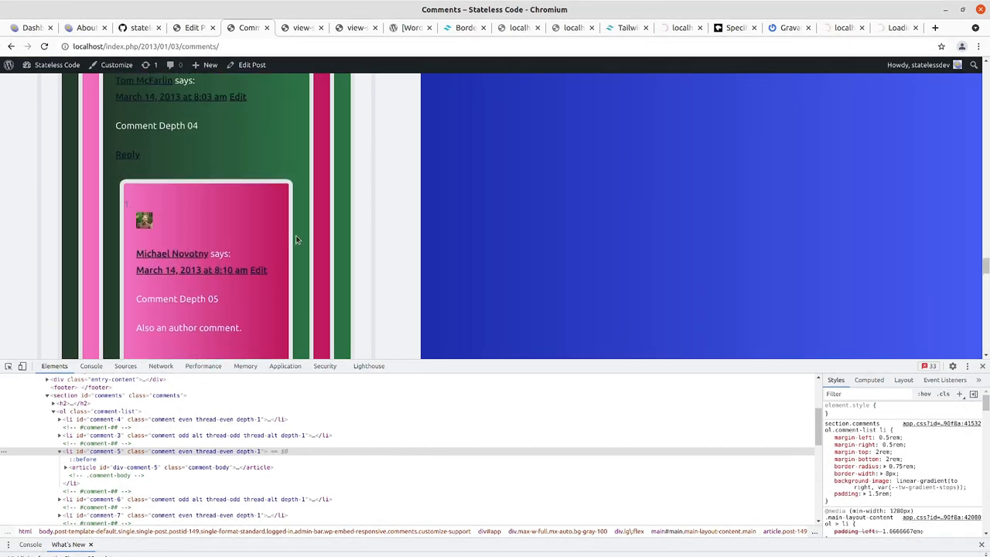
pyautogui.scroll(-3)
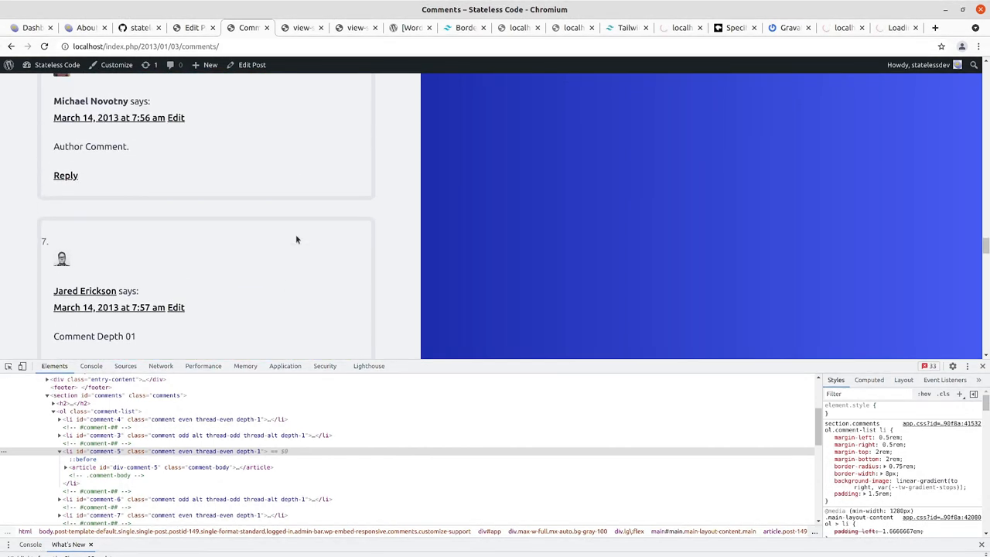
pyautogui.moveTo(54, 231)
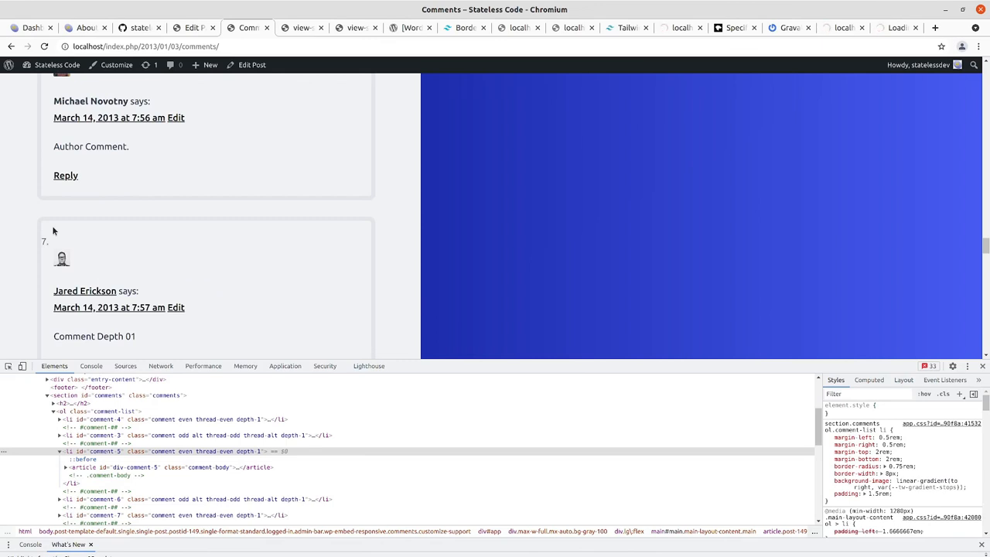
pyautogui.scroll(-3)
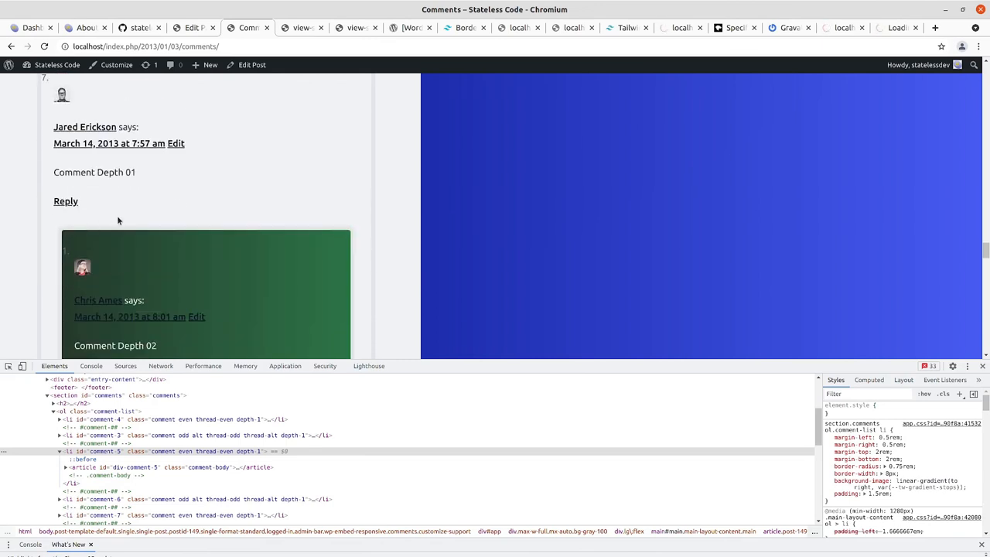
pyautogui.scroll(-3)
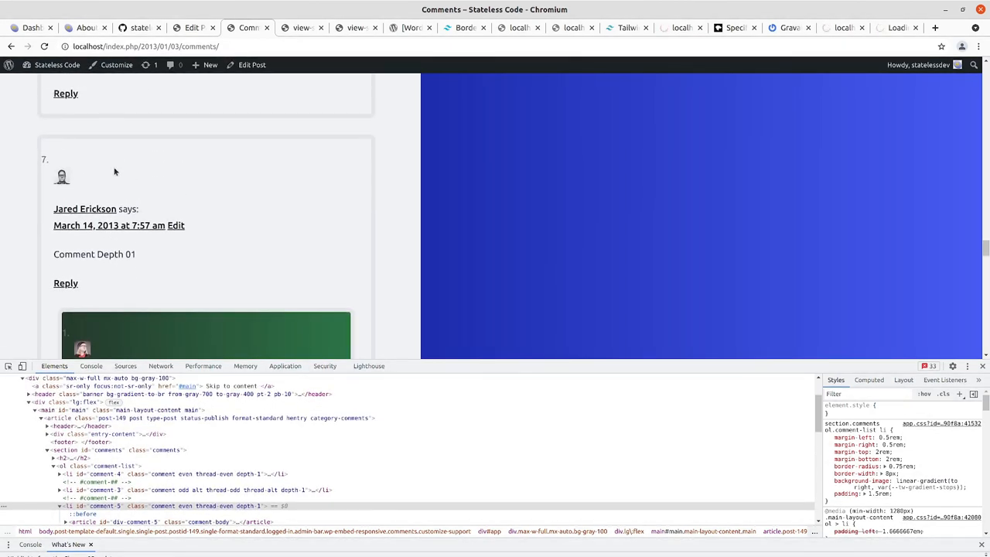
# Inspect the Comment Depth 01 card's li markup in DevTools, showing its comment, even and parent classes.
pyautogui.rightClick(115, 171)
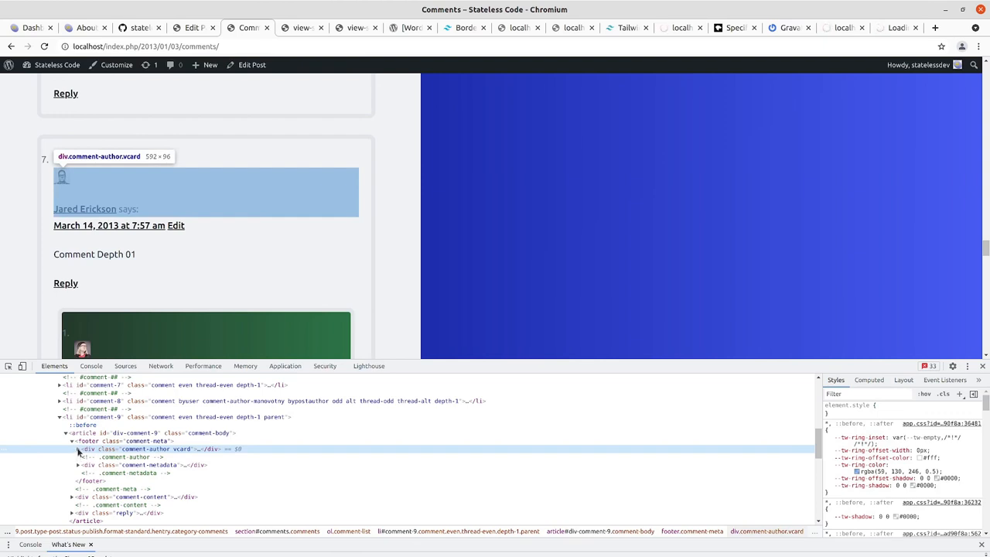
pyautogui.moveTo(156, 417)
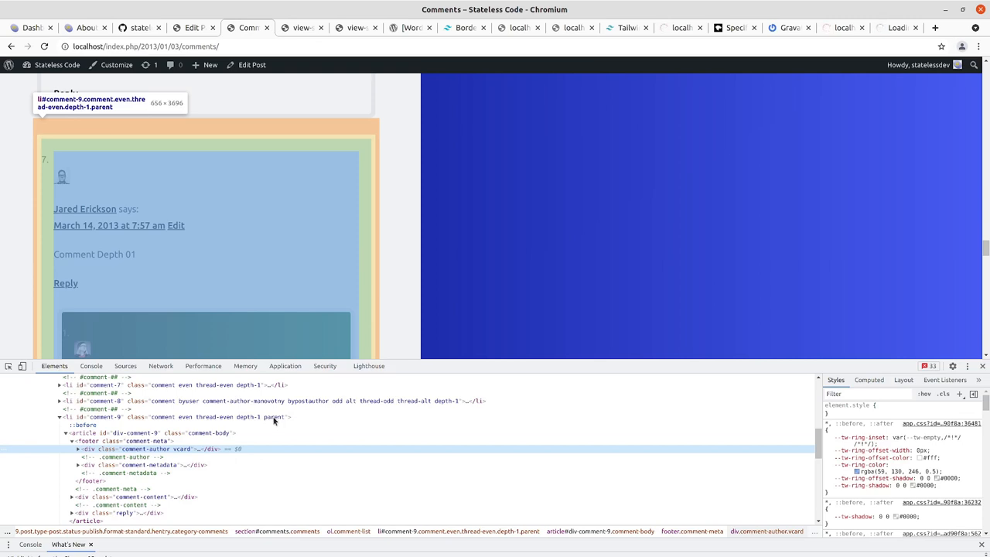
pyautogui.moveTo(240, 420)
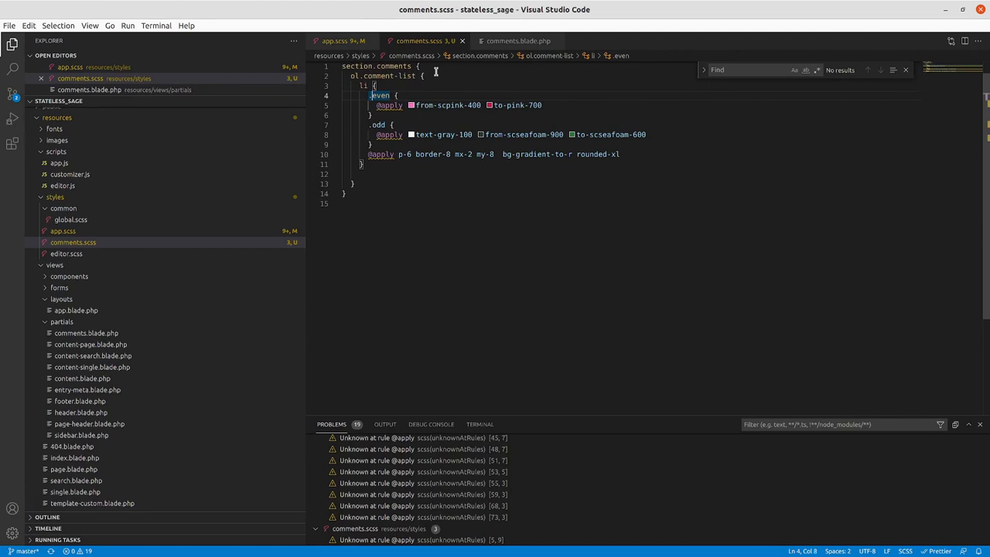
# Rename the selectors to .comment.parent.even and .comment.parent.odd in comments.scss.
pyautogui.write('comment.parent')
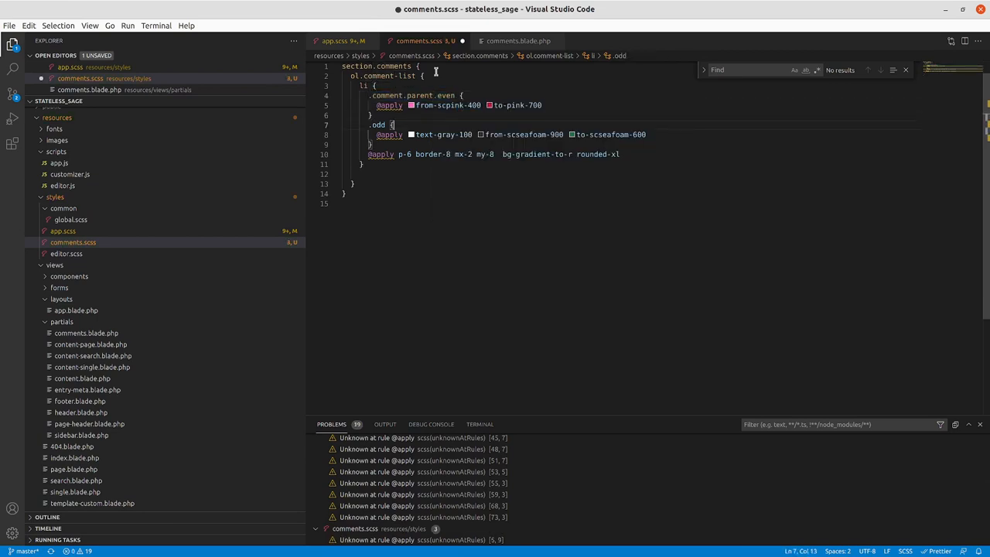
pyautogui.doubleClick(379, 124)
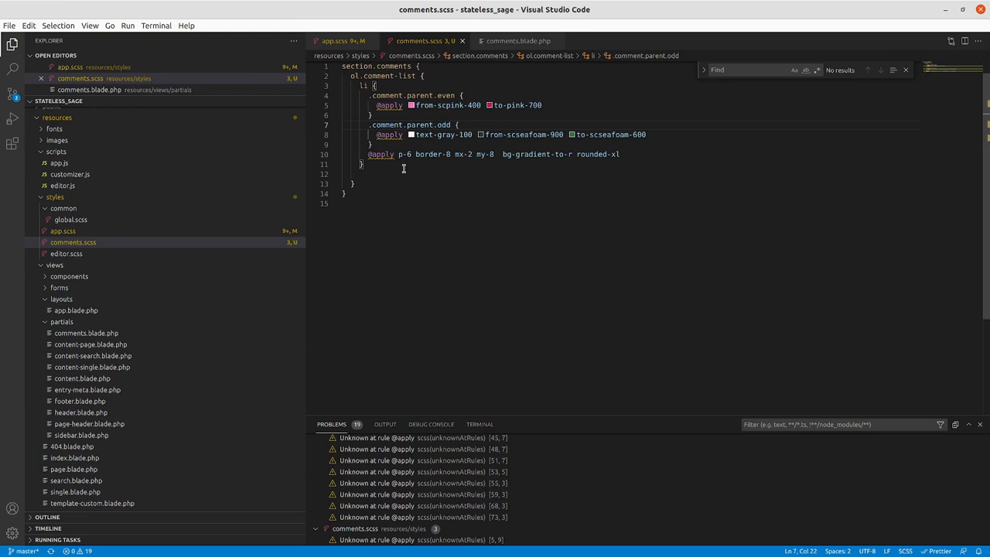
pyautogui.moveTo(234, 245)
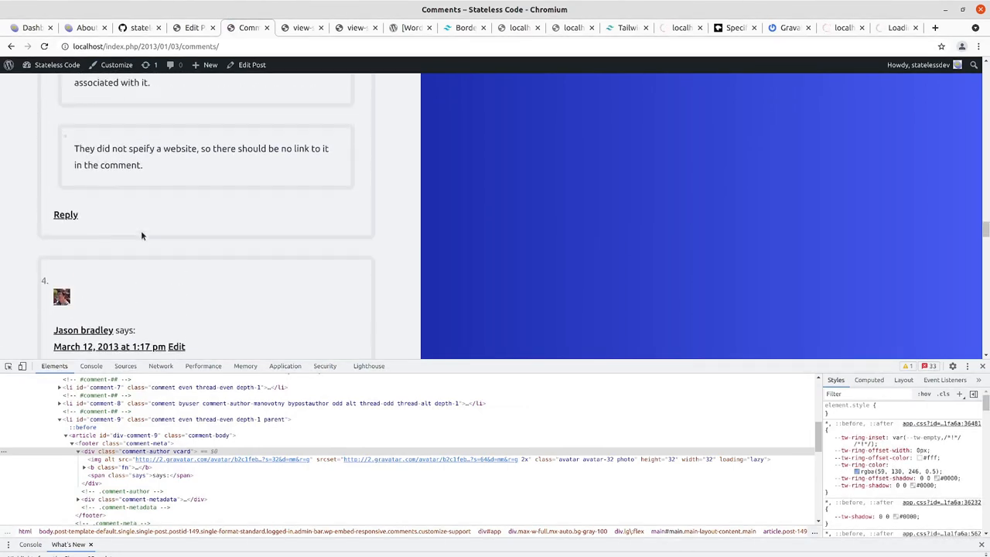
# Scroll the refreshed comments page down to Comment Depth 07 and the video comment.
pyautogui.scroll(-3)
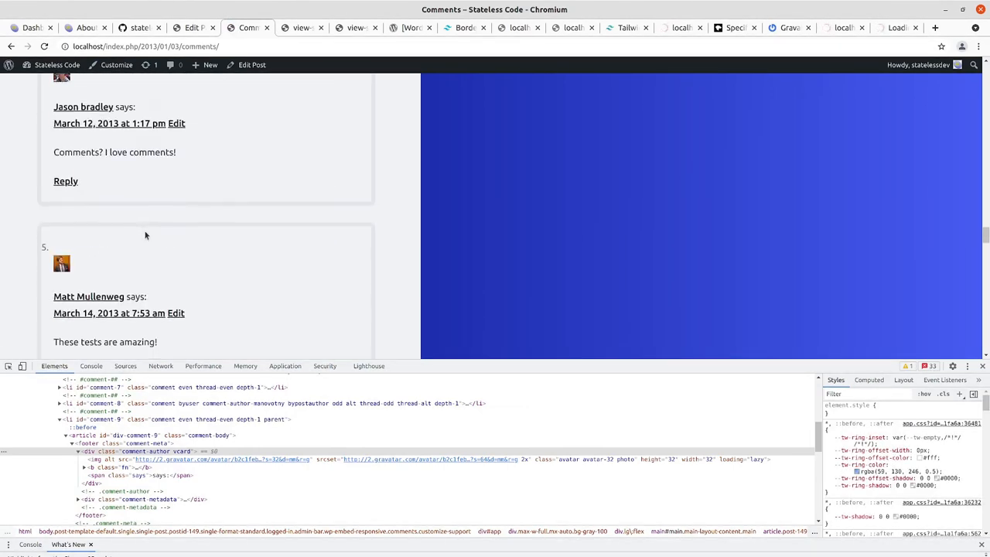
pyautogui.scroll(-3)
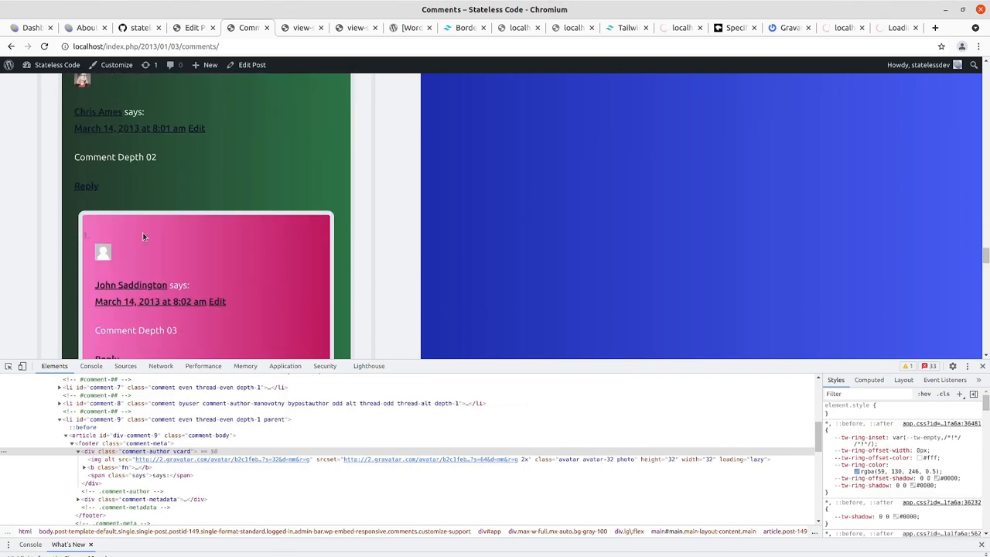
pyautogui.scroll(-3)
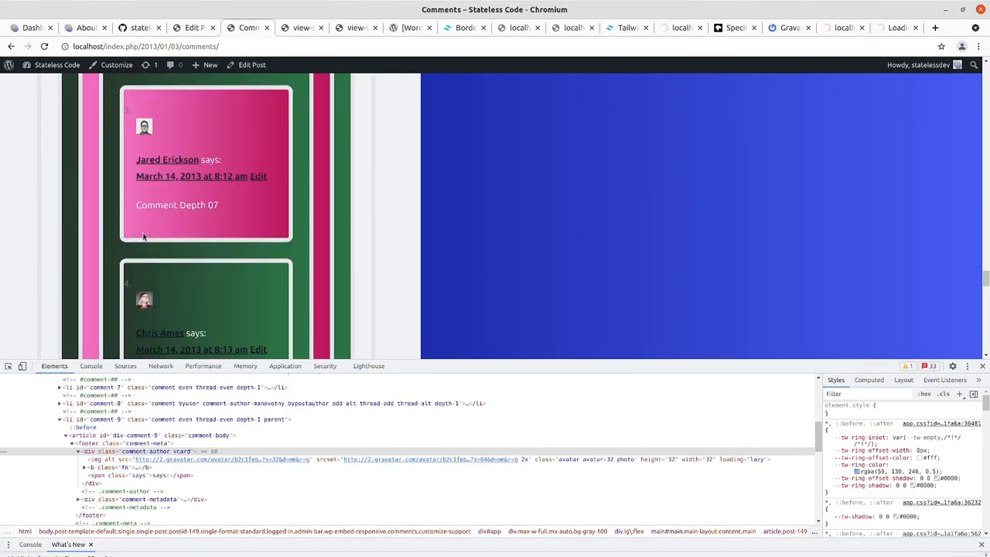
pyautogui.scroll(-3)
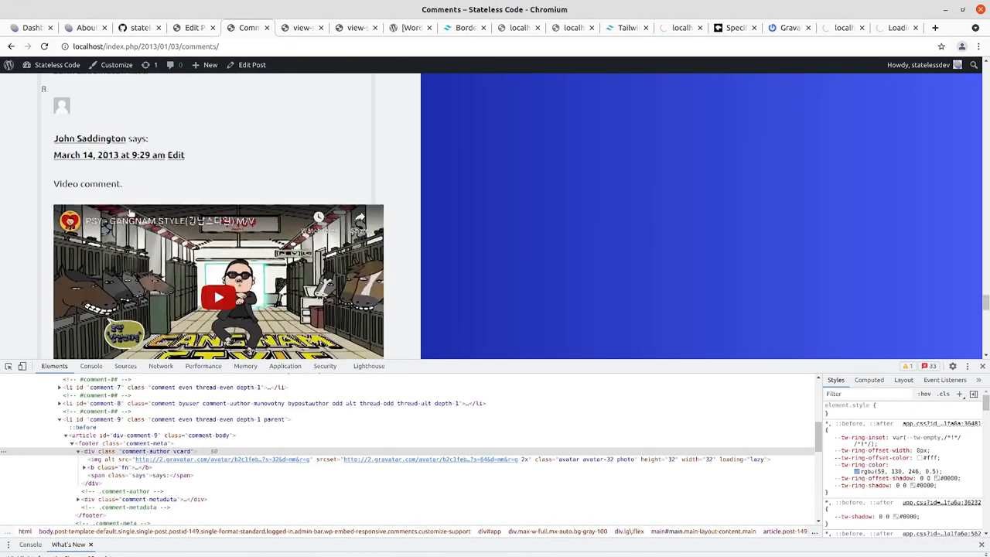
pyautogui.scroll(-3)
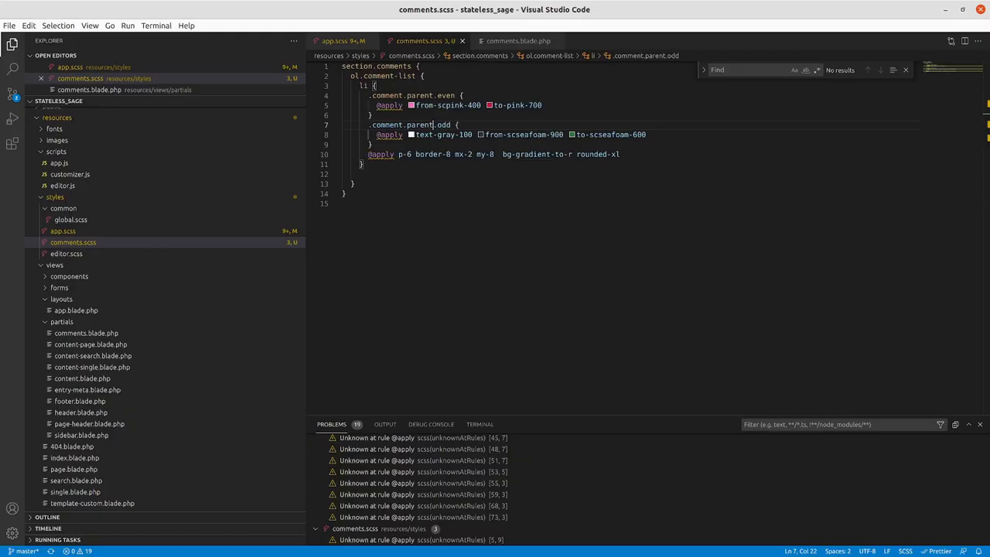
pyautogui.moveTo(501, 152)
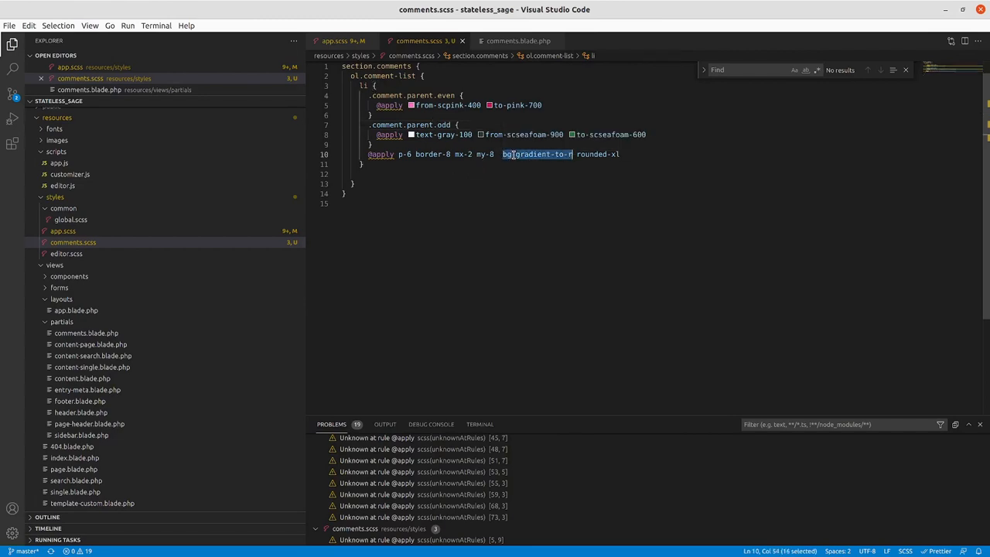
pyautogui.press('Delete')
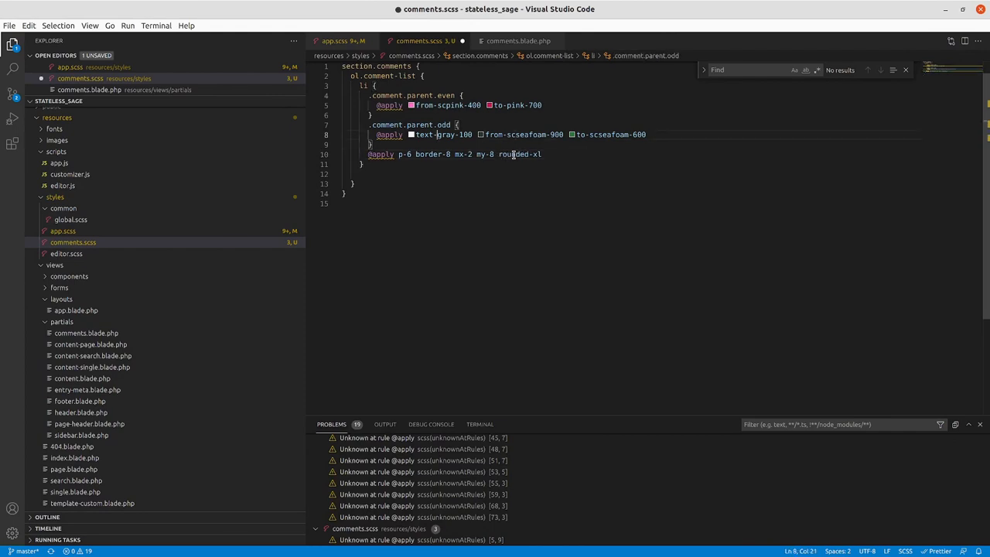
pyautogui.write('bg-gradient-to-r')
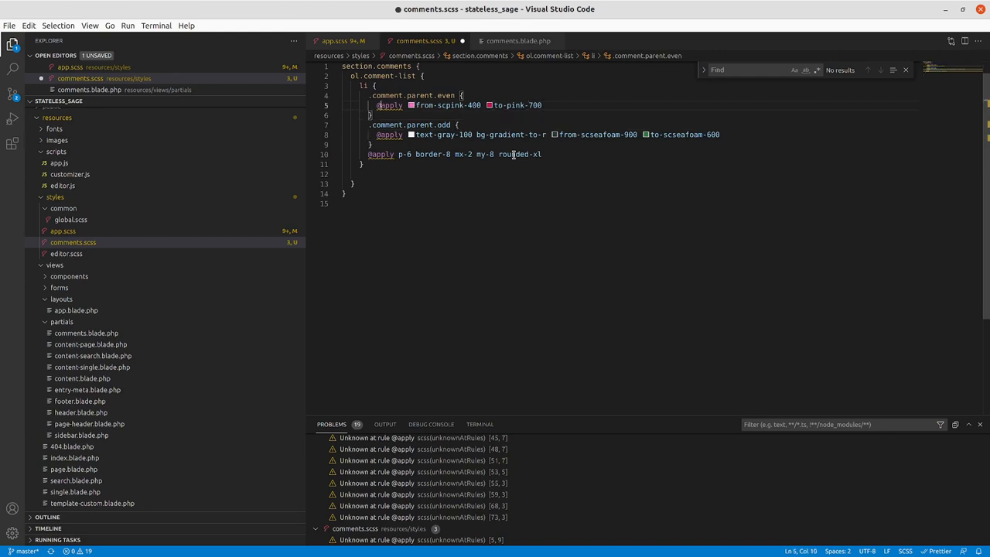
pyautogui.write('bg-gradient-to-r')
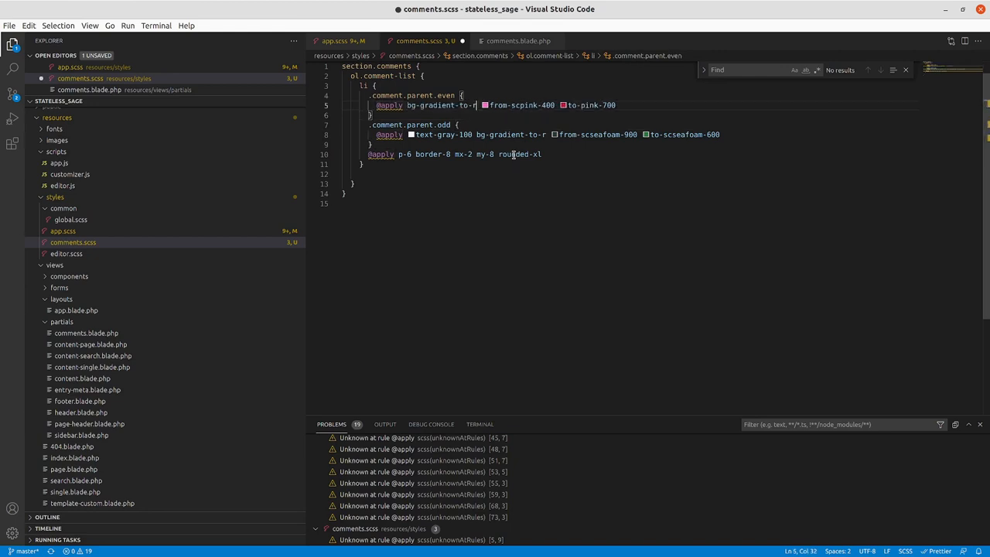
pyautogui.press('ctrl+s')
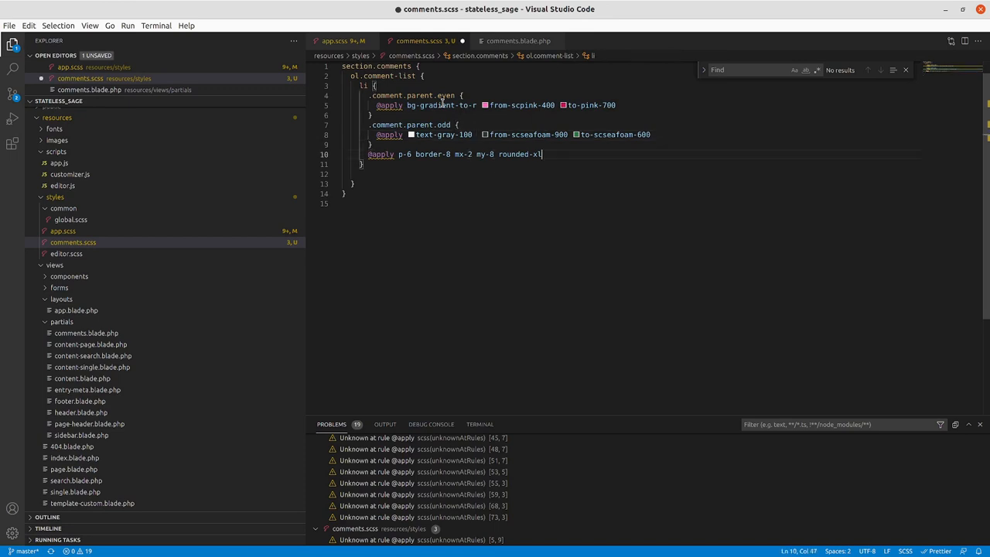
# Restore bg-gradient-to-r in the shared li rule and move the li.comment.parent even/odd rules below it, saved.
pyautogui.write('bg-gradient-to-r')
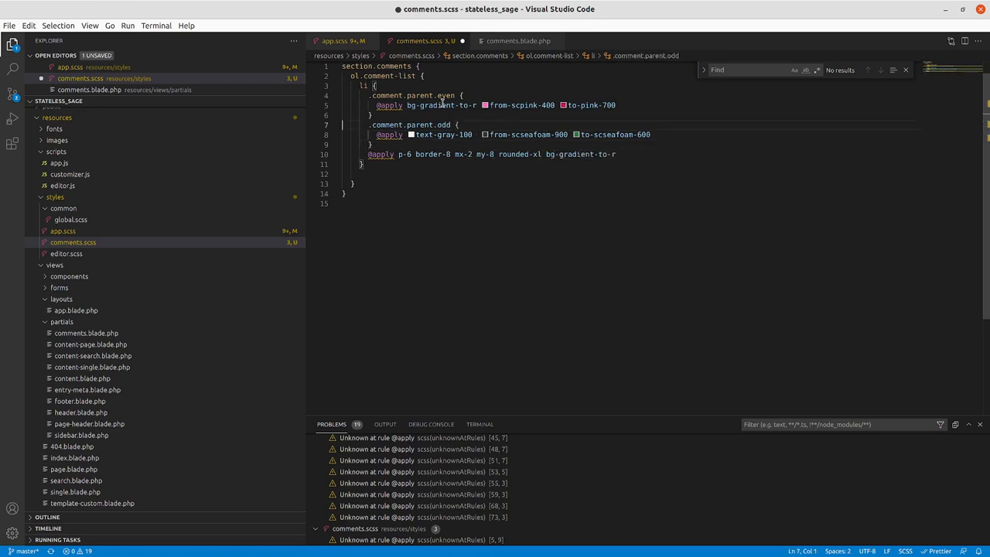
pyautogui.moveTo(375, 95); pyautogui.dragTo(372, 154)
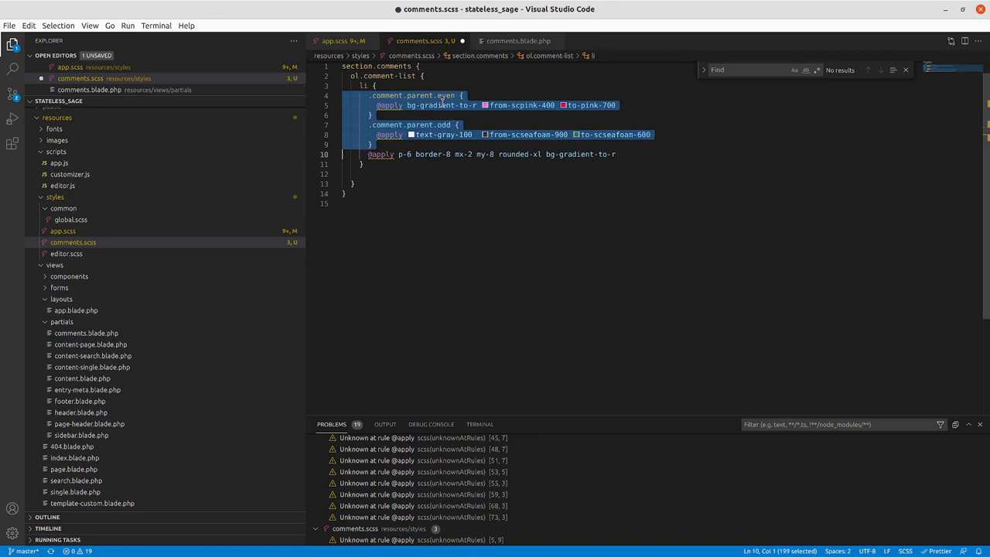
pyautogui.press('Delete')
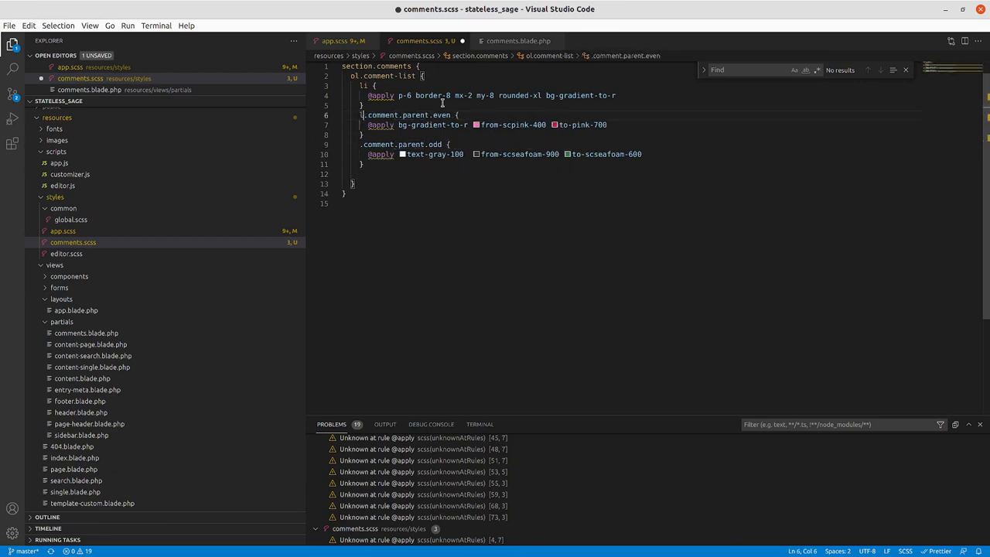
pyautogui.write('li')
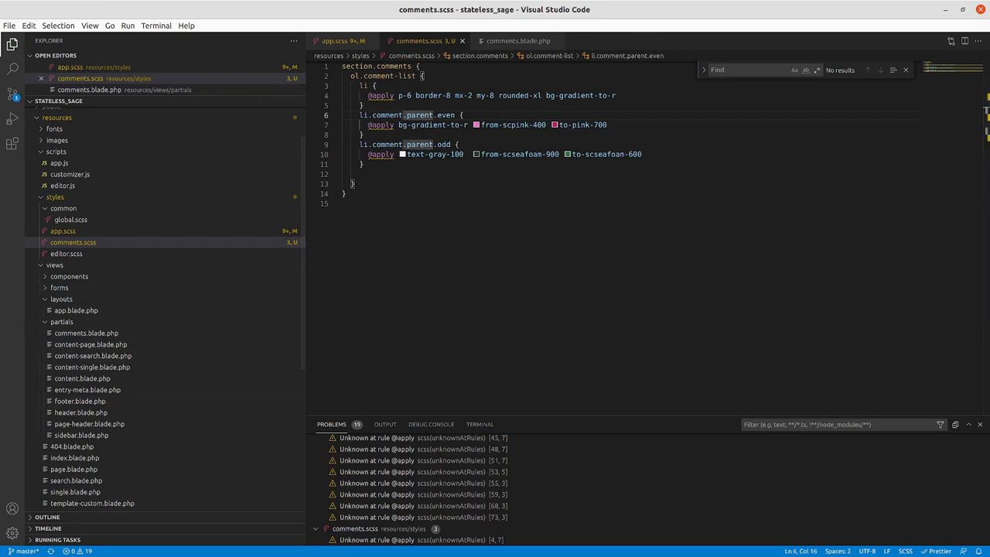
pyautogui.press('alt+tab')
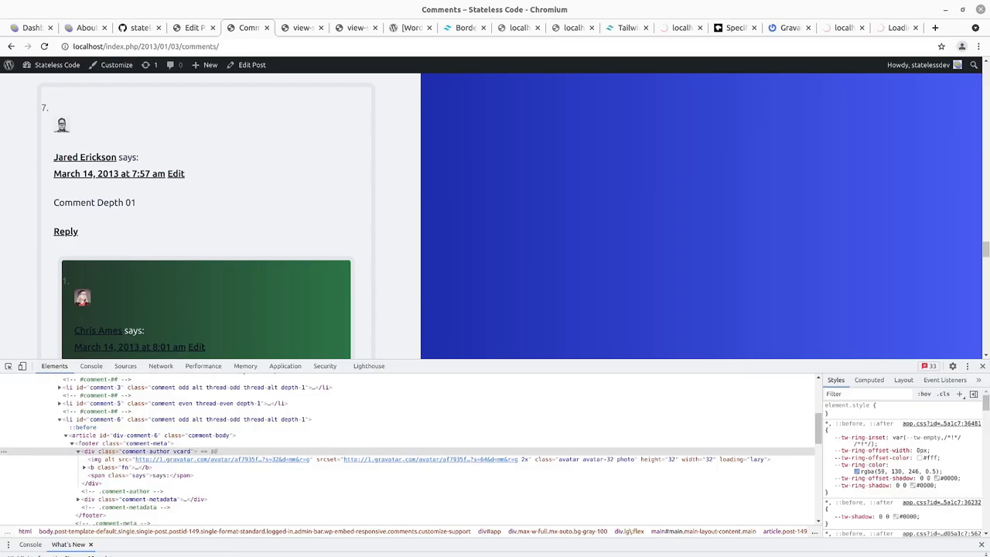
# Reload the comments page and scroll through the nested cards, inspecting a thread-even comment's markup.
pyautogui.click(45, 47)
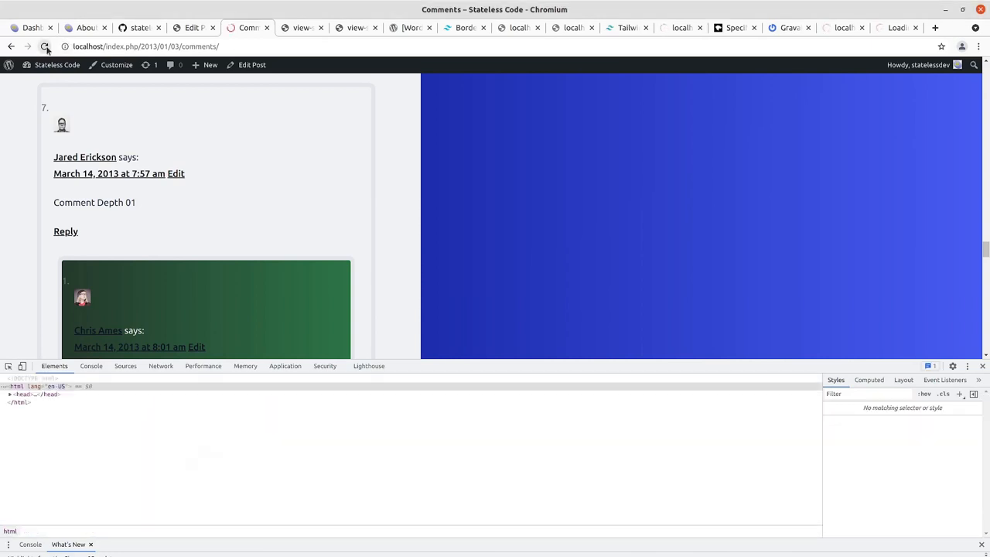
pyautogui.click(45, 47)
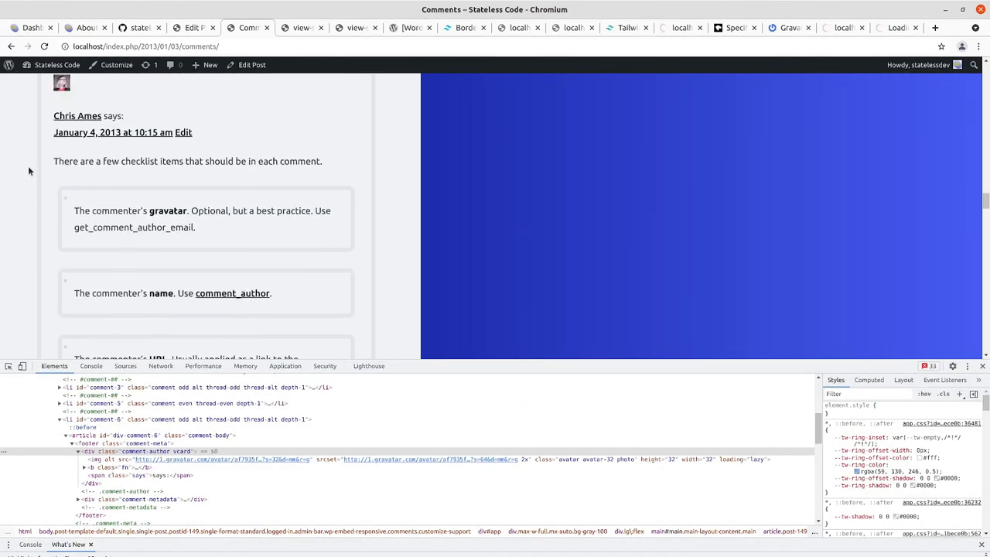
pyautogui.scroll(-3)
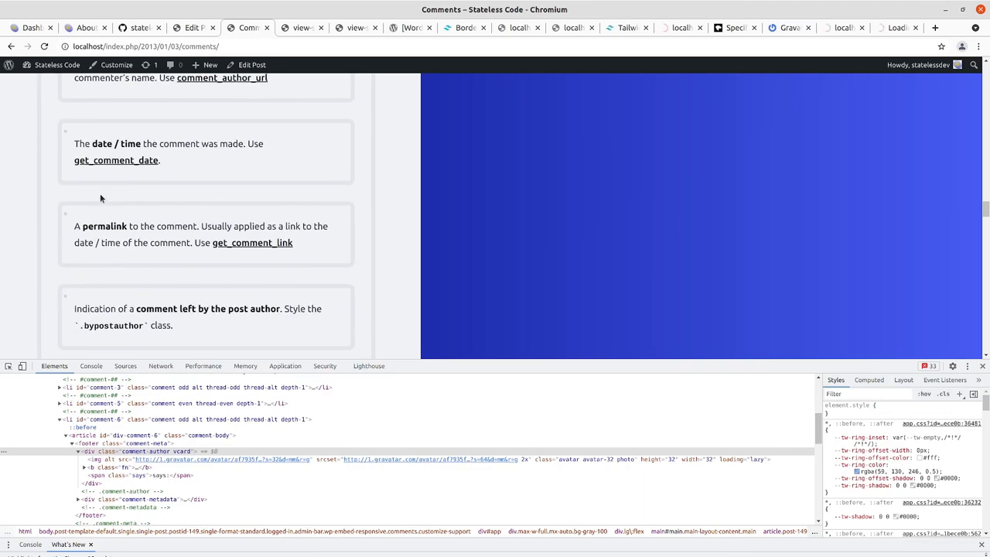
pyautogui.scroll(-3)
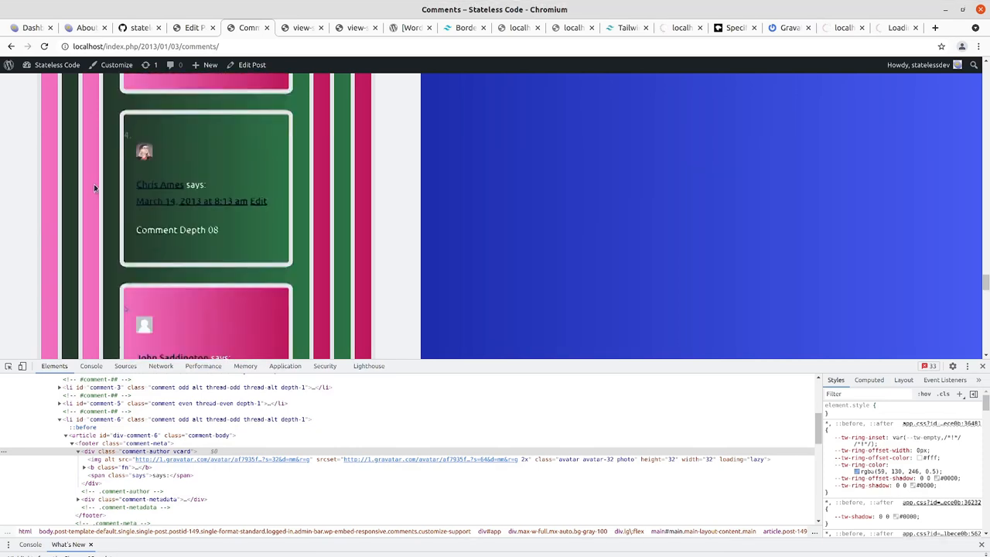
pyautogui.scroll(-3)
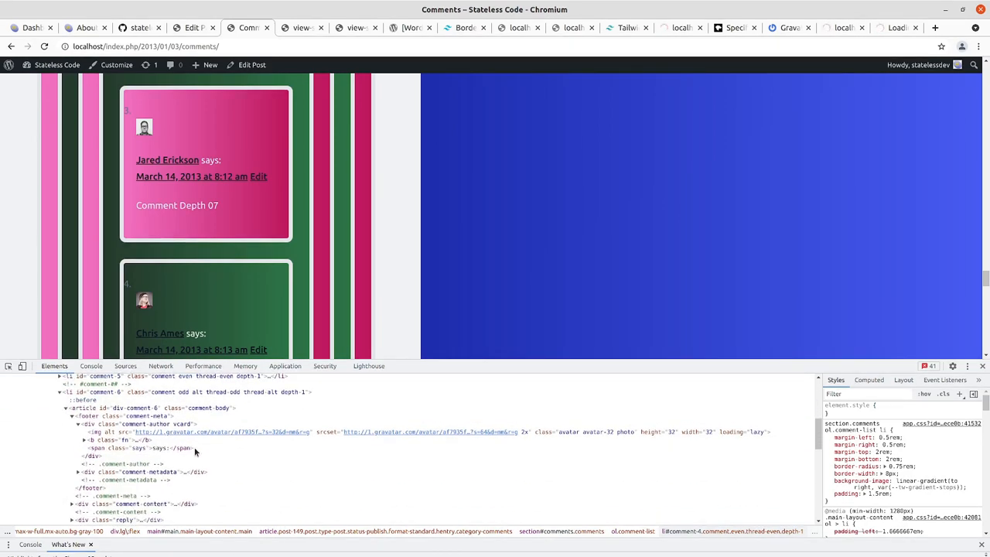
pyautogui.scroll(-3)
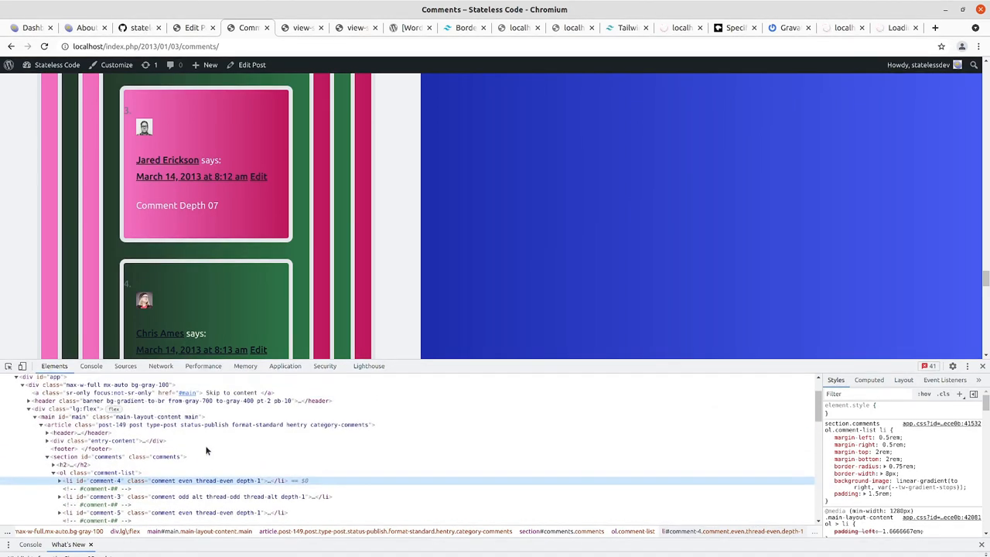
pyautogui.moveTo(209, 447)
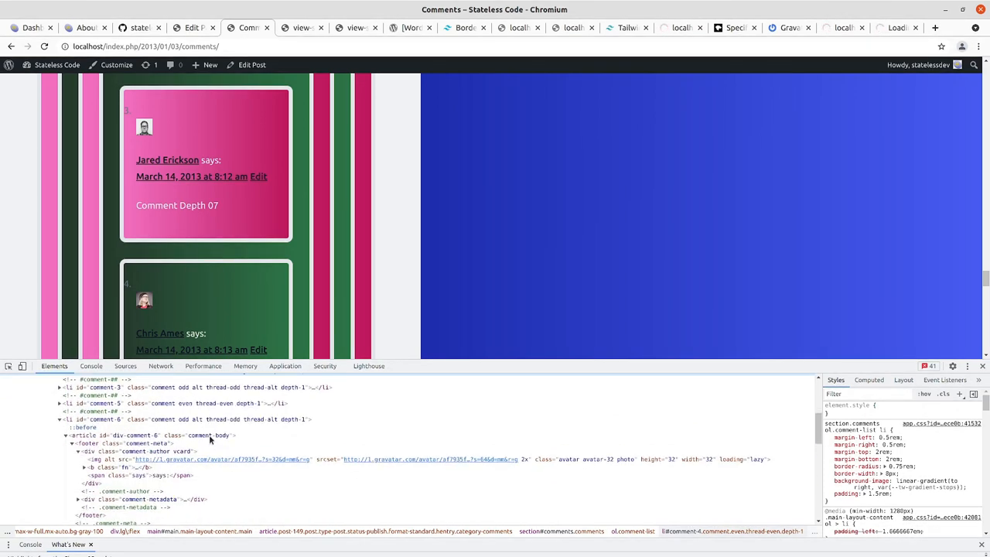
pyautogui.scroll(-3)
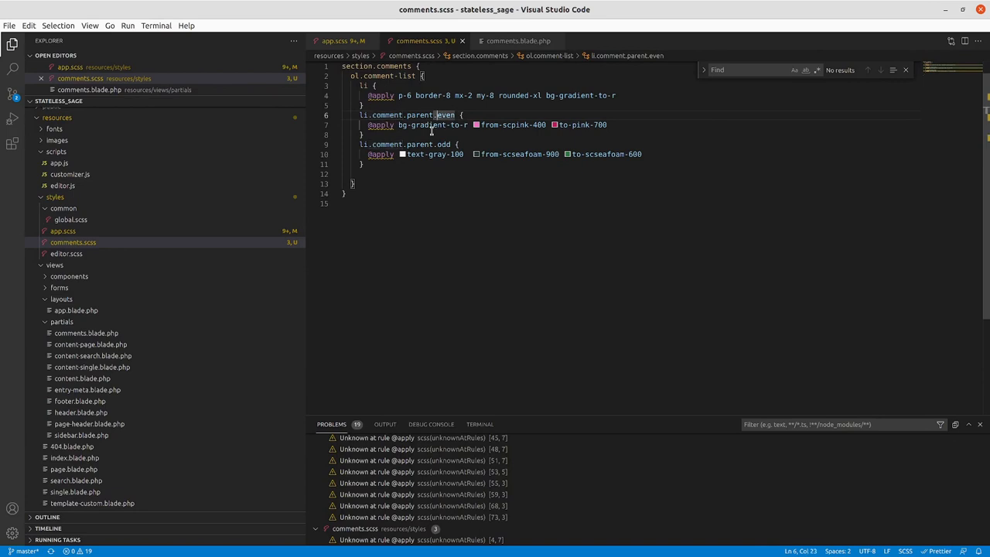
# Drop 'parent' so the rules target li.comment.even and li.comment.odd, save, and reload the page.
pyautogui.doubleClick(420, 115)
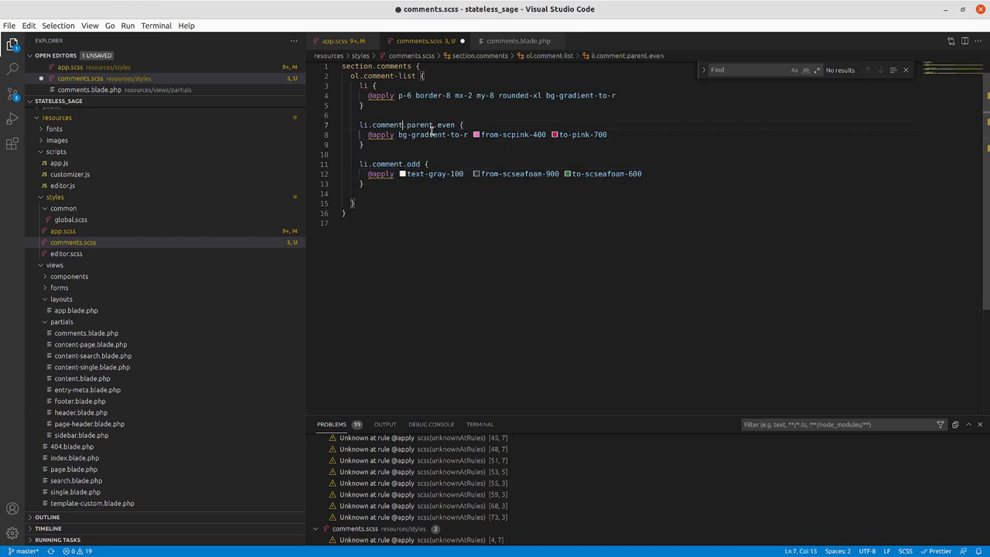
pyautogui.doubleClick(418, 124)
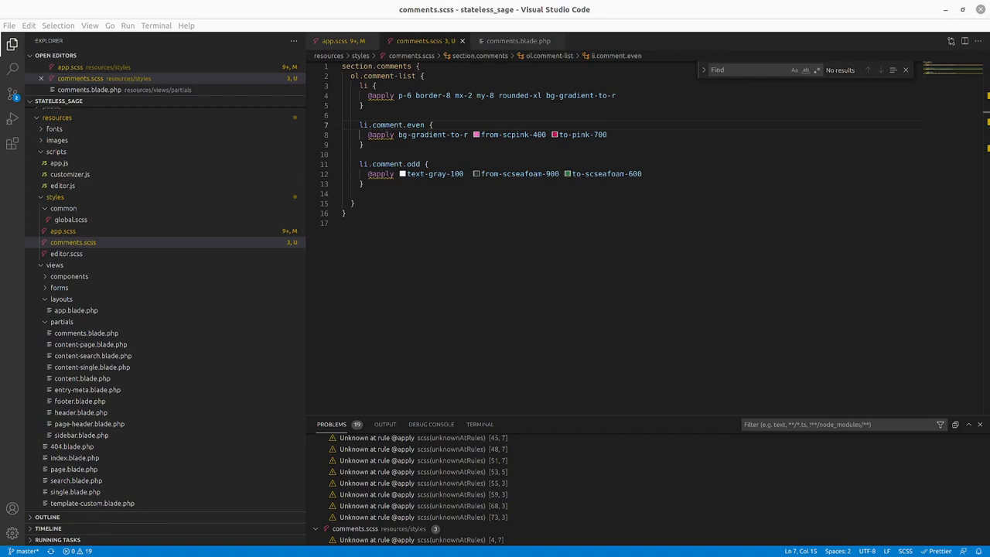
pyautogui.click(247, 27)
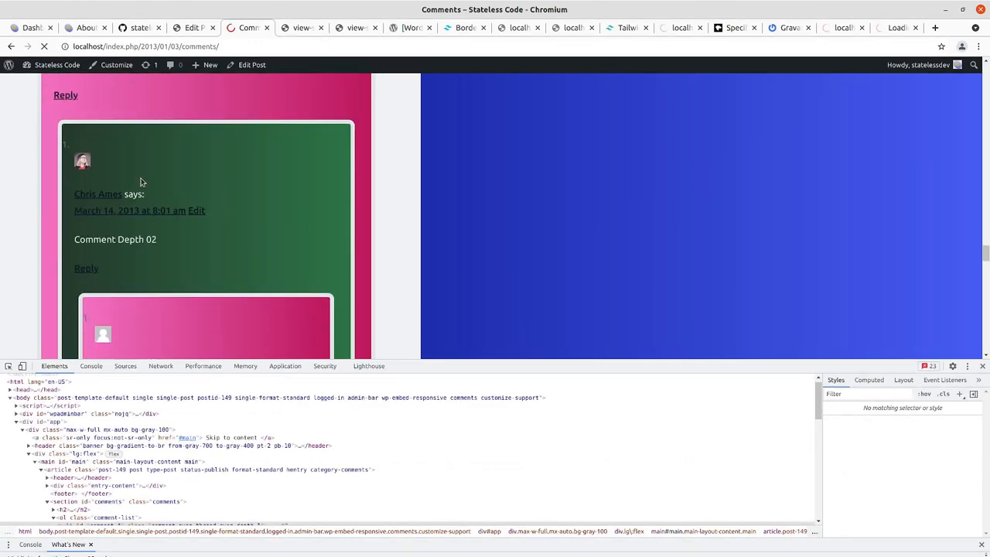
# Scroll the reloaded comments page to confirm every card alternates pink and green.
pyautogui.scroll(-3)
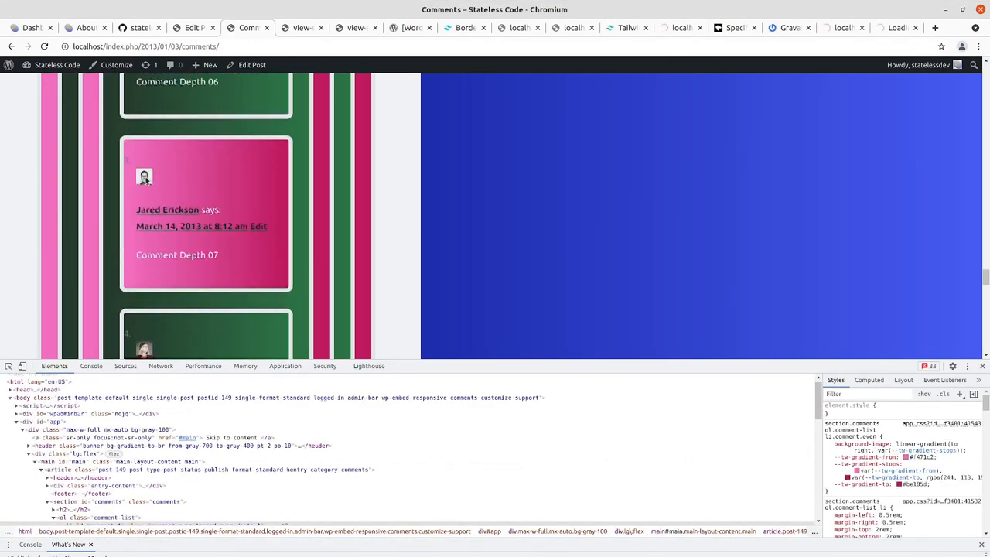
pyautogui.scroll(-3)
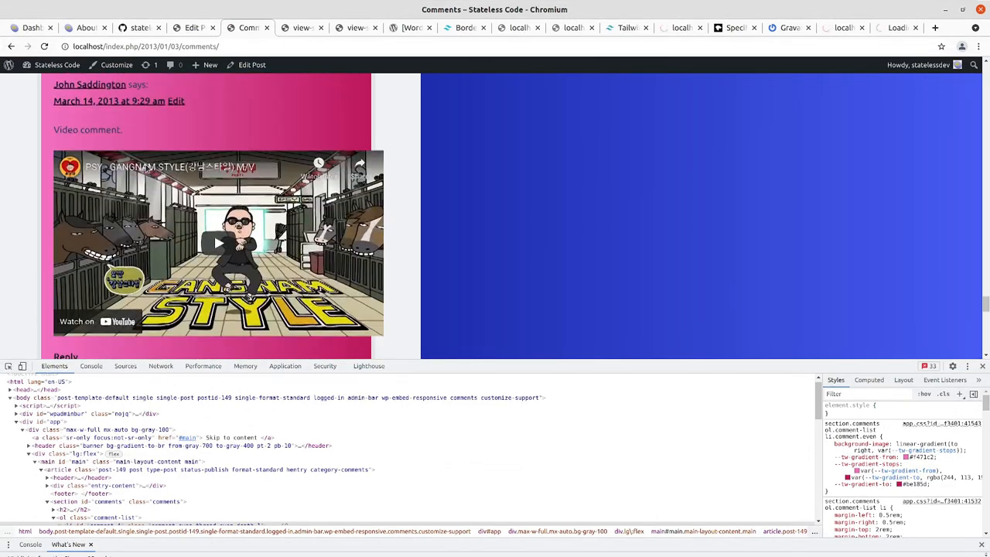
pyautogui.scroll(-3)
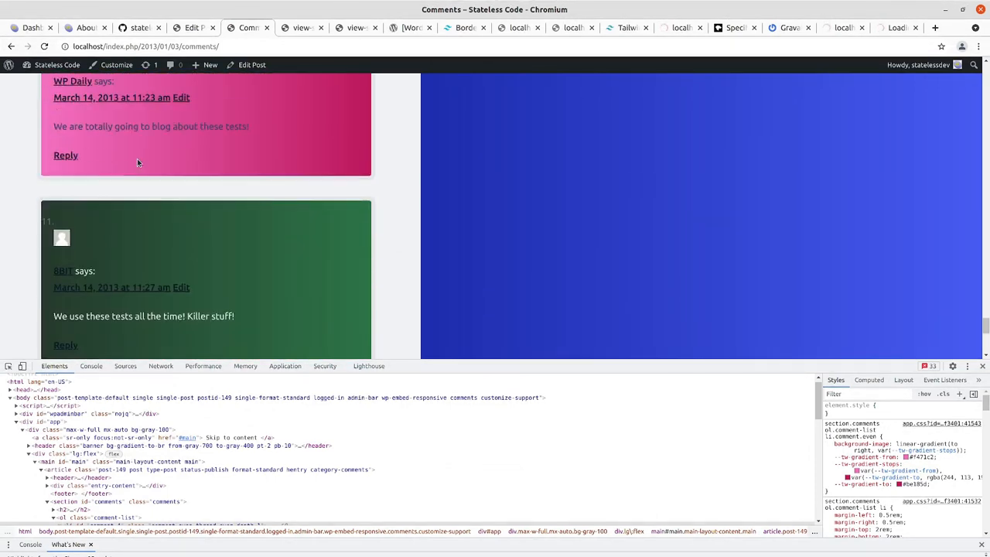
pyautogui.scroll(-3)
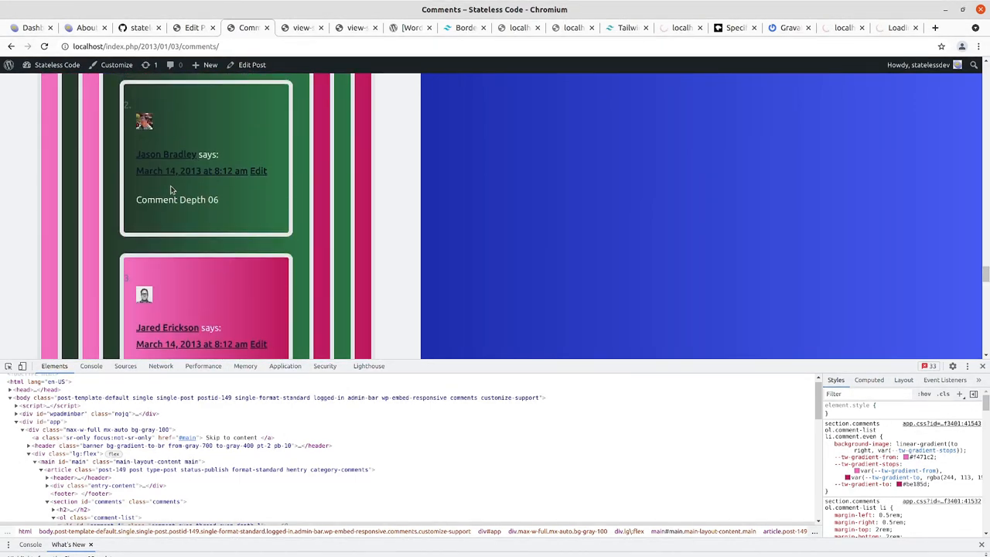
pyautogui.scroll(3)
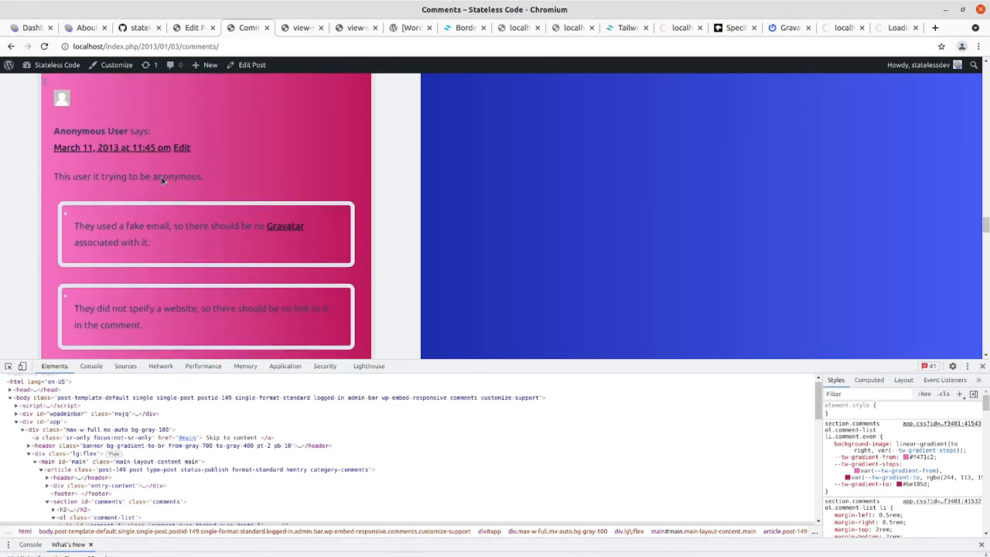
pyautogui.scroll(-3)
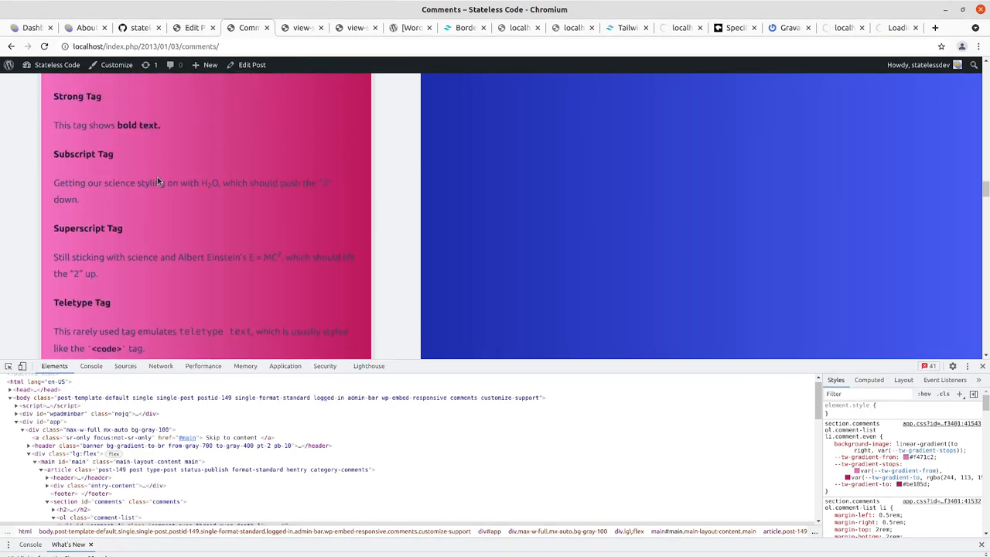
pyautogui.scroll(-3)
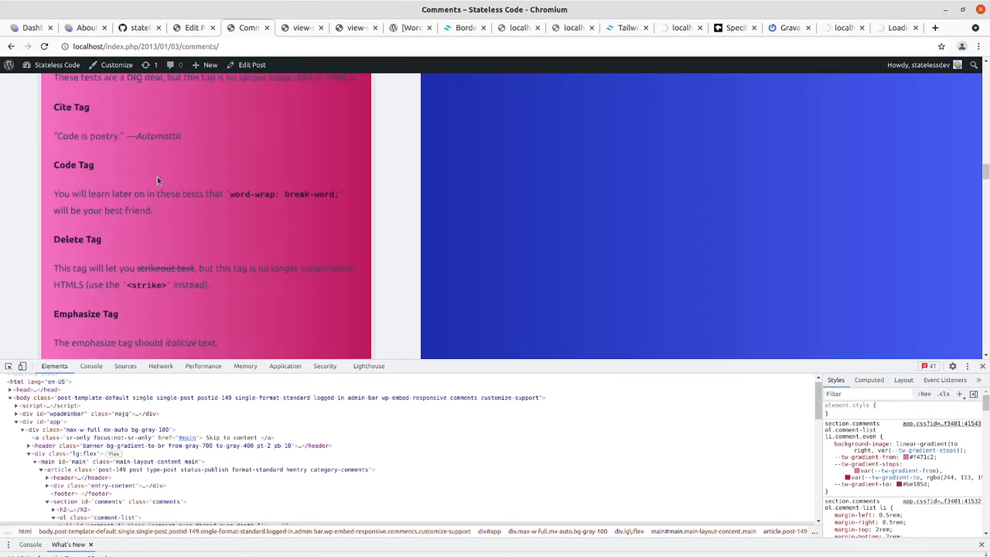
pyautogui.scroll(-3)
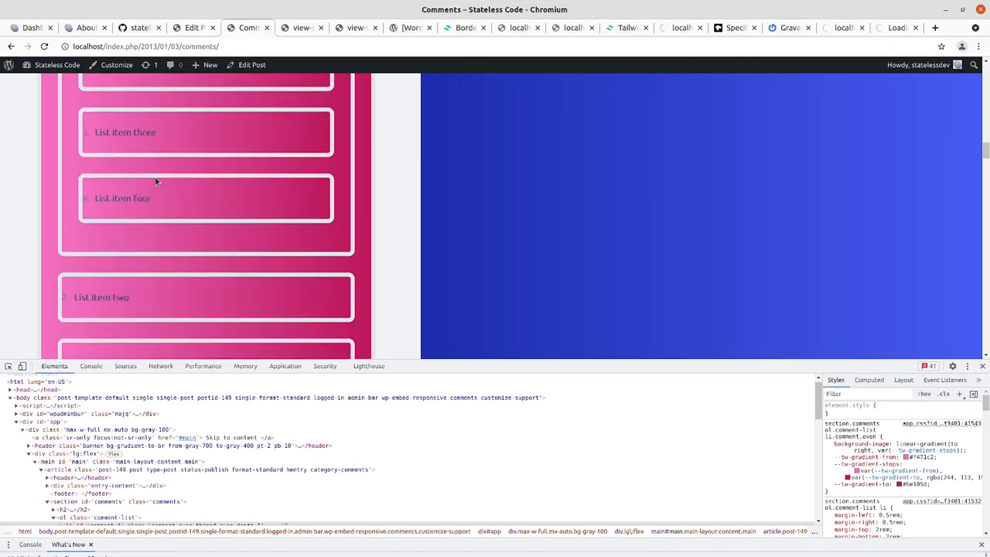
pyautogui.scroll(-3)
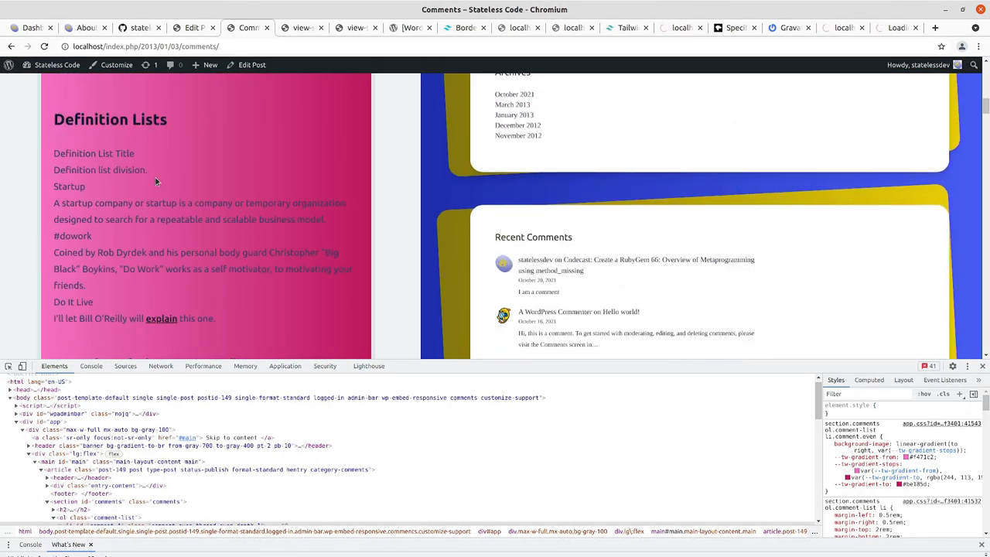
pyautogui.scroll(-3)
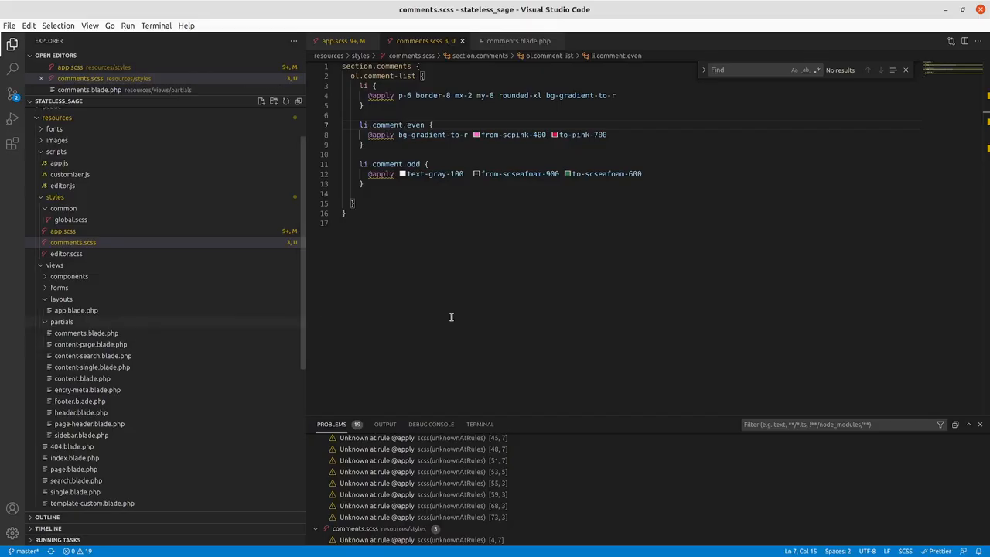
pyautogui.click(406, 135)
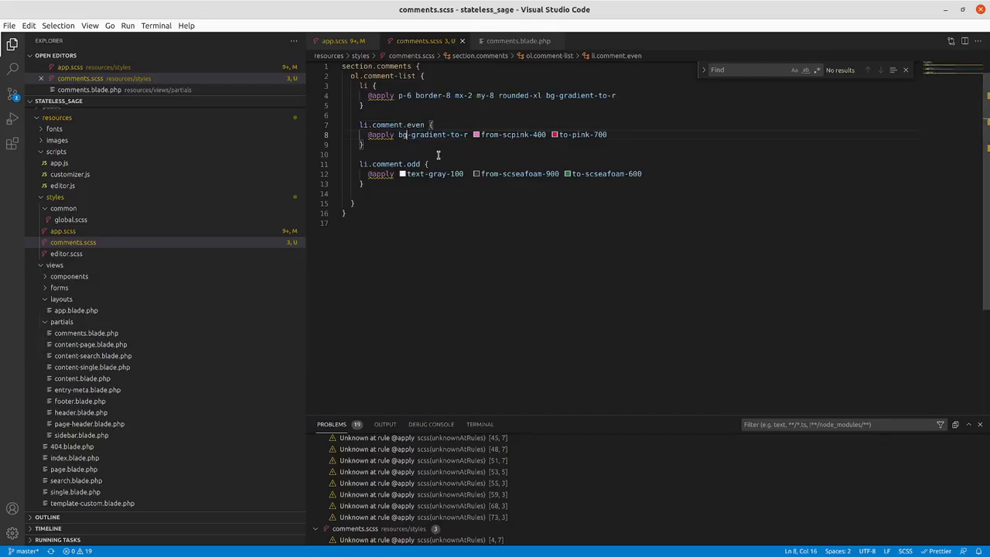
pyautogui.click(410, 164)
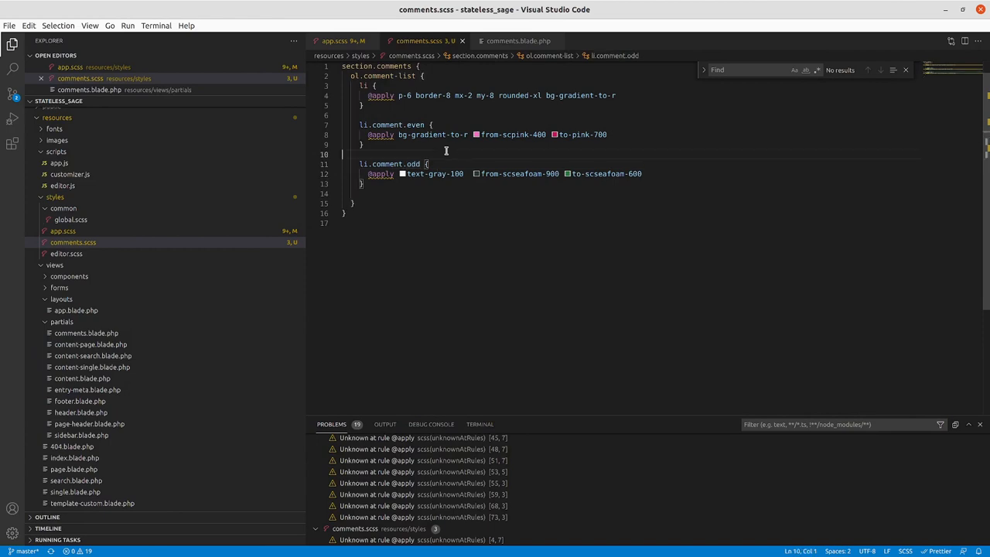
pyautogui.click(412, 134)
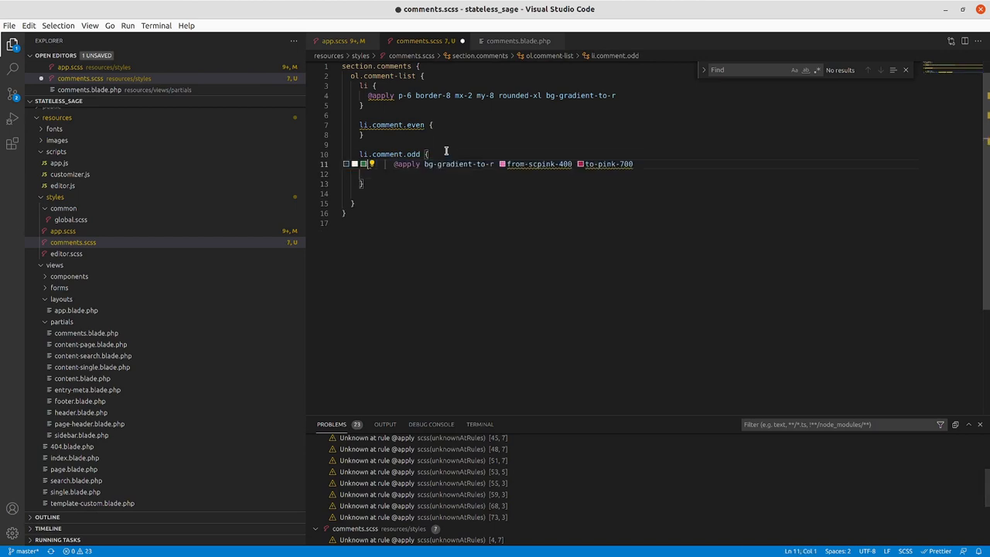
pyautogui.write('@apply text-gray-100 from-scseafoam-900 to-scseafoam-600')
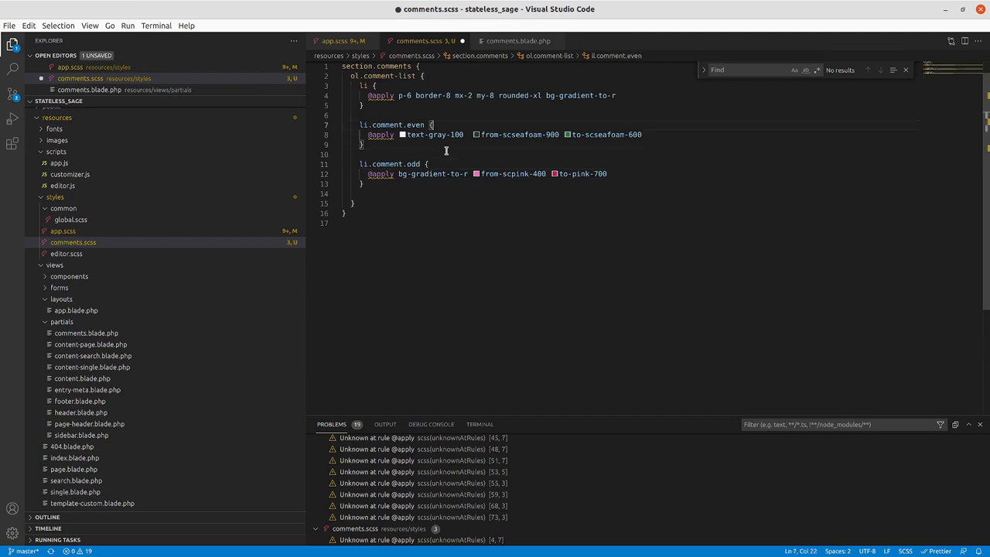
# Swap the odd rule's pink gradient for from-scseafoam-200 to a darker seafoam shade.
pyautogui.click(571, 173)
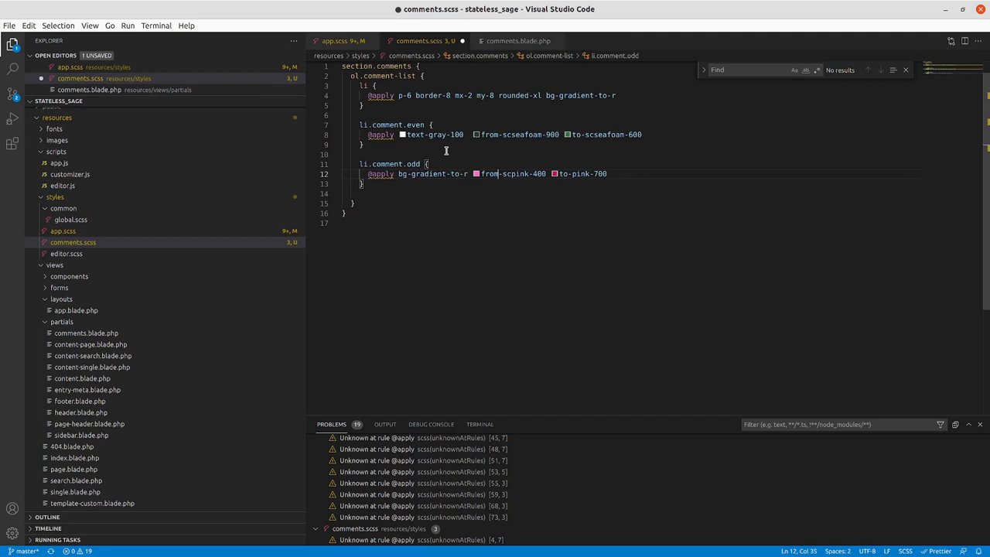
pyautogui.doubleClick(516, 173)
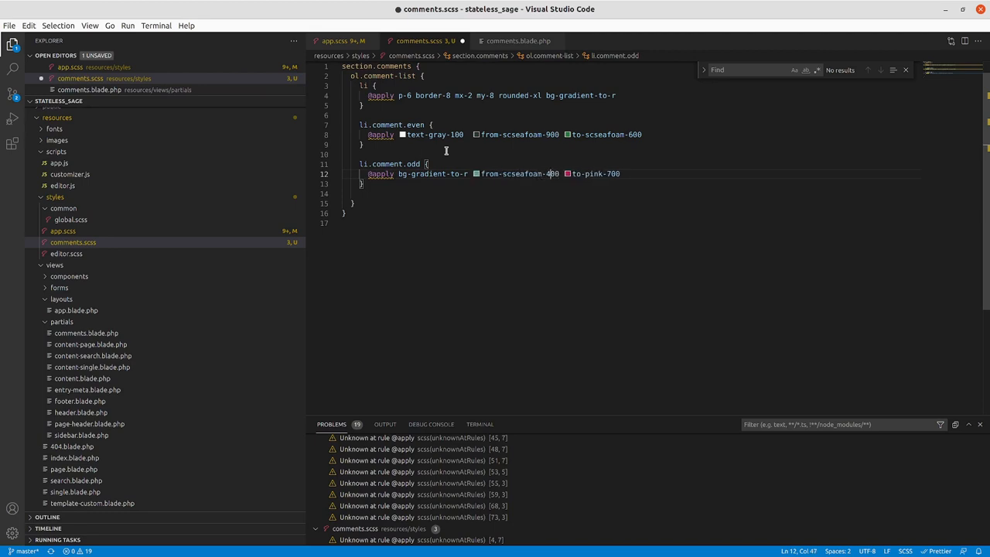
pyautogui.doubleClick(551, 174)
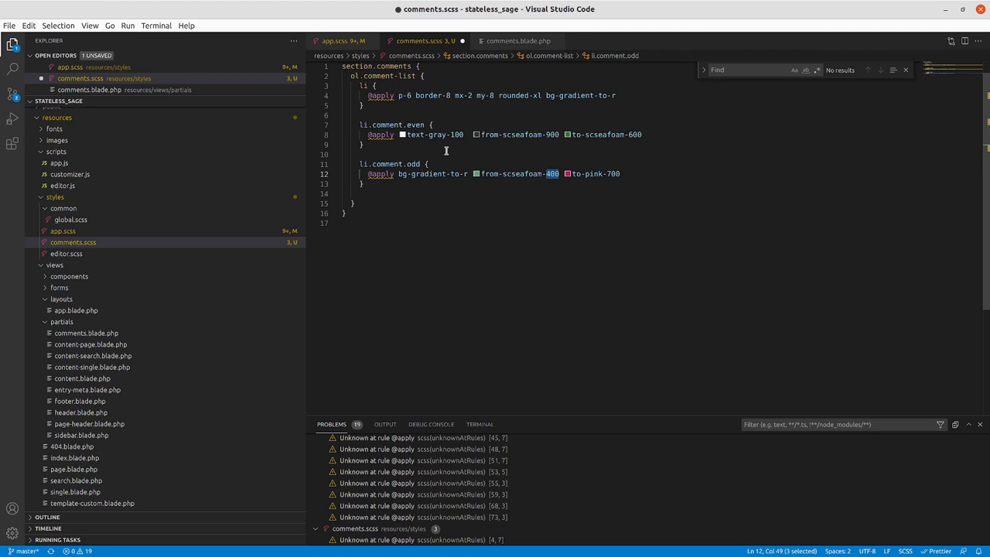
pyautogui.write('200')
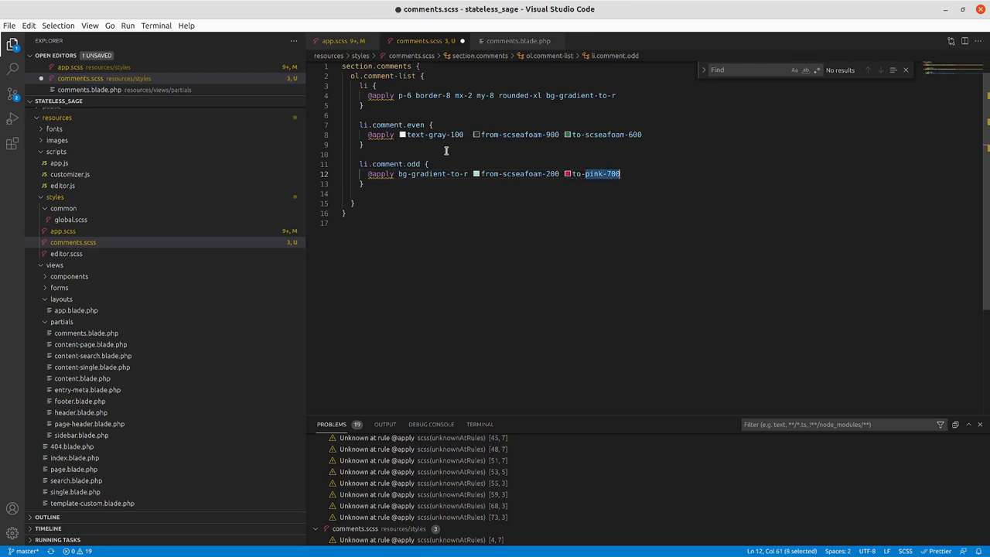
pyautogui.write('to-sc')
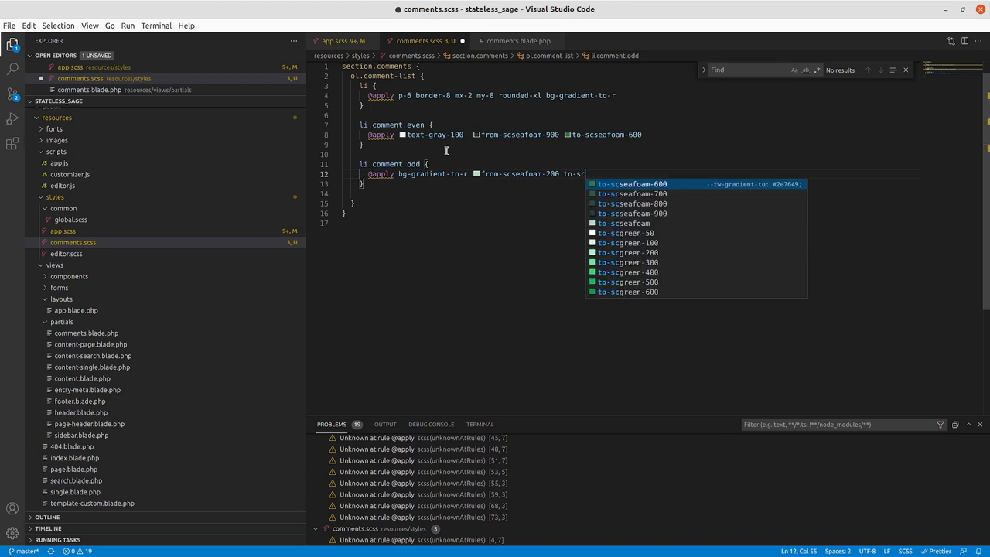
pyautogui.press('Down')
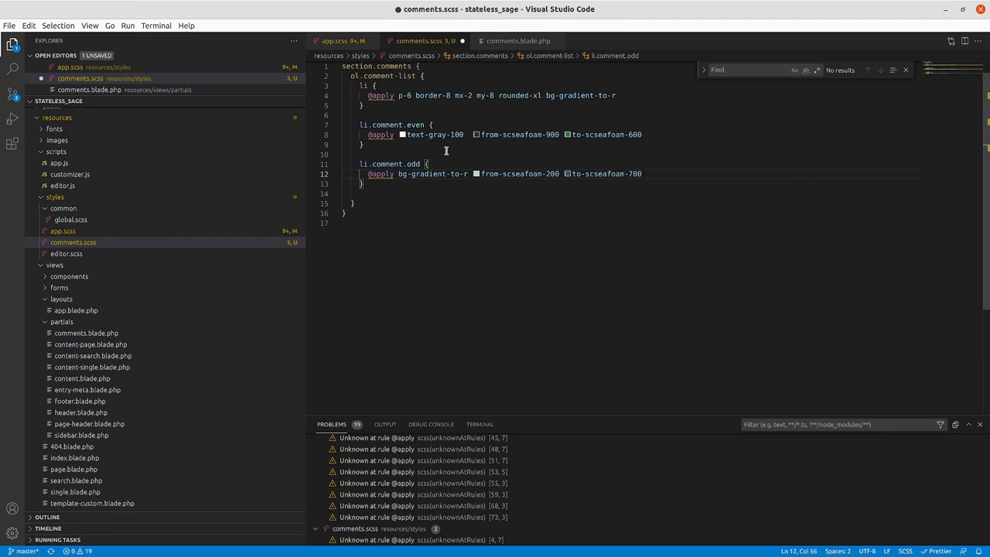
pyautogui.write('400')
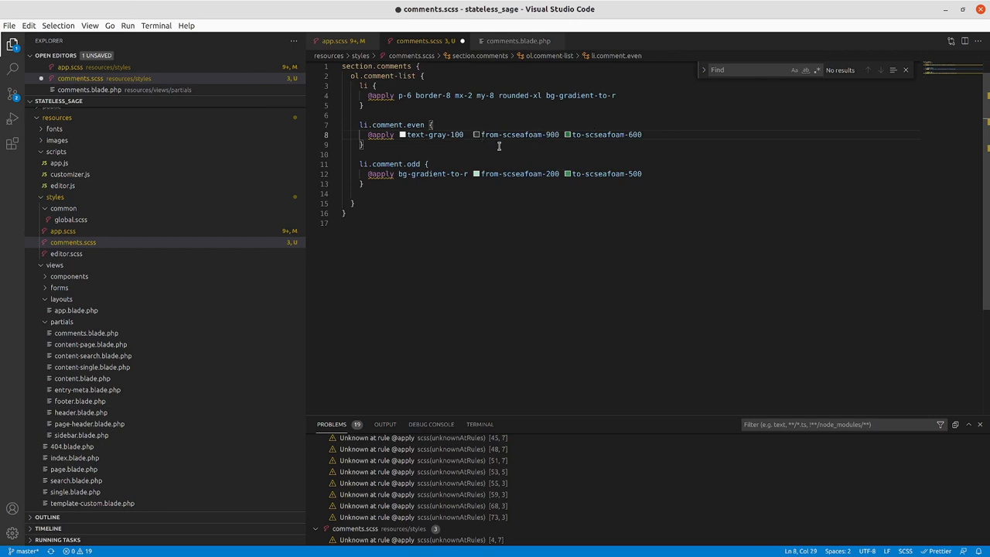
pyautogui.moveTo(509, 157)
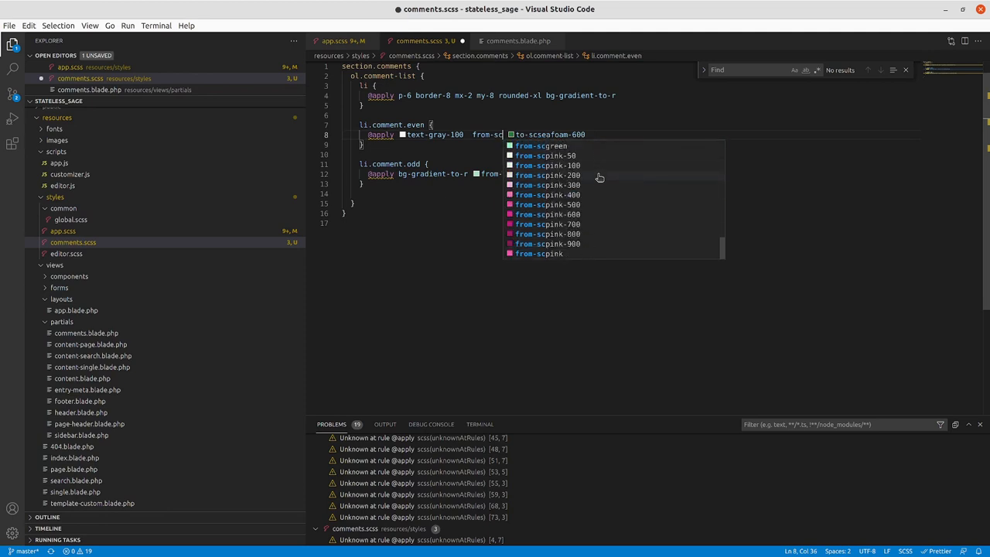
# Start even comments' gradient from a blue-gray from-sc class picked via autocomplete.
pyautogui.scroll(-3)
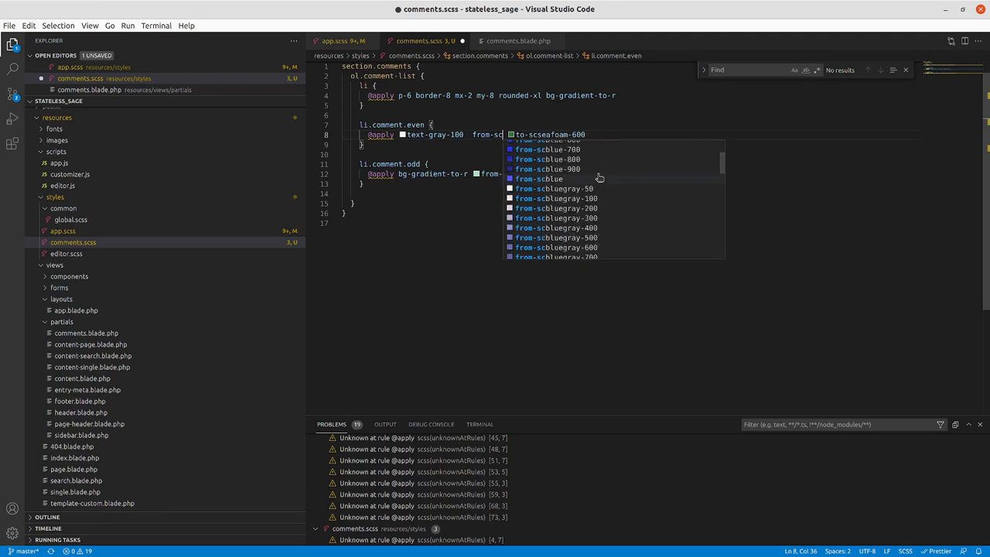
pyautogui.scroll(-3)
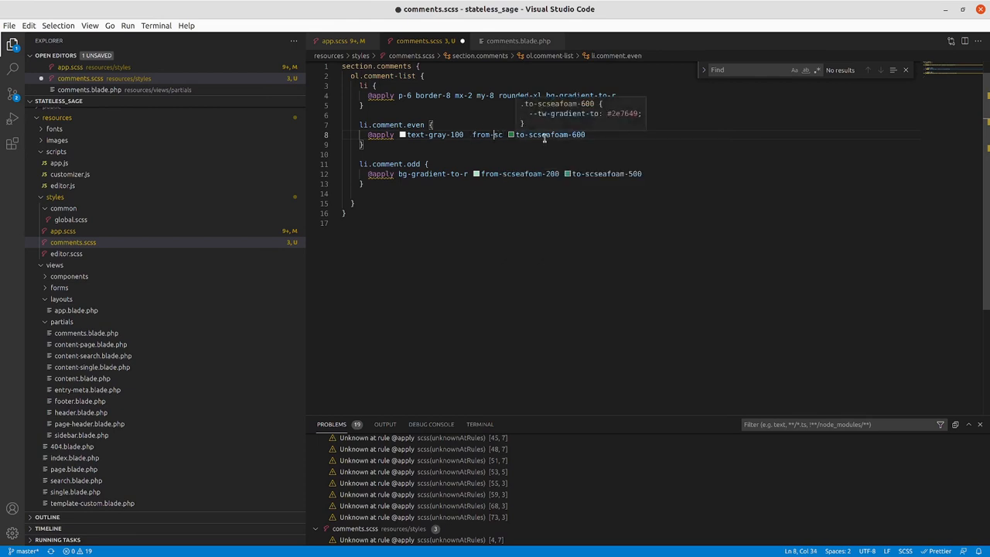
pyautogui.write('blu')
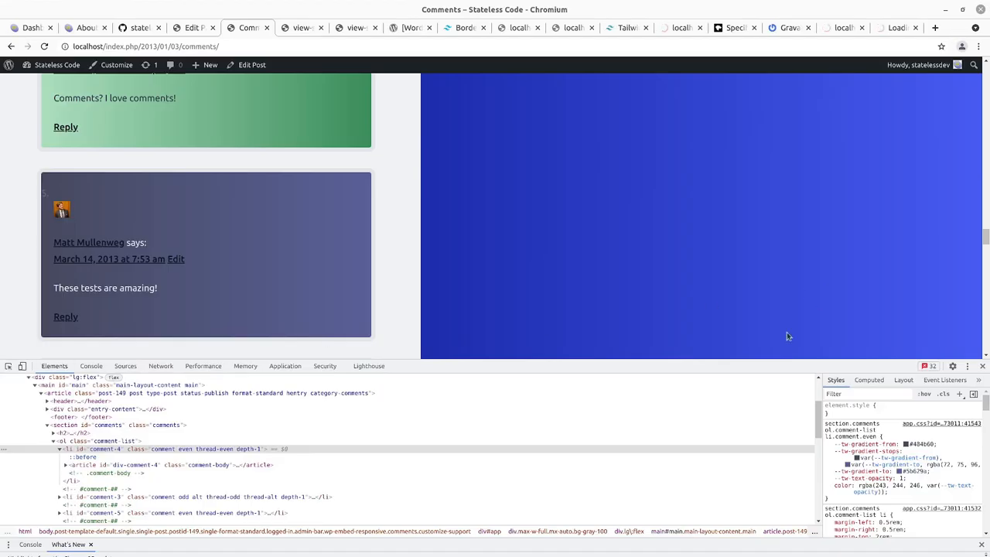
pyautogui.scroll(-3)
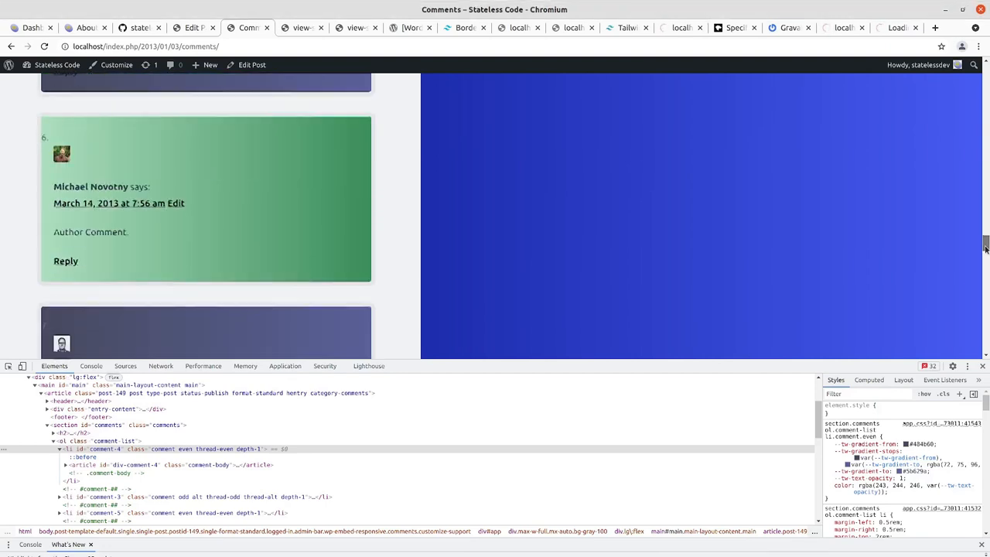
pyautogui.scroll(-3)
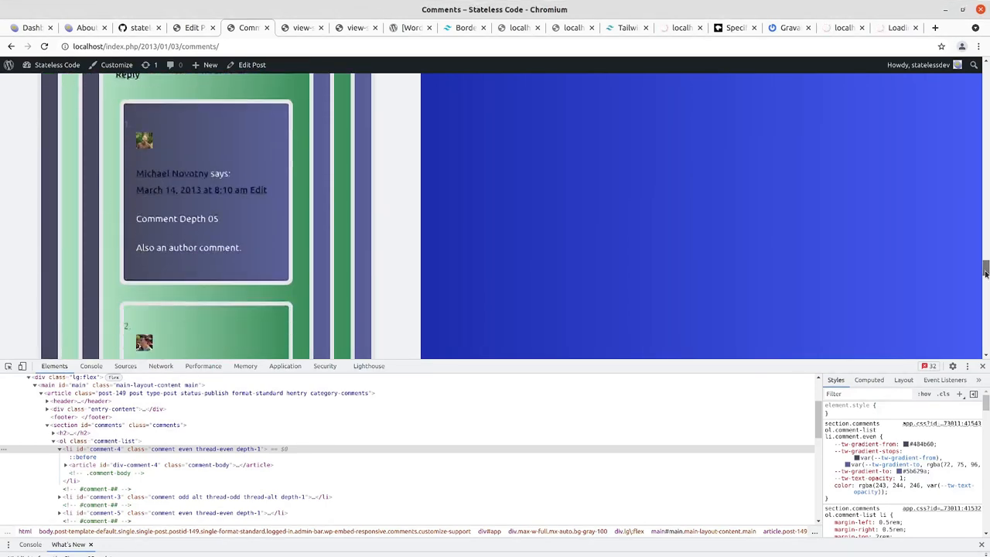
pyautogui.scroll(-3)
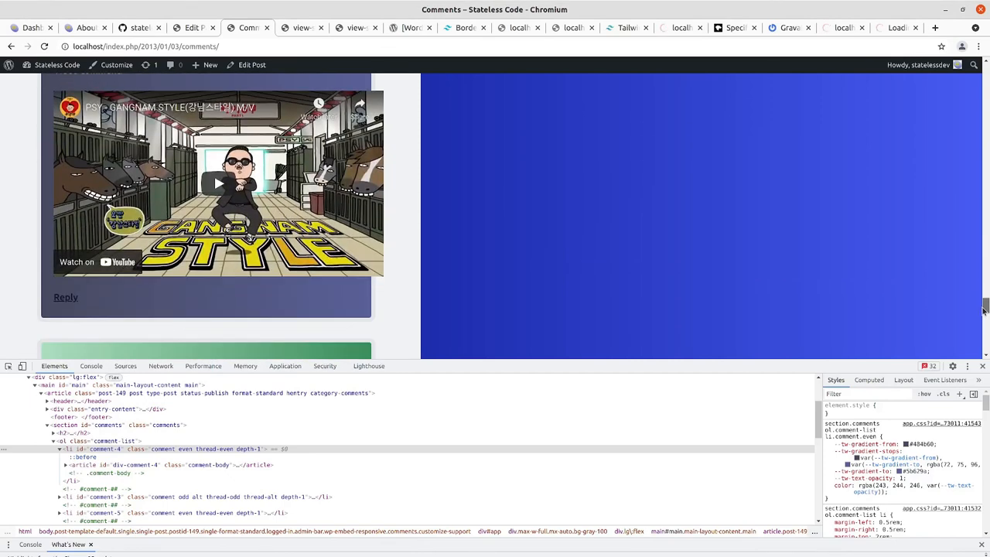
pyautogui.scroll(-3)
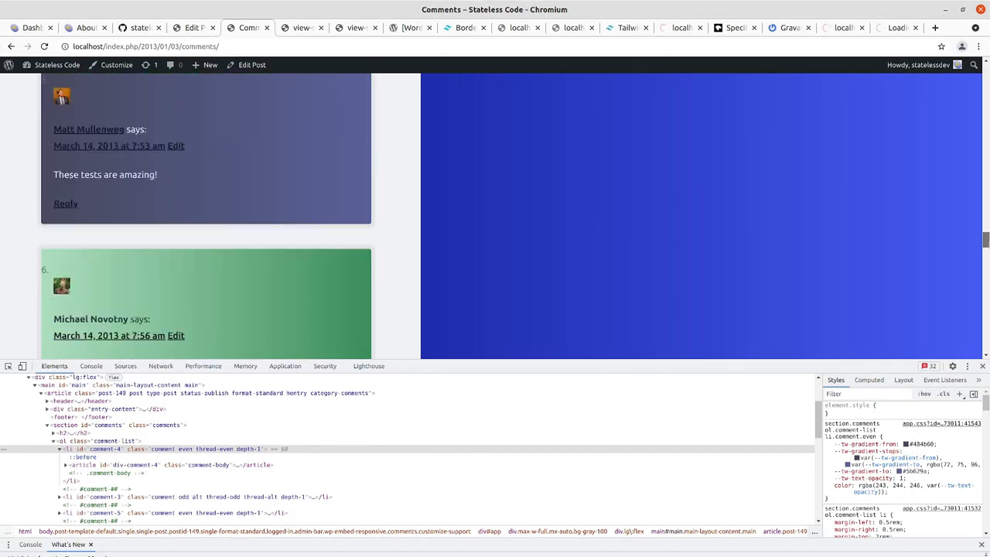
pyautogui.scroll(-3)
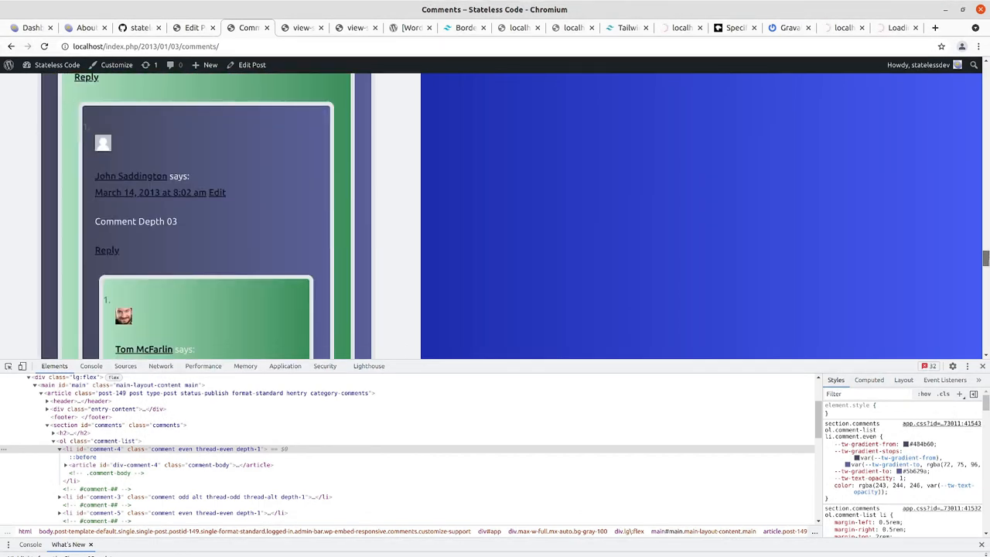
pyautogui.scroll(-3)
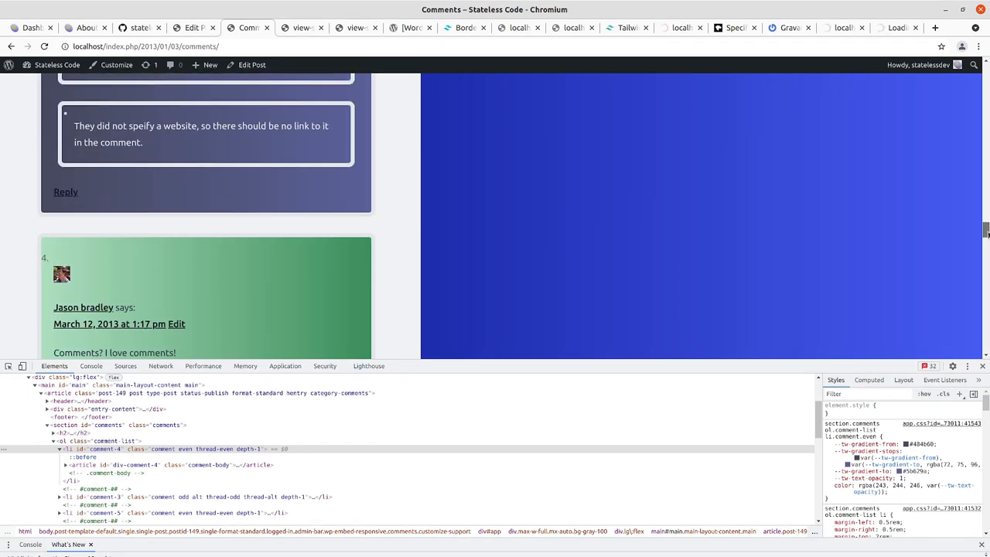
pyautogui.scroll(-3)
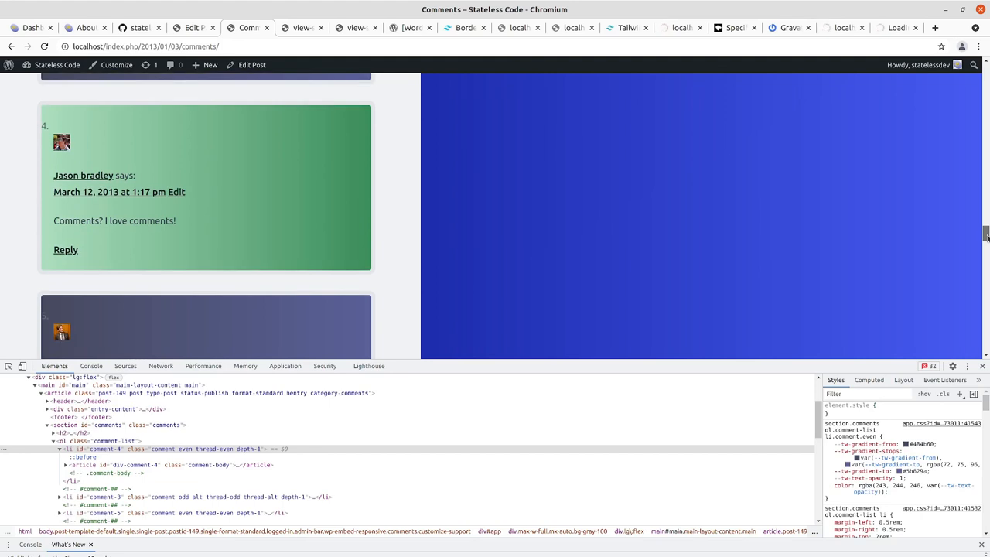
pyautogui.scroll(-3)
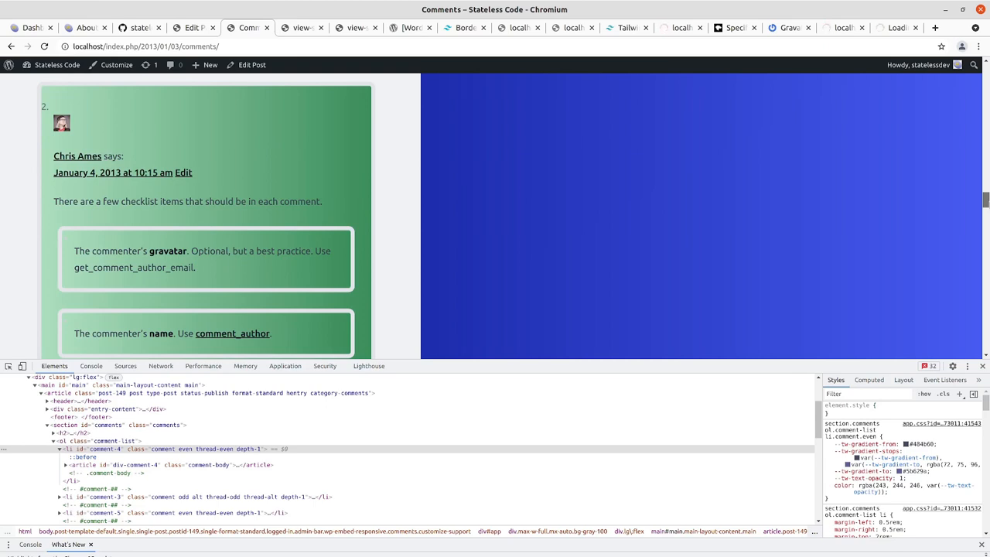
pyautogui.scroll(-3)
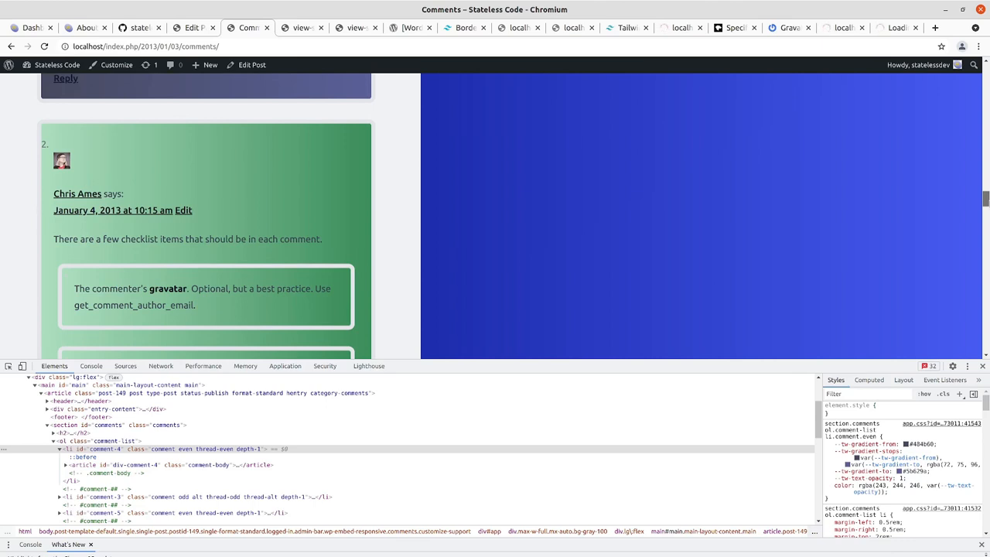
pyautogui.scroll(-3)
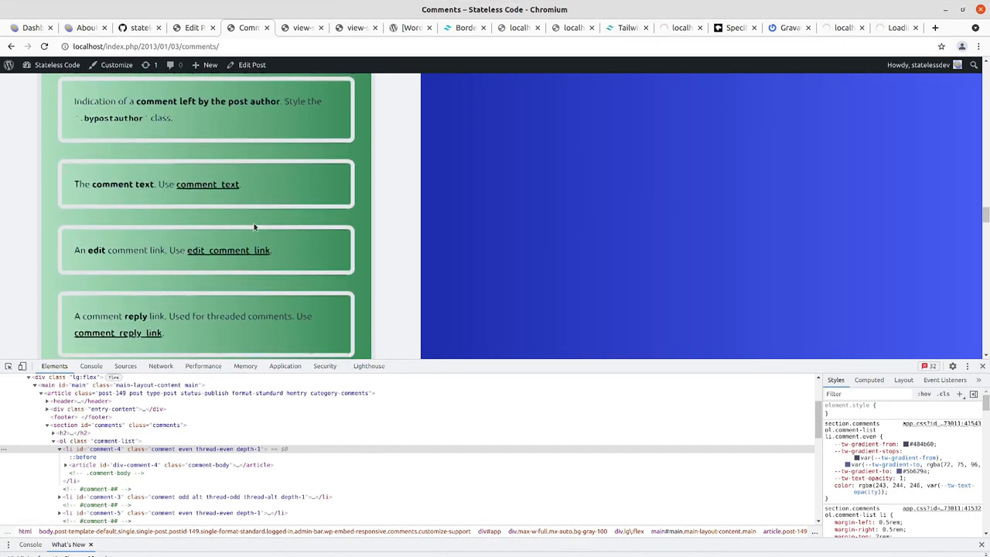
pyautogui.scroll(-3)
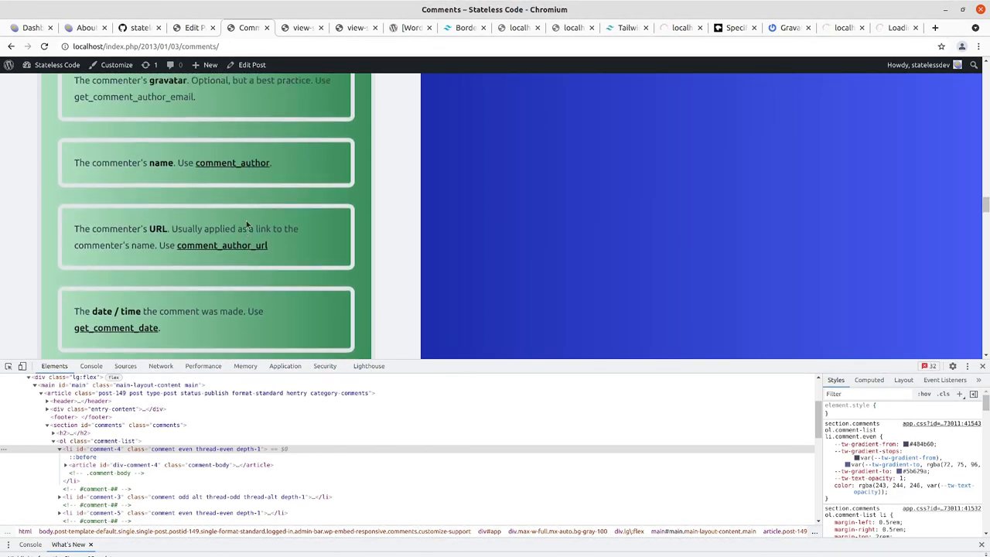
pyautogui.scroll(-3)
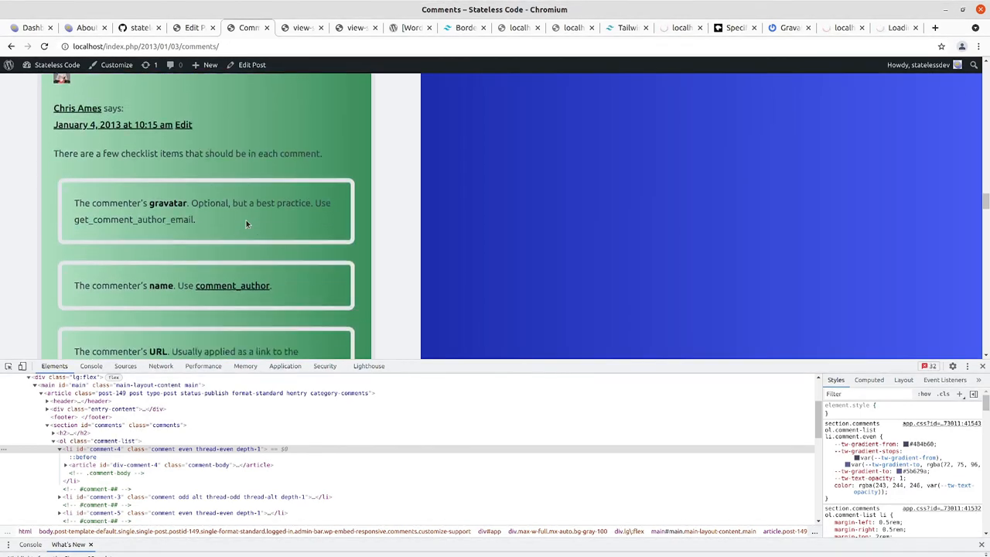
pyautogui.scroll(-3)
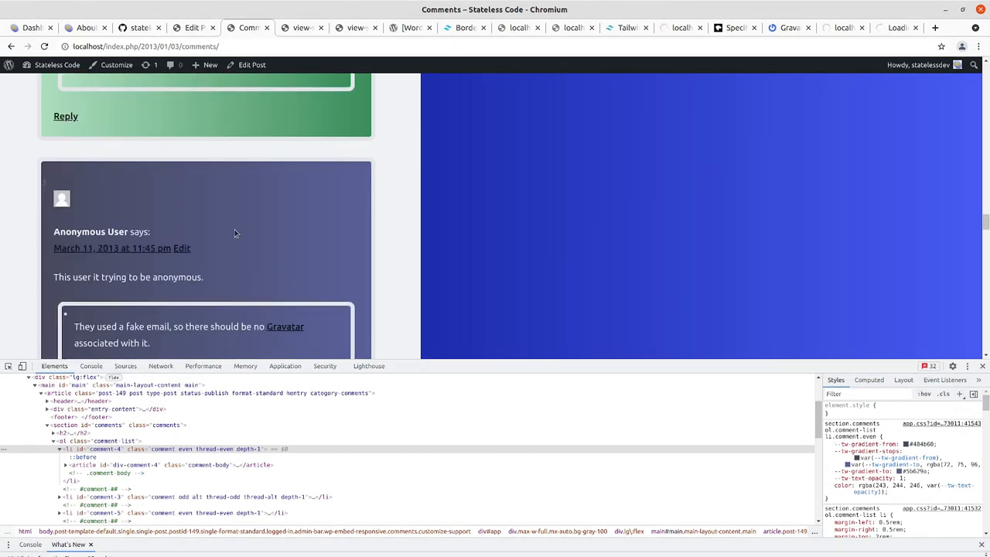
pyautogui.scroll(-3)
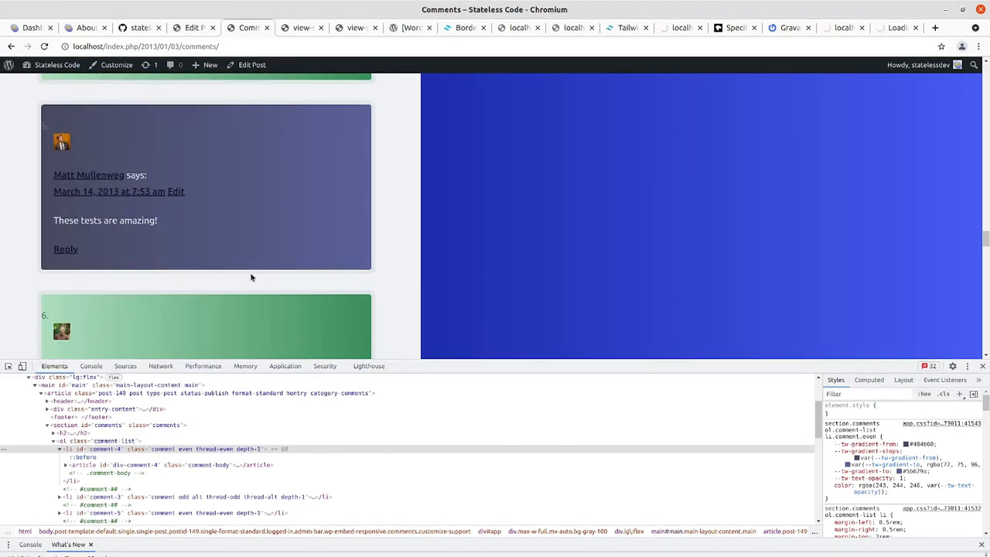
pyautogui.scroll(-3)
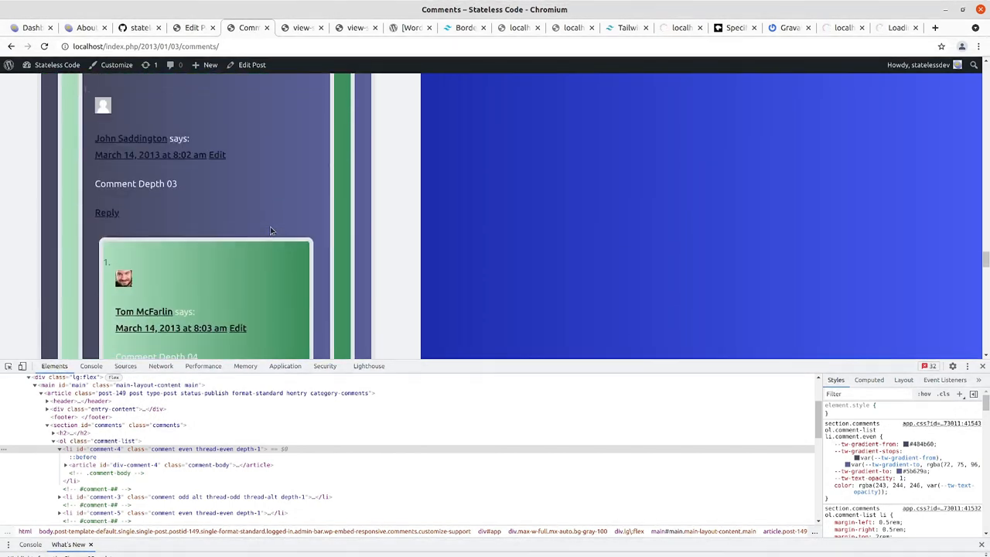
pyautogui.scroll(-3)
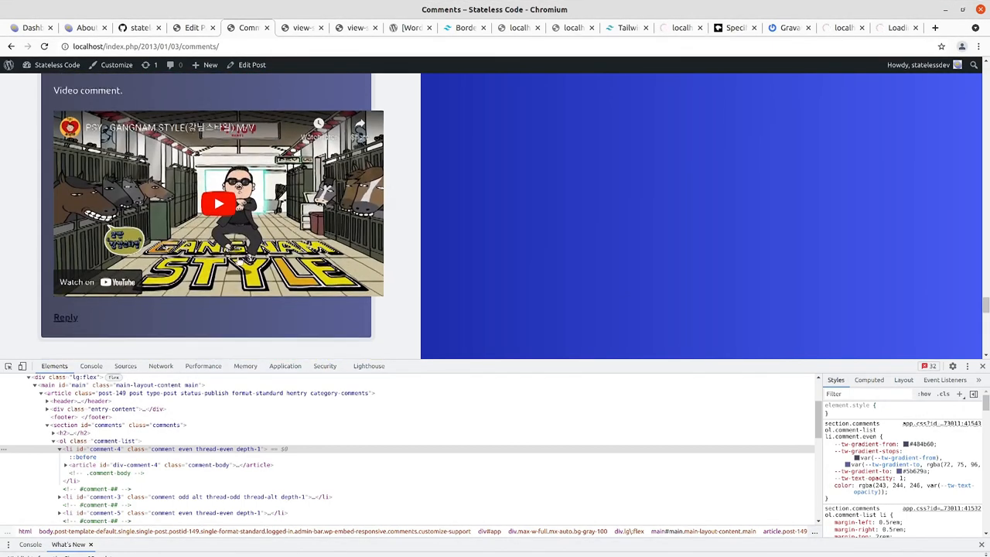
pyautogui.scroll(-3)
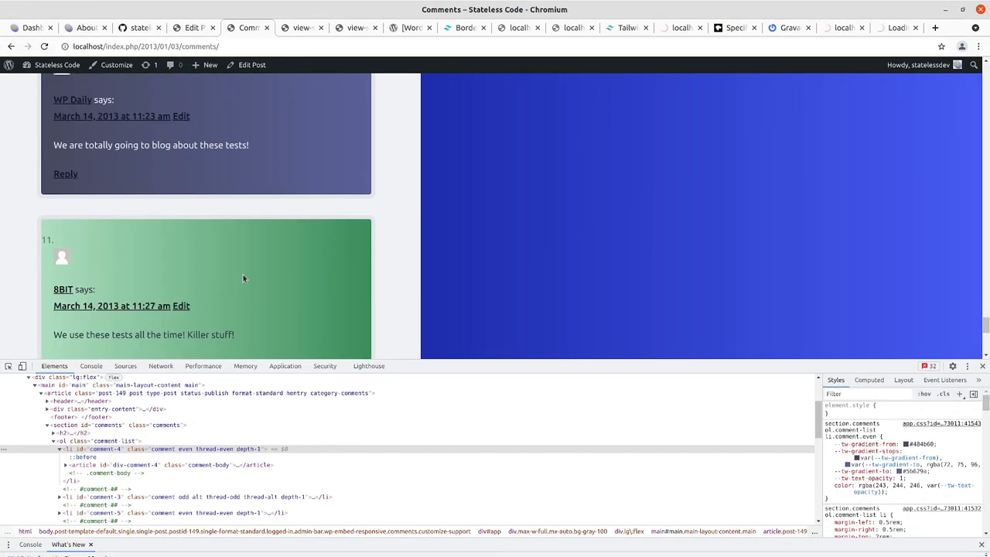
pyautogui.scroll(-3)
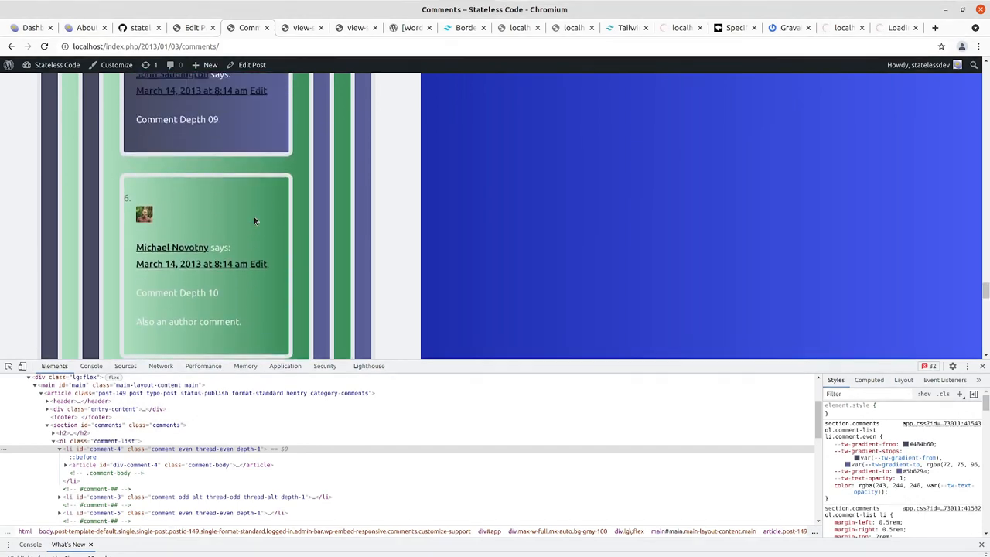
pyautogui.scroll(-3)
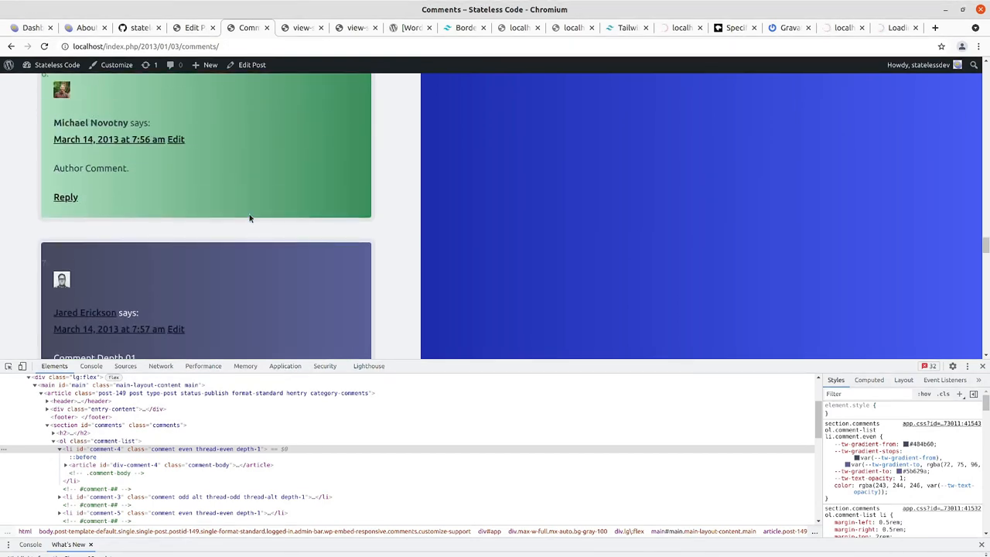
pyautogui.scroll(-3)
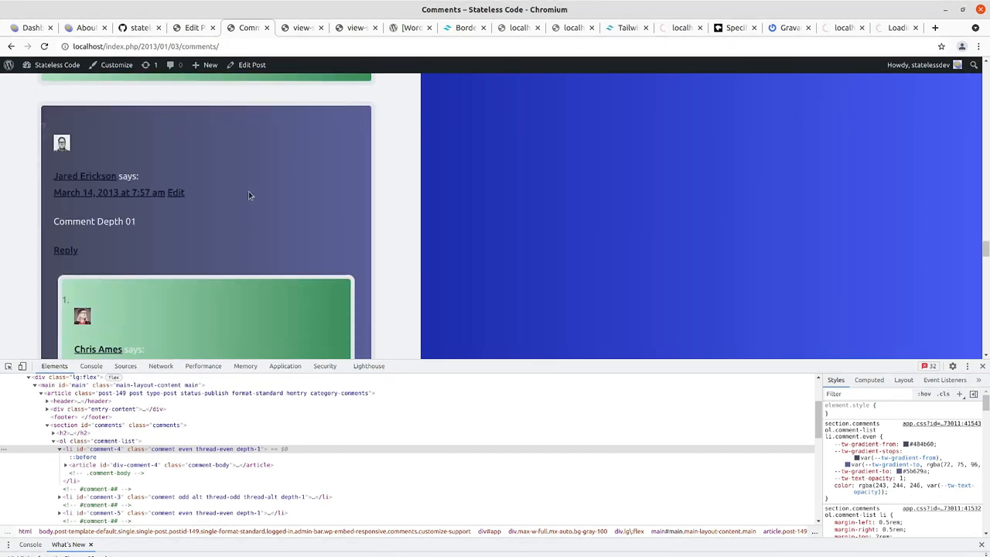
pyautogui.scroll(-3)
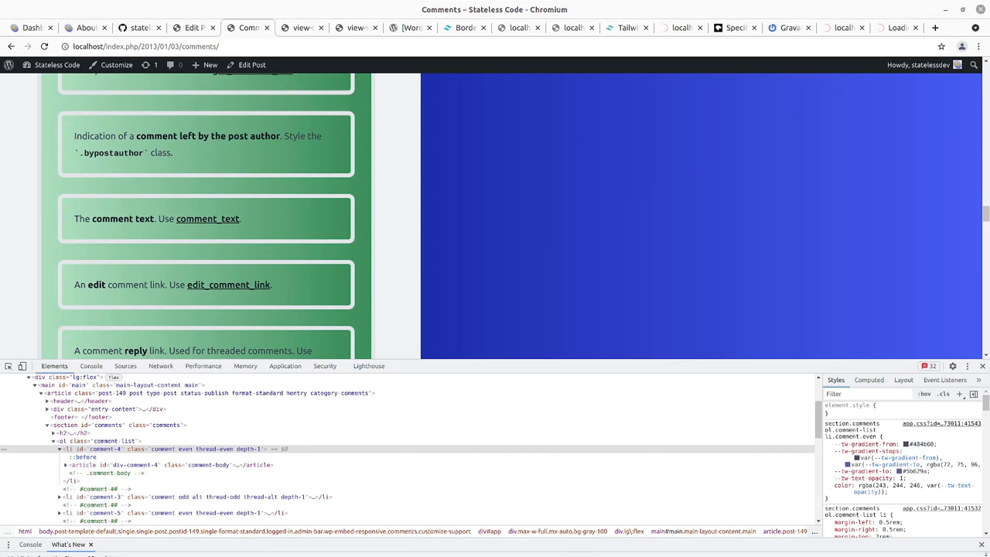
pyautogui.click(44, 46)
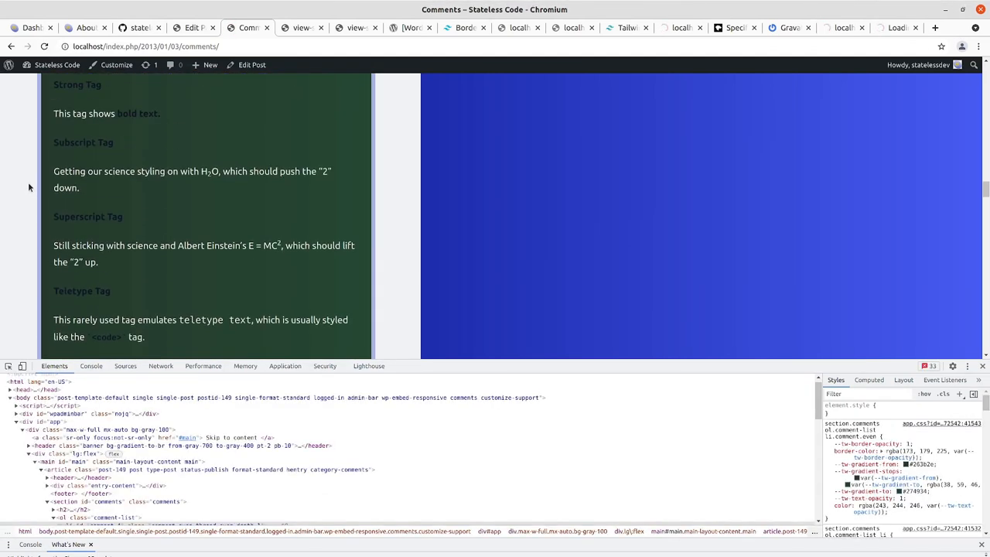
pyautogui.scroll(-3)
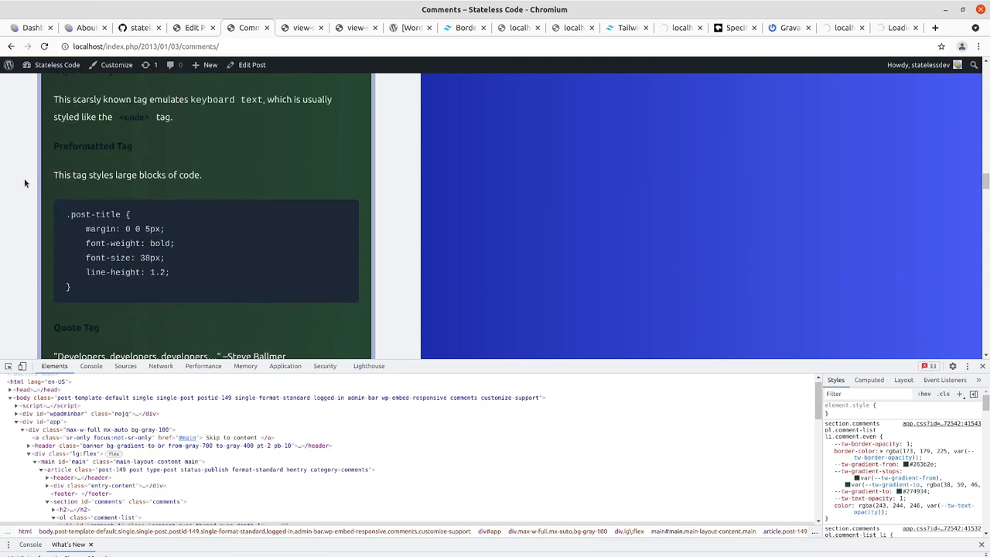
pyautogui.scroll(-3)
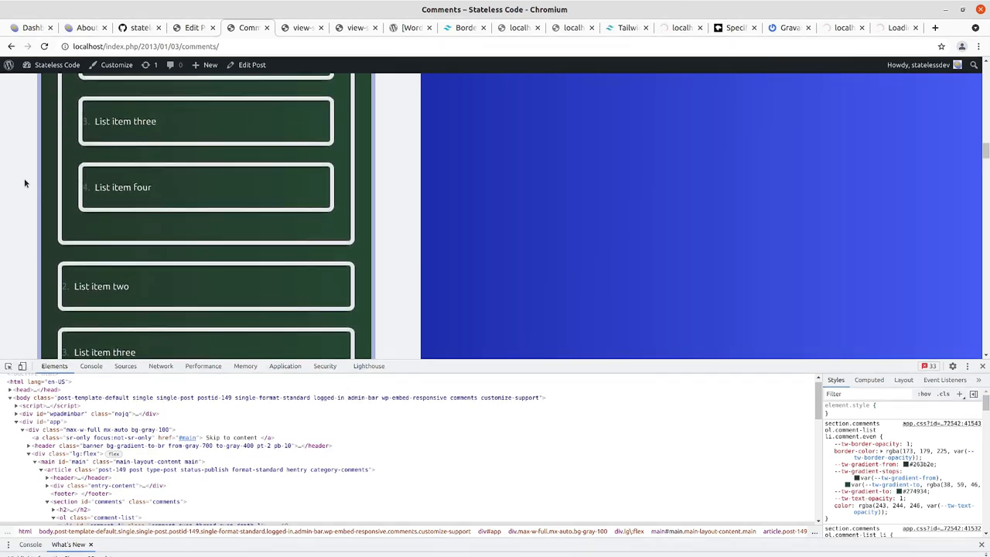
pyautogui.scroll(-3)
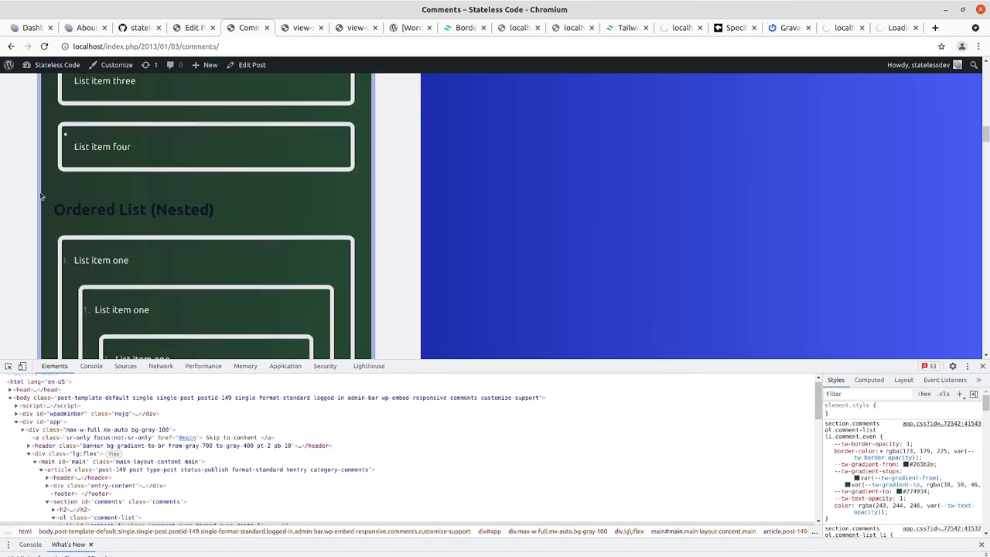
pyautogui.scroll(-3)
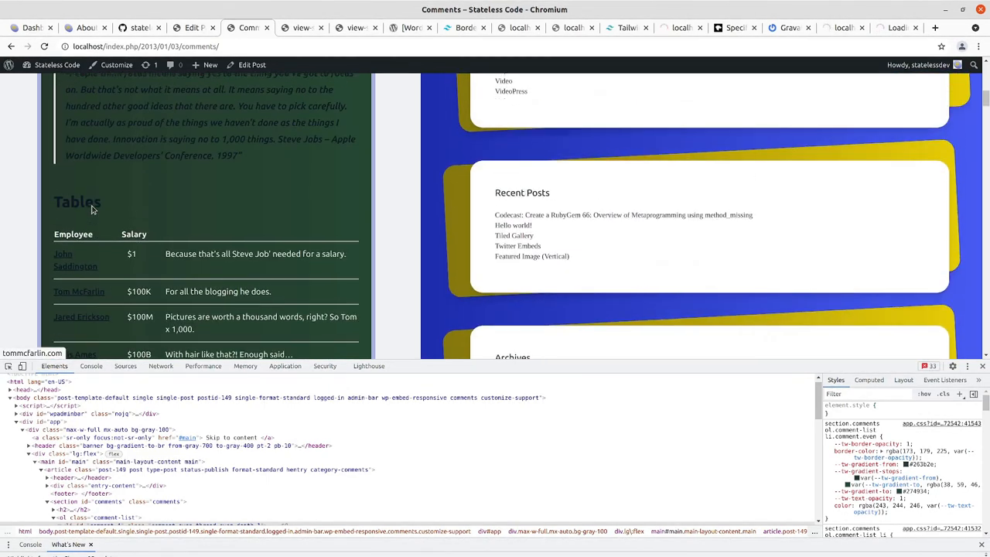
pyautogui.scroll(-3)
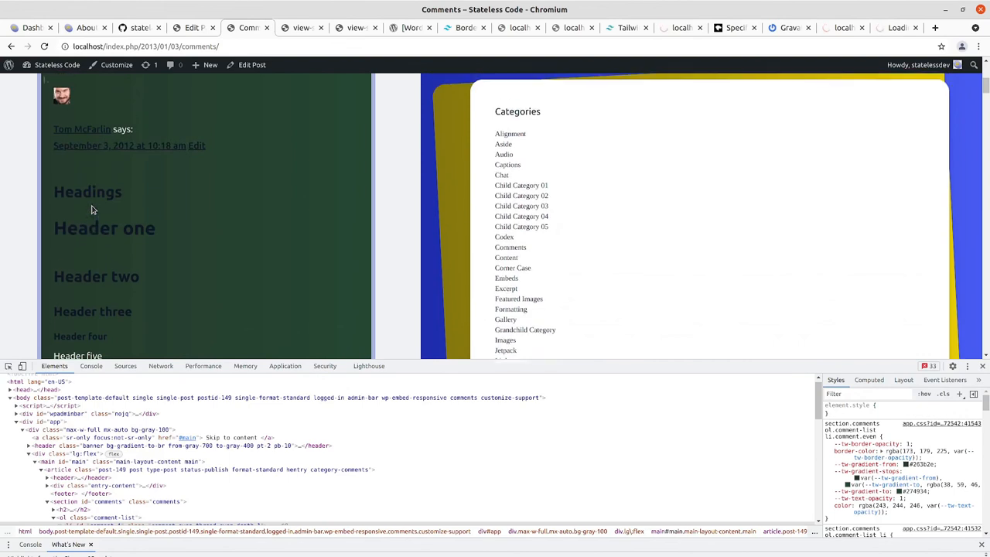
pyautogui.scroll(-3)
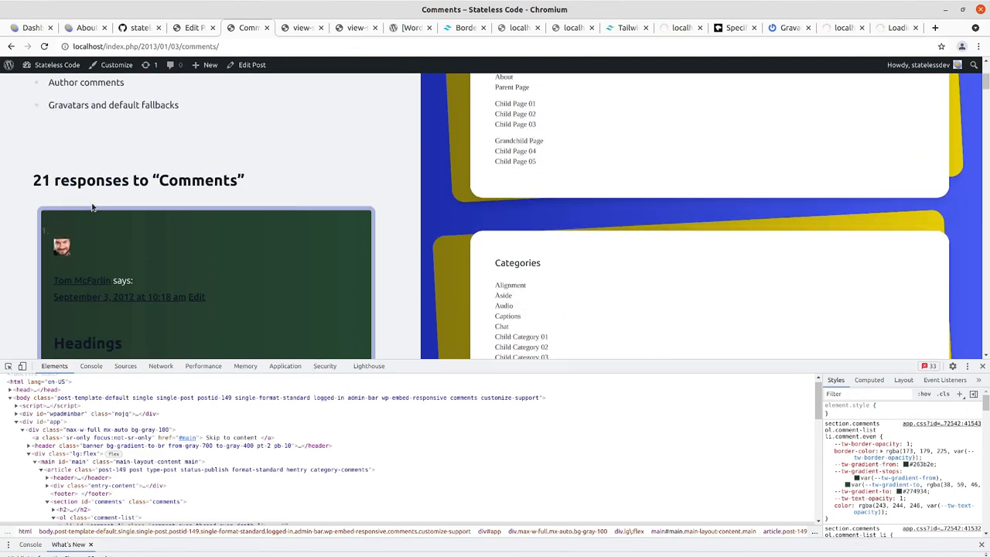
pyautogui.scroll(-3)
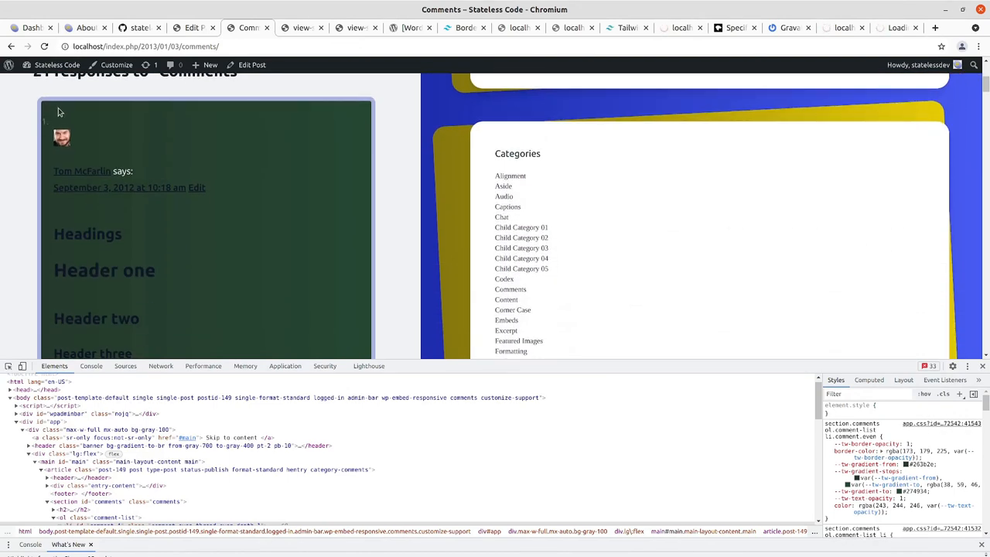
pyautogui.scroll(-3)
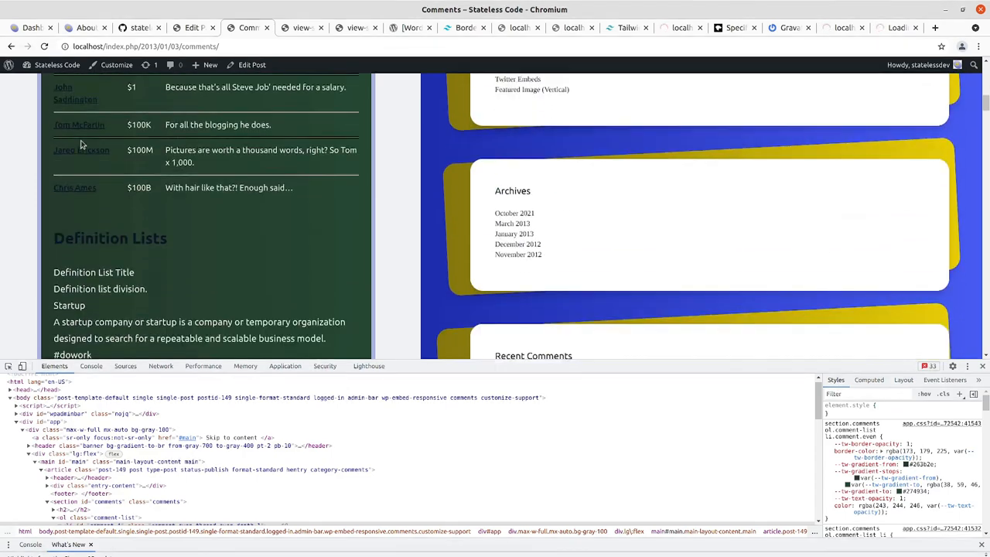
pyautogui.scroll(-3)
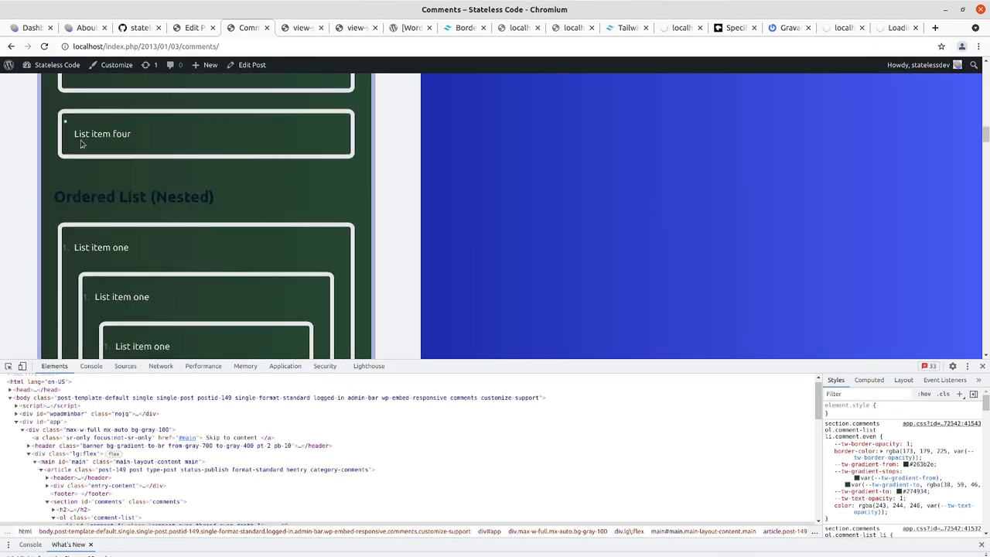
pyautogui.scroll(-3)
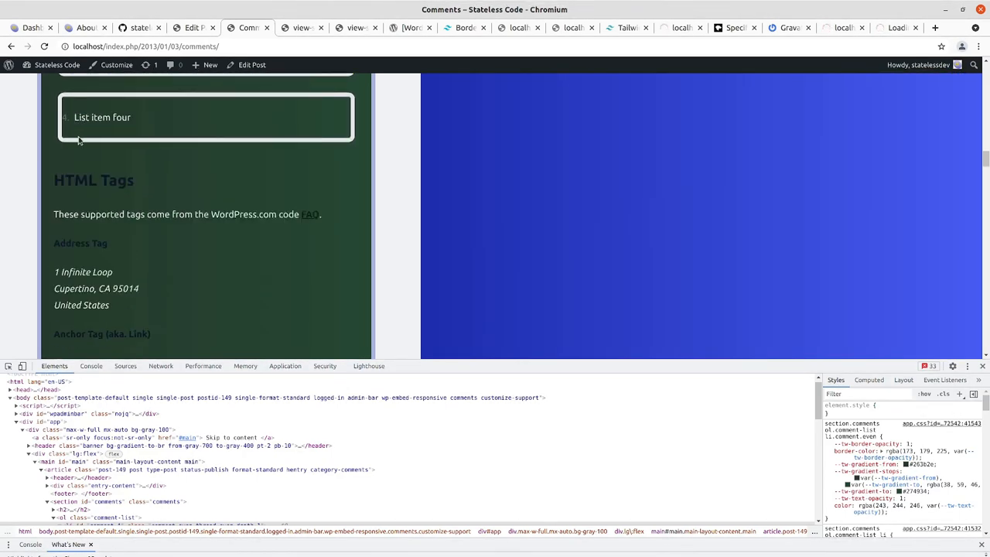
pyautogui.scroll(-3)
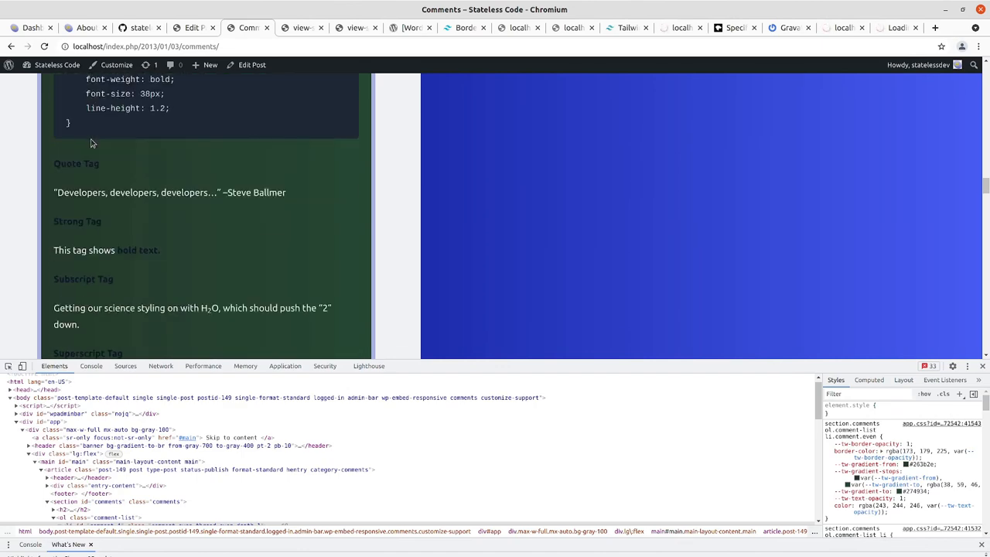
pyautogui.scroll(-3)
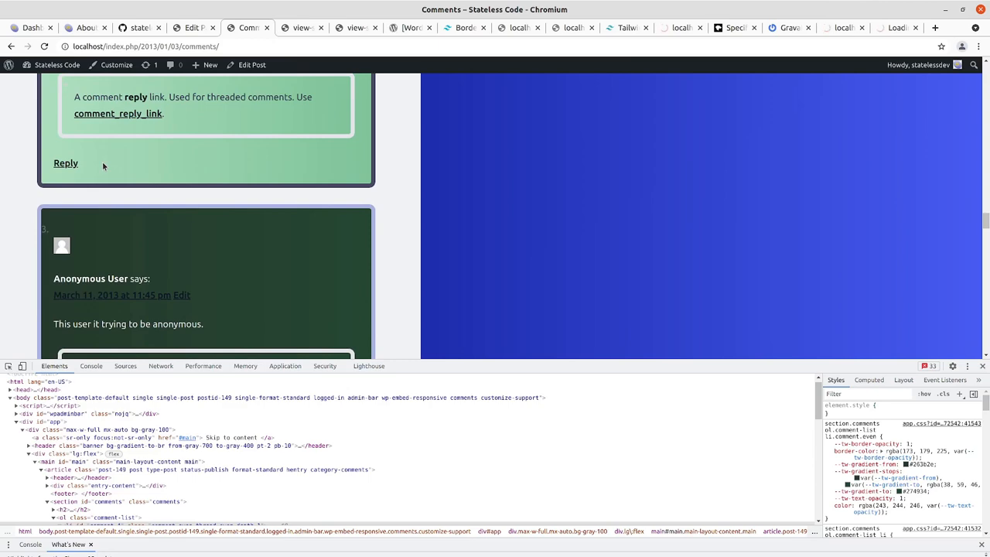
pyautogui.scroll(-3)
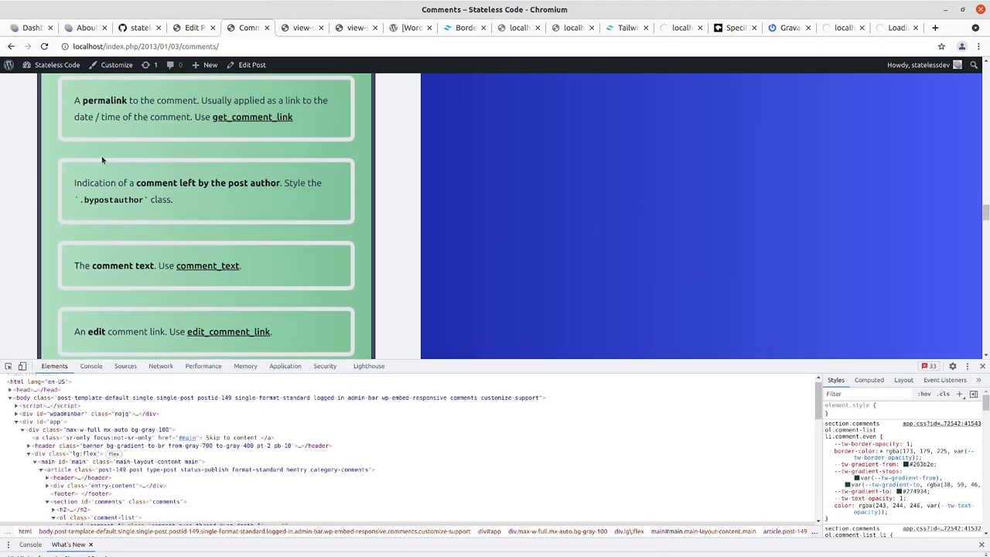
pyautogui.scroll(-3)
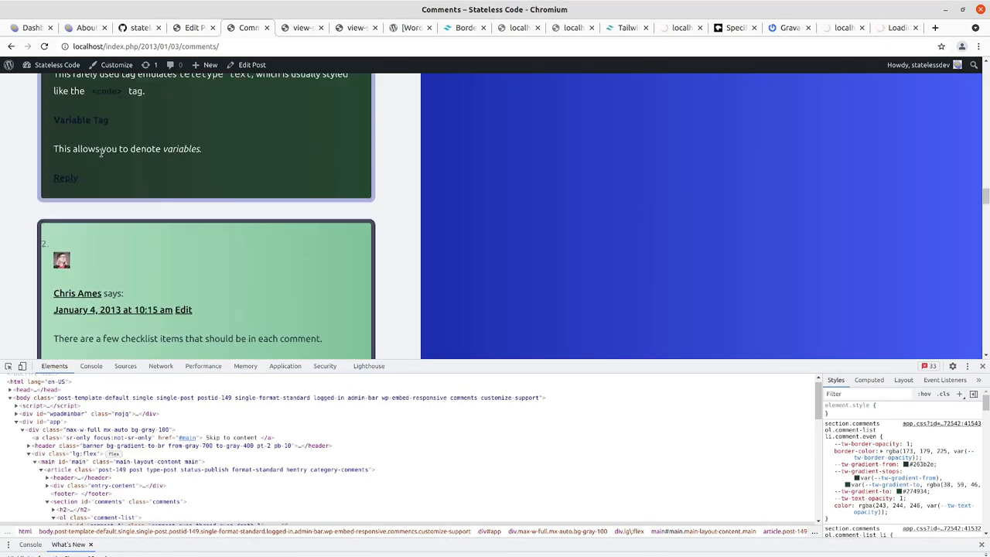
pyautogui.scroll(-3)
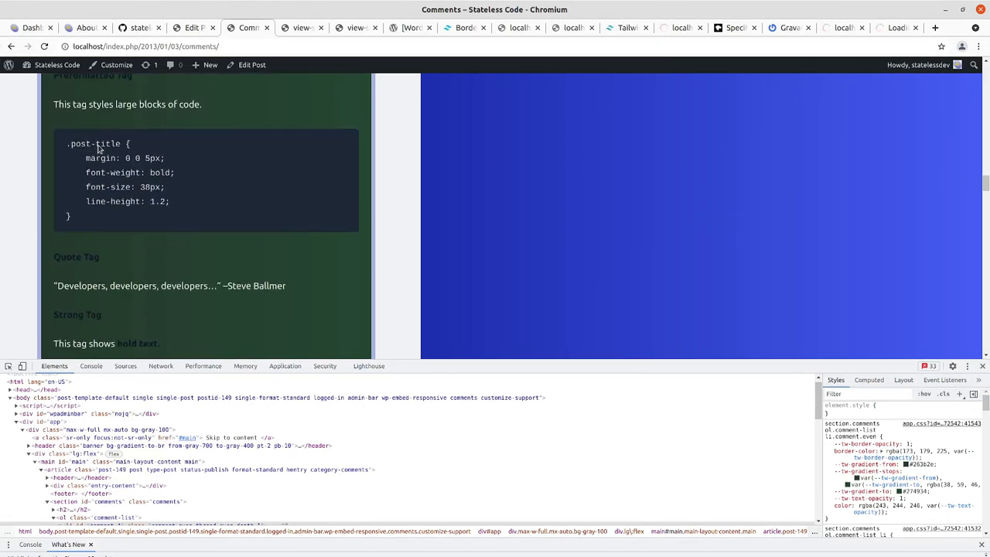
pyautogui.scroll(-3)
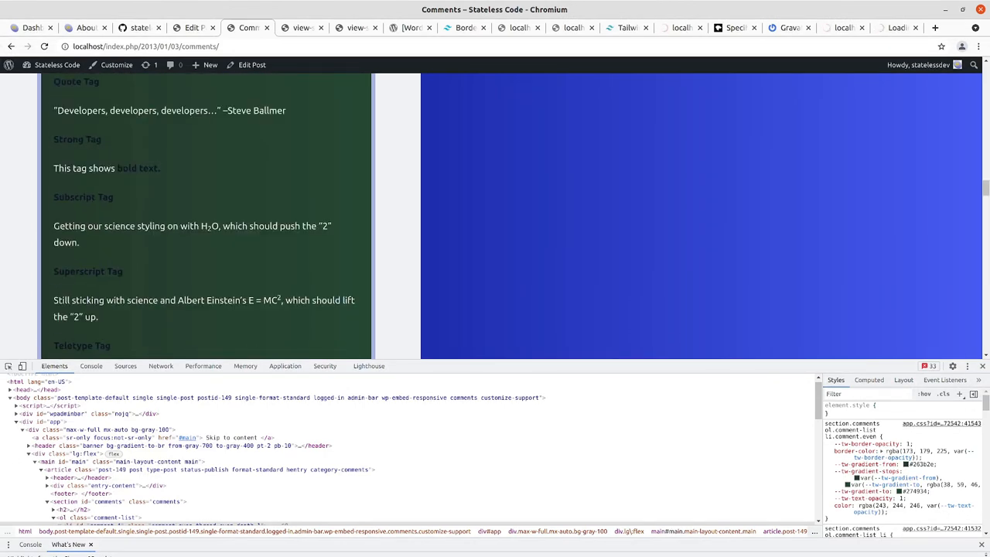
pyautogui.scroll(-3)
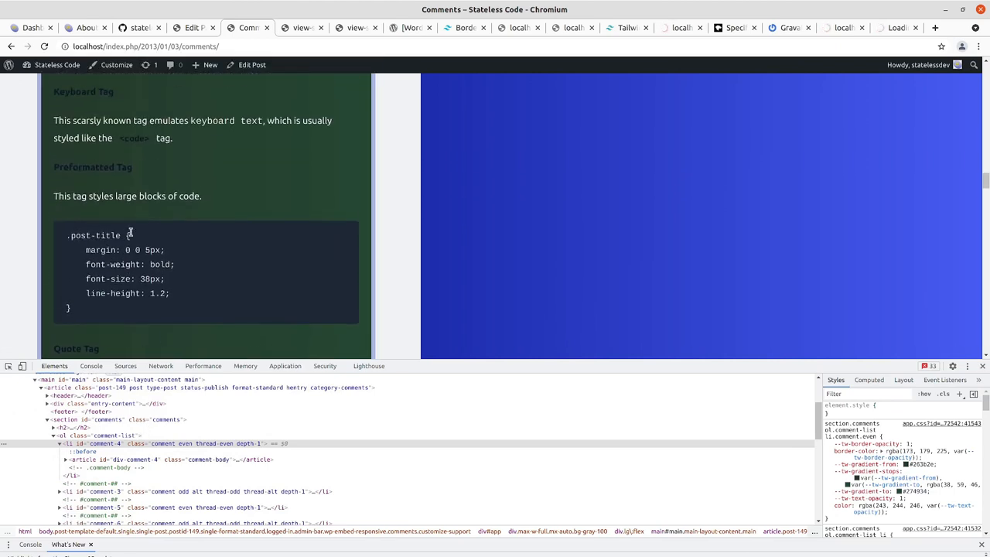
pyautogui.scroll(-3)
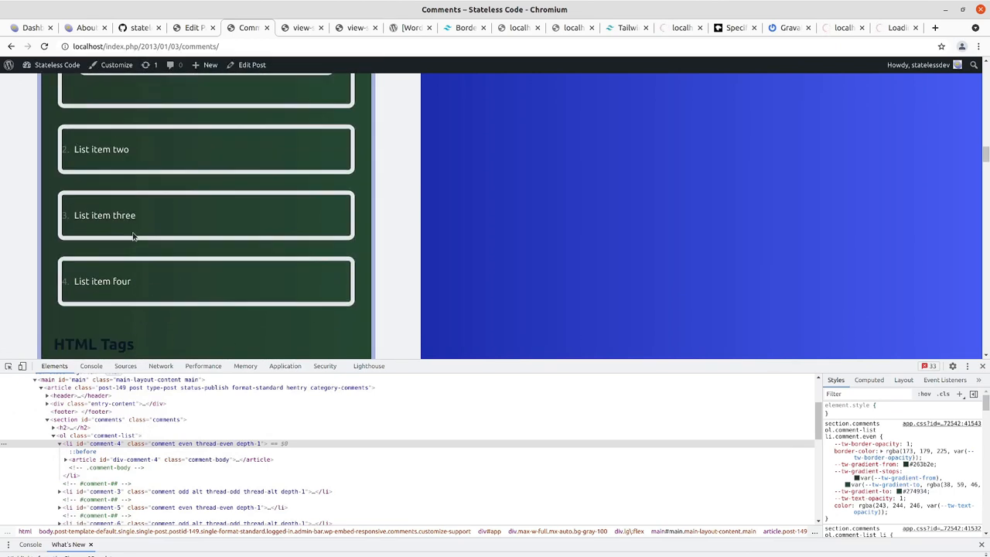
pyautogui.scroll(-3)
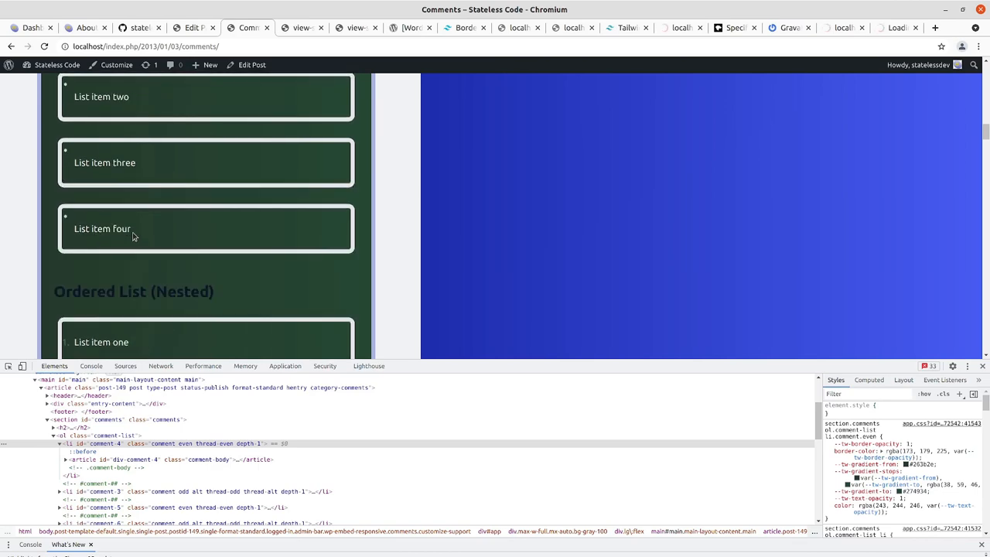
pyautogui.scroll(-3)
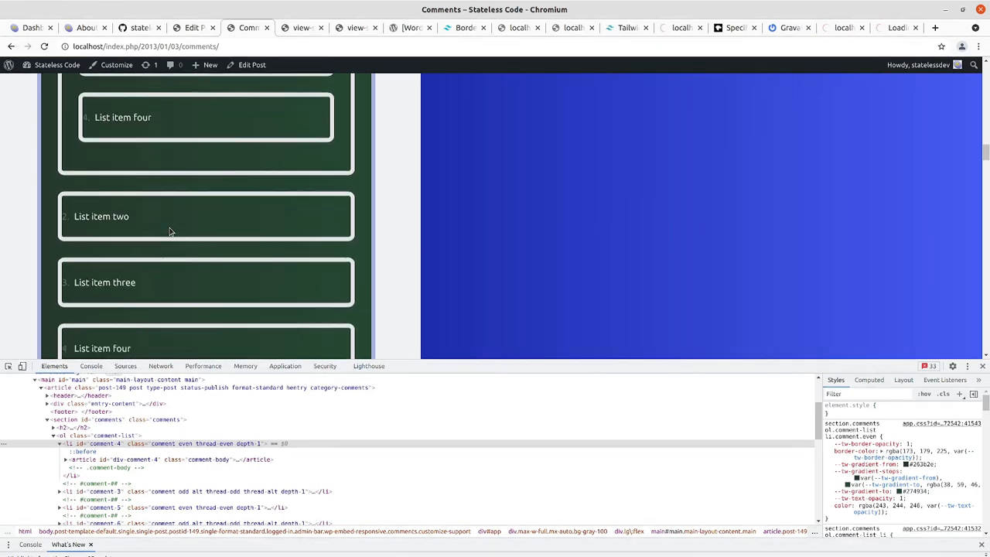
pyautogui.scroll(-3)
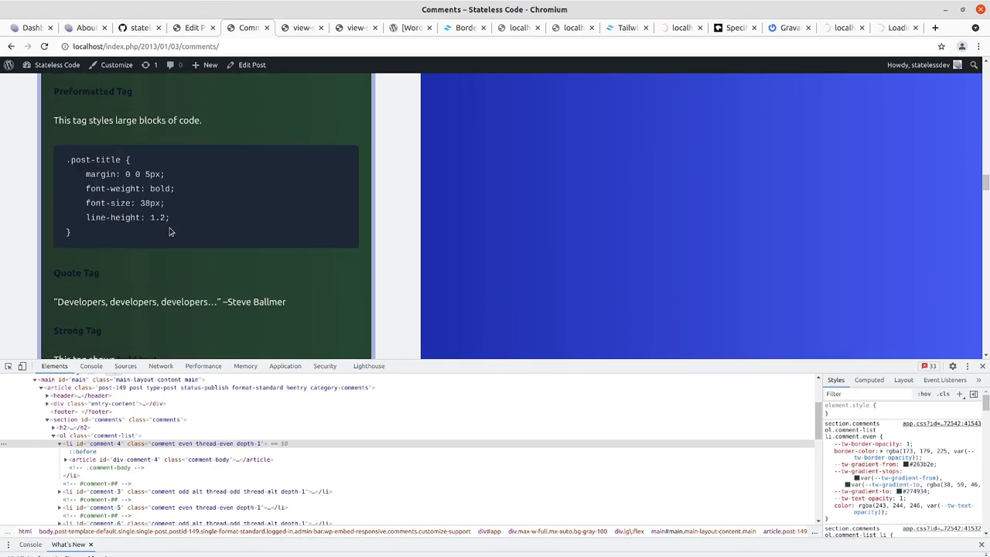
pyautogui.scroll(-3)
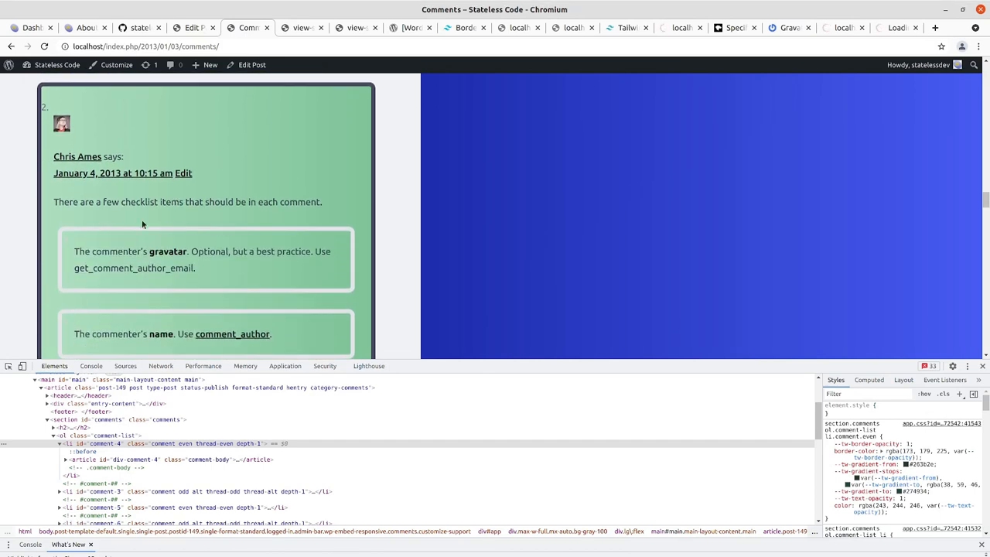
# Inspect a comment's list and switch DevTools to an iPhone X device preview.
pyautogui.rightClick(127, 251)
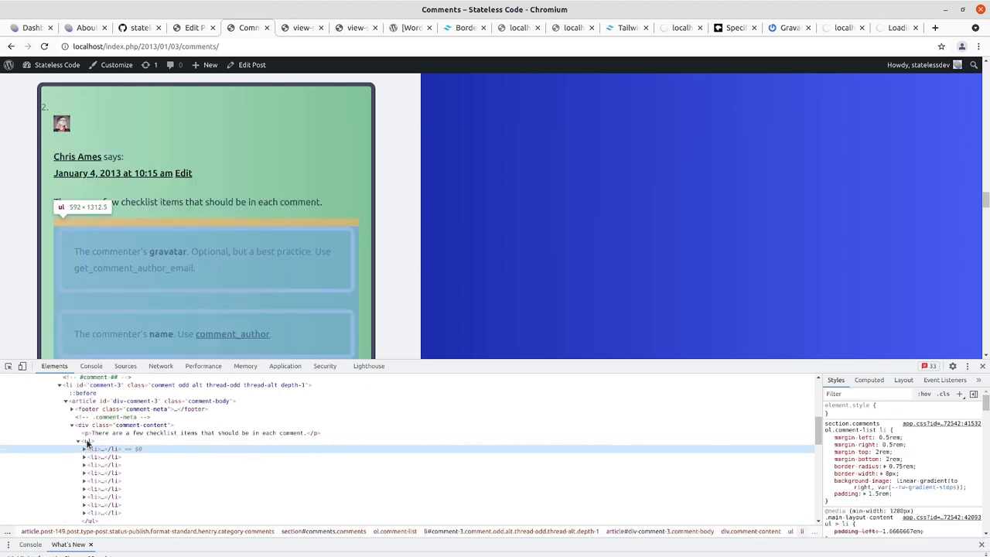
pyautogui.scroll(-3)
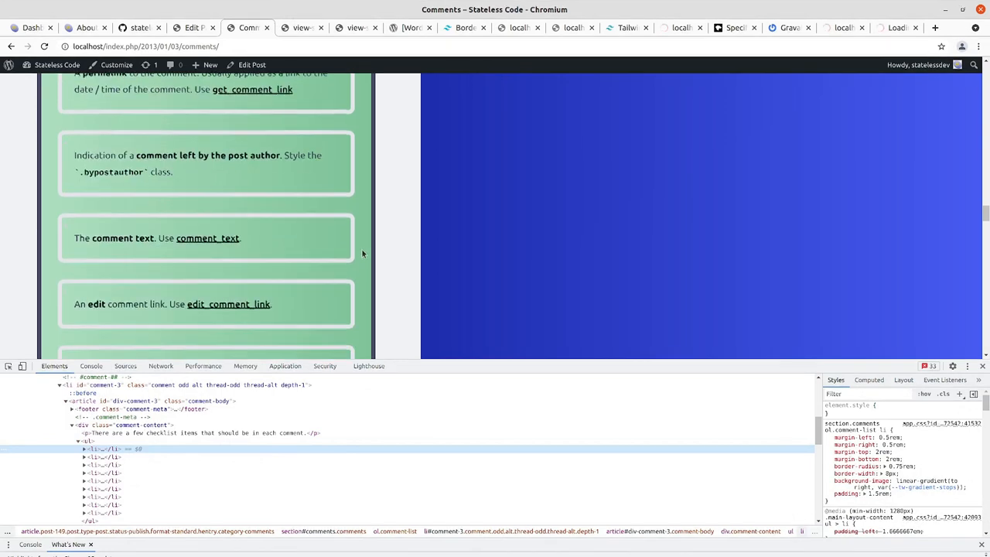
pyautogui.scroll(-3)
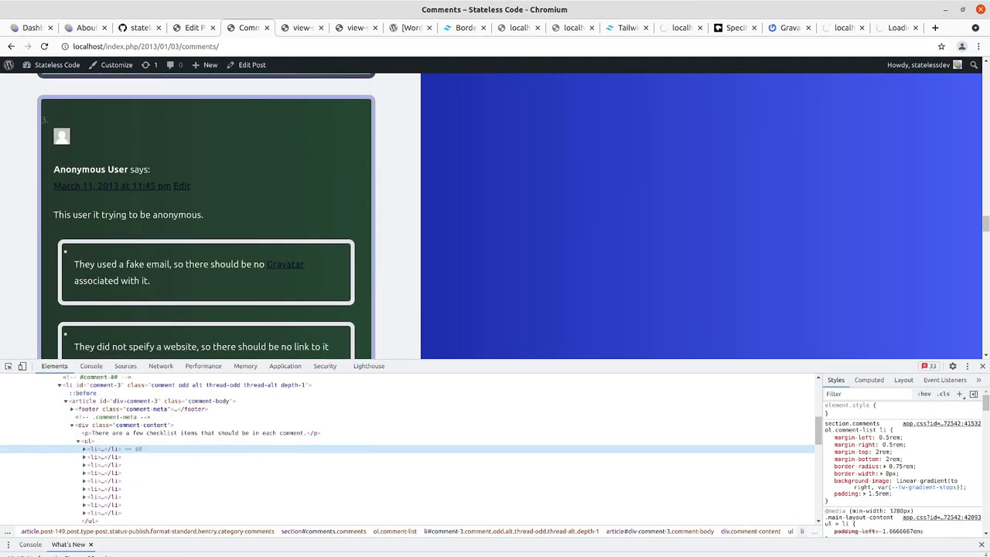
pyautogui.click(21, 366)
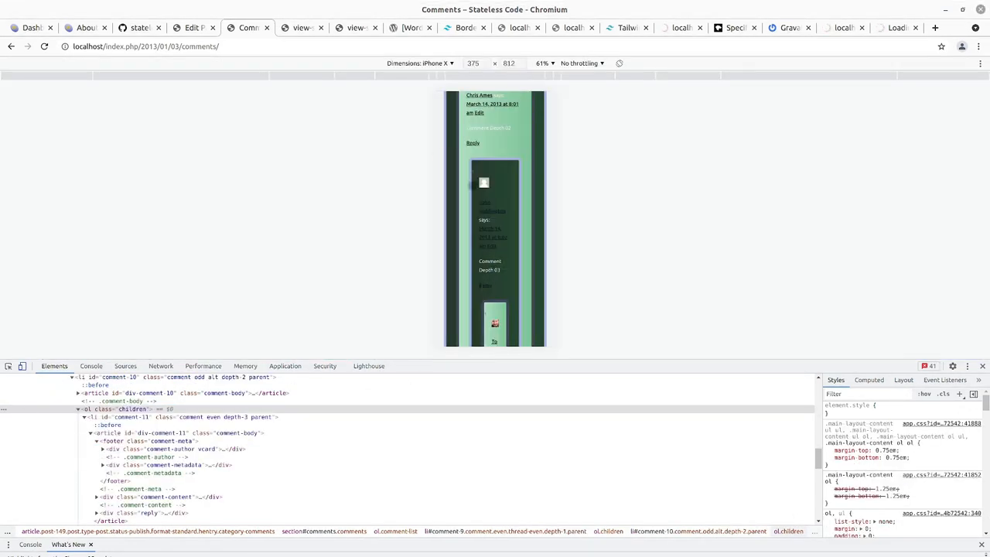
pyautogui.scroll(-3)
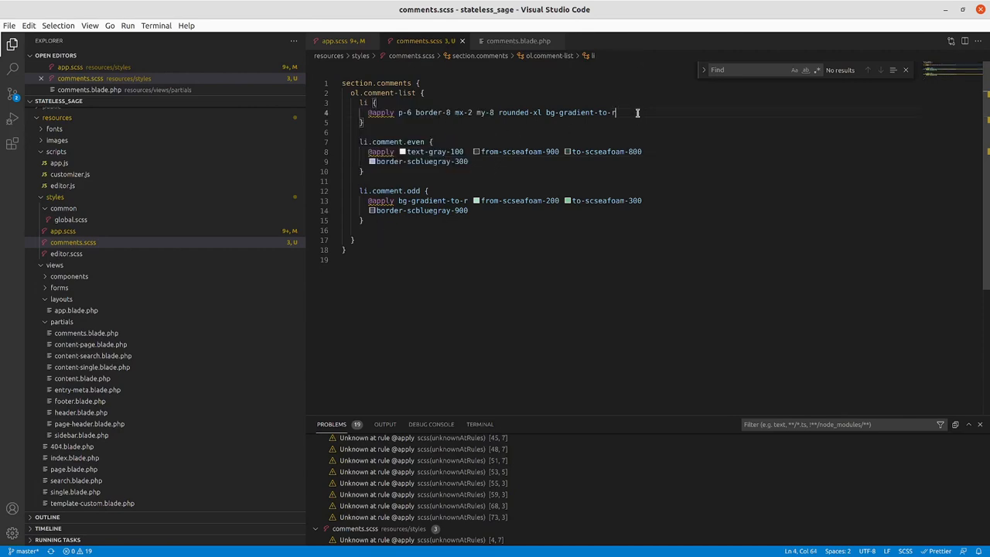
# Add an ol.children li block nesting the even and odd comment rules.
pyautogui.write('children {')
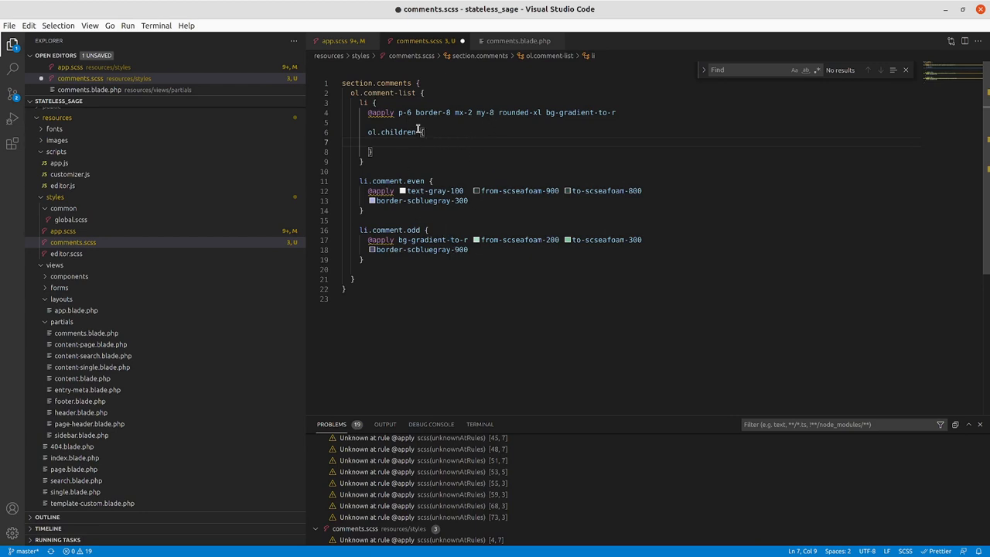
pyautogui.write('li')
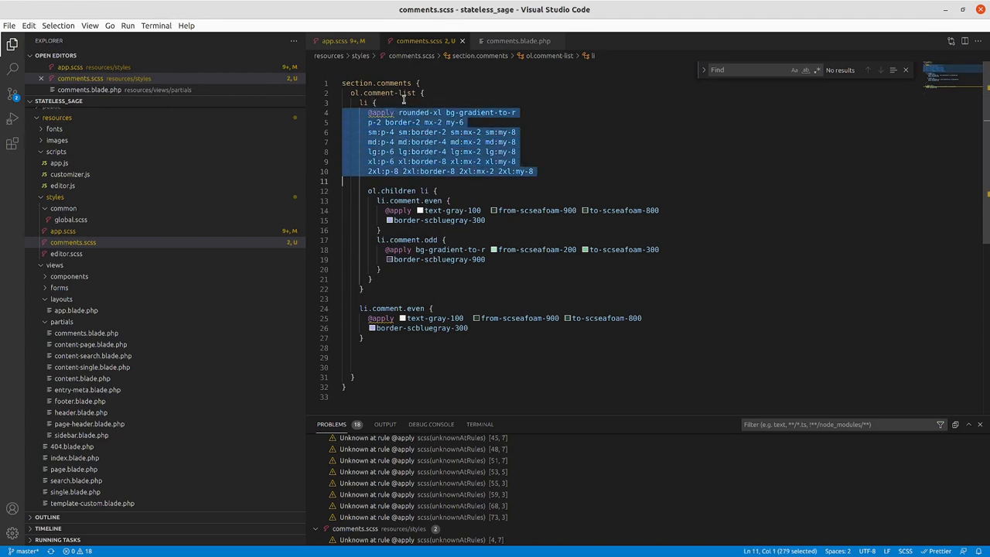
pyautogui.press('Delete')
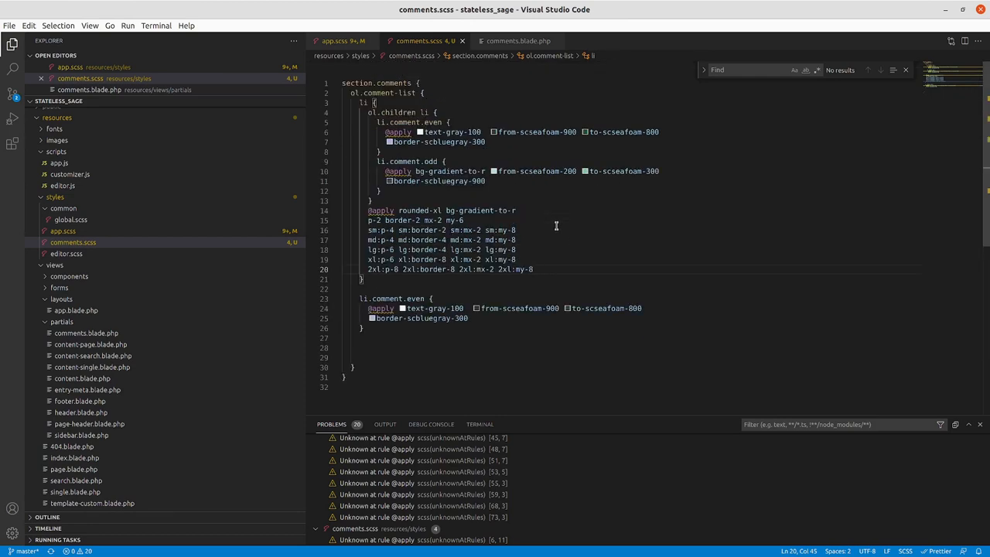
pyautogui.moveTo(579, 208)
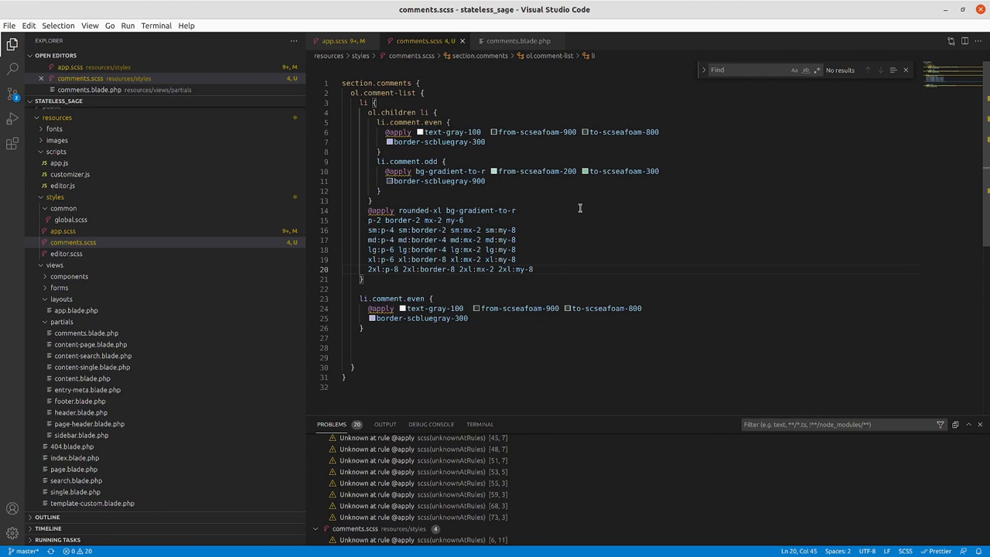
pyautogui.moveTo(391, 296)
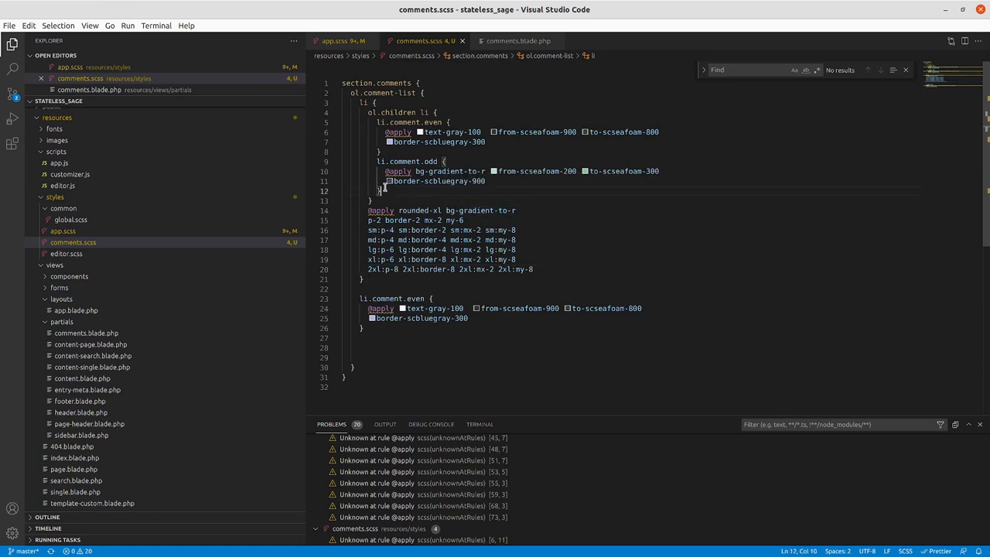
pyautogui.moveTo(378, 161); pyautogui.dragTo(384, 191)
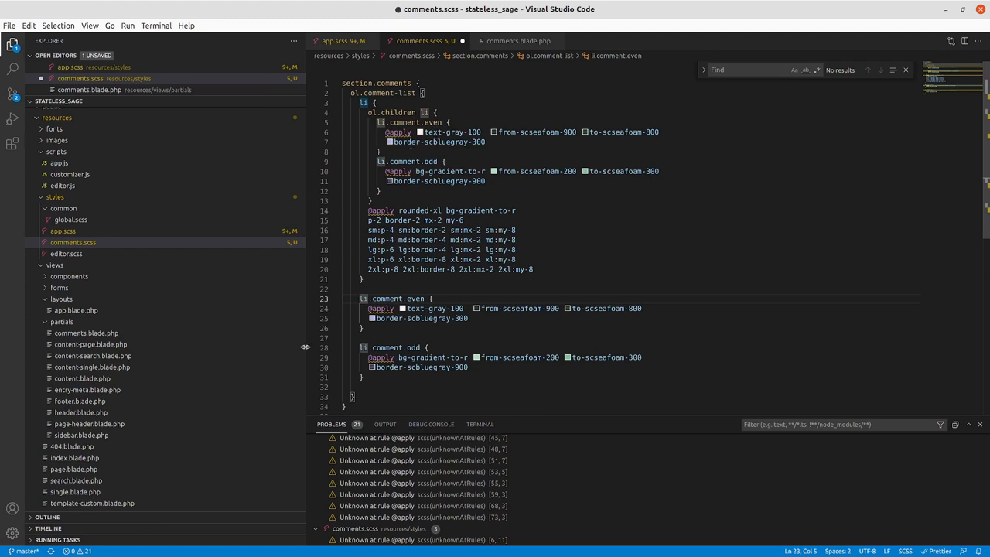
pyautogui.moveTo(428, 356)
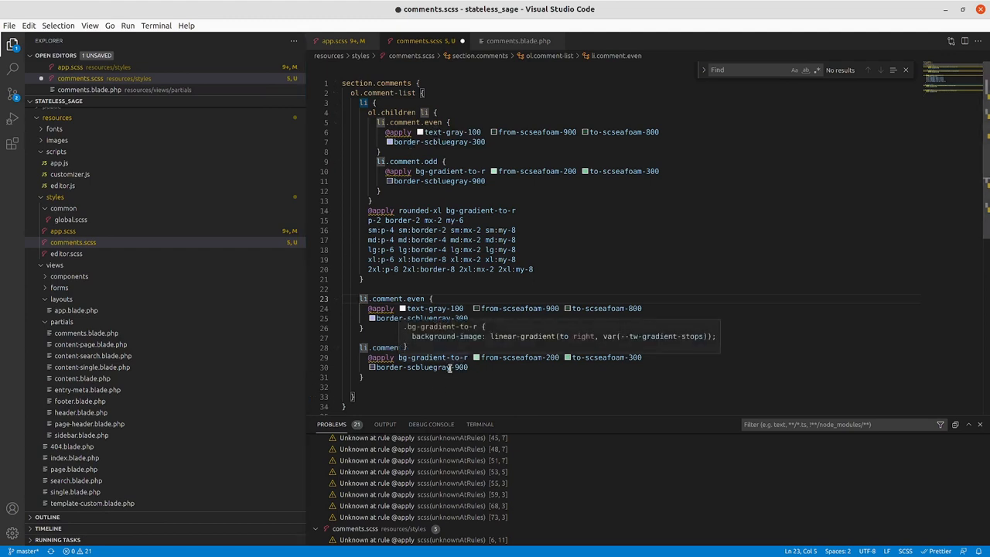
pyautogui.moveTo(449, 368)
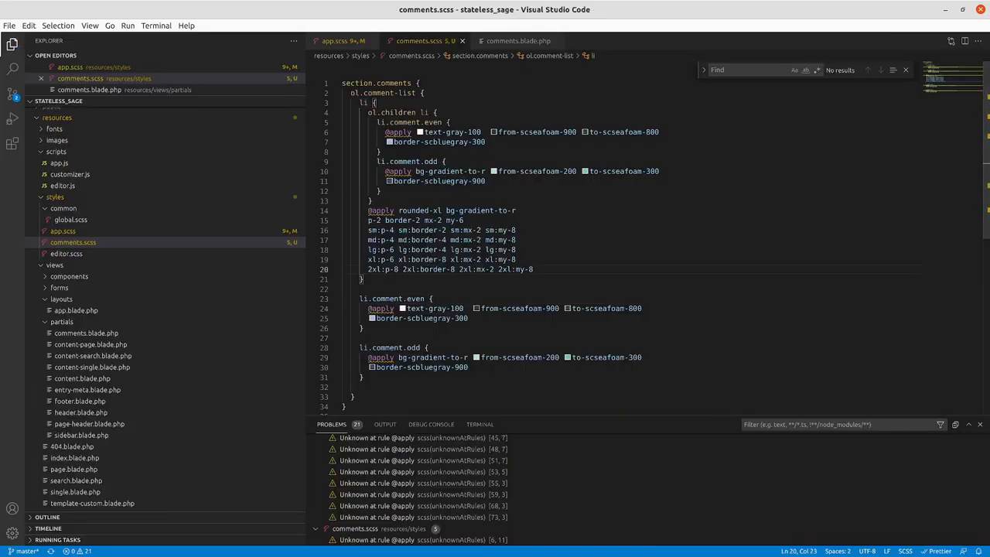
# Switch from the Tailwind Border Width docs tab to the localhost Comments tab.
pyautogui.click(465, 28)
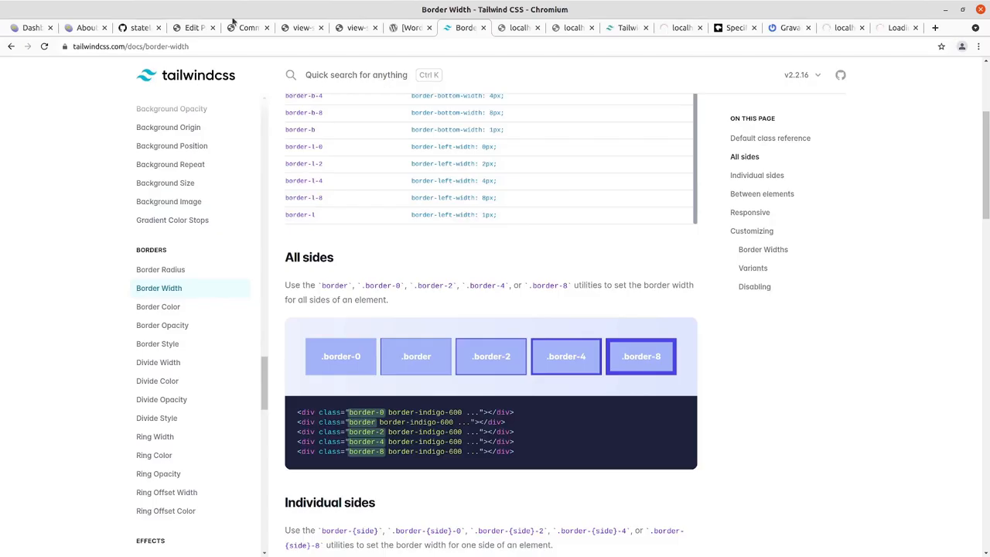
pyautogui.click(248, 28)
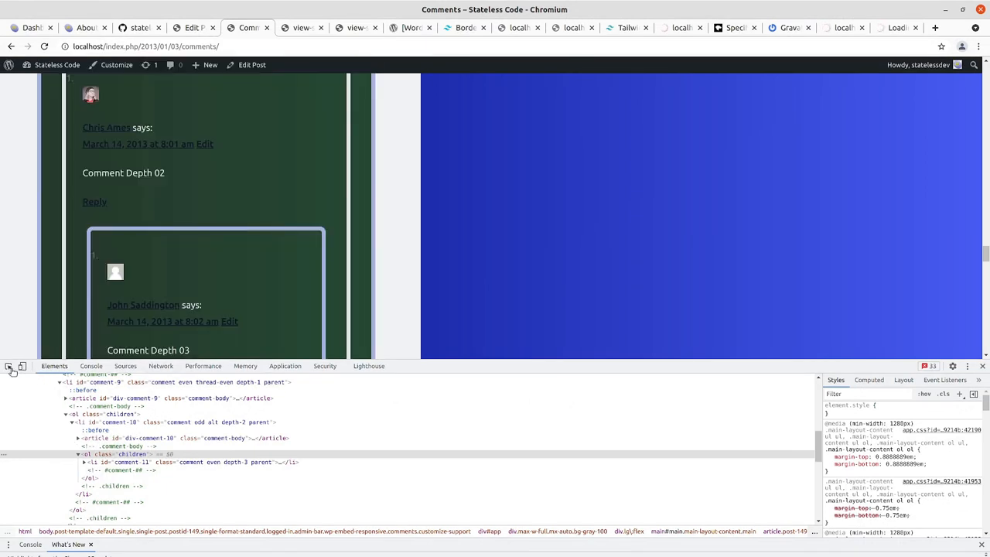
# Toggle the iPhone X device preview and scroll through the comment cards.
pyautogui.click(22, 365)
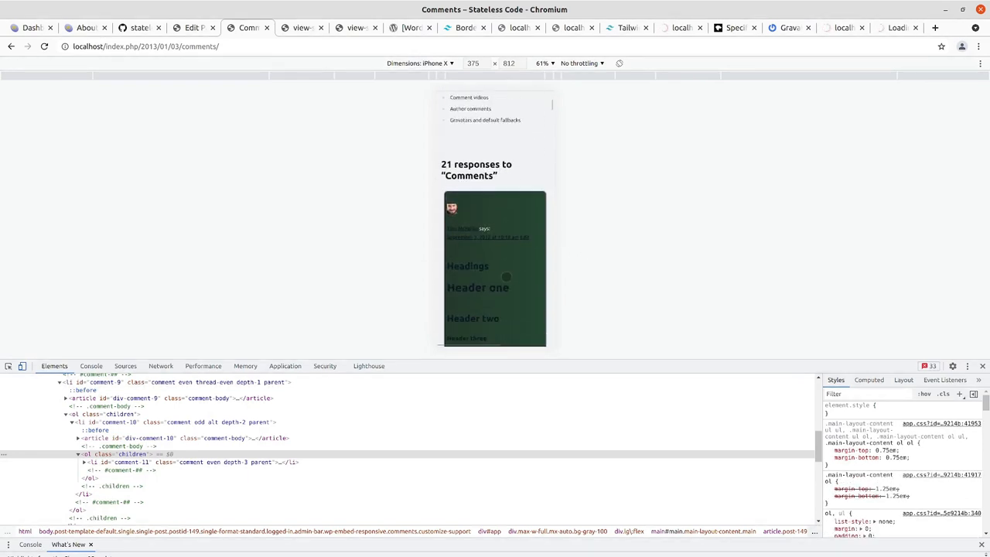
pyautogui.scroll(-3)
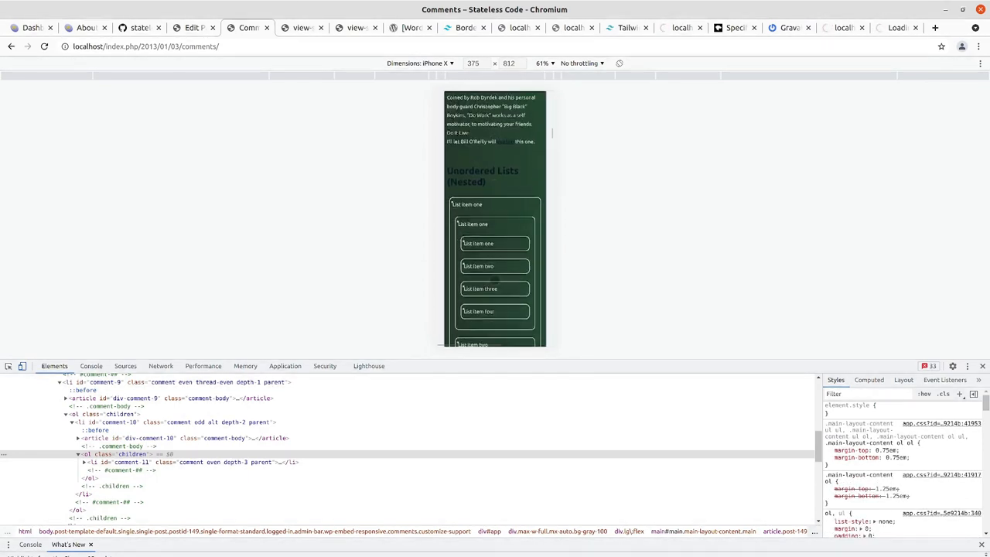
pyautogui.scroll(-3)
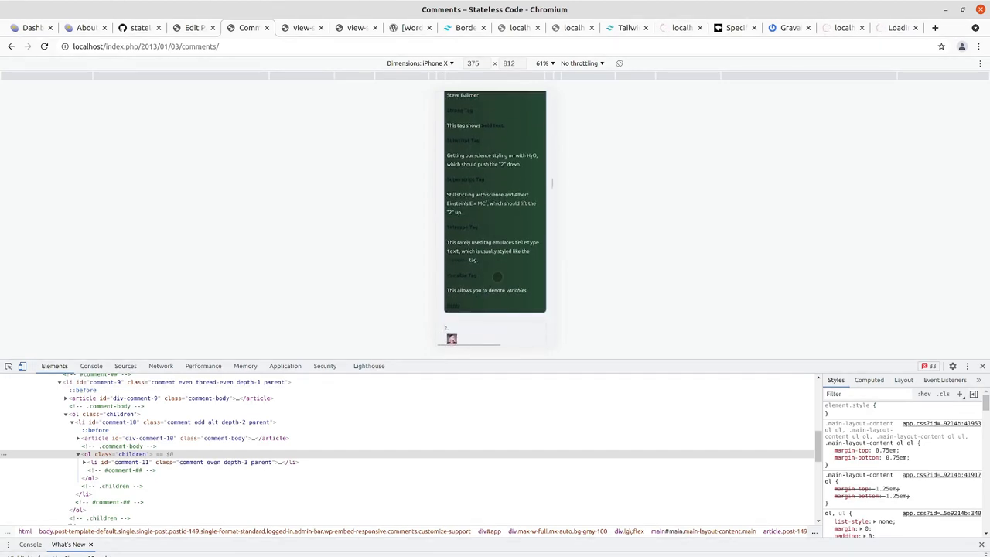
pyautogui.scroll(-3)
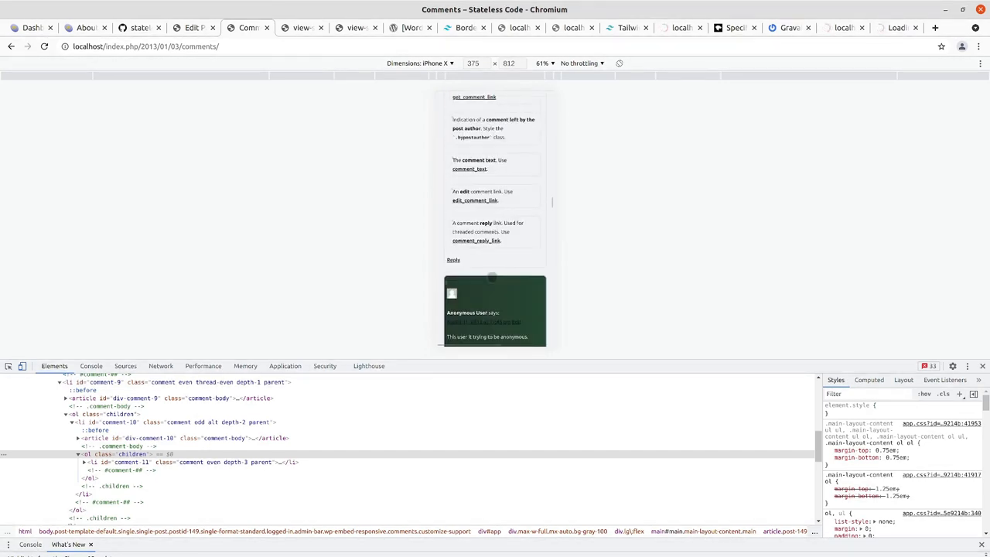
pyautogui.scroll(-3)
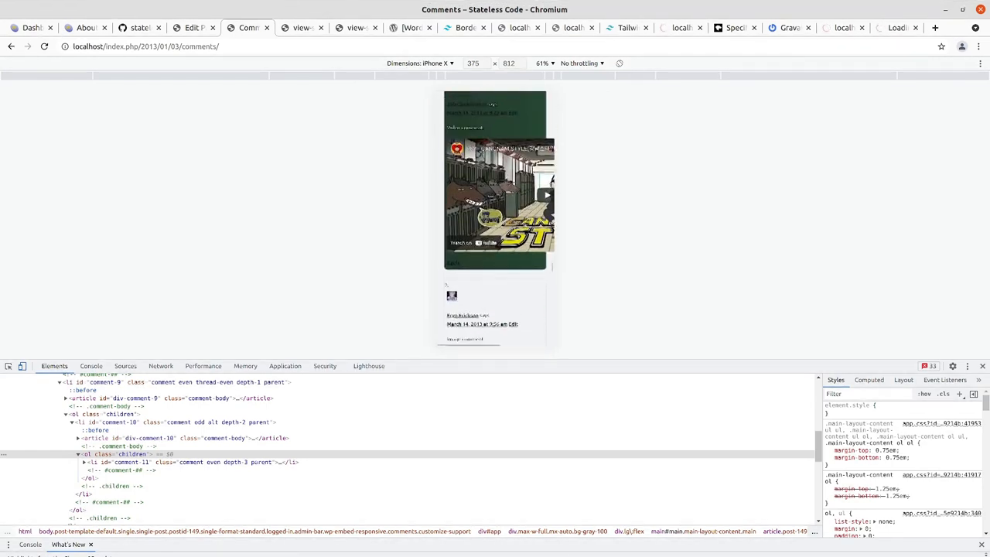
pyautogui.scroll(-3)
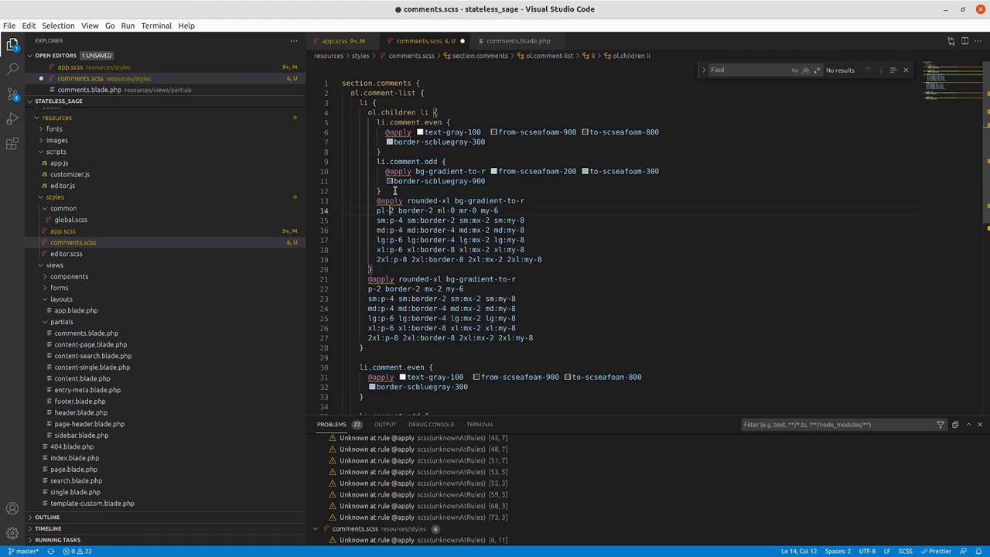
pyautogui.write('border-')
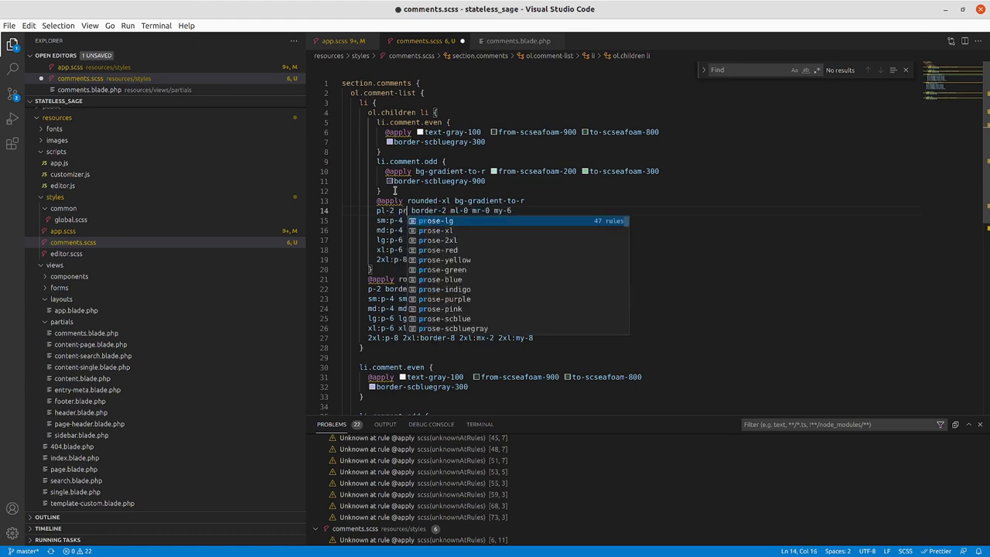
pyautogui.write('r')
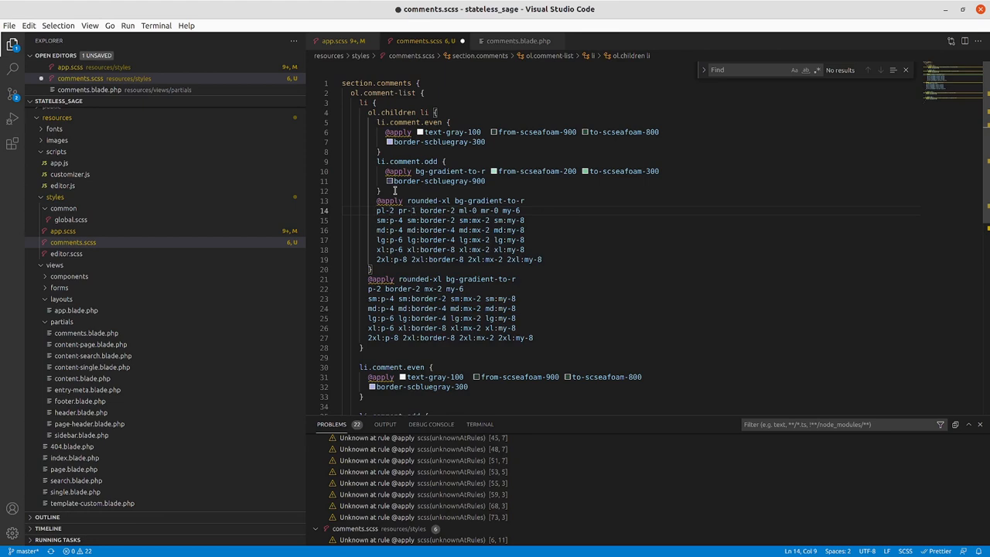
pyautogui.click(387, 221)
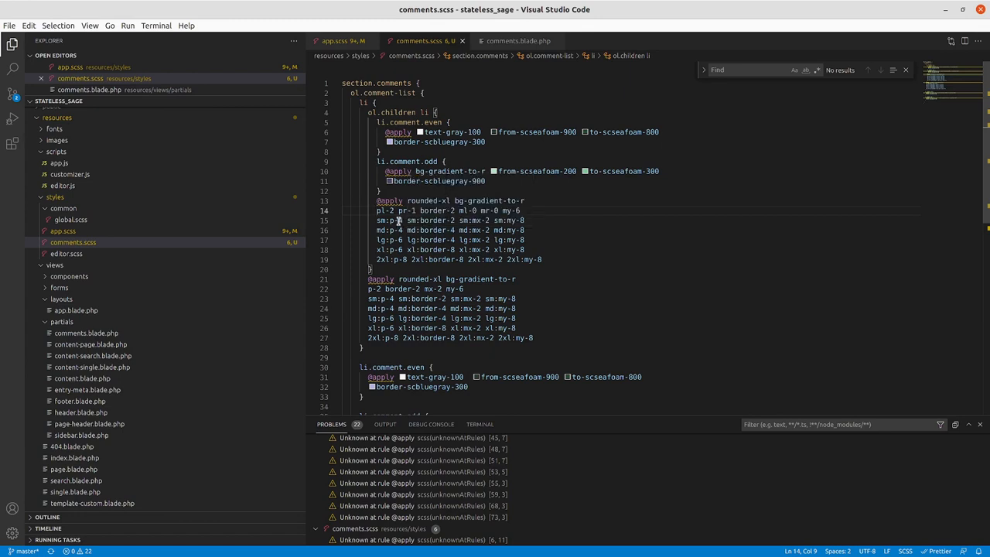
pyautogui.scroll(-3)
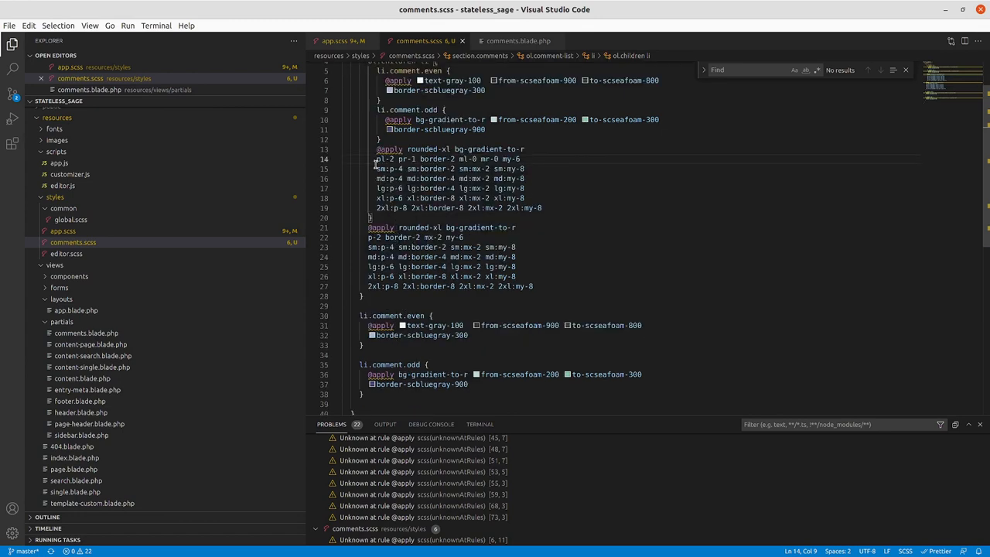
pyautogui.moveTo(373, 158); pyautogui.dragTo(408, 158)
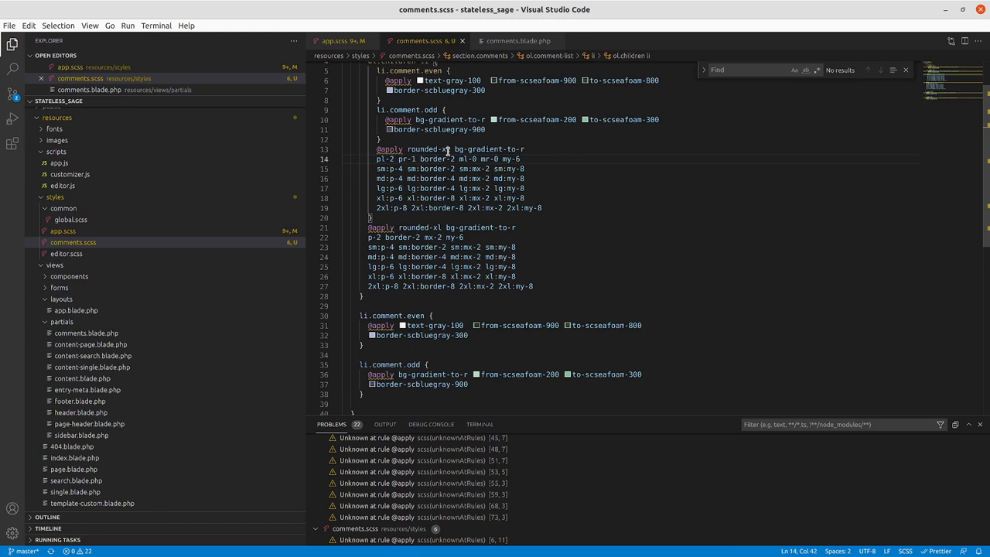
pyautogui.click(379, 158)
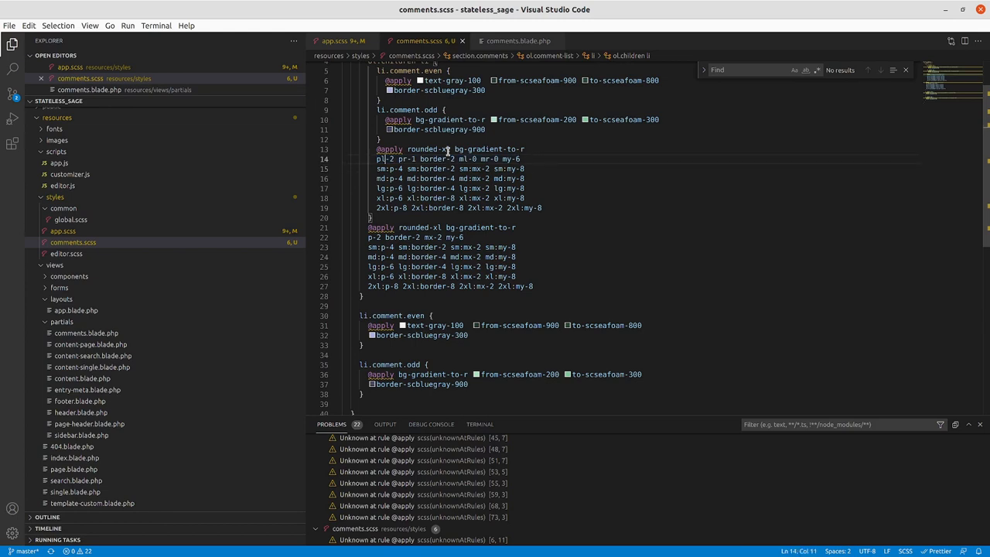
pyautogui.moveTo(376, 158); pyautogui.dragTo(521, 159)
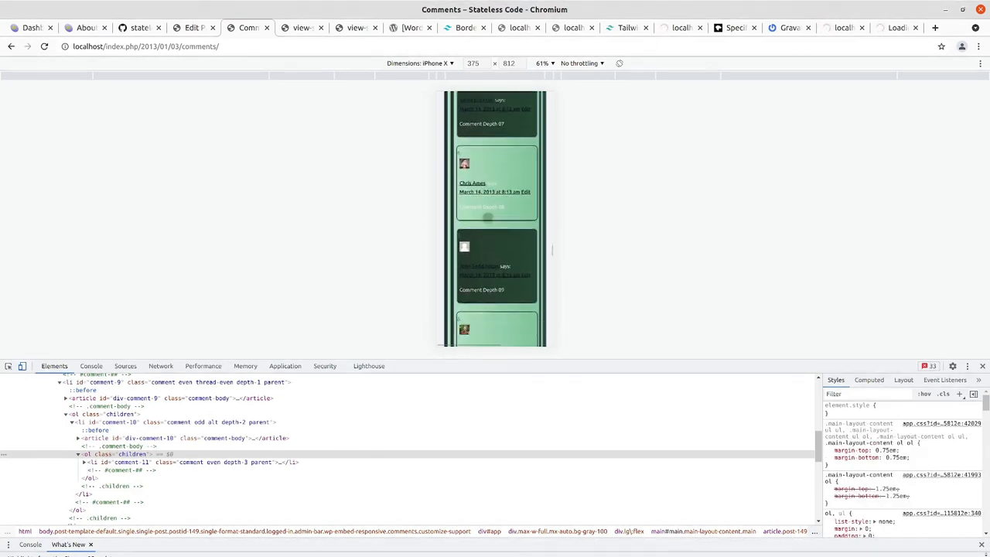
# Scroll the phone-size preview through nested cards down to Comment Depth 10.
pyautogui.scroll(-3)
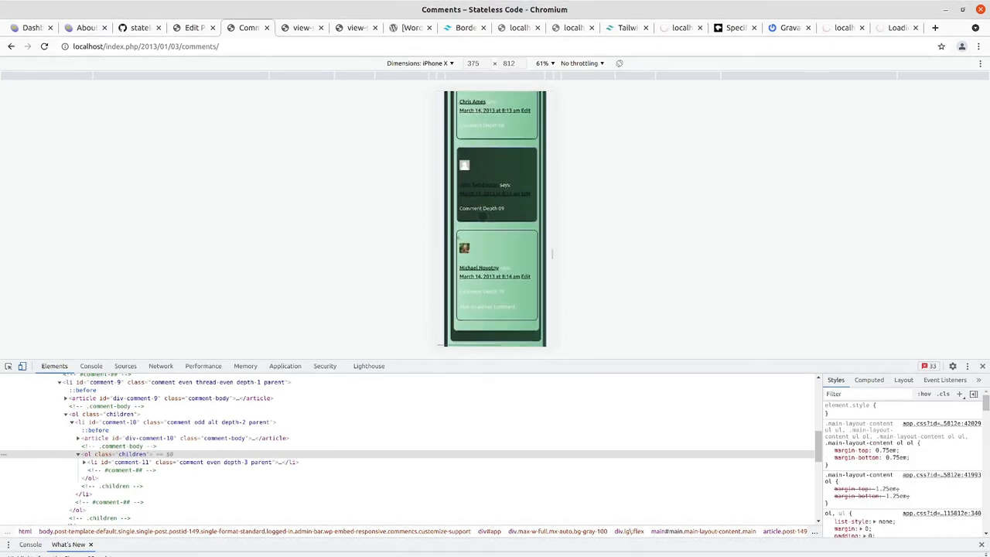
pyautogui.scroll(-3)
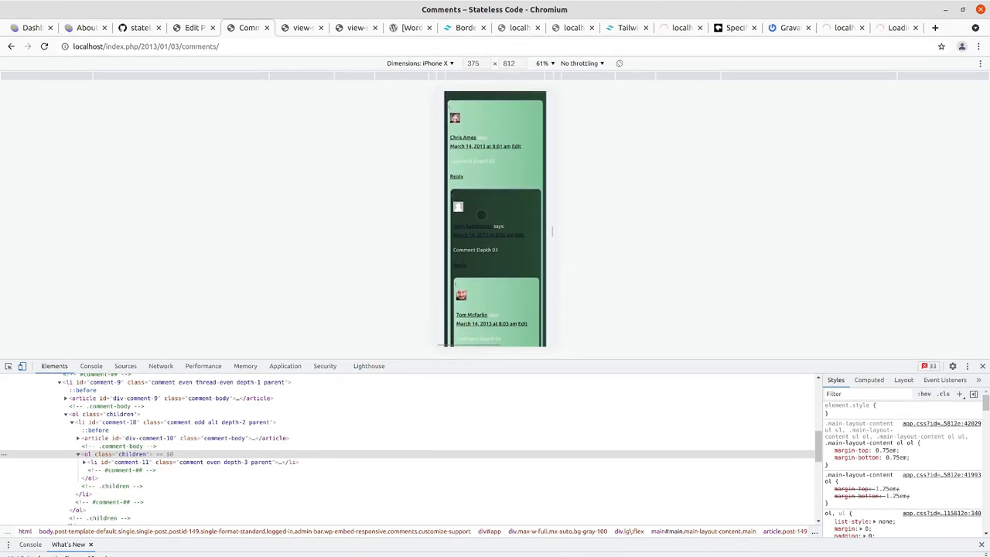
pyautogui.scroll(-3)
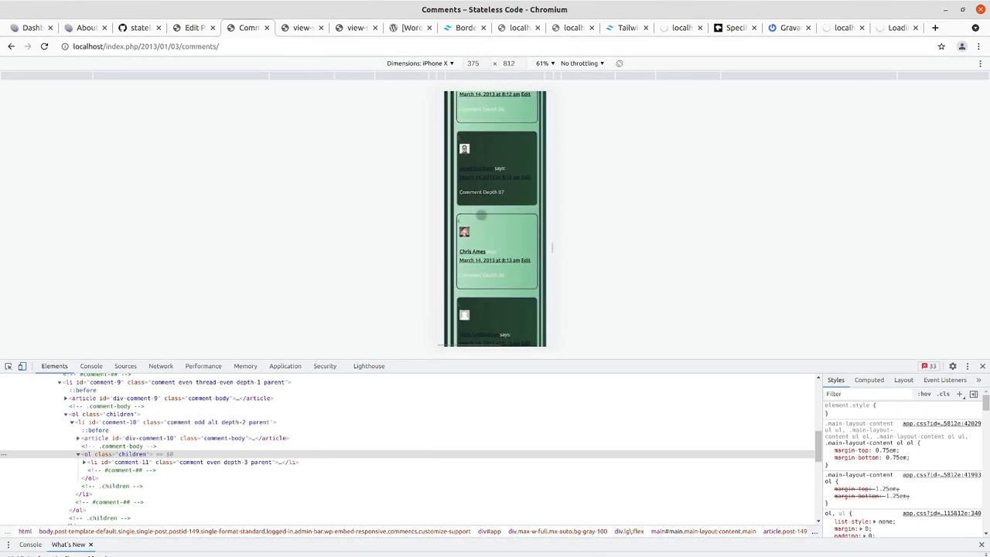
pyautogui.scroll(-3)
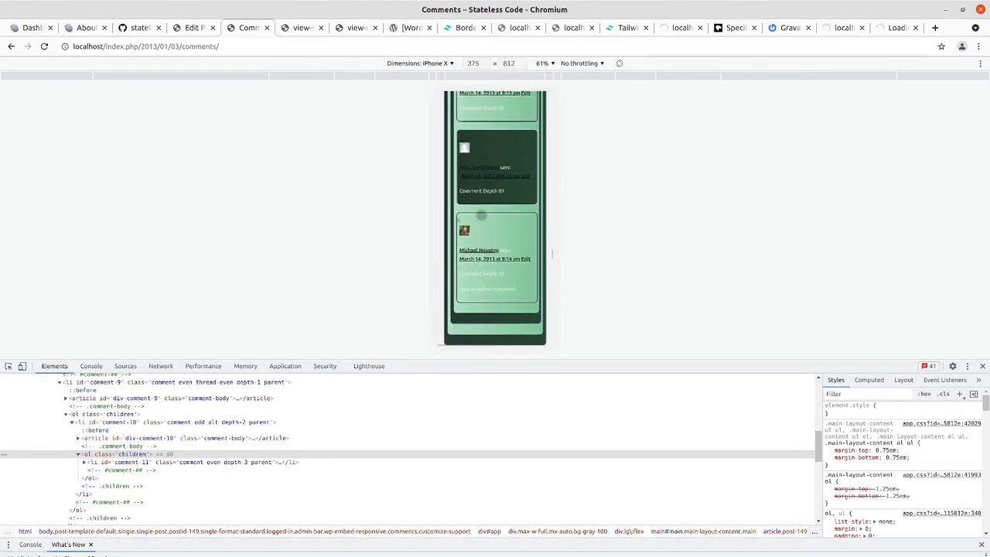
pyautogui.scroll(-3)
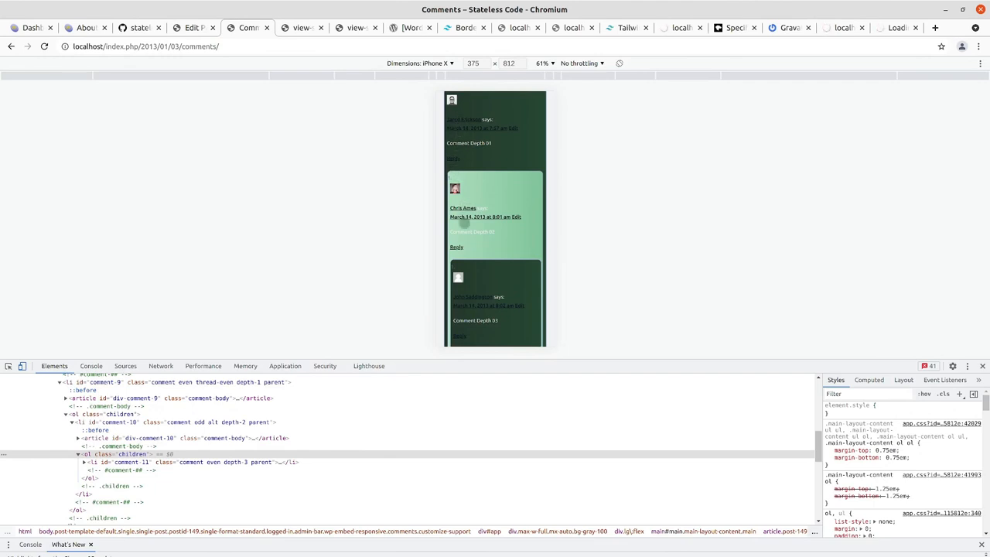
pyautogui.scroll(-3)
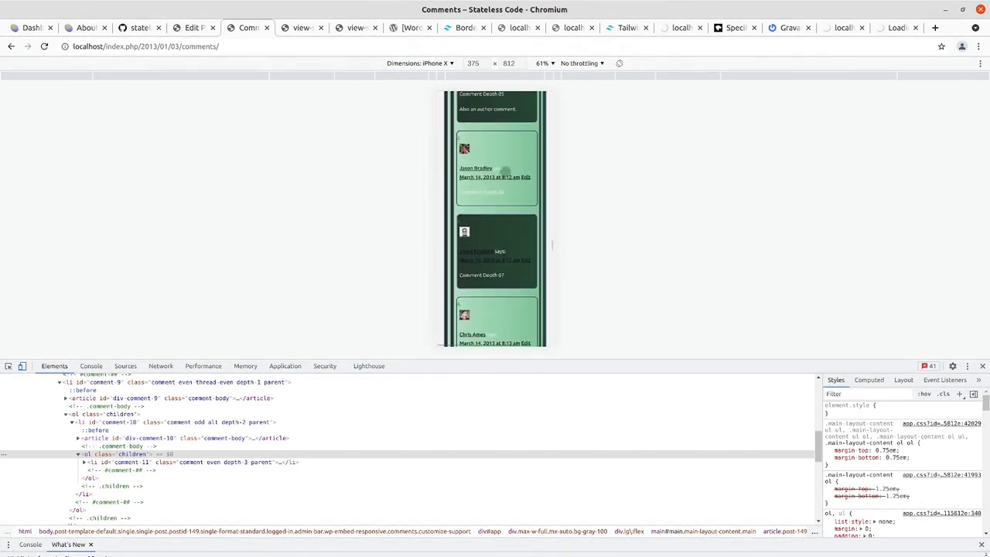
pyautogui.scroll(-3)
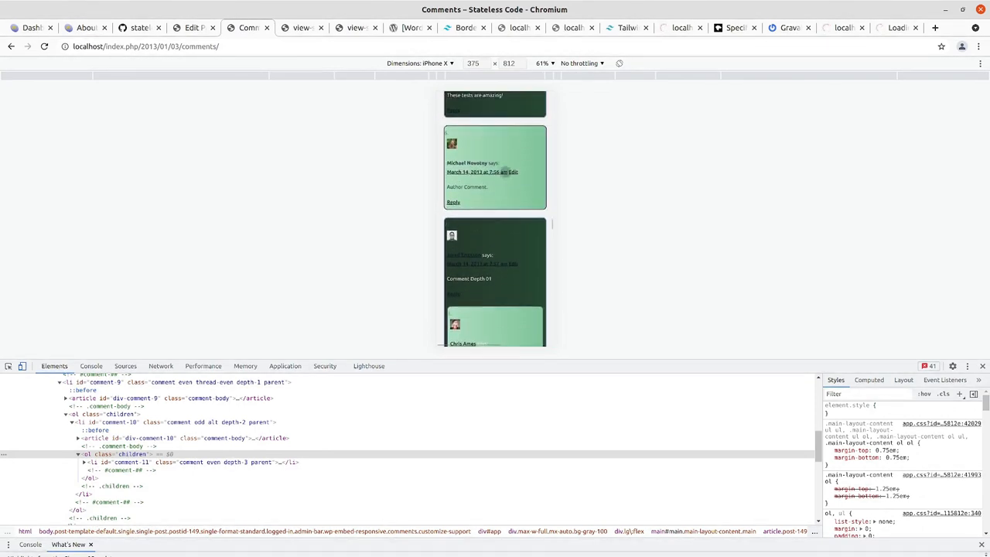
pyautogui.scroll(-3)
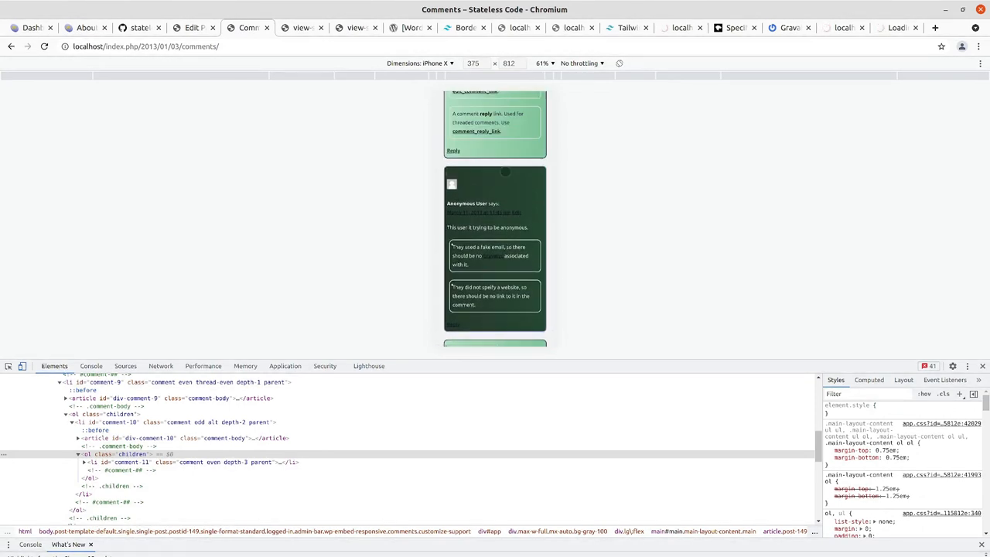
pyautogui.scroll(-3)
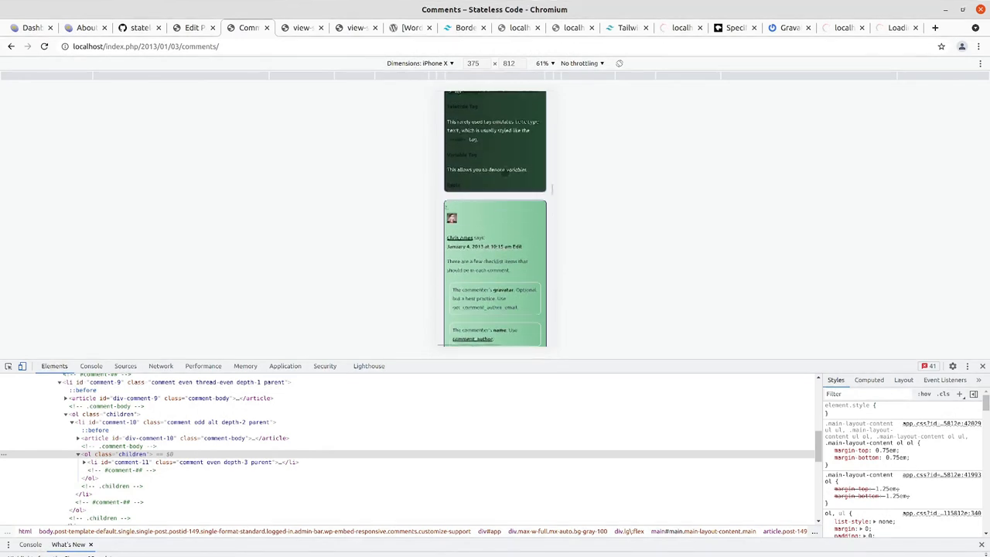